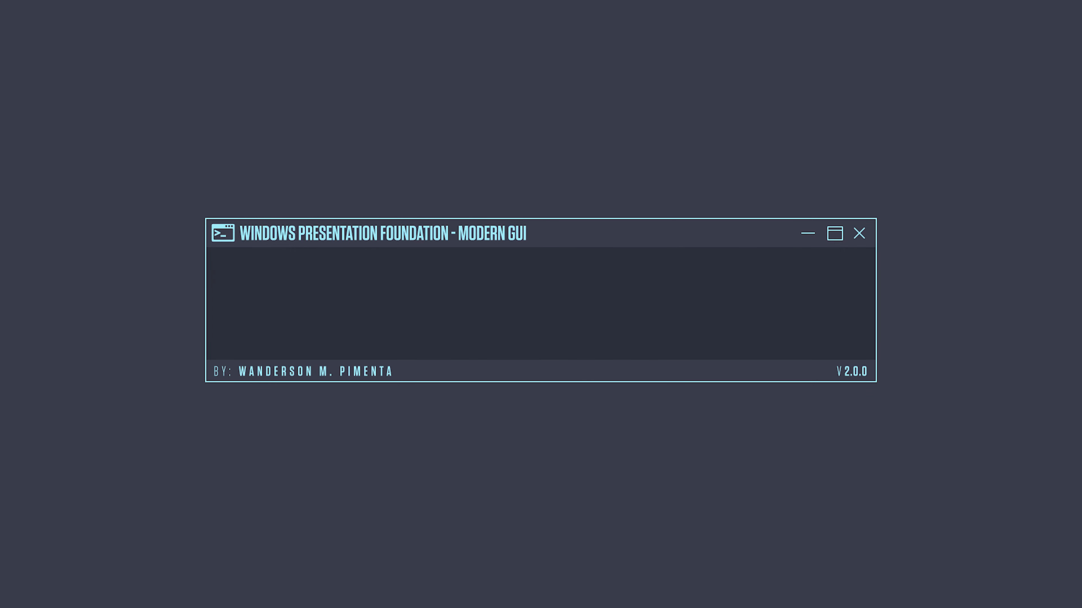
- Restore the maximized My App Top Bar window to normal size, then close the demo window
click(858, 233)
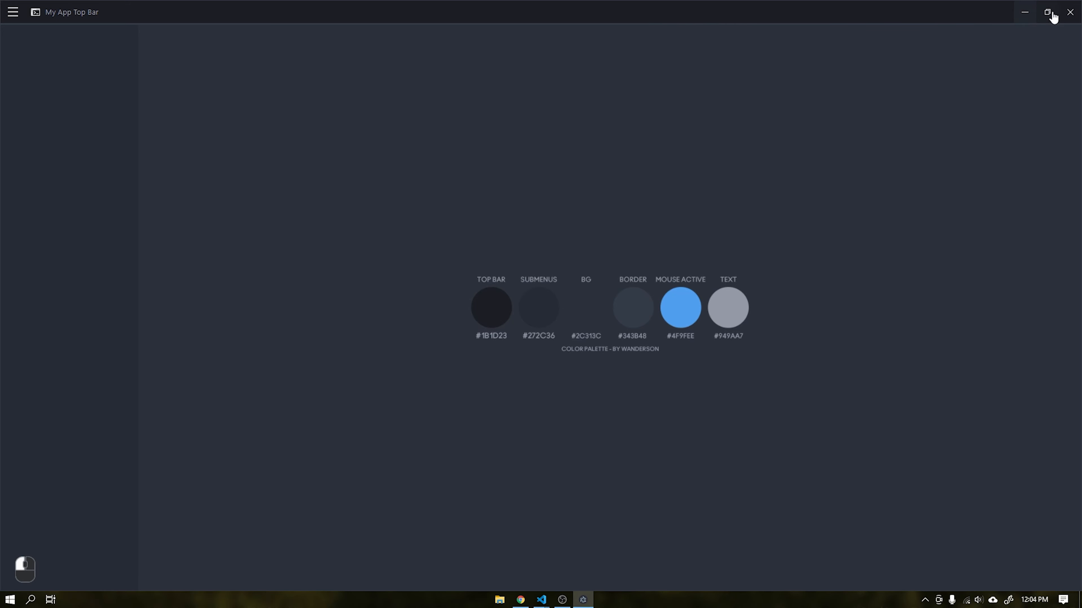
click(1048, 12)
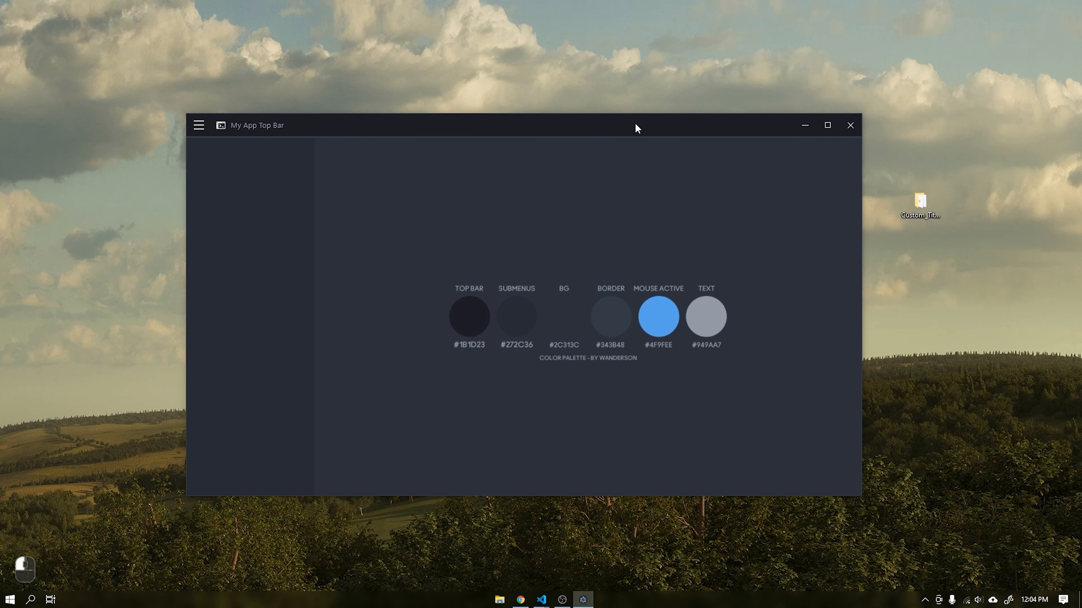
mouse_move(616, 148)
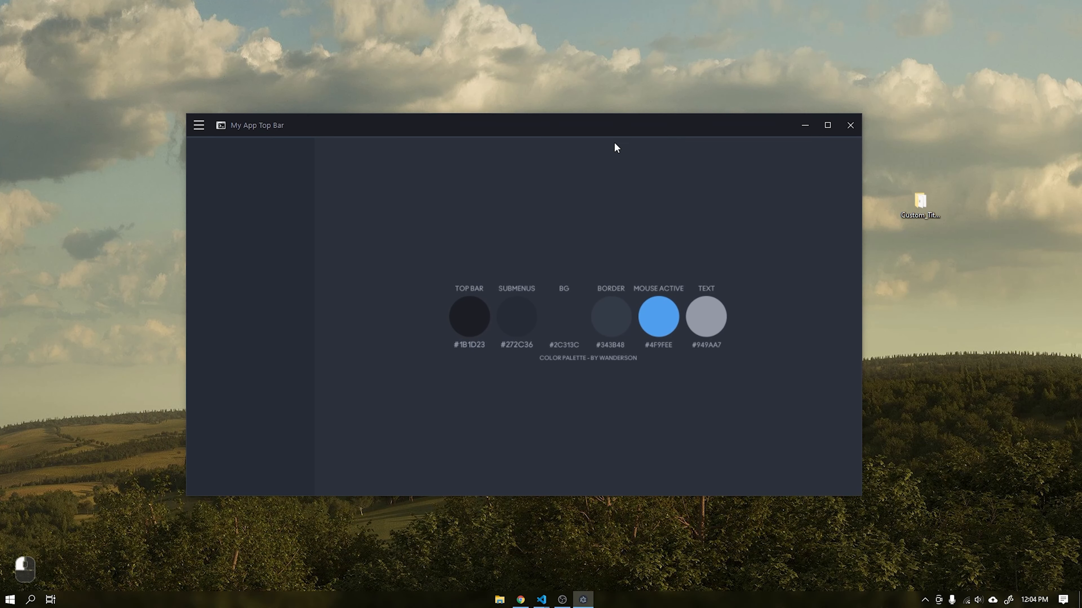
mouse_move(565, 481)
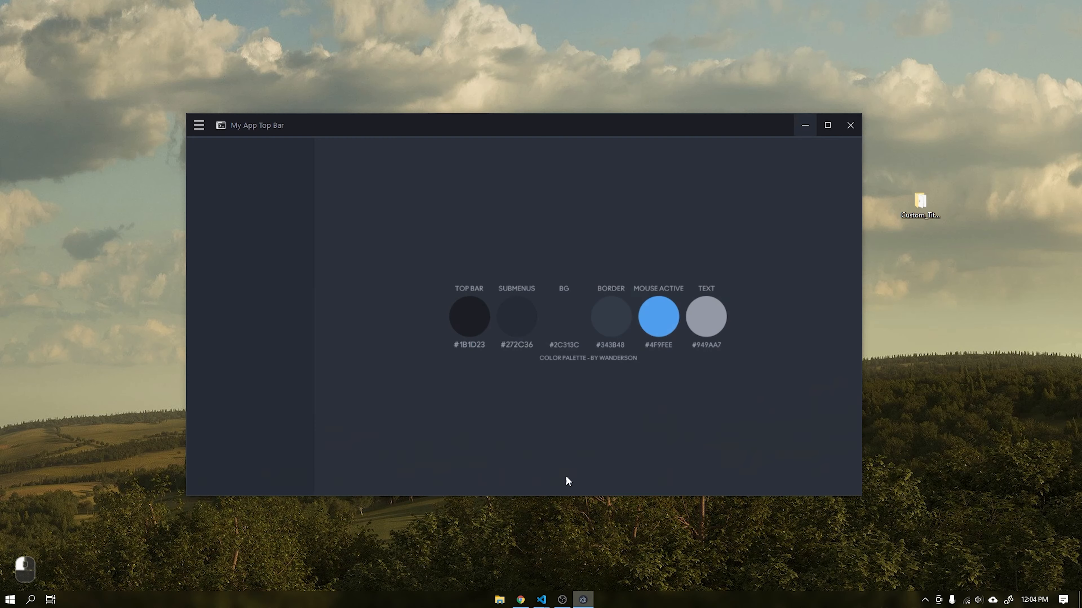
drag(482, 125, 474, 116)
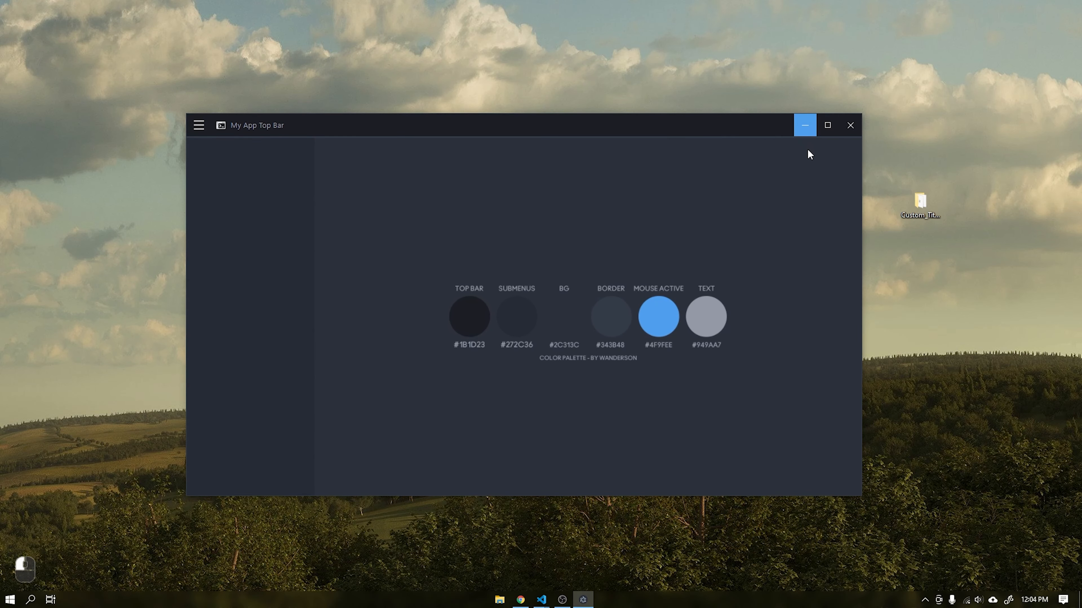
mouse_move(850, 141)
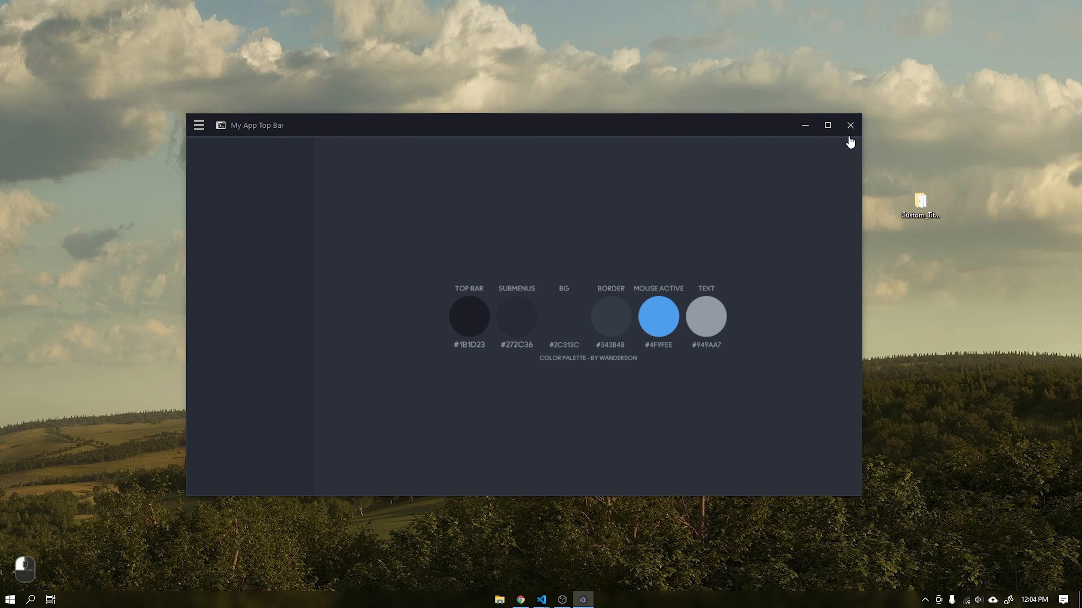
click(850, 125)
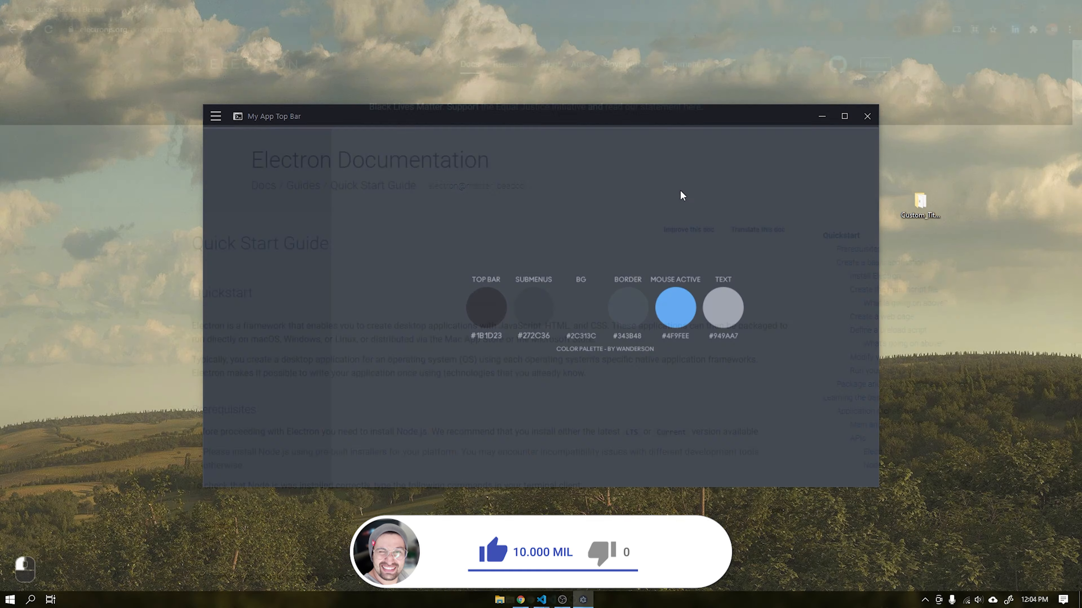
- View the Node.js download page in a new Chrome tab from the Quick Start Guide, then close it
click(867, 116)
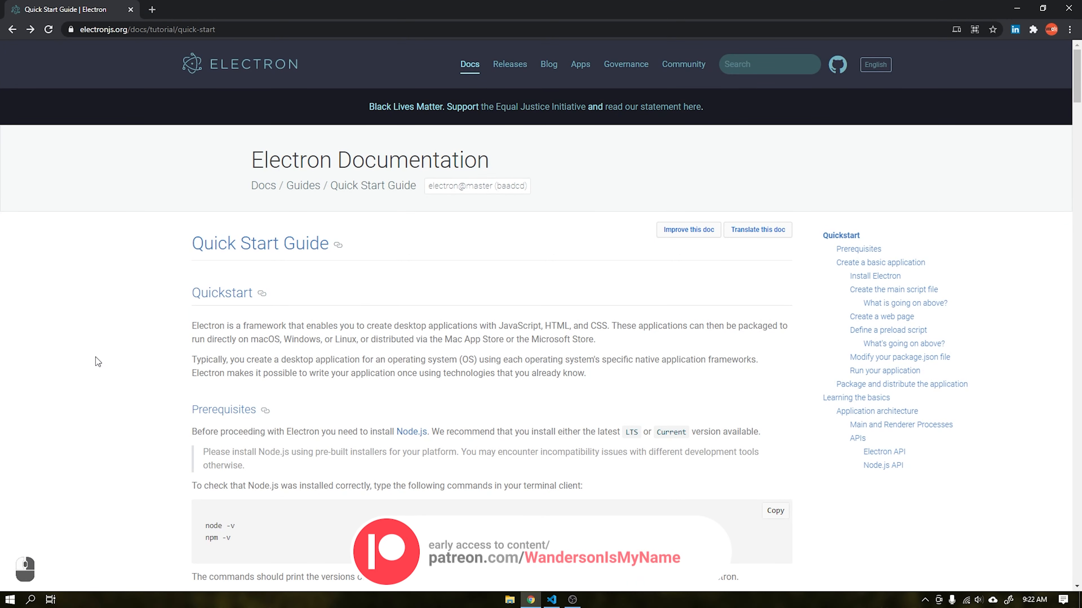
click(173, 29)
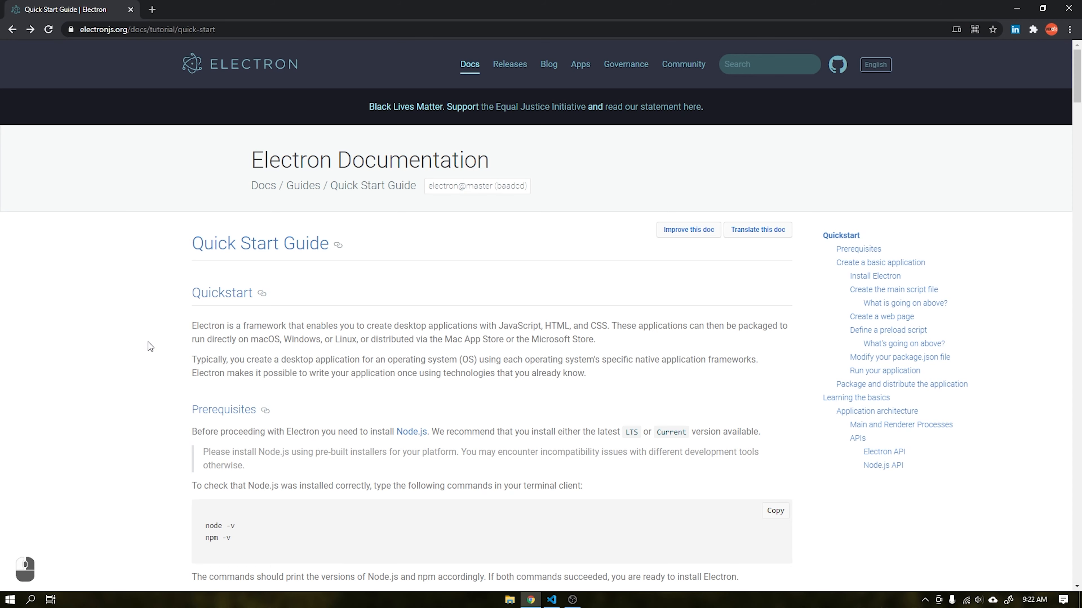
scroll(down, 3)
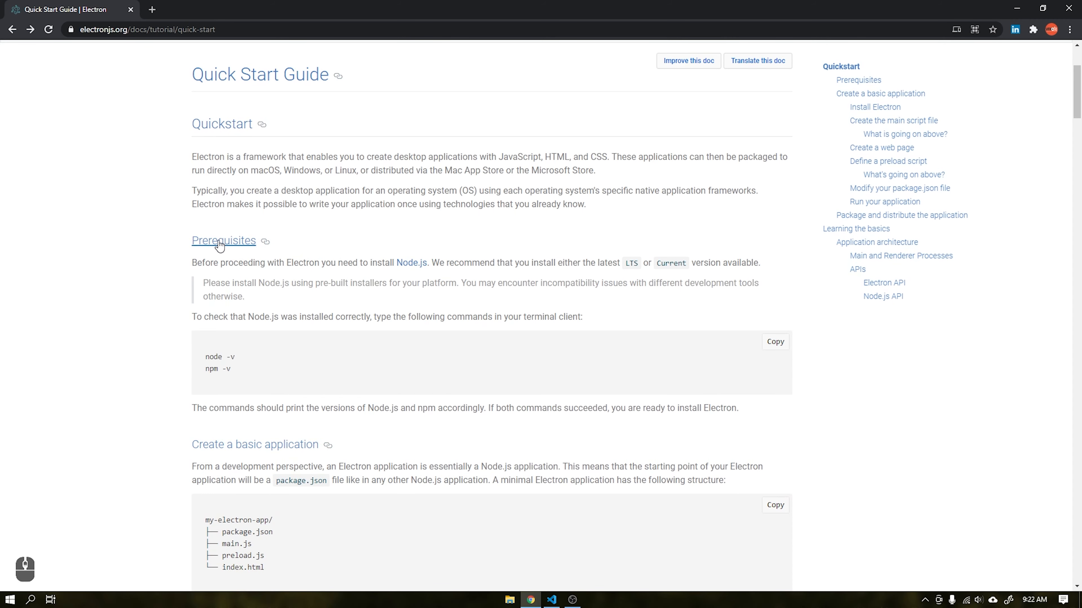
mouse_move(476, 263)
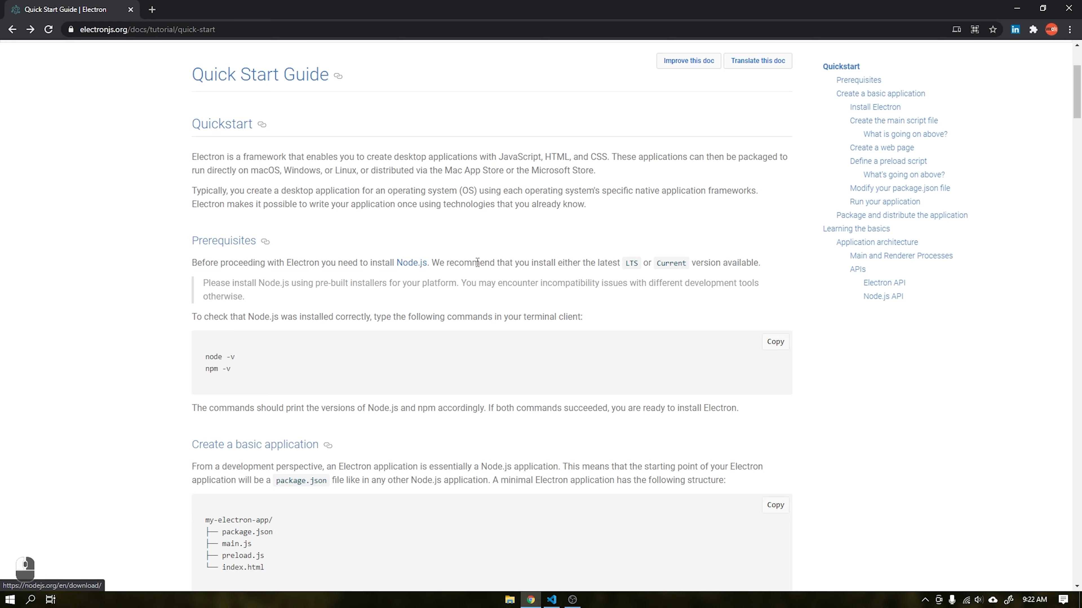
click(411, 264)
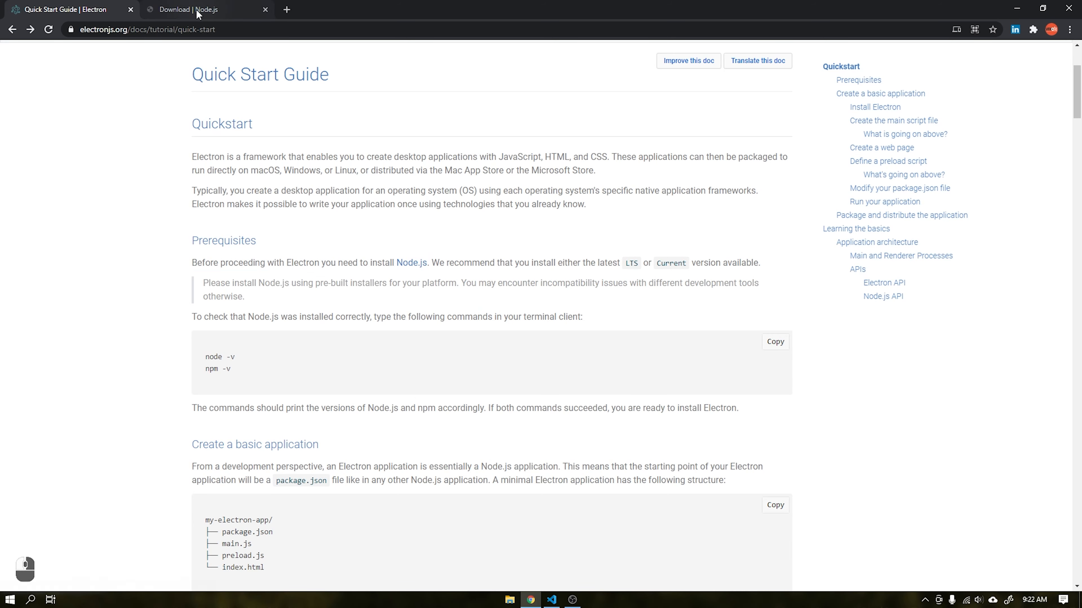
click(187, 9)
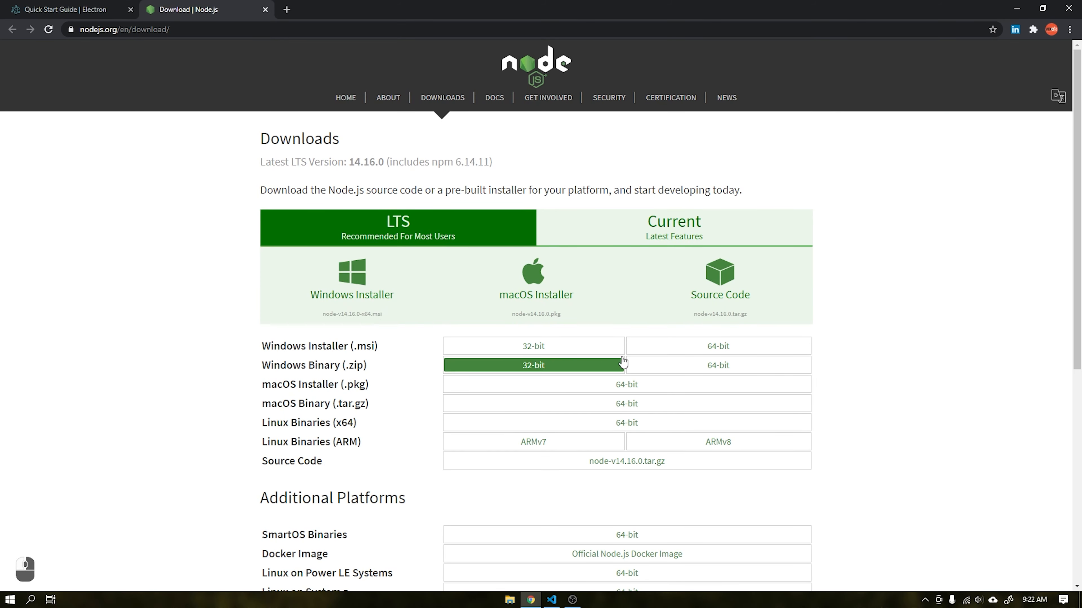
mouse_move(242, 71)
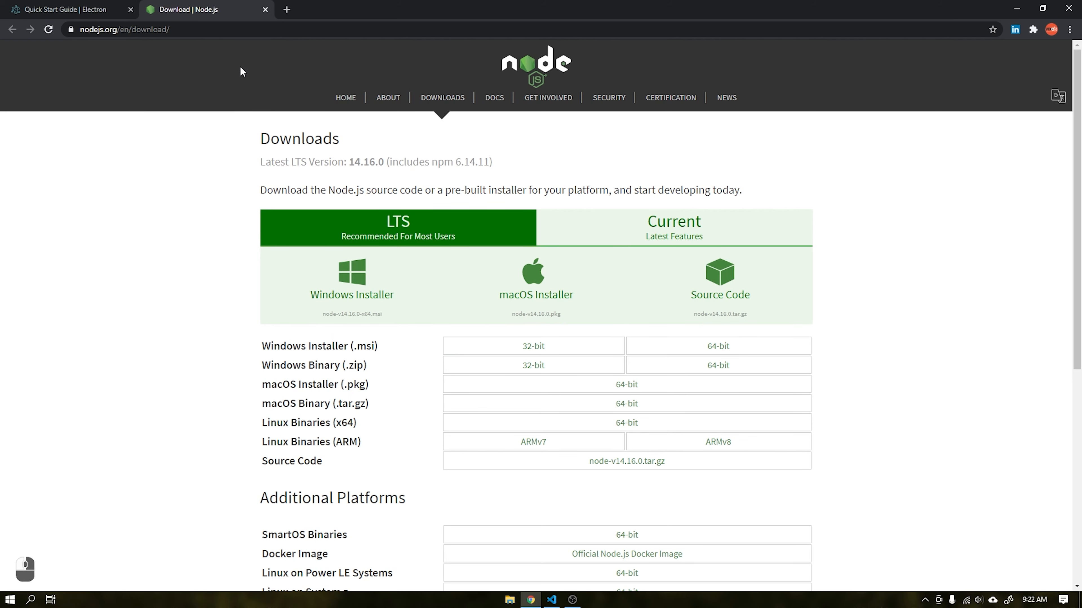
click(65, 9)
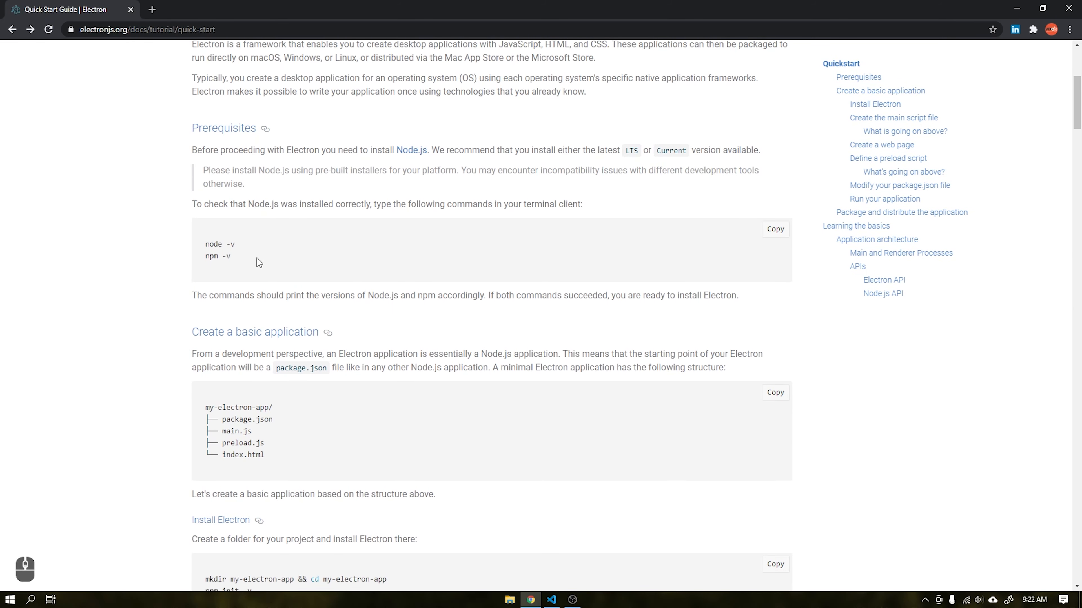
- Review the guide's basic app structure (main.js, index.html) and the install steps
scroll(down, 3)
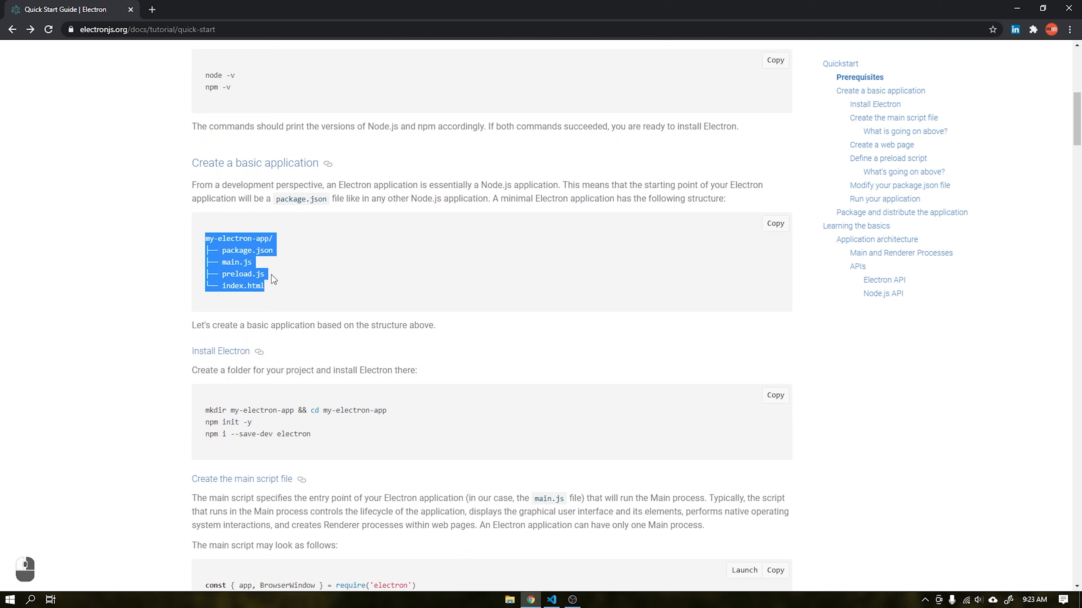
double_click(234, 262)
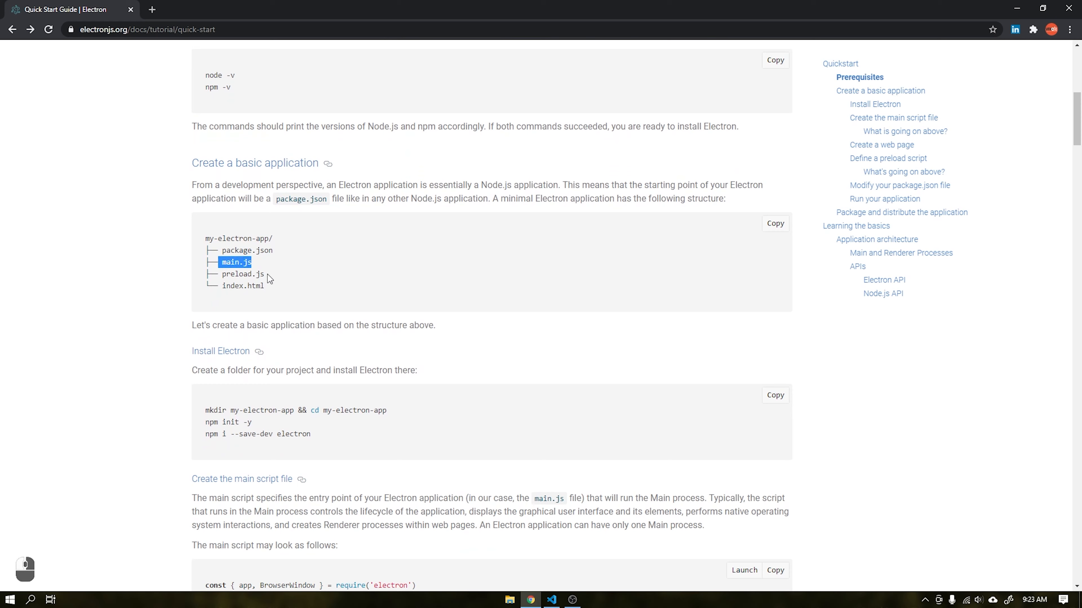
double_click(242, 286)
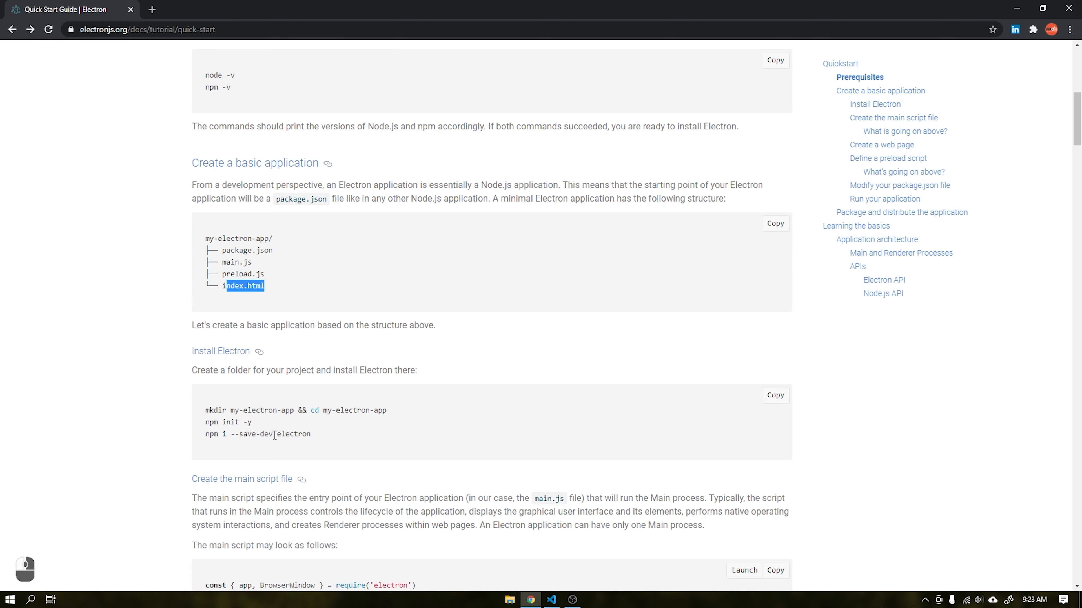
scroll(down, 3)
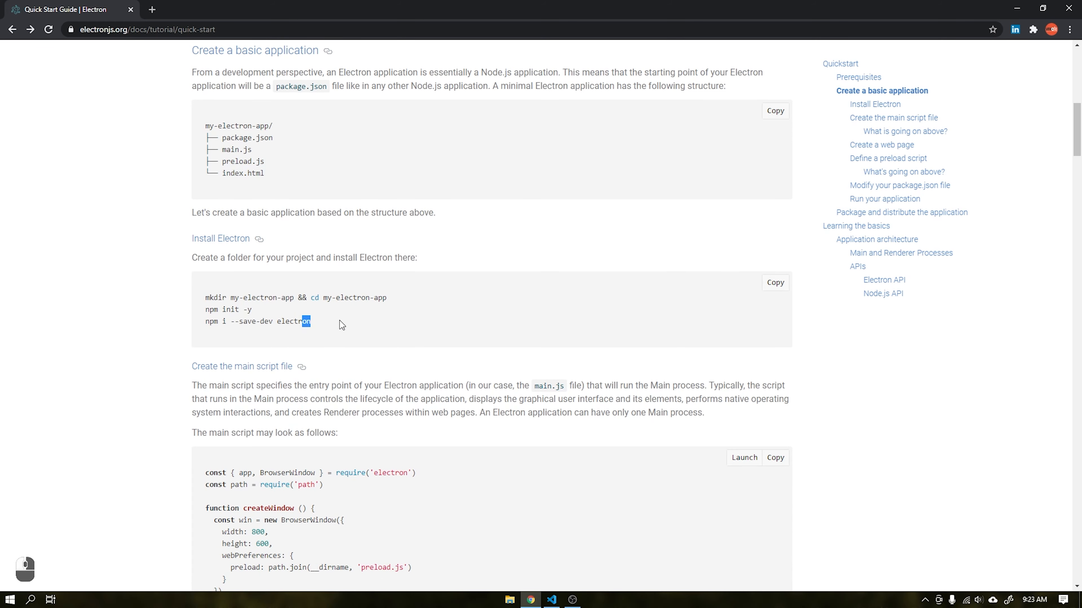
click(1043, 8)
text(Custom_Title_B)
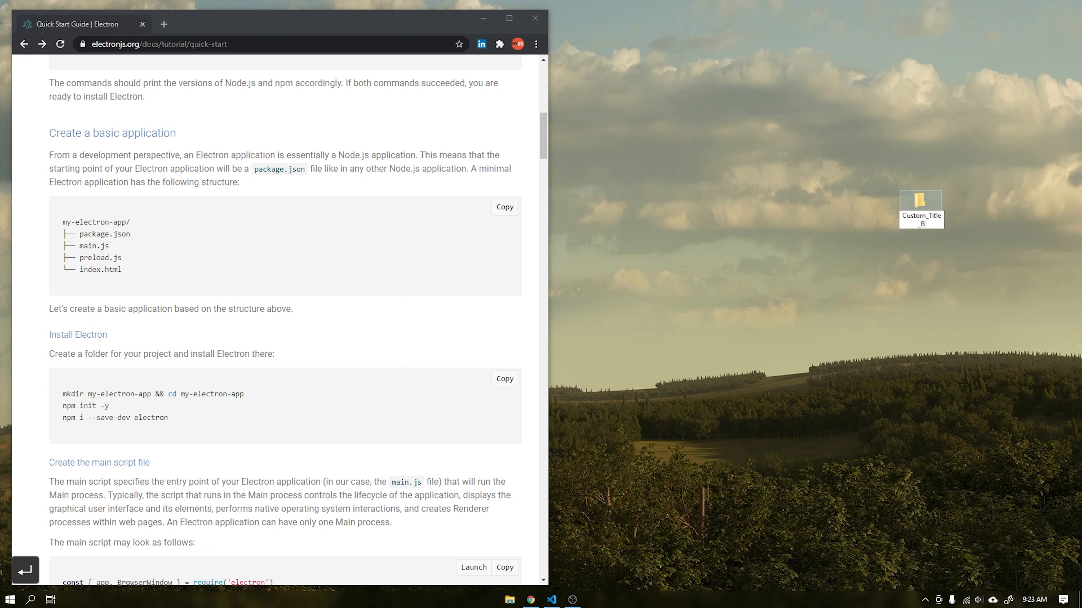
mouse_move(920, 207)
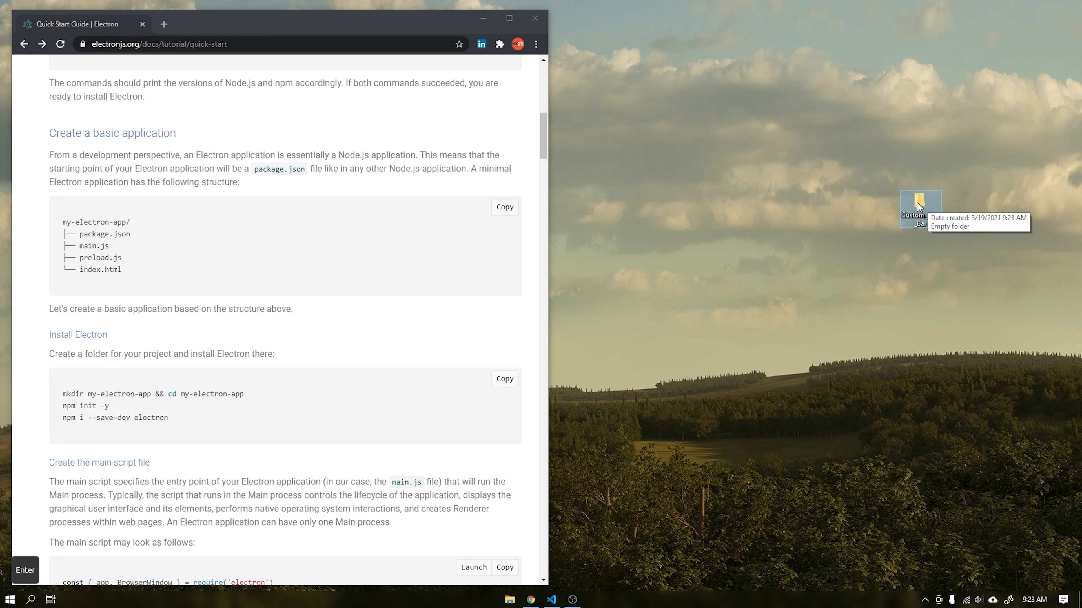
- Open a PowerShell window in the empty Custom_Title_Bar folder
double_click(920, 207)
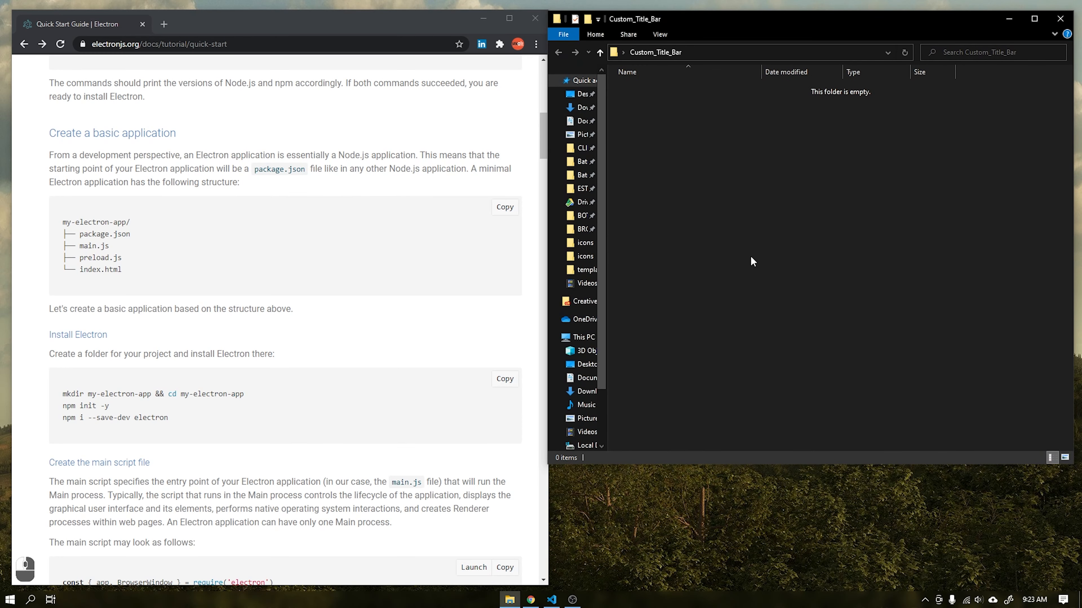
scroll(down, 3)
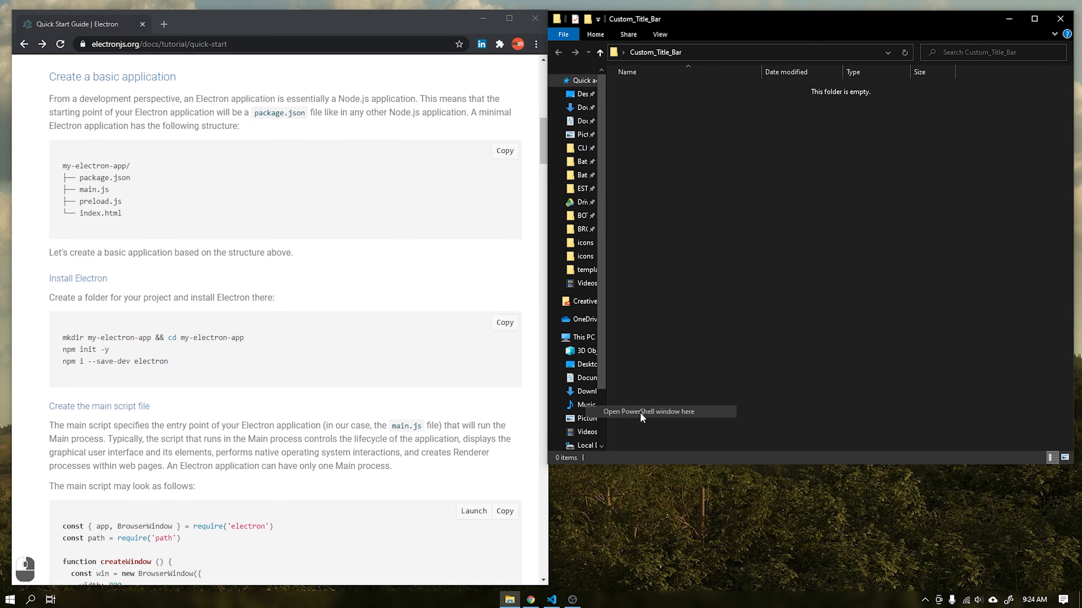
click(648, 411)
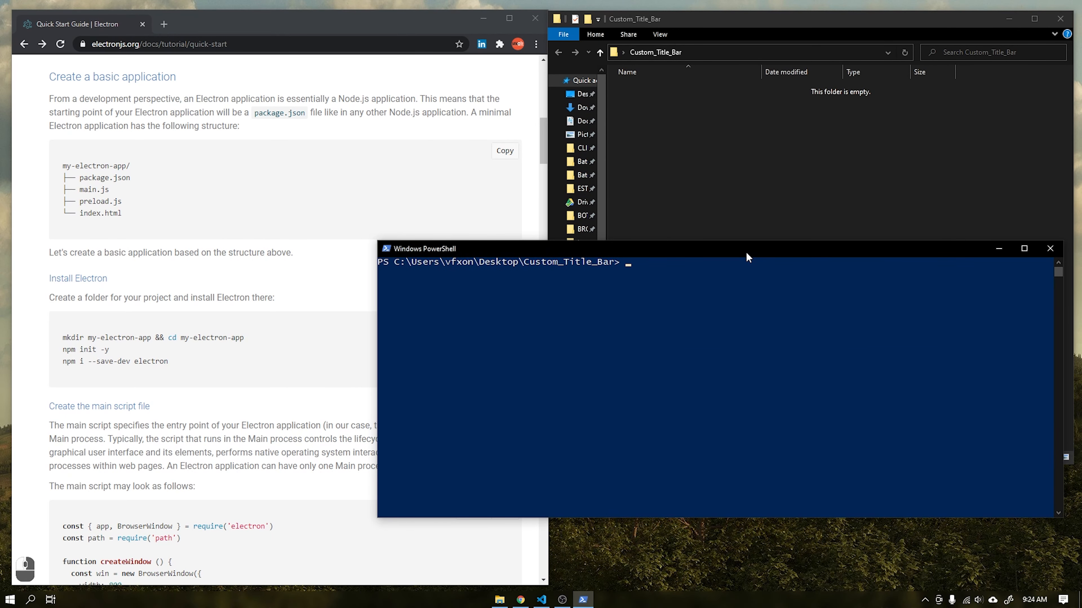
- Run npm init and npm i --save-dev electron to create package.json and install Electron
text(npm)
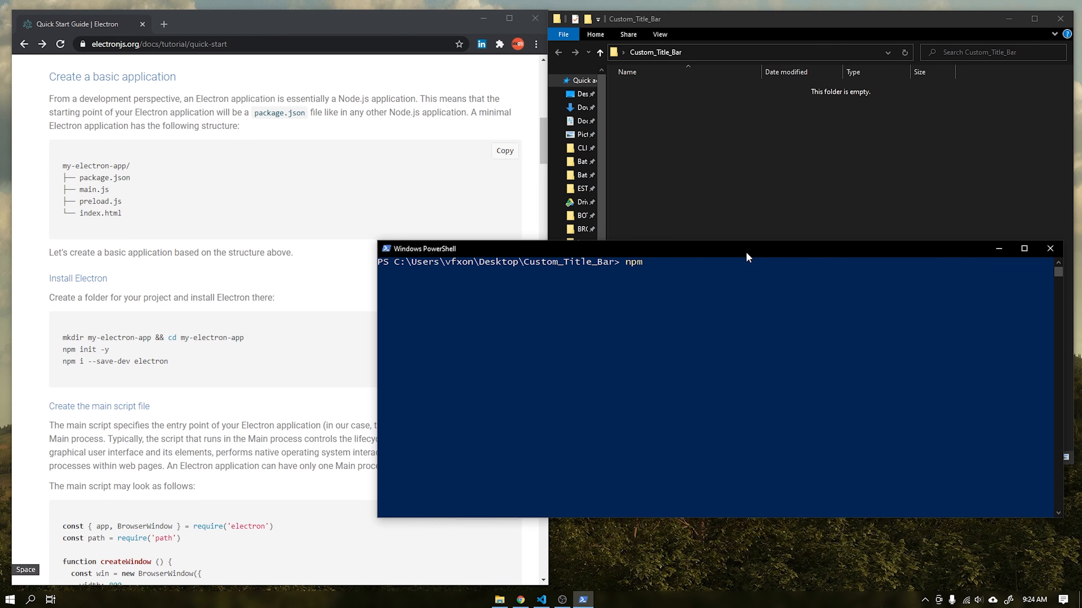
text(init -y)
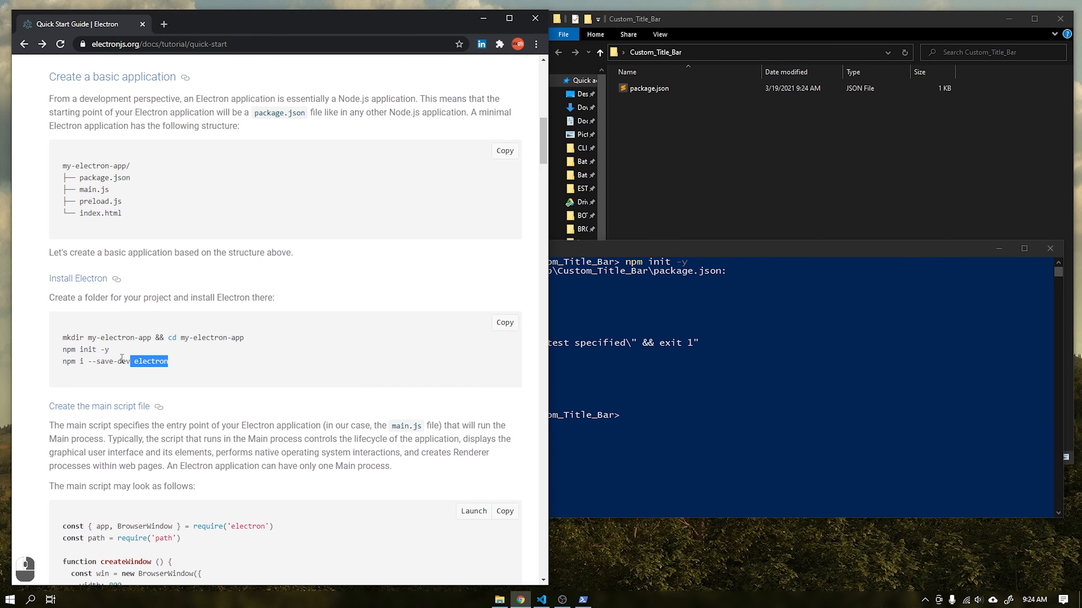
triple_click(113, 361)
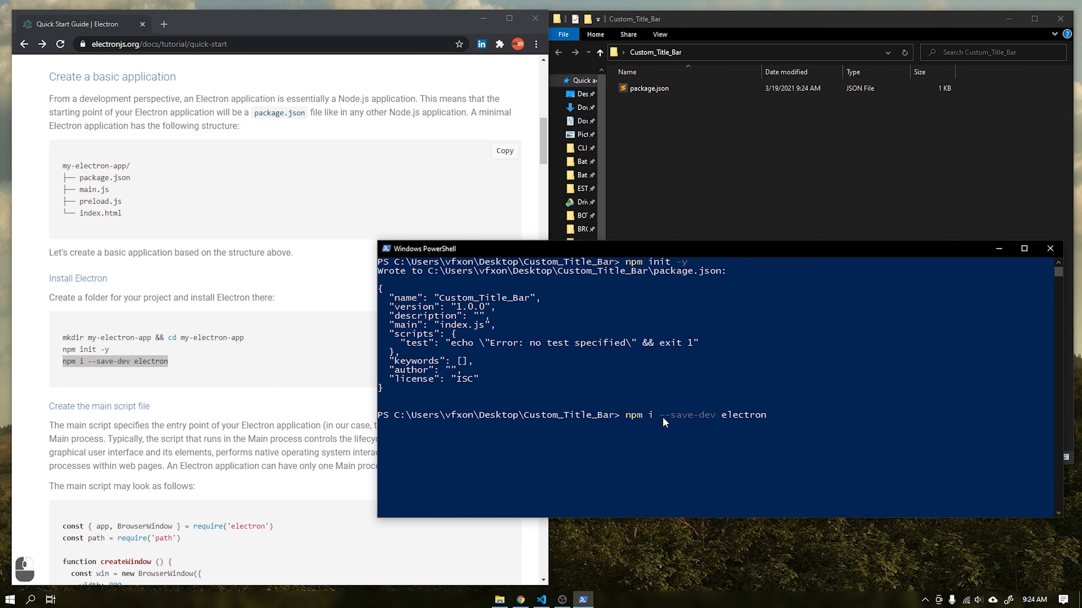
key(Return)
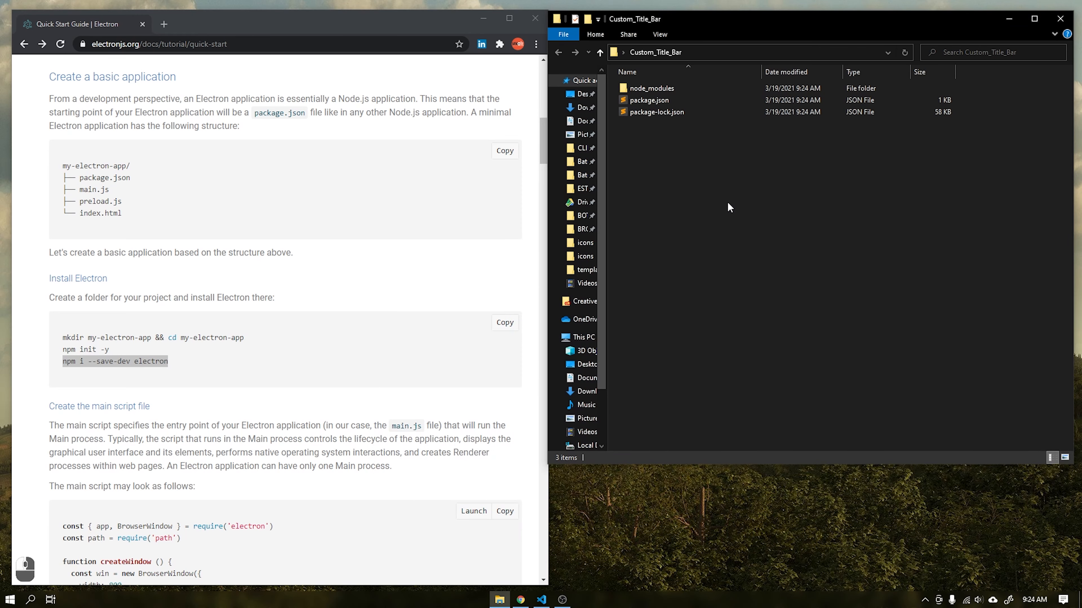
mouse_move(698, 339)
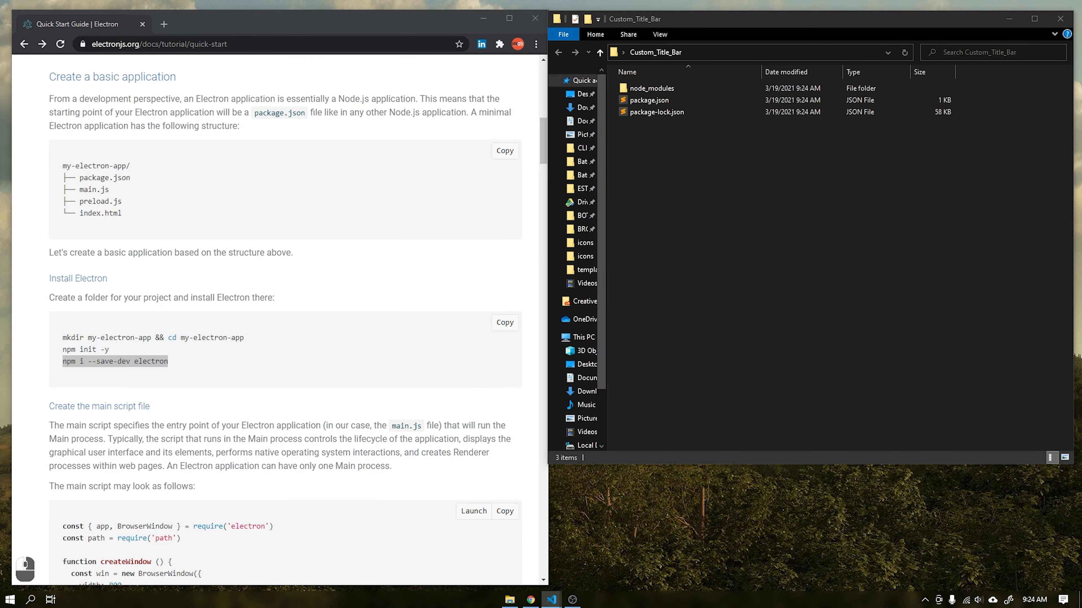
- Open the project in VS Code and add the main.js and preload.js files
click(550, 599)
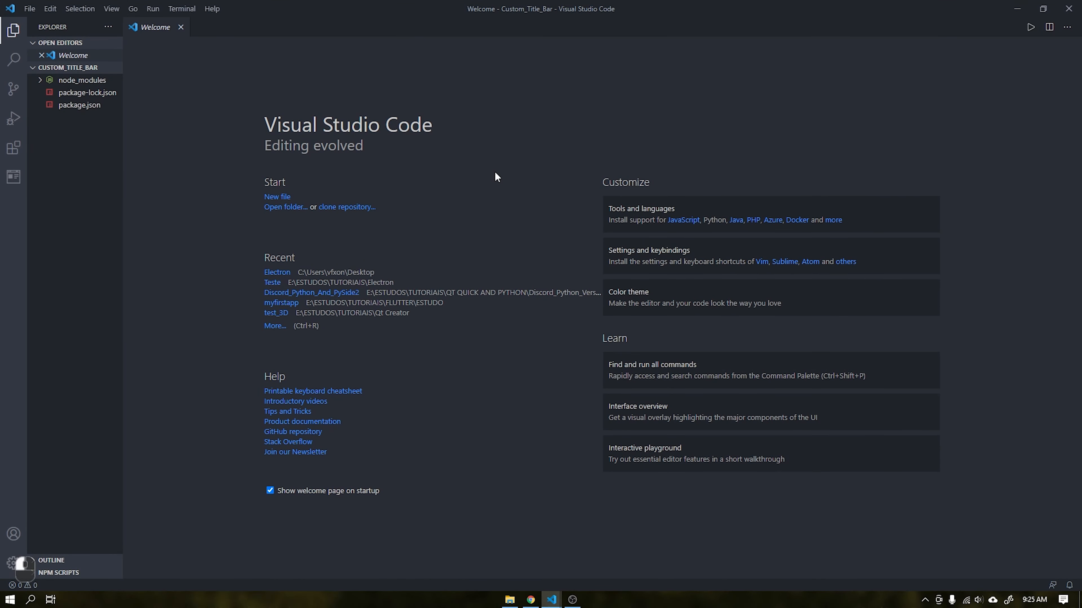
mouse_move(126, 138)
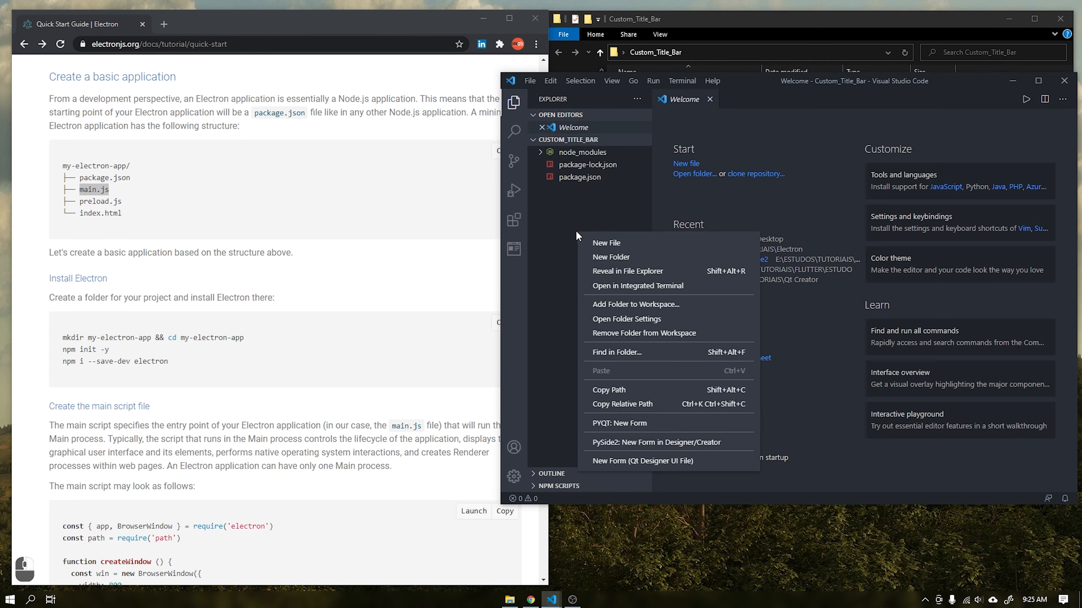
click(606, 243)
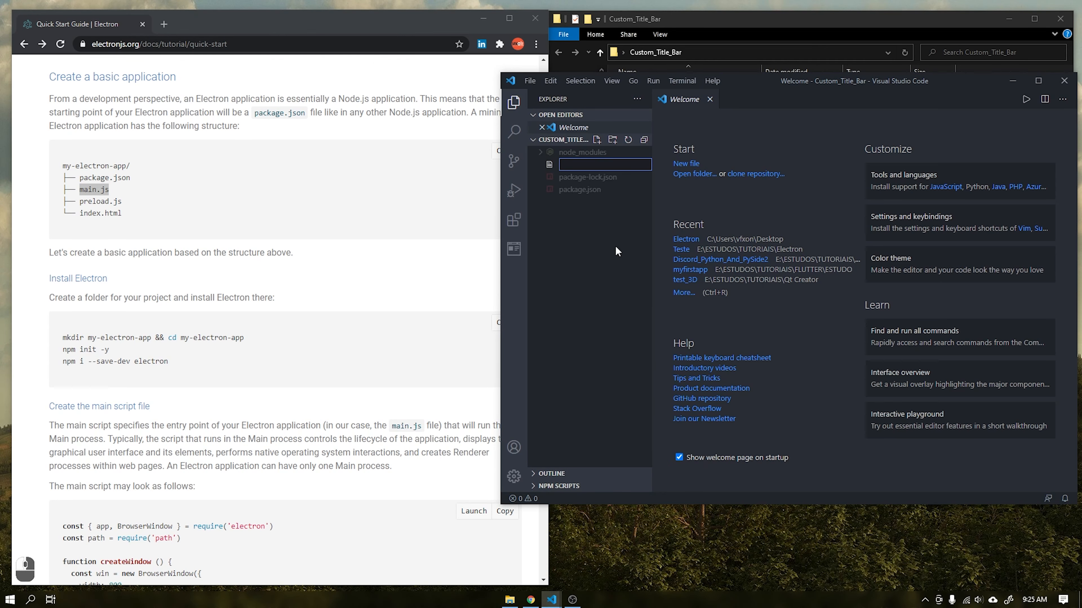
key(Enter)
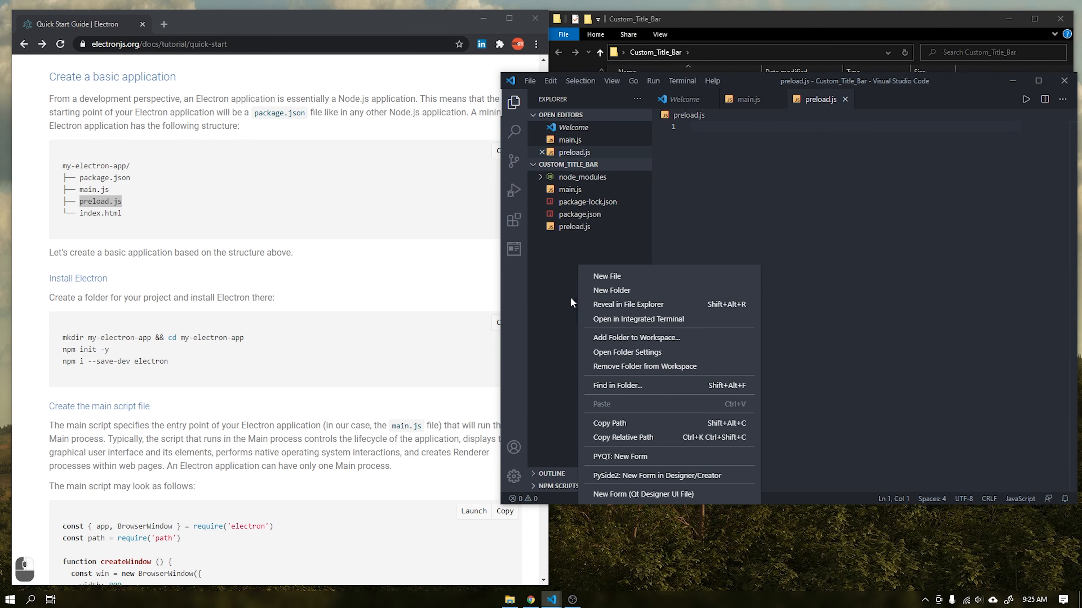
- Add a src folder containing a new index.html file
click(611, 290)
text(src)
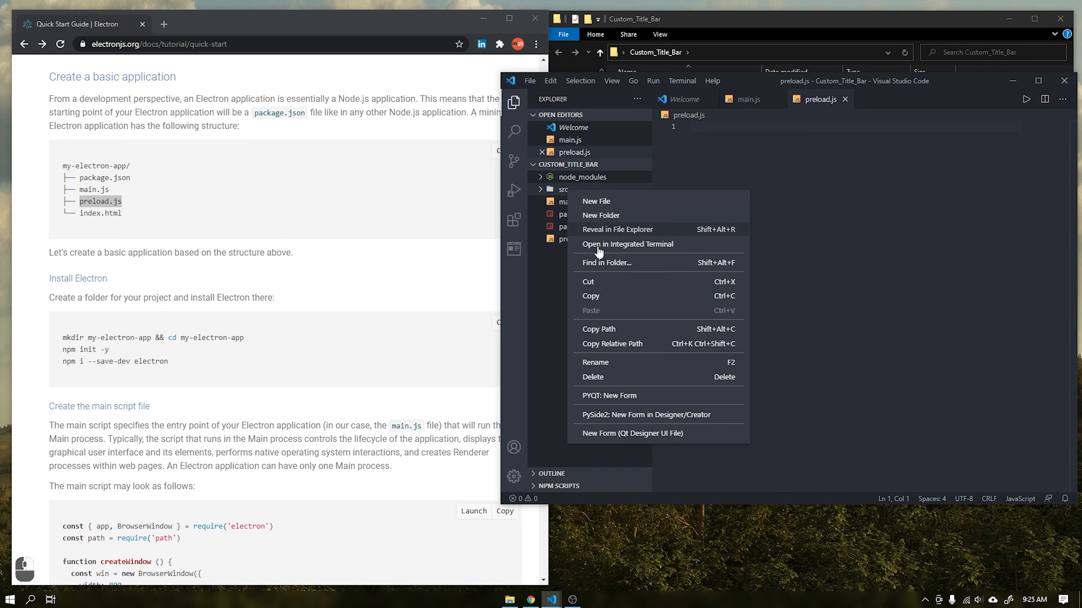
mouse_move(599, 200)
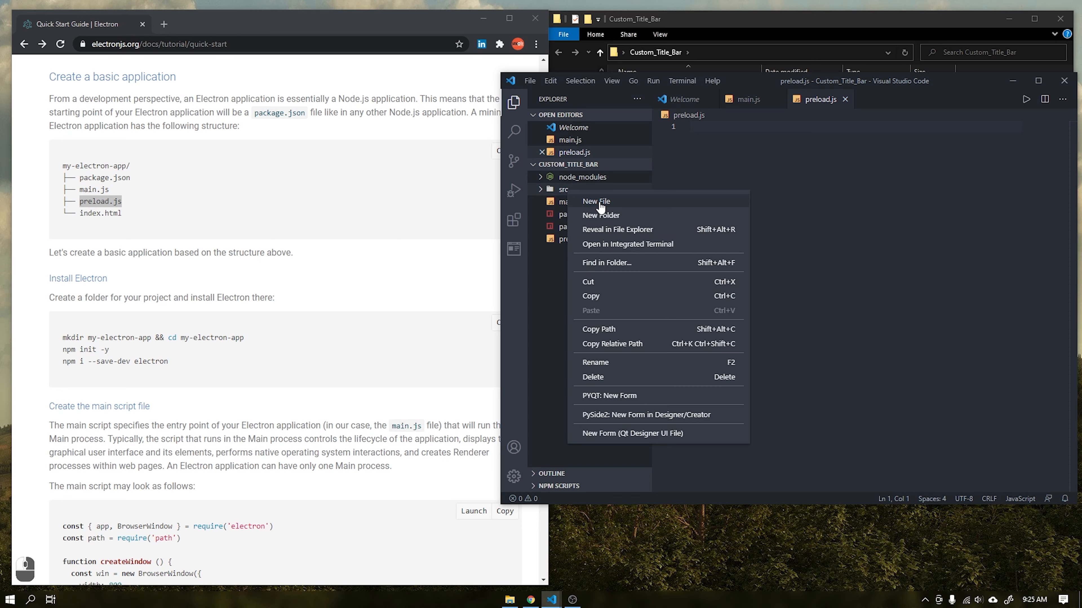
click(595, 202)
text(index.tml)
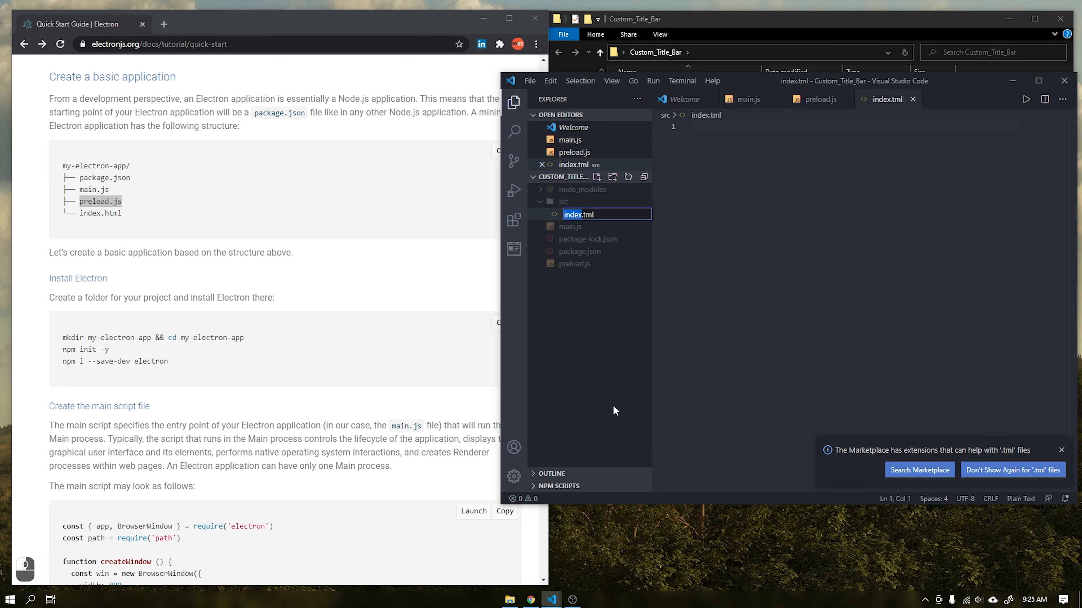
key(Return)
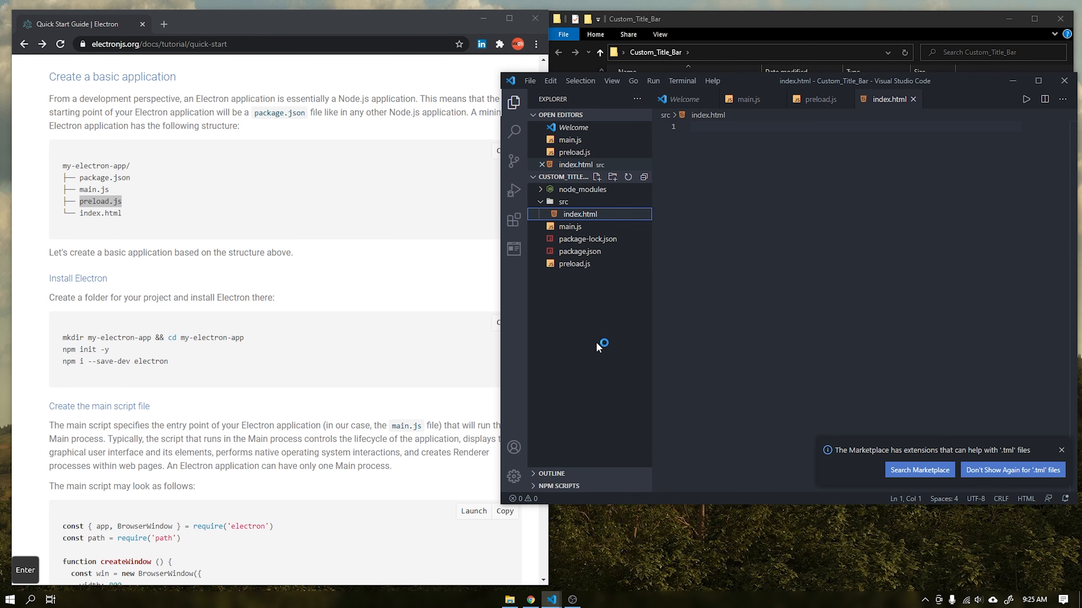
scroll(down, 3)
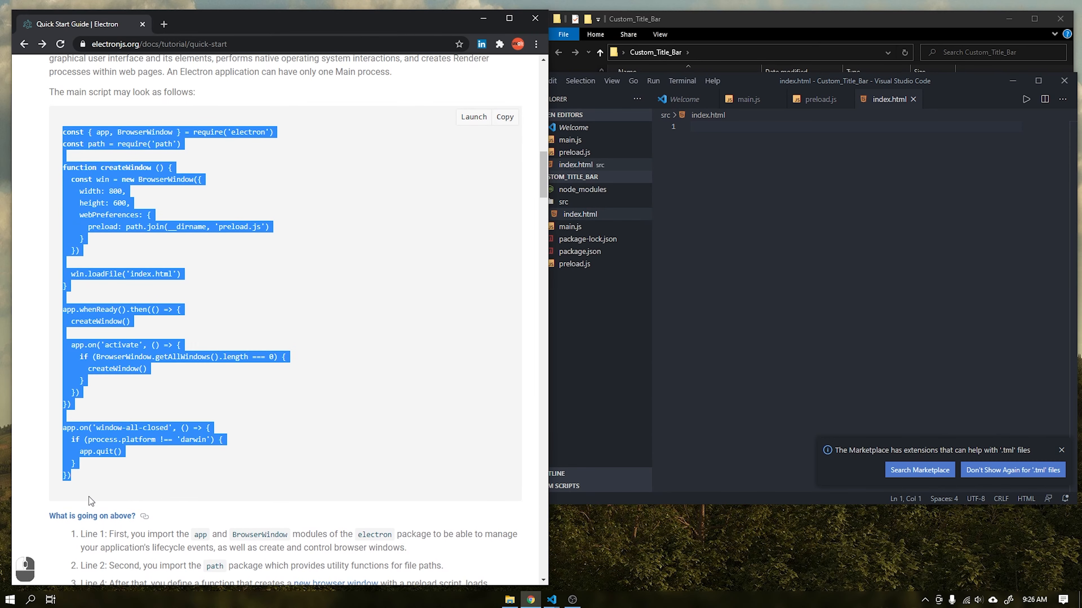
mouse_move(231, 353)
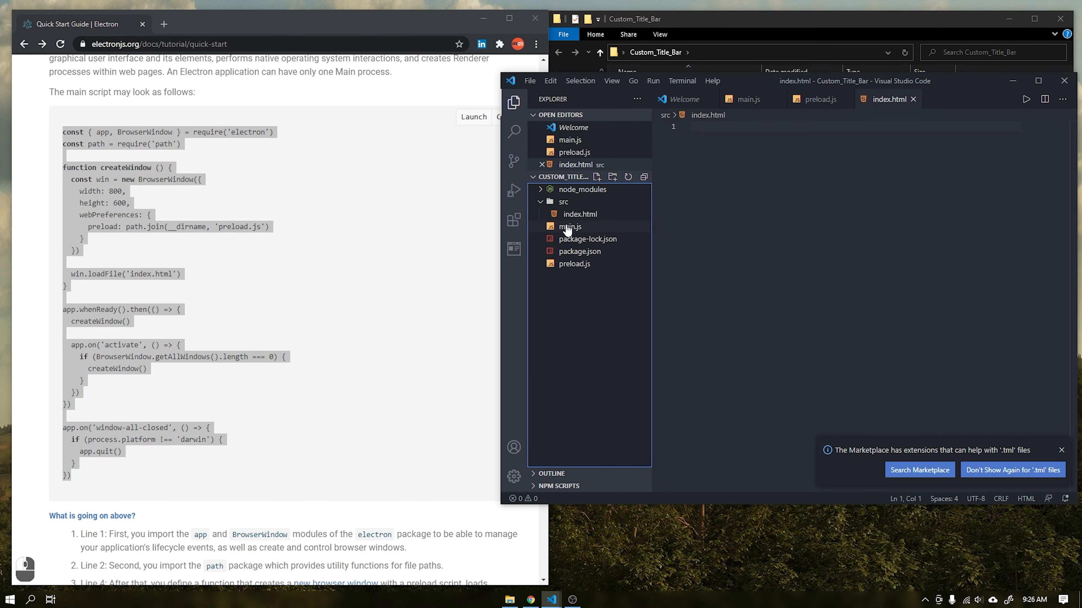
- Paste the guide's main script into main.js and copy the sample index.html markup
click(570, 226)
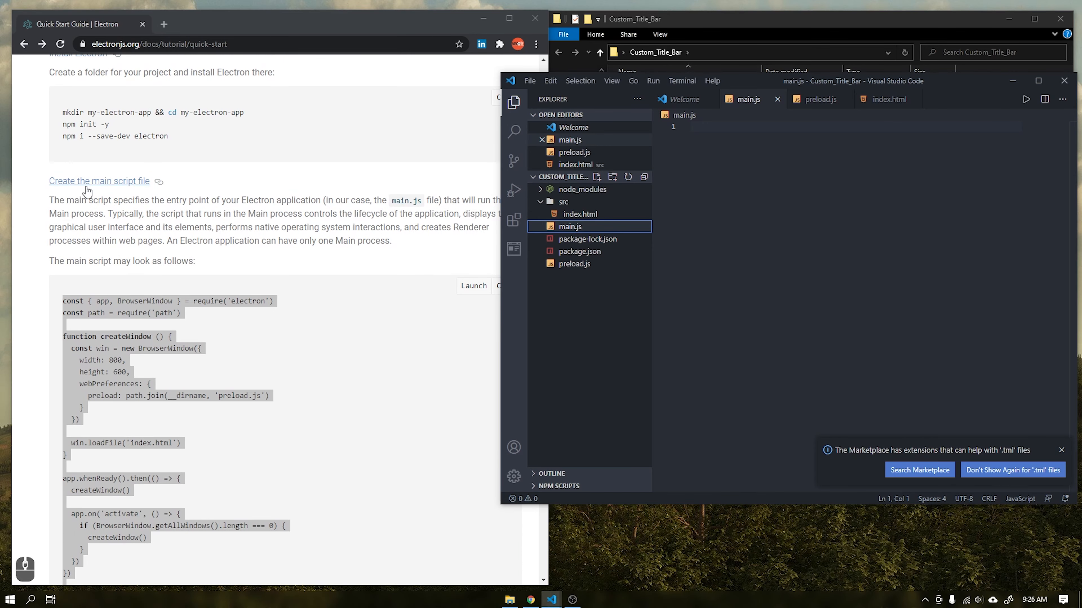
scroll(down, 3)
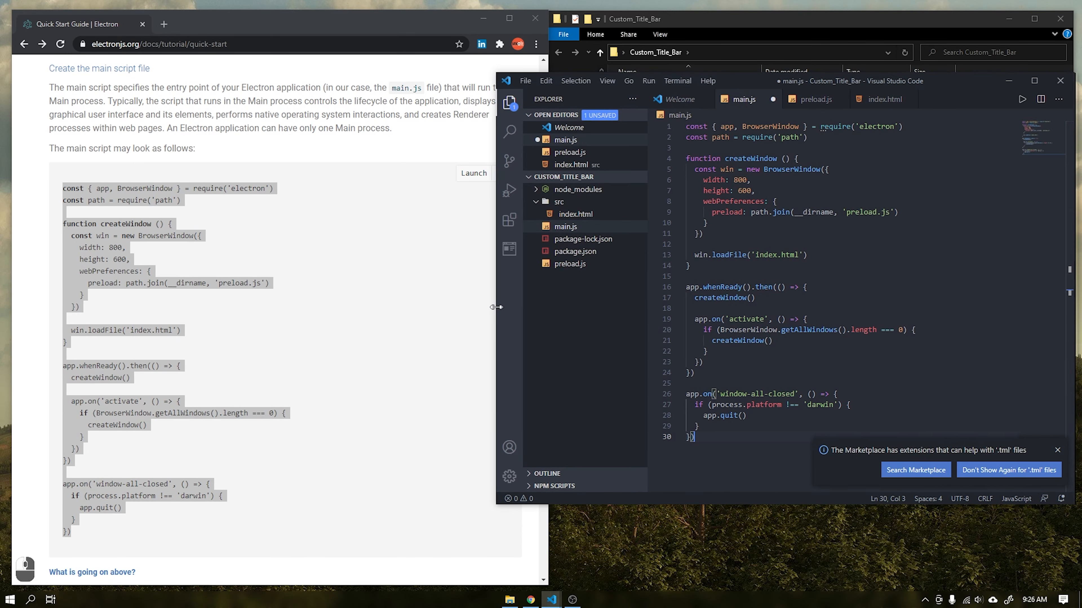
scroll(down, 3)
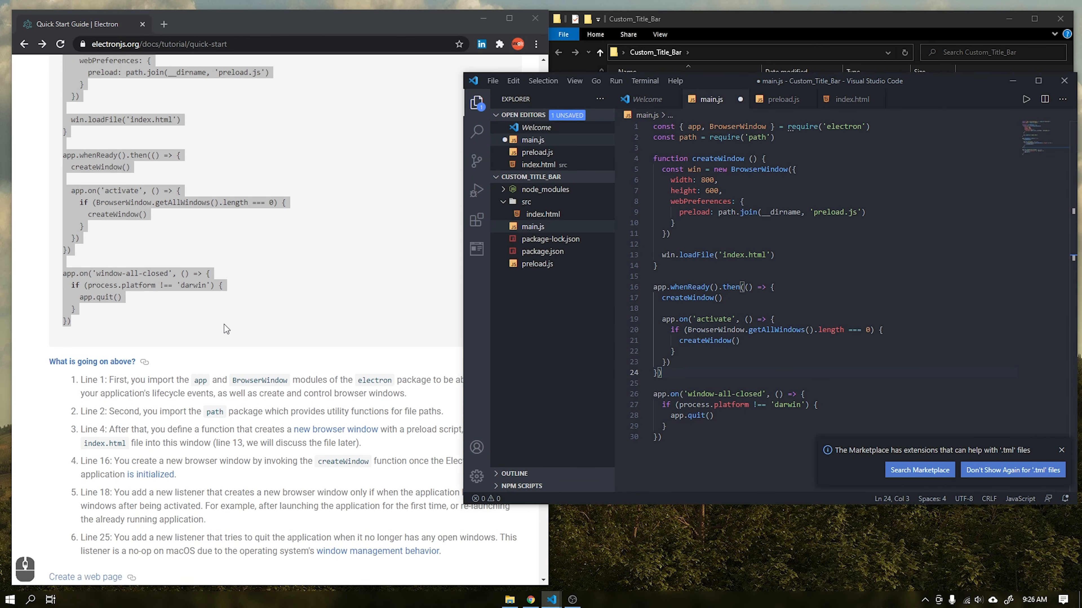
scroll(down, 3)
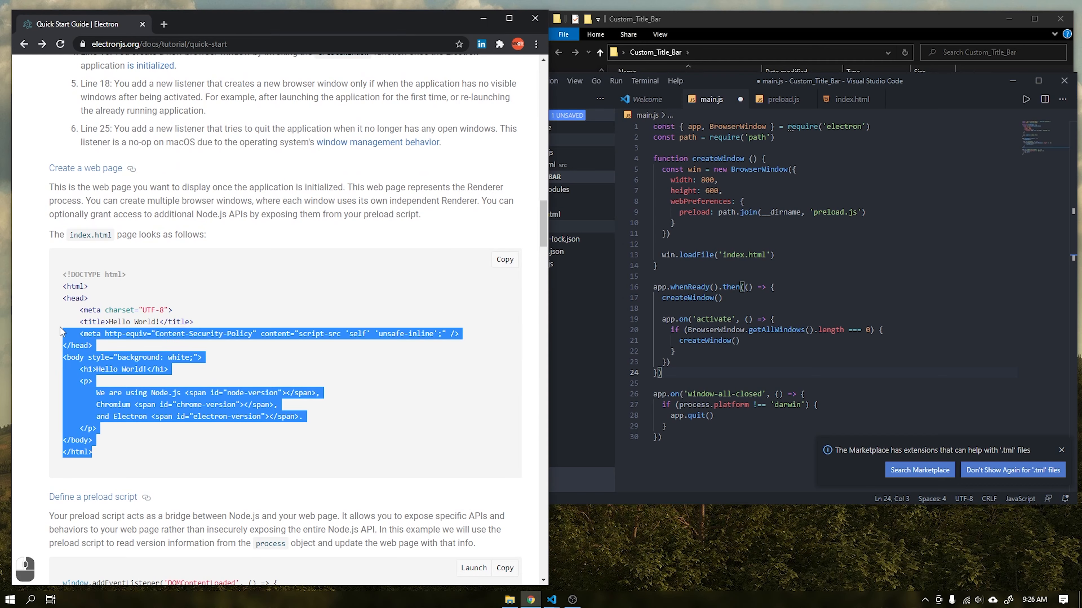
key(ctrl+c)
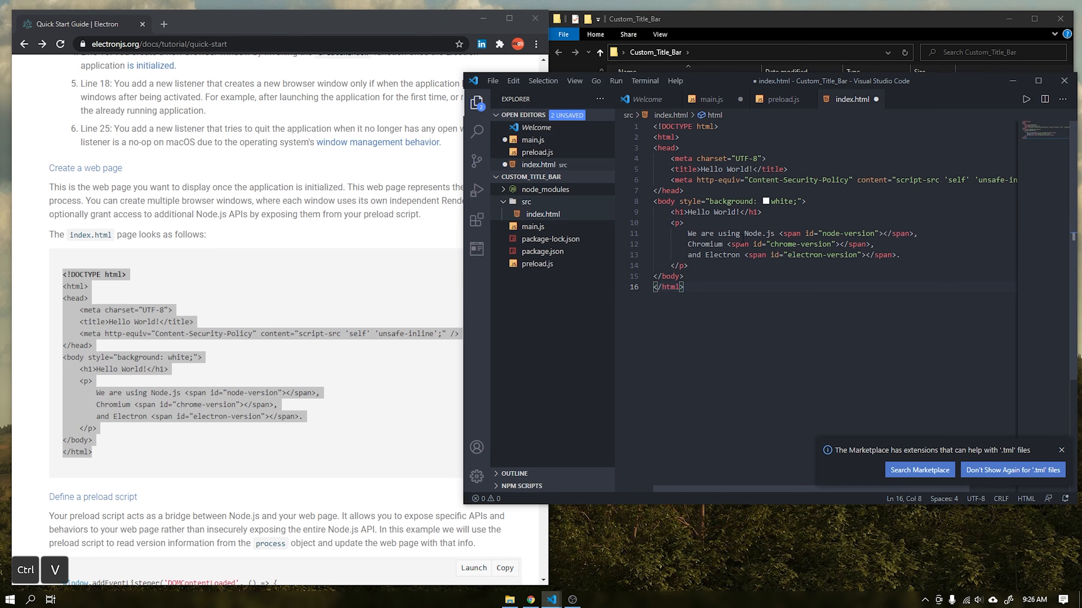
click(710, 98)
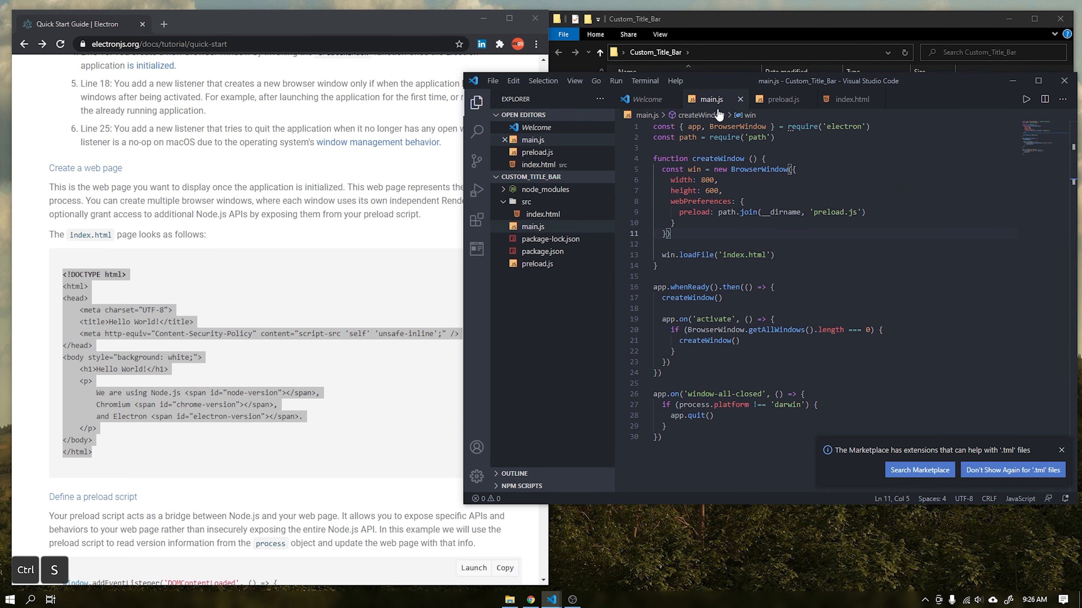
scroll(down, 3)
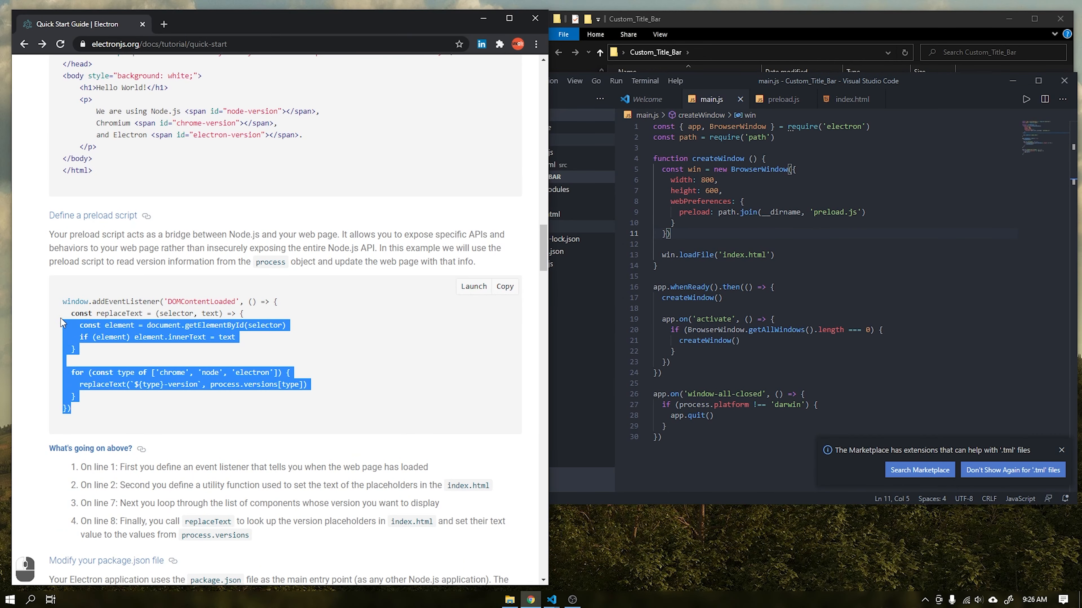
- Fill index.html and preload.js with the guide's sample code and save them
click(476, 101)
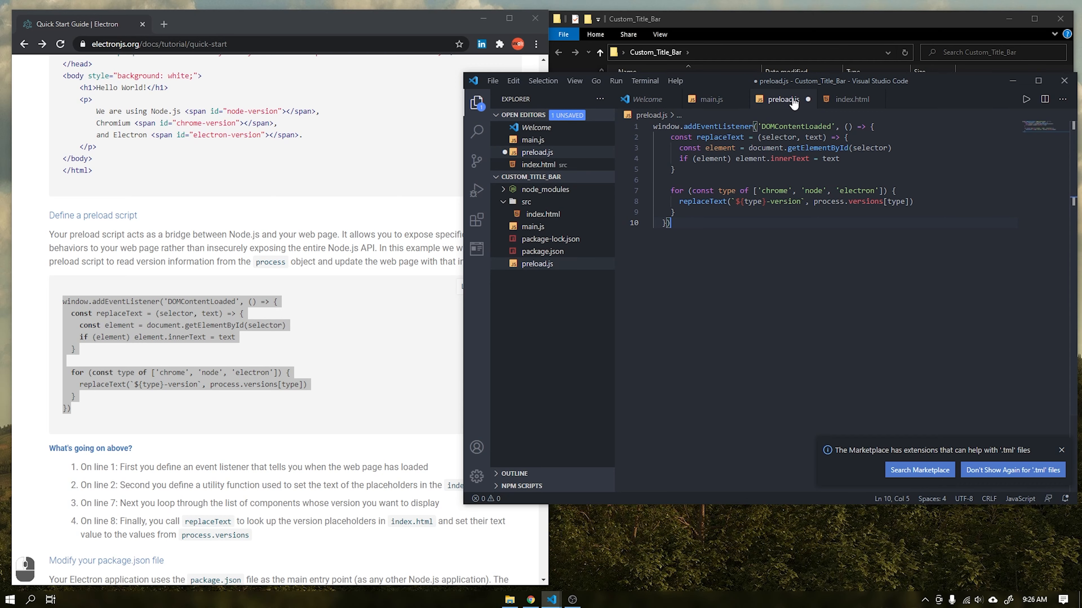
scroll(down, 3)
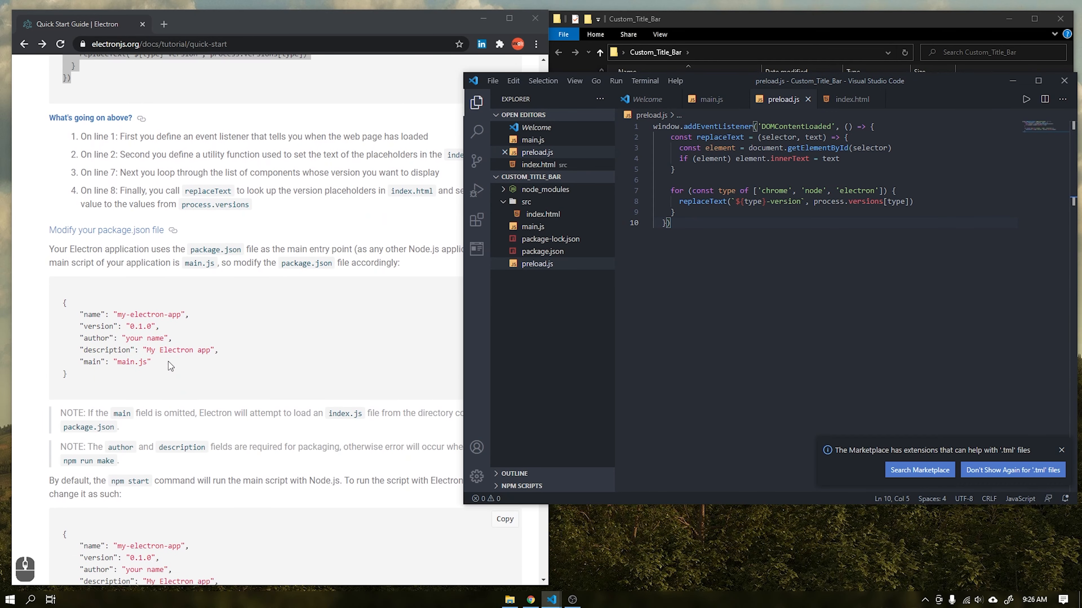
scroll(down, 3)
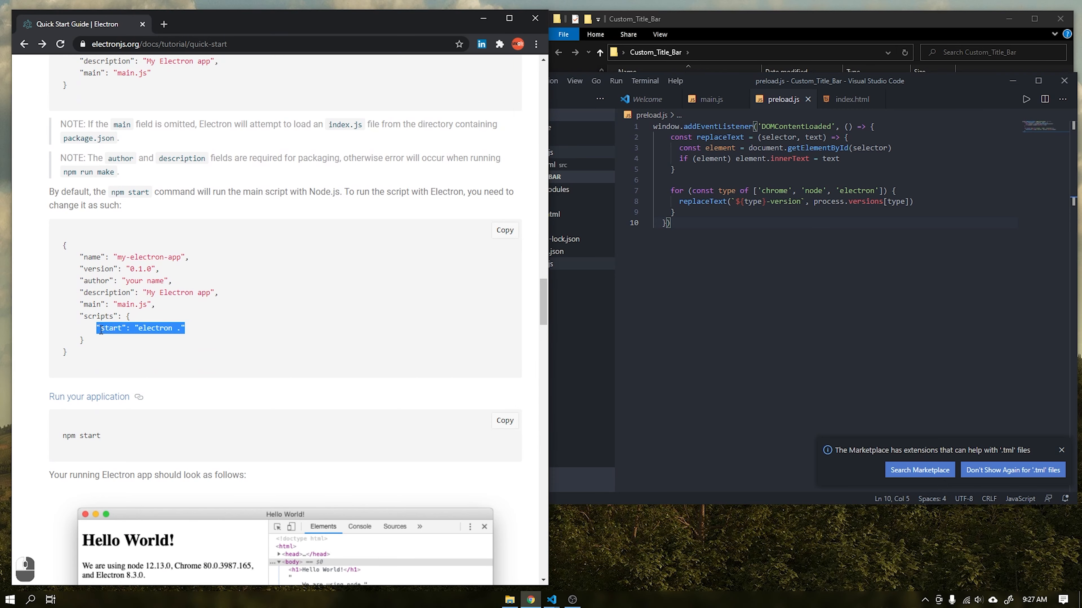
mouse_move(569, 291)
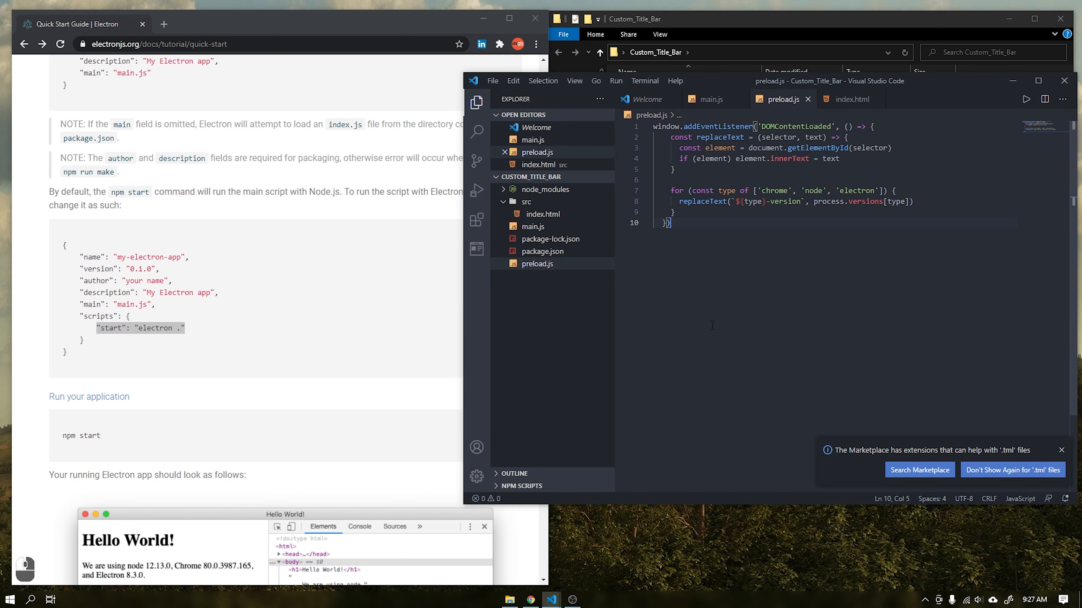
- Paste the "start": "electron ." script into package.json and view the Browser Preview extension details
click(544, 251)
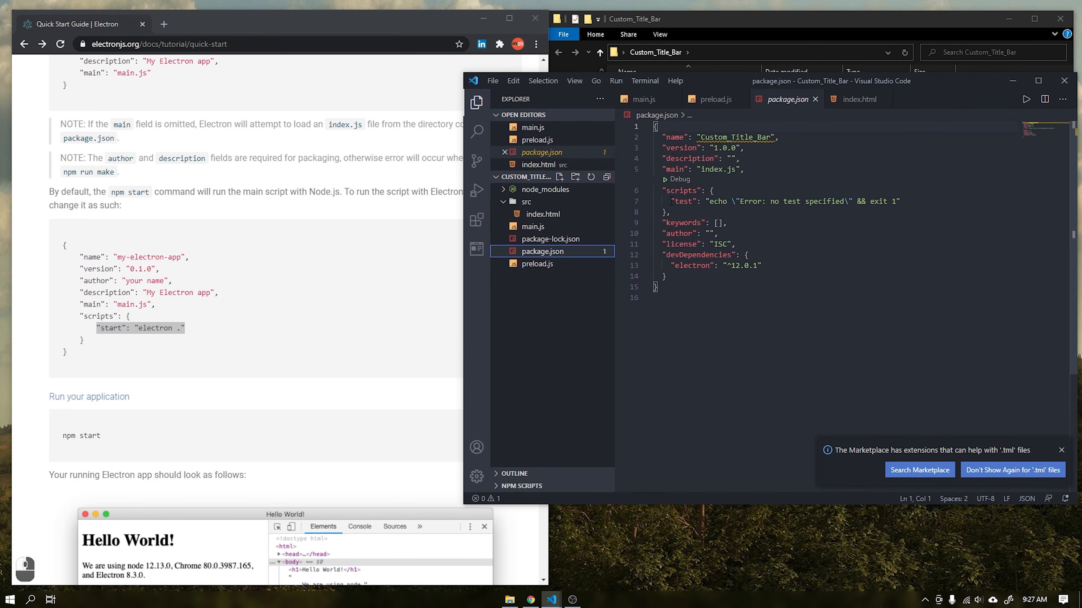
key(ctrl+v)
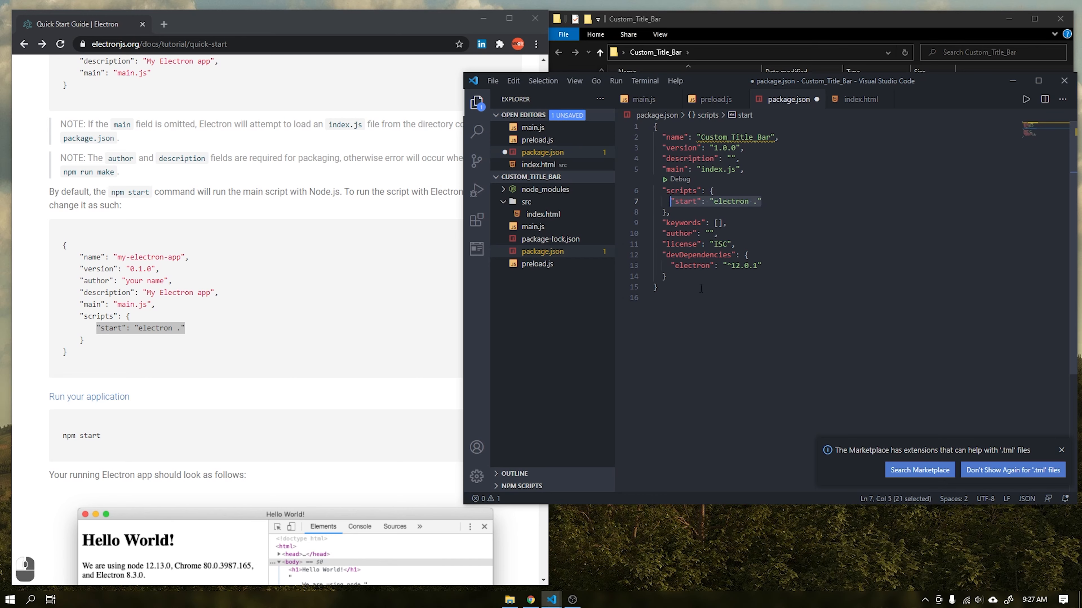
mouse_move(683, 200)
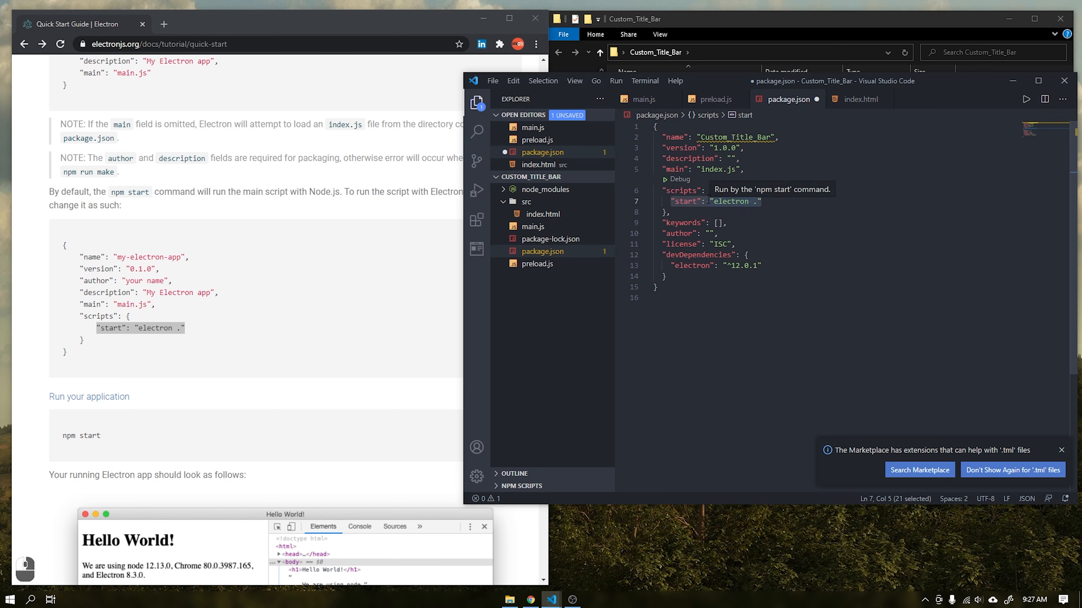
mouse_move(1038, 80)
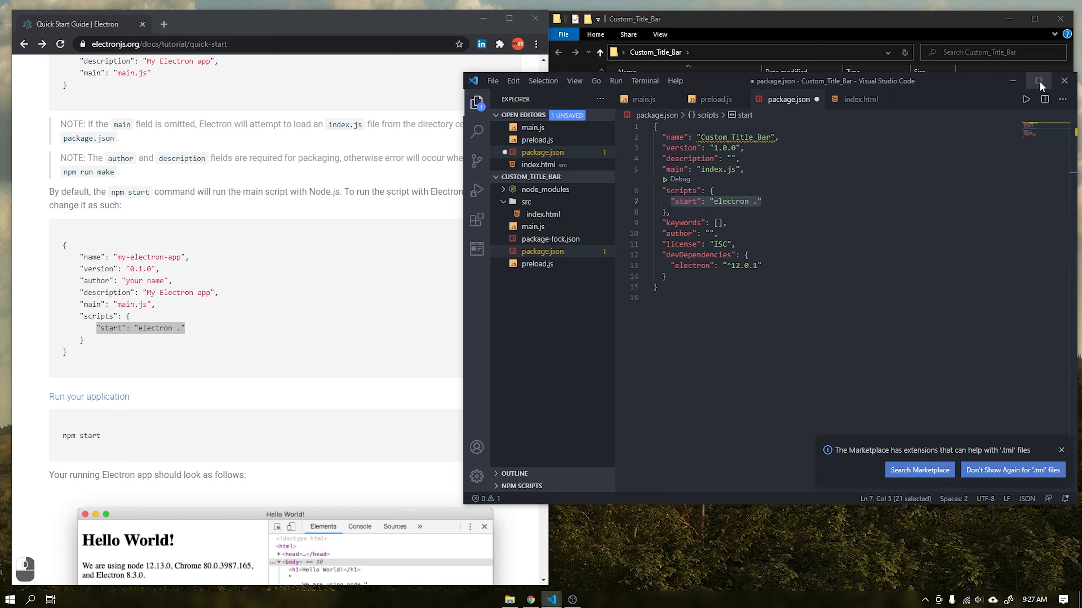
click(1039, 81)
text(np)
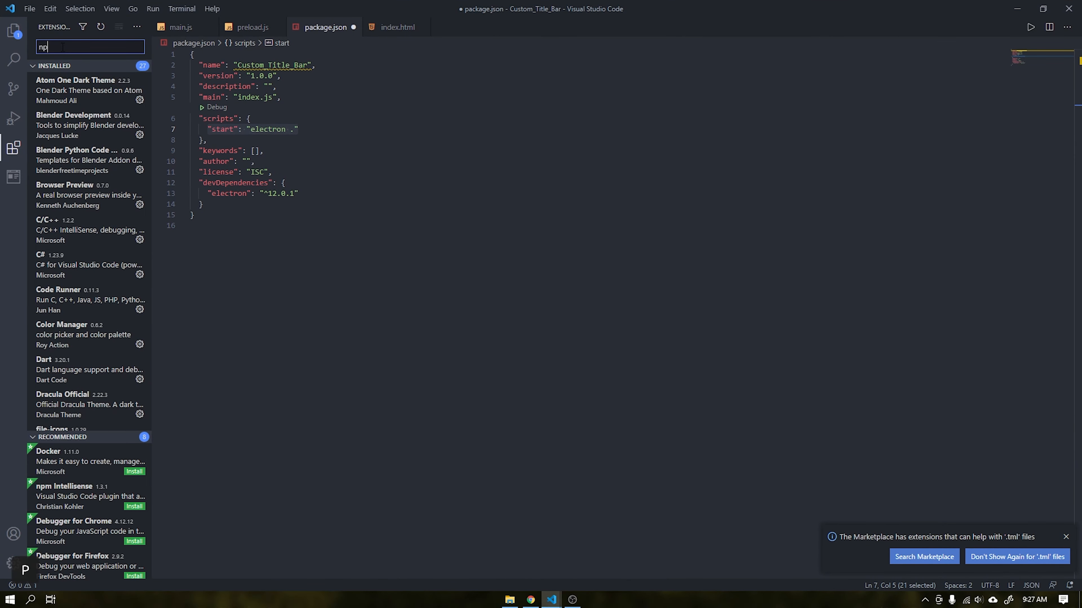
click(77, 77)
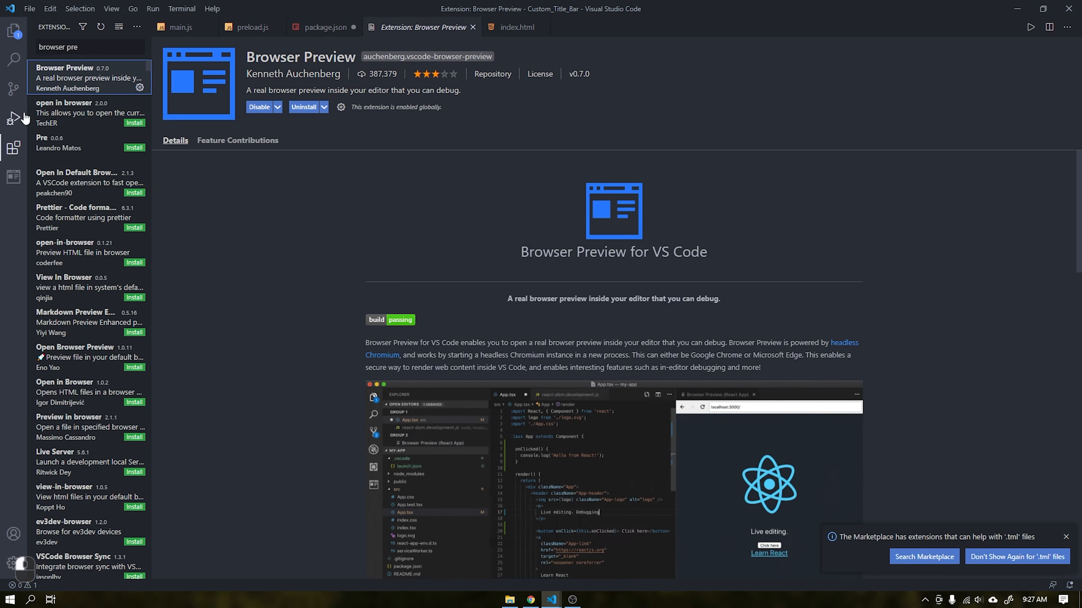
click(13, 33)
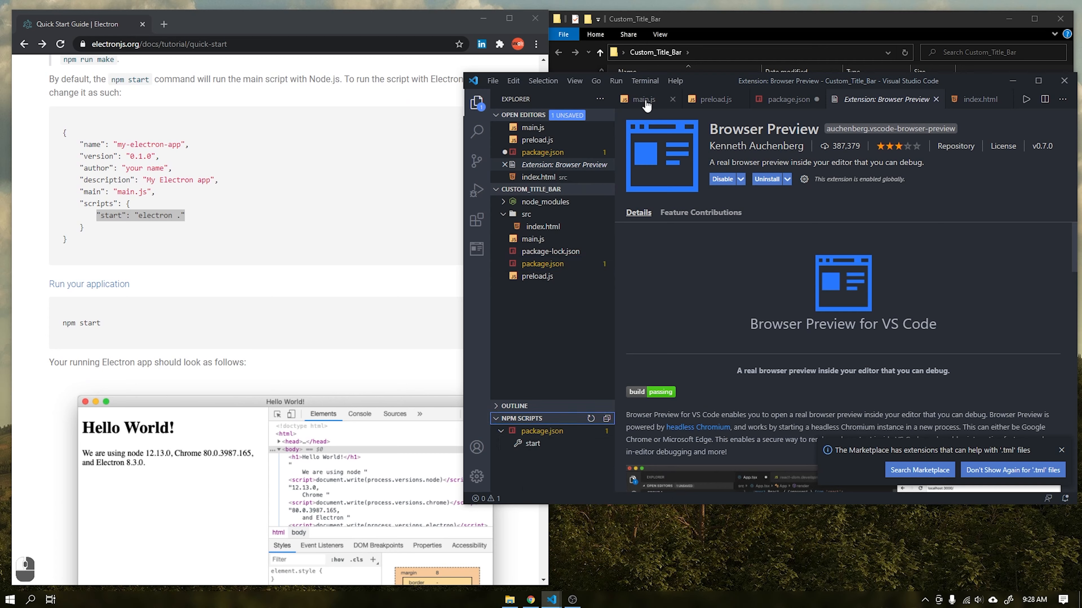
- Run the start script, dismiss the index.js launch error, and set package.json main to main.js, saved
click(787, 99)
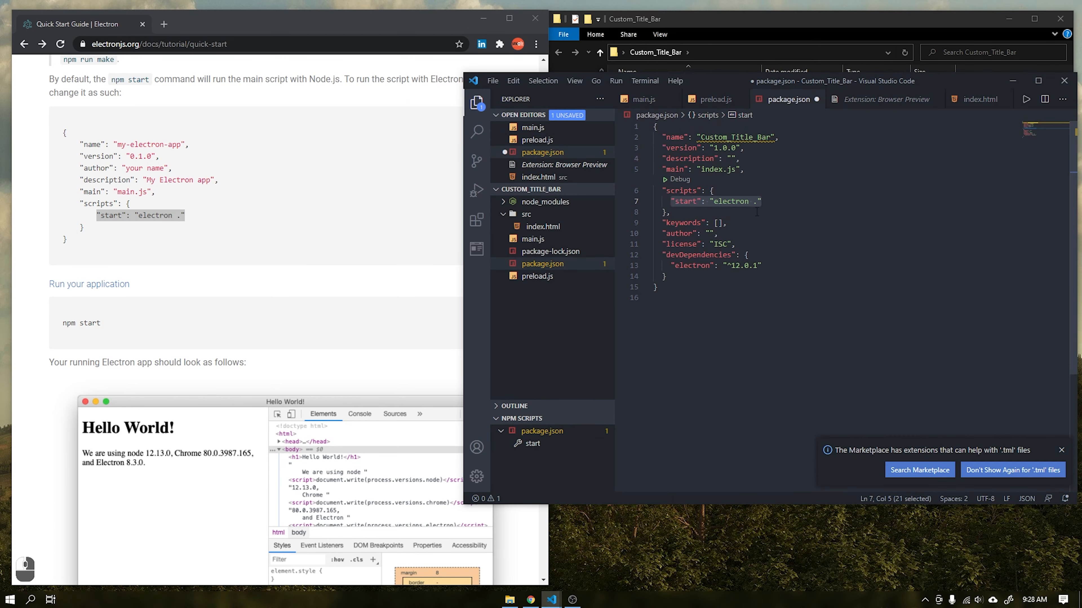
mouse_move(533, 443)
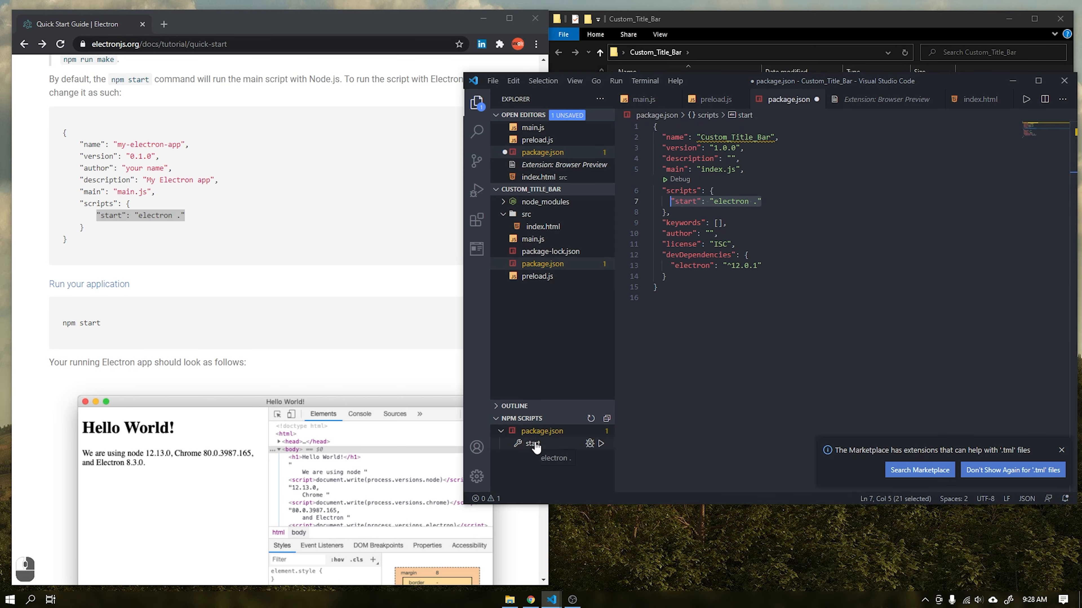
mouse_move(604, 448)
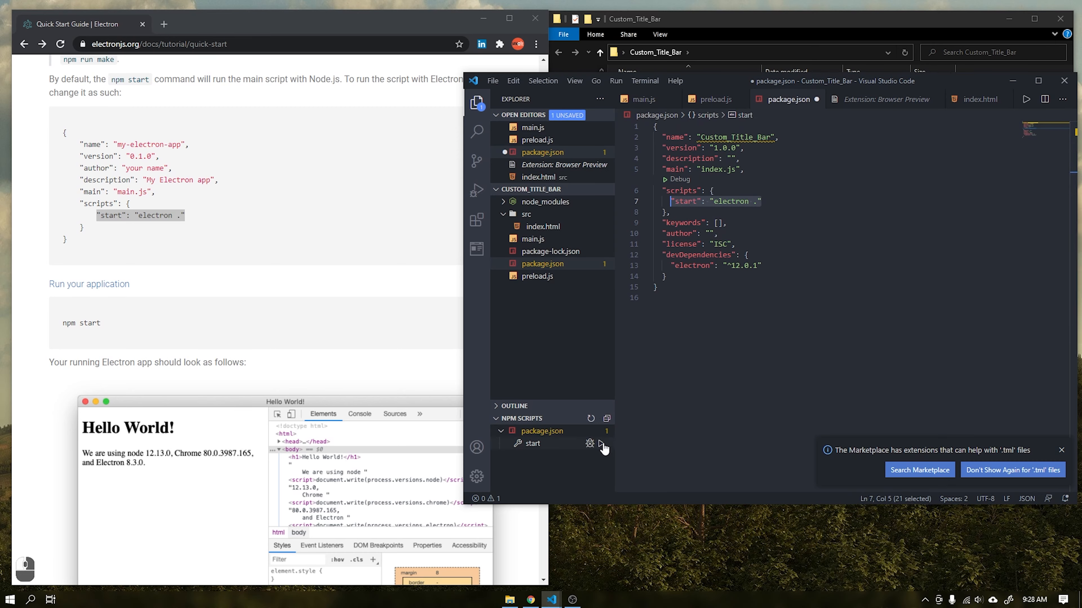
click(602, 444)
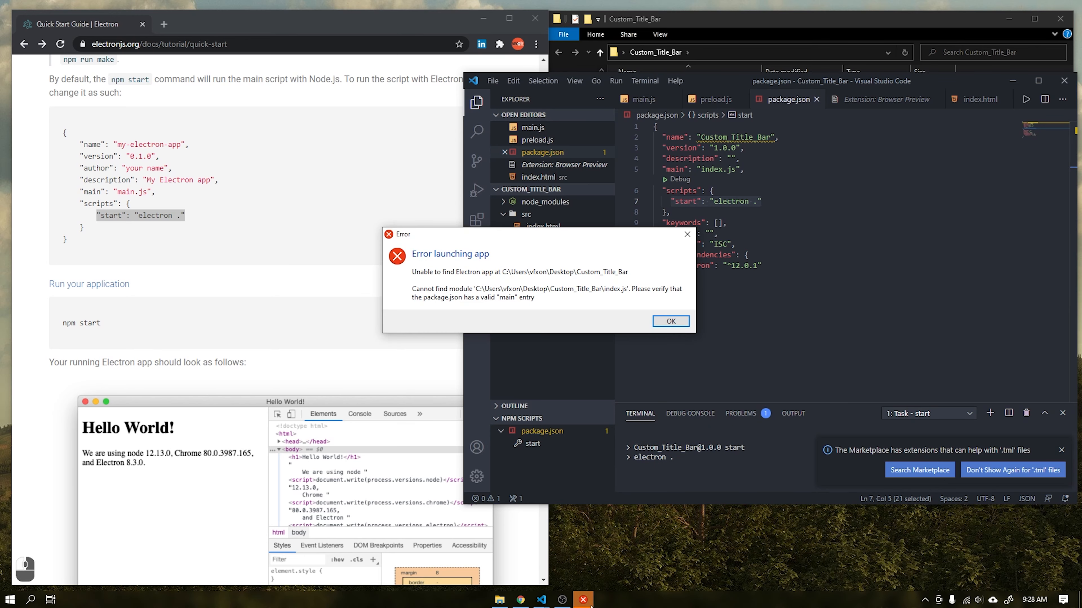
mouse_move(627, 304)
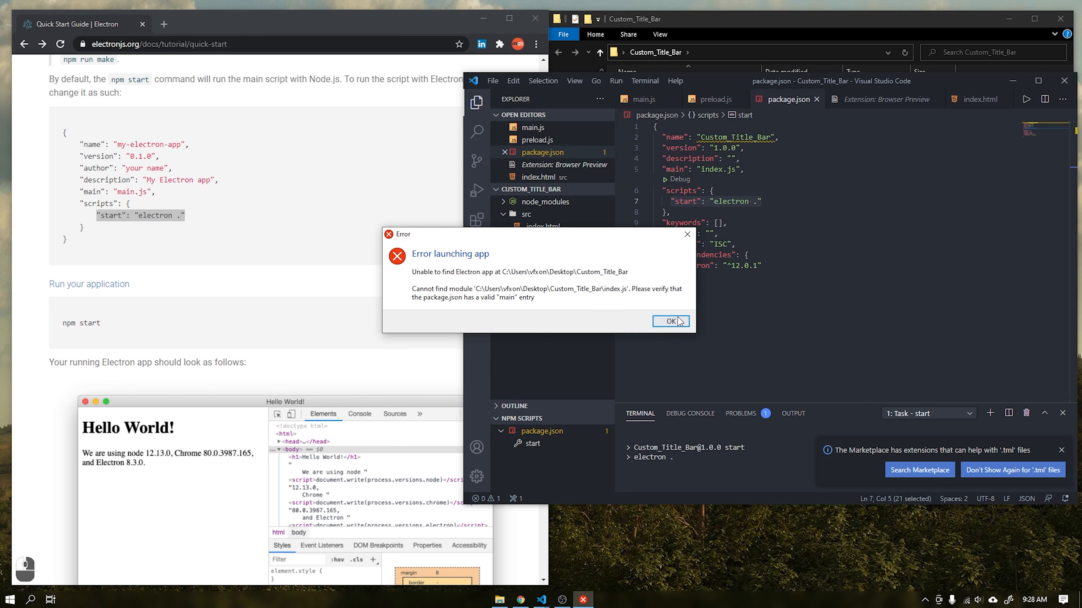
click(669, 322)
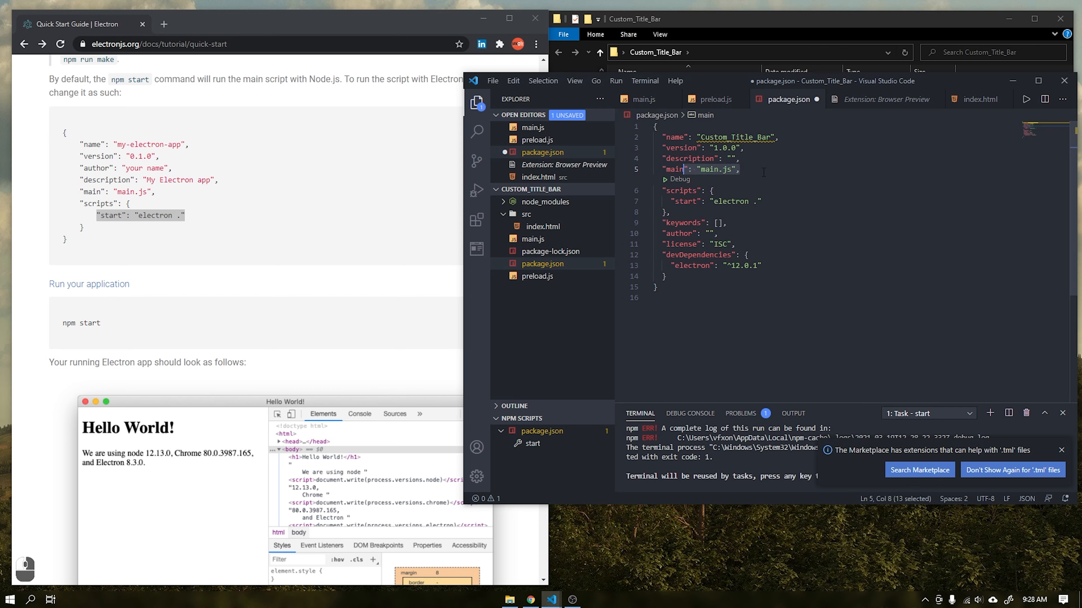
key(ctrl+s)
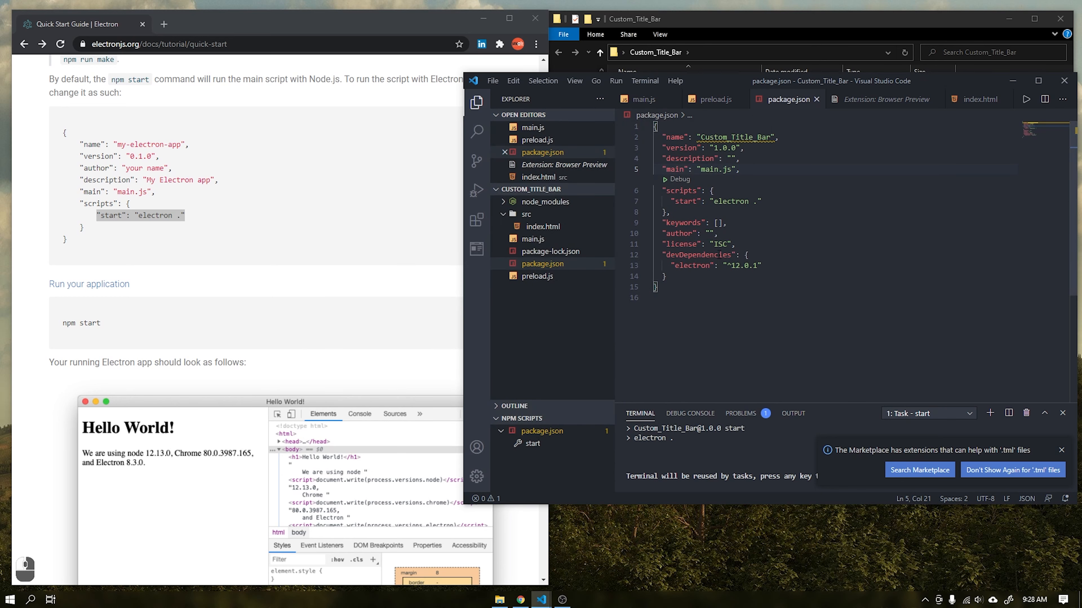
- Add nodeIntegration, contextIsolation and devTools: true to main.js webPreferences
click(642, 99)
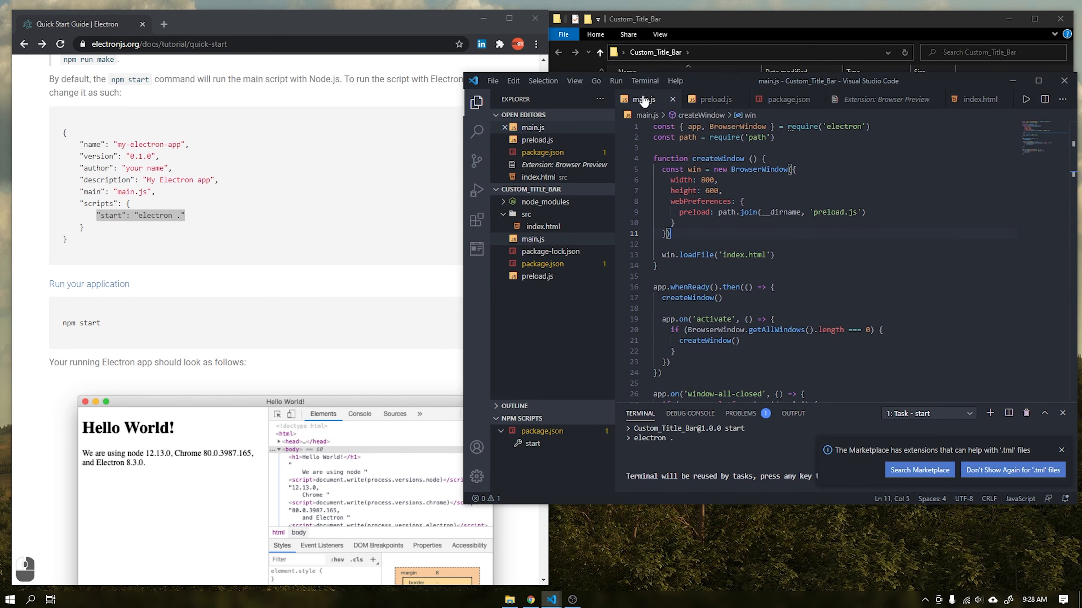
text(ne)
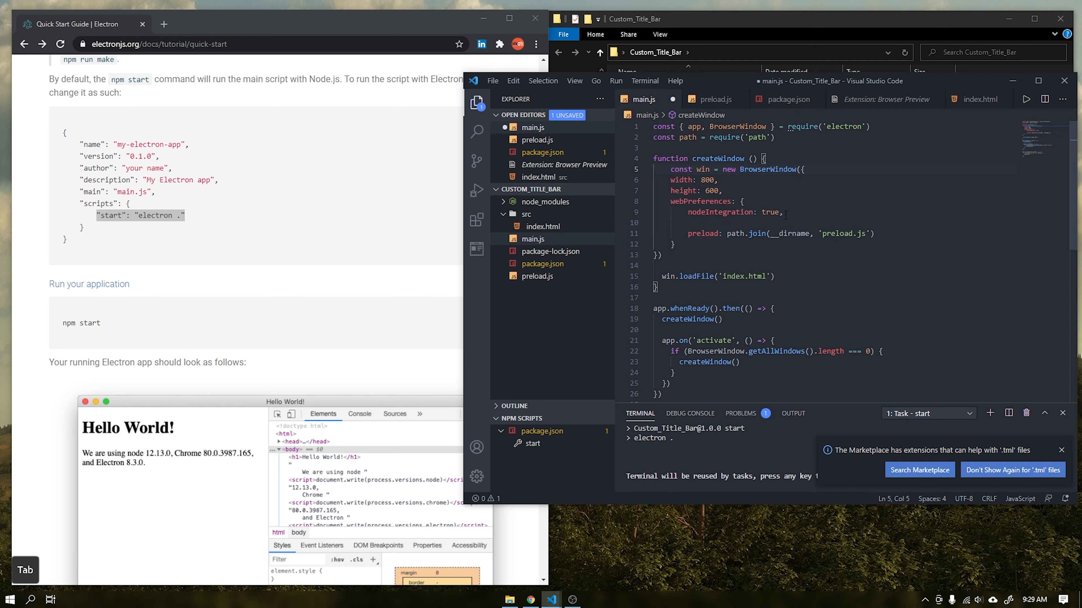
text(contextIsolation:)
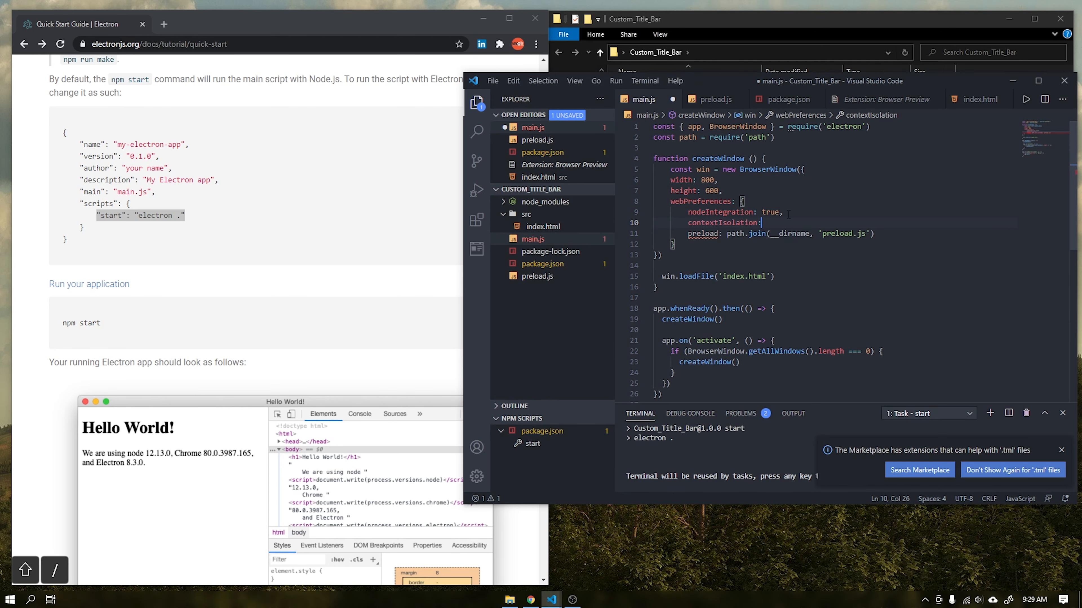
text(true)
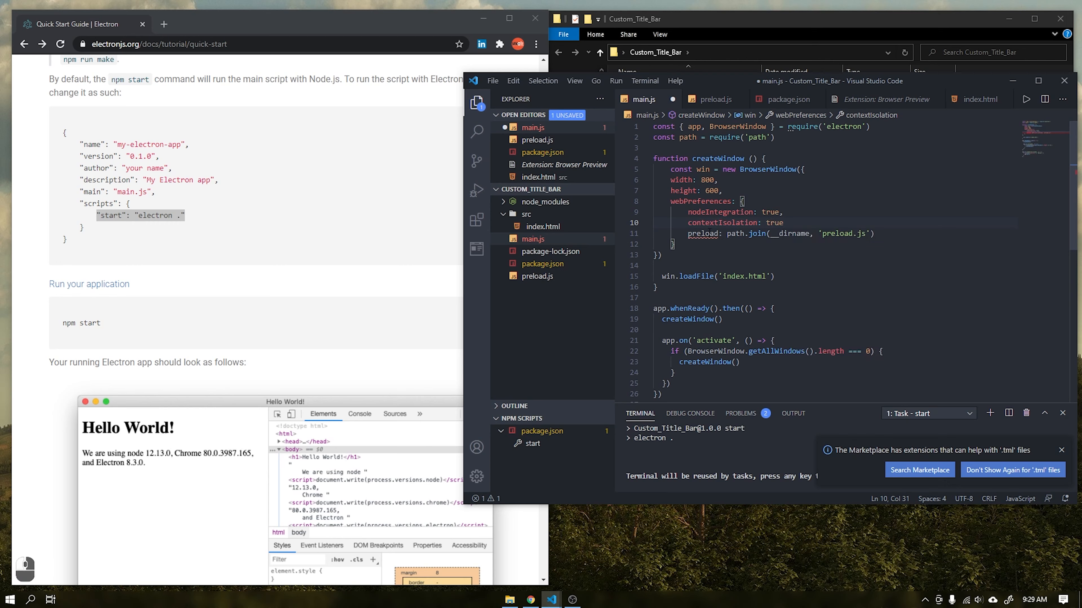
text(,)
text(devTools)
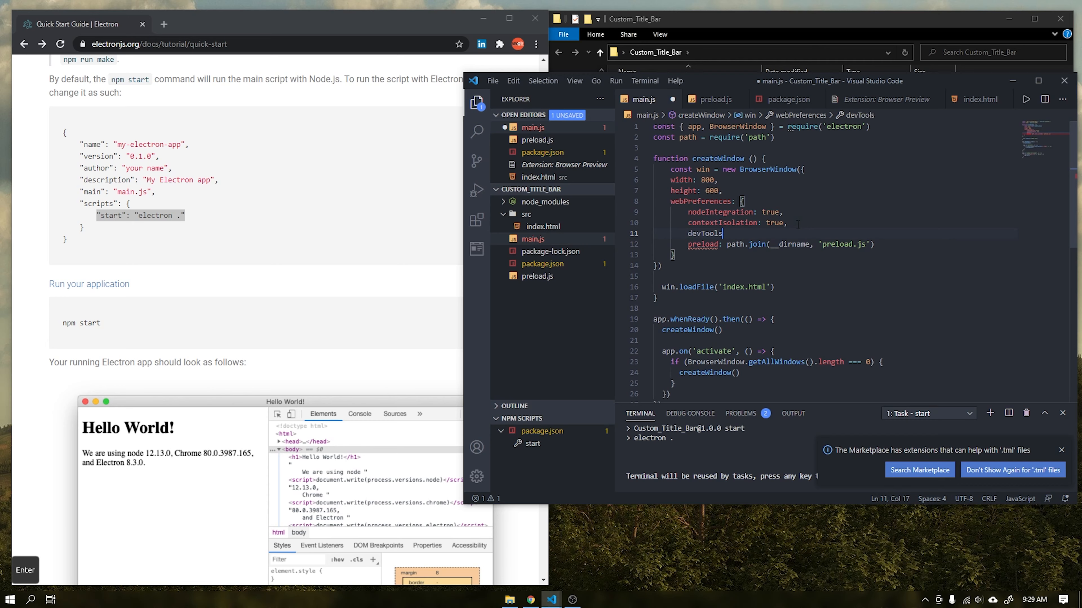
text(: true,)
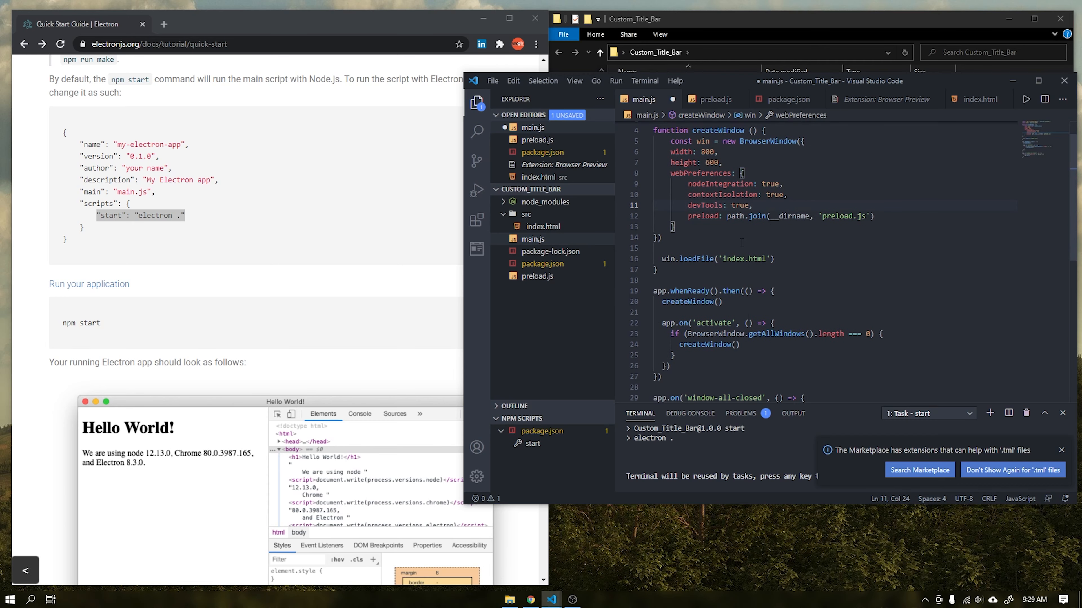
- Change loadFile to 'src/index.html' and save main.js
click(721, 259)
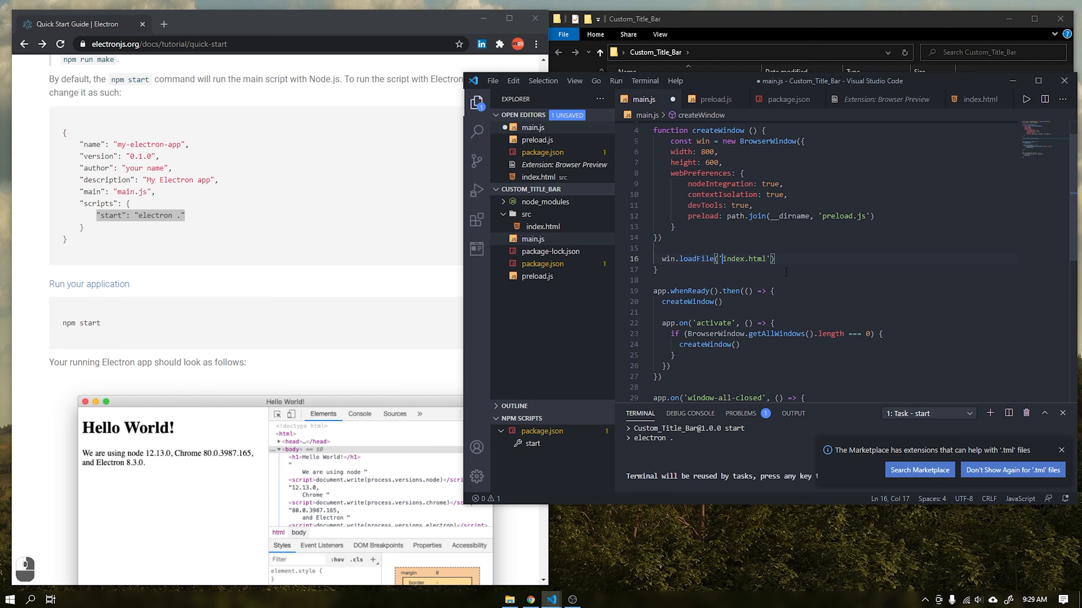
text(src/)
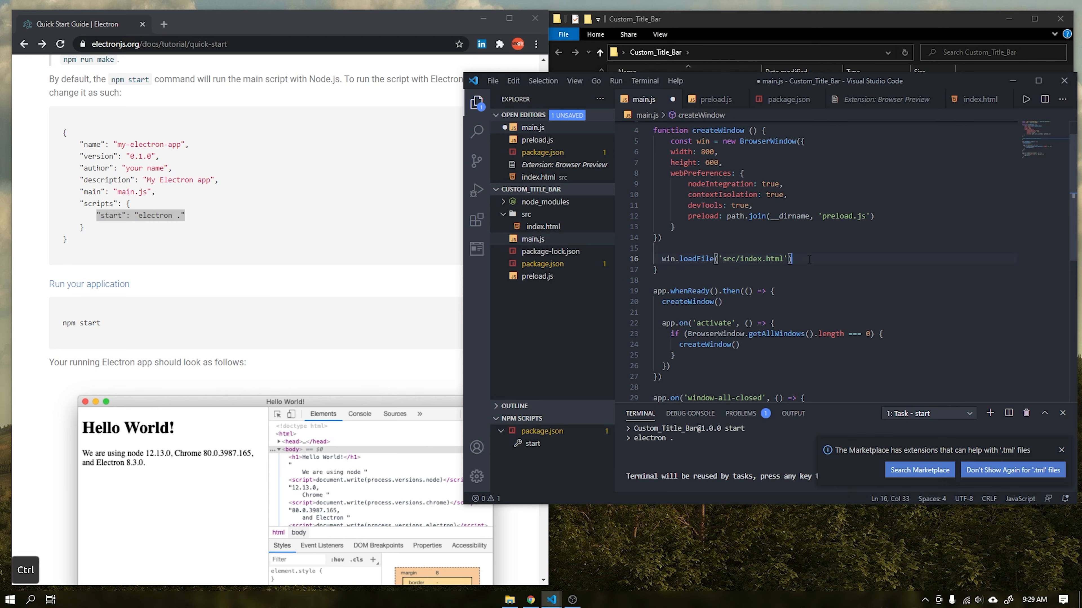
key(ctrl+s)
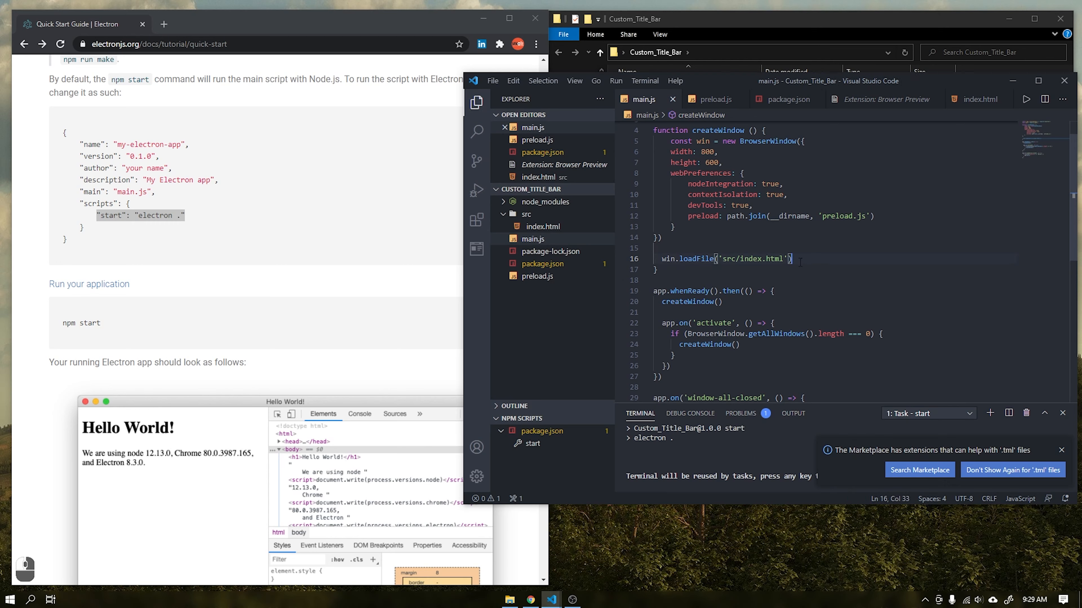
- Launch the Hello World app via npm start, then close its DevTools and window
click(528, 443)
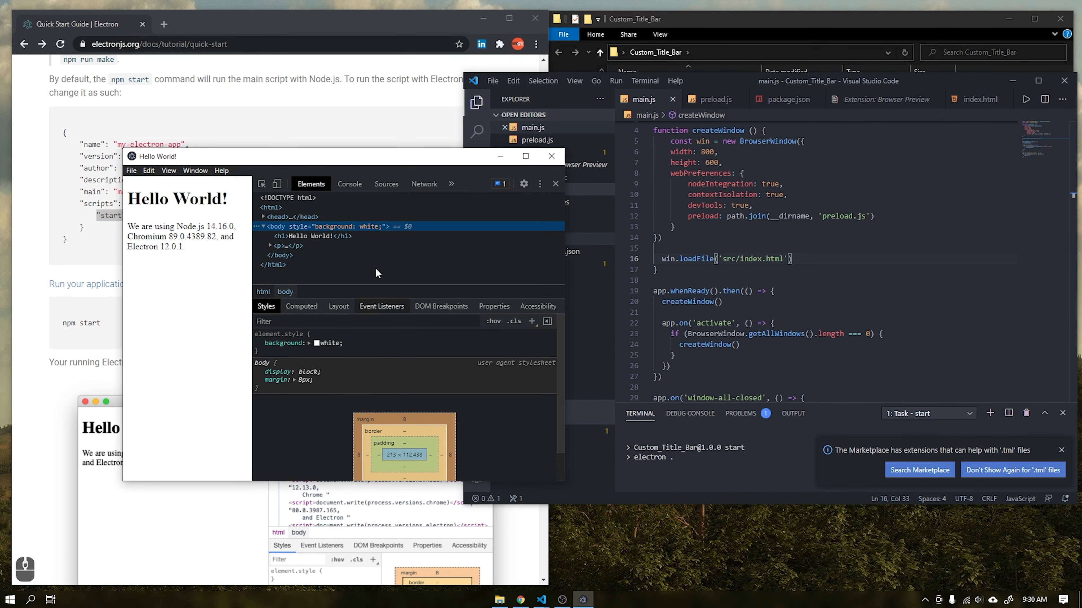
click(553, 183)
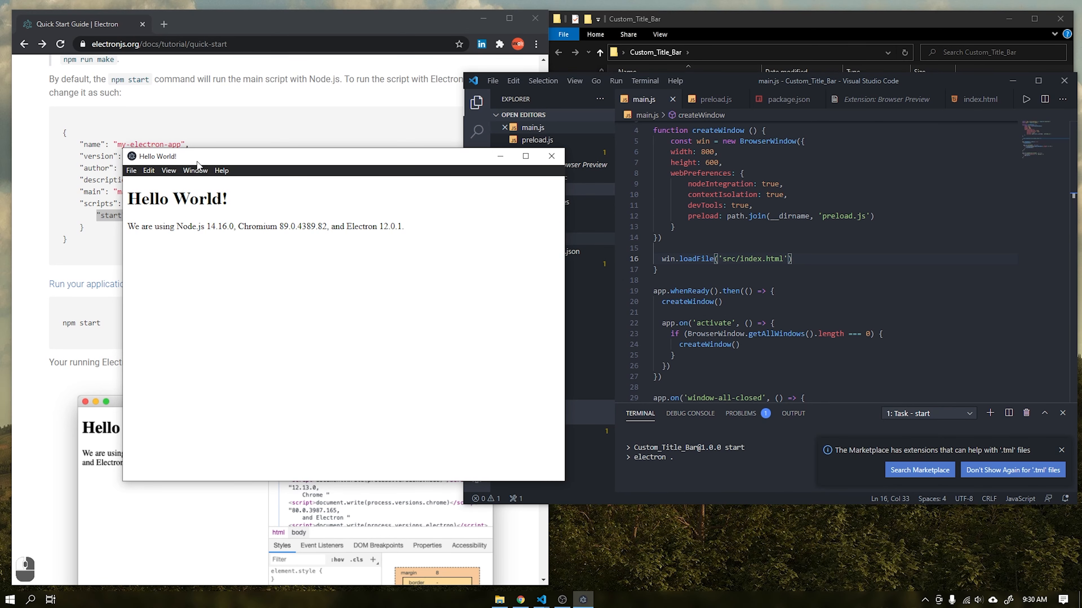
click(550, 157)
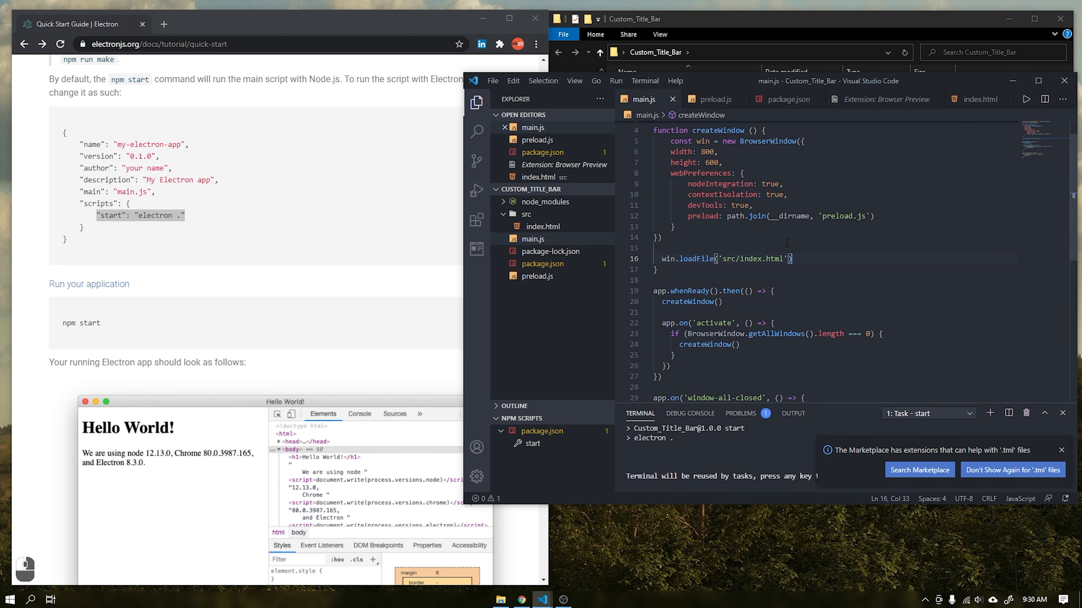
- Close the Browser Preview extension page and maximise the editor
scroll(down, 3)
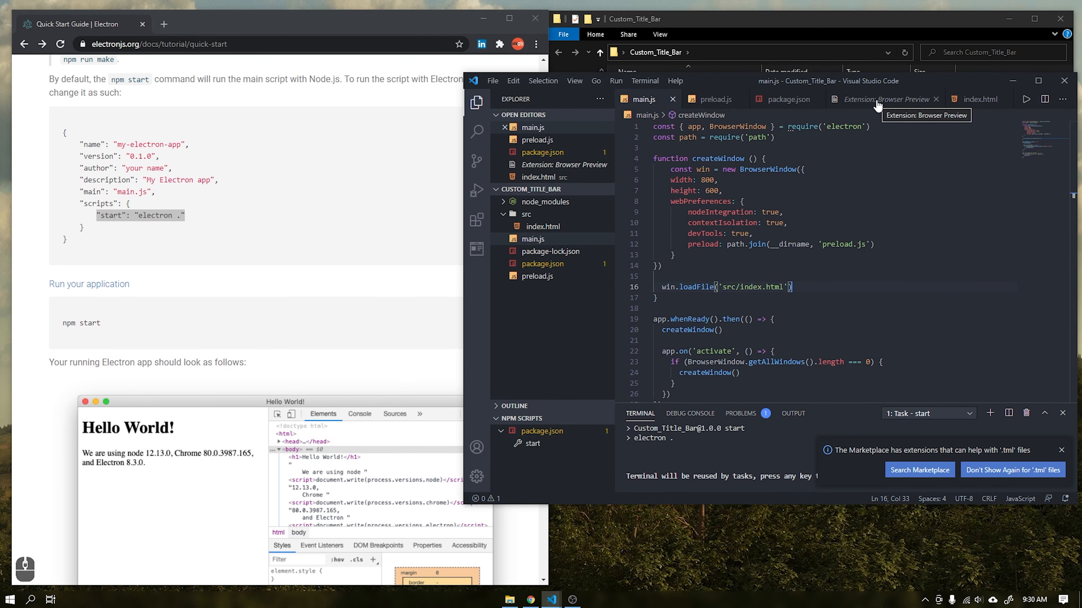
click(936, 98)
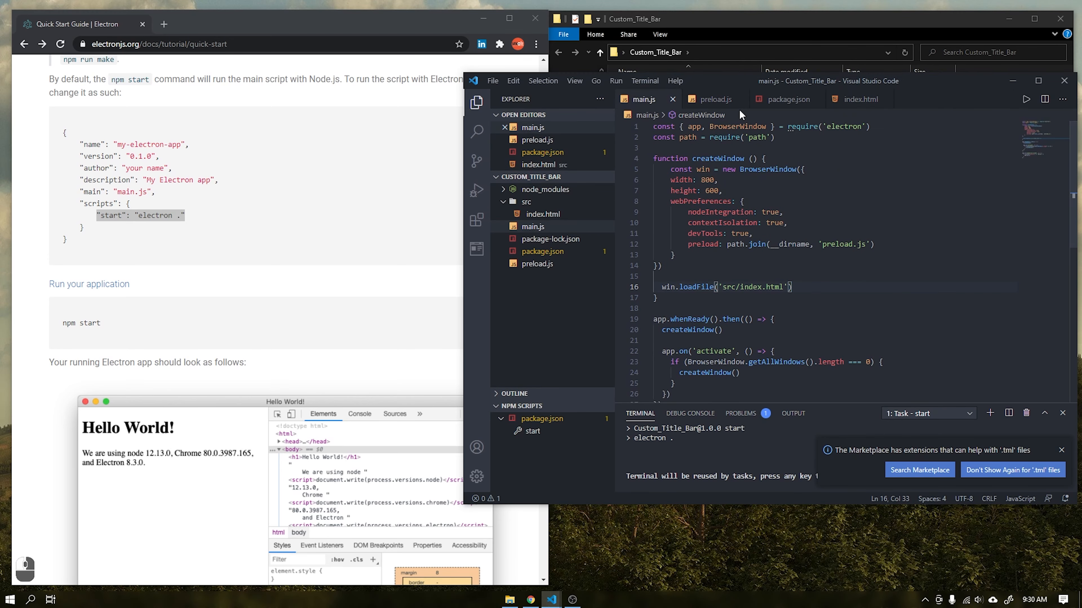
click(1045, 81)
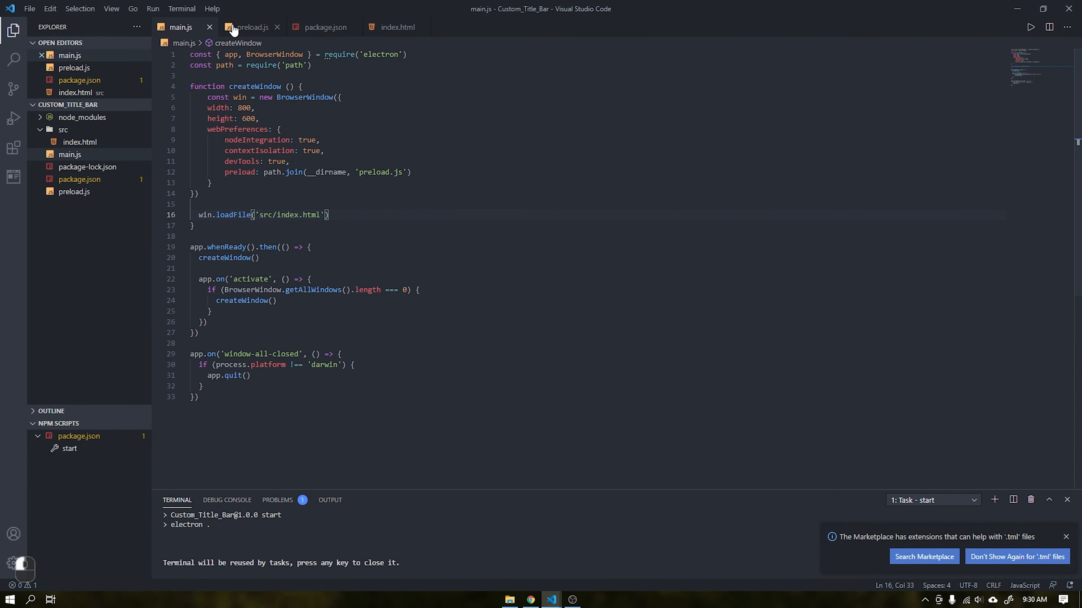
- Open index.html and search the command palette for 'open a' to find Open Active File in Preview
click(397, 27)
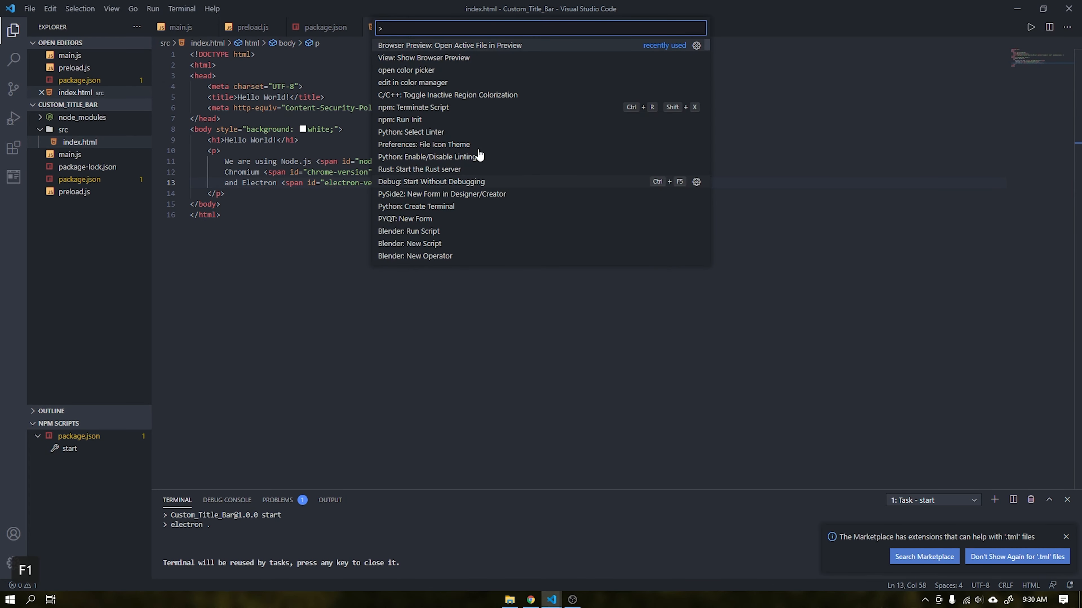
mouse_move(450, 50)
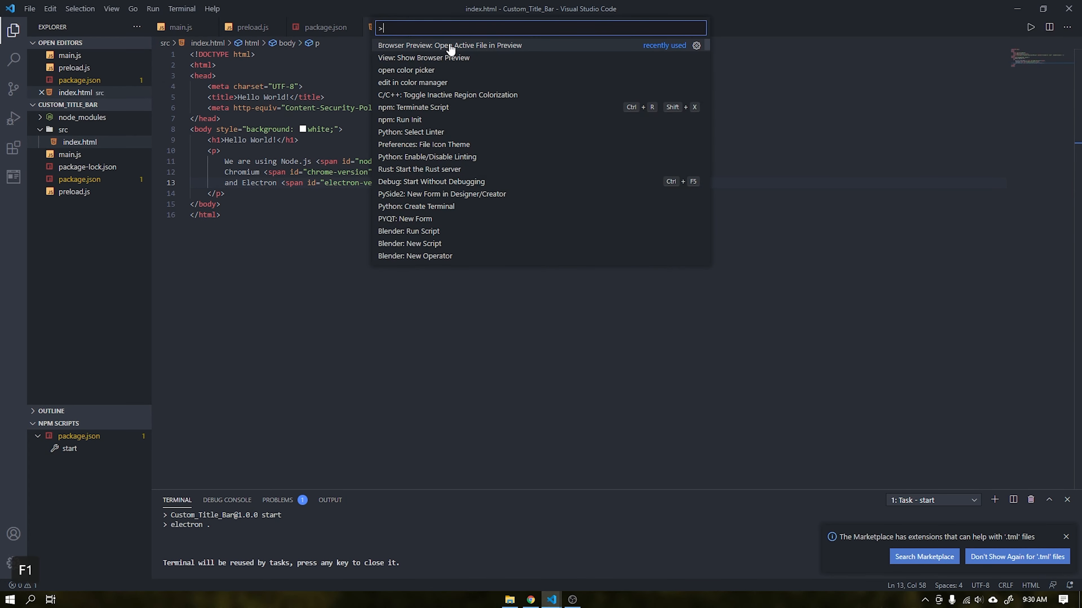
text(open a)
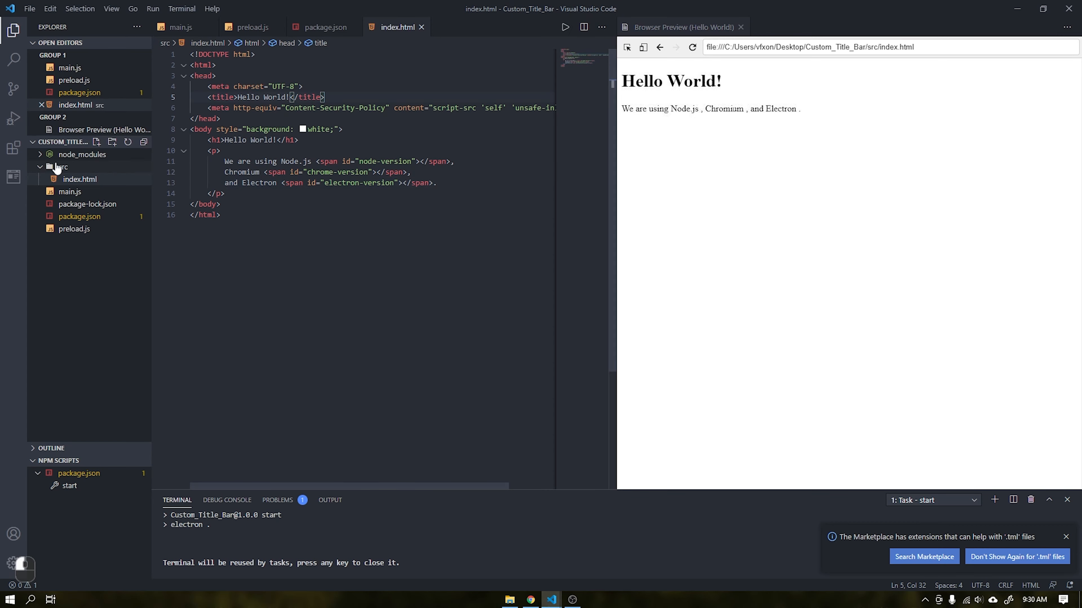
- Create the images, js and styles folders inside src from the Explorer context menu
right_click(61, 167)
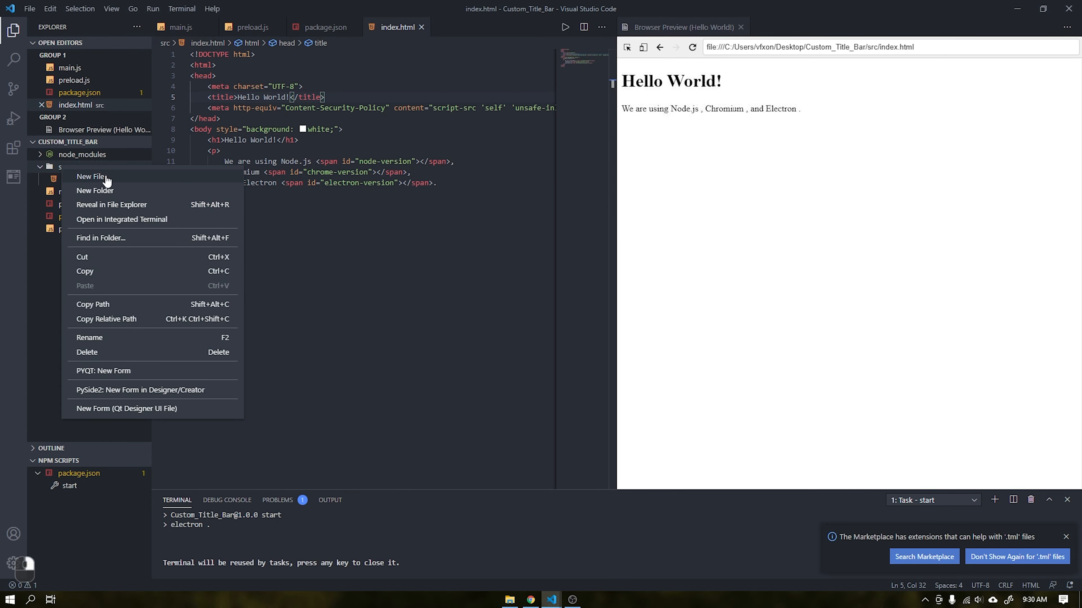
click(95, 191)
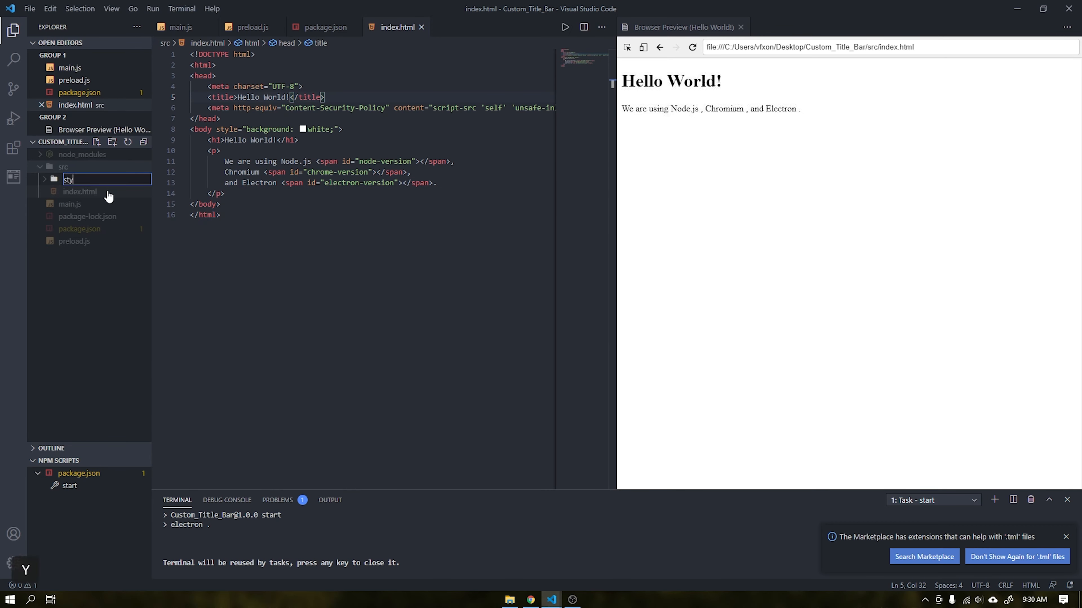
right_click(76, 179)
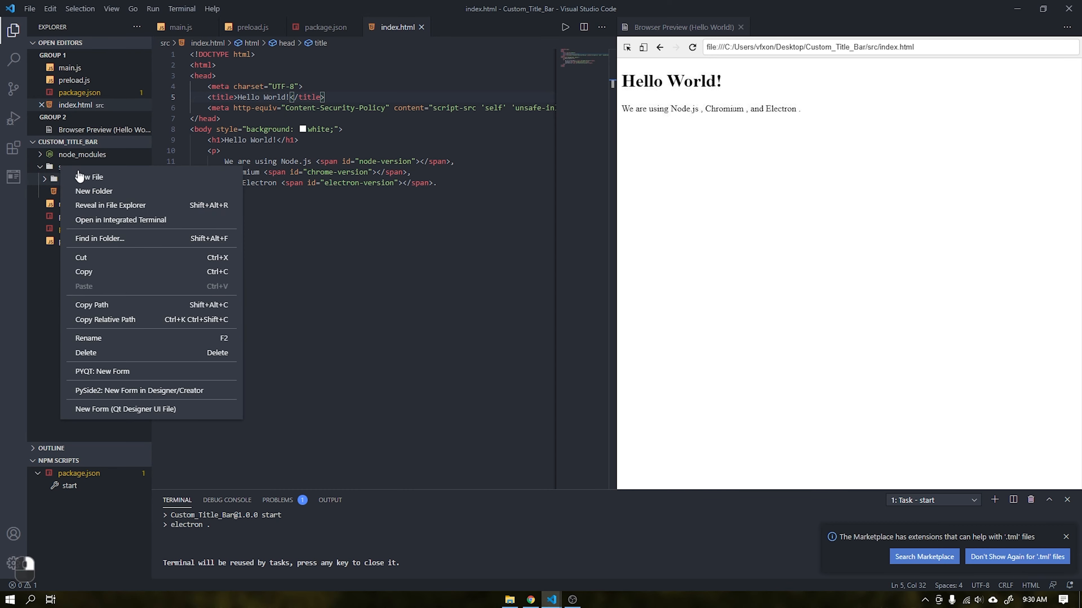
click(90, 176)
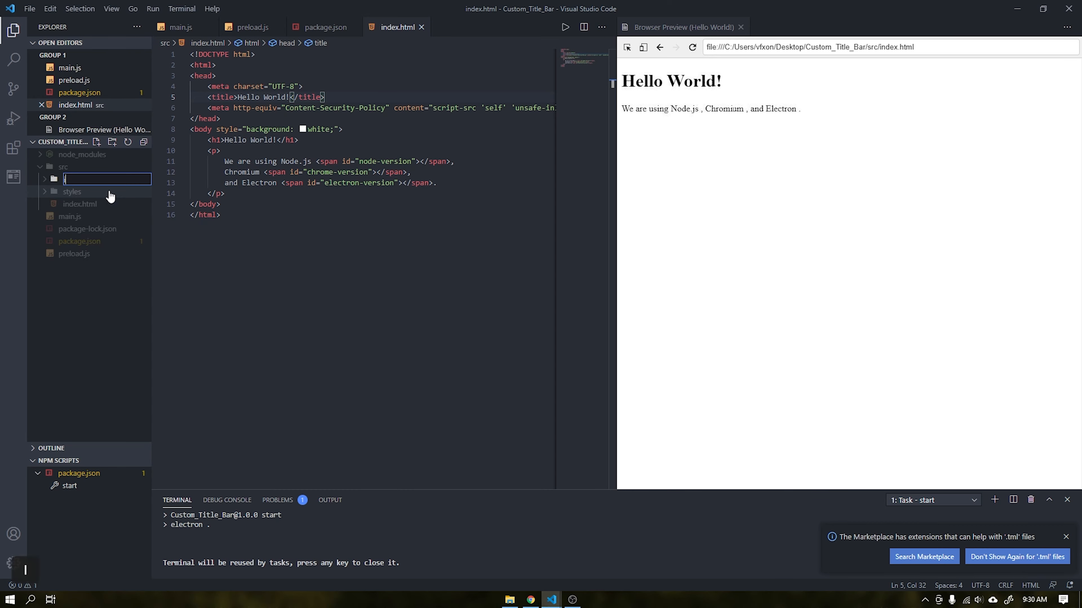
key(Enter)
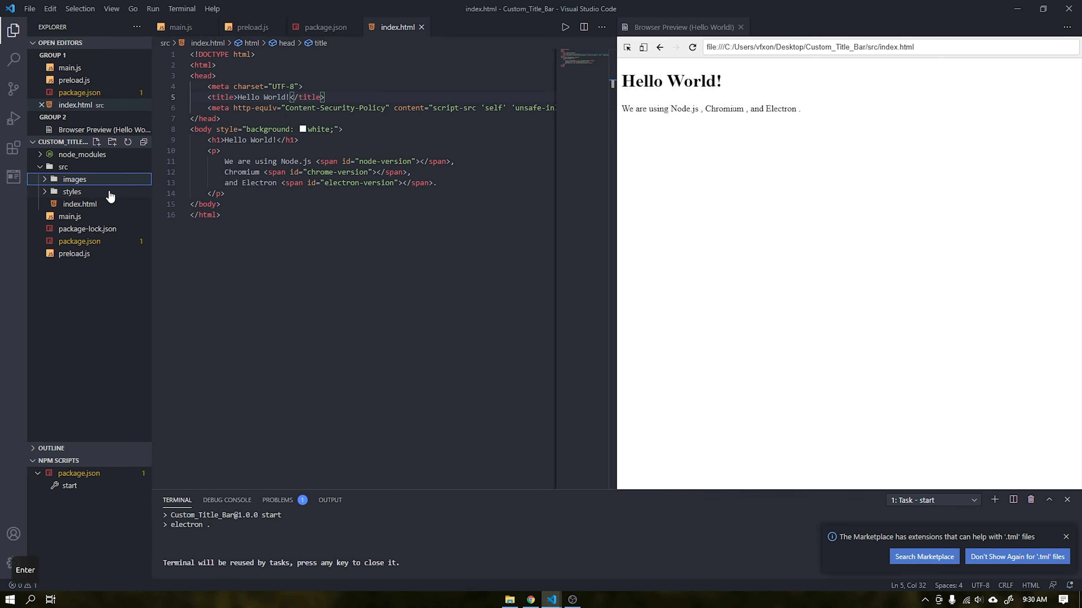
right_click(75, 179)
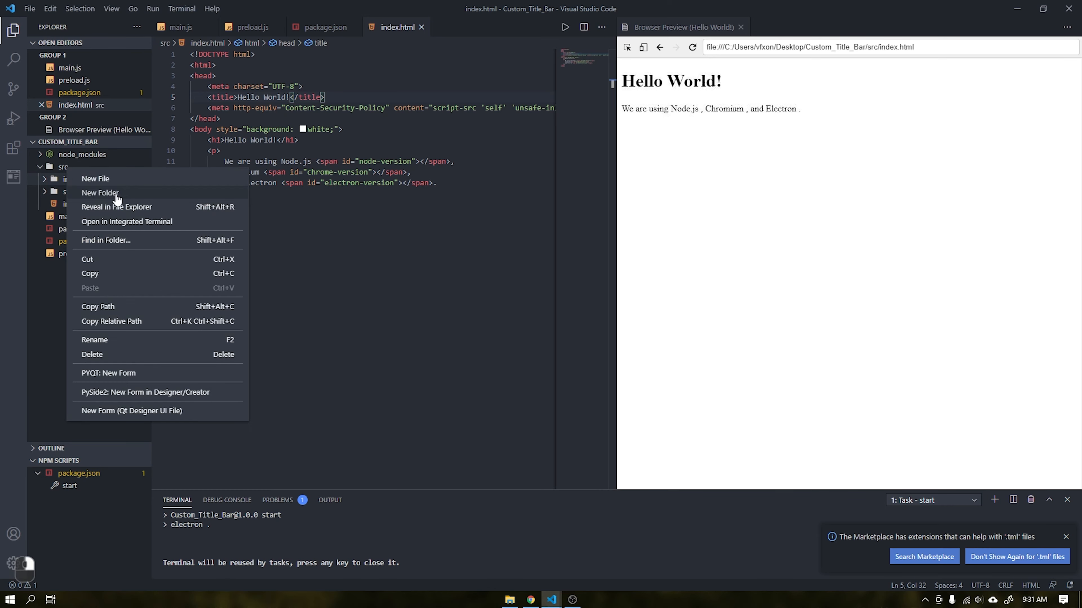
click(101, 192)
text(js)
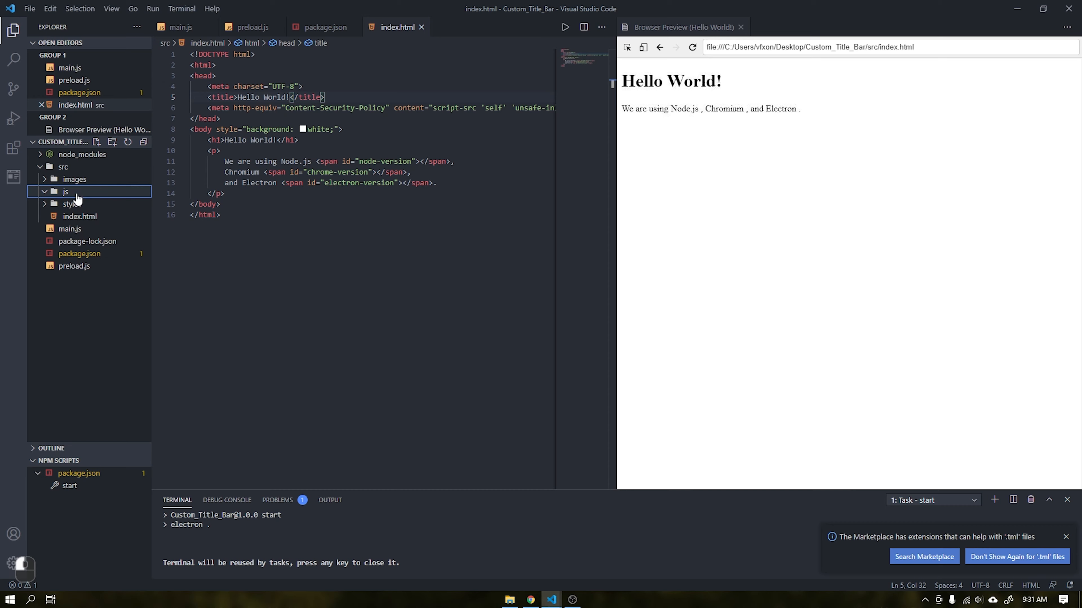
- Add an empty style.css file inside the styles folder
click(71, 204)
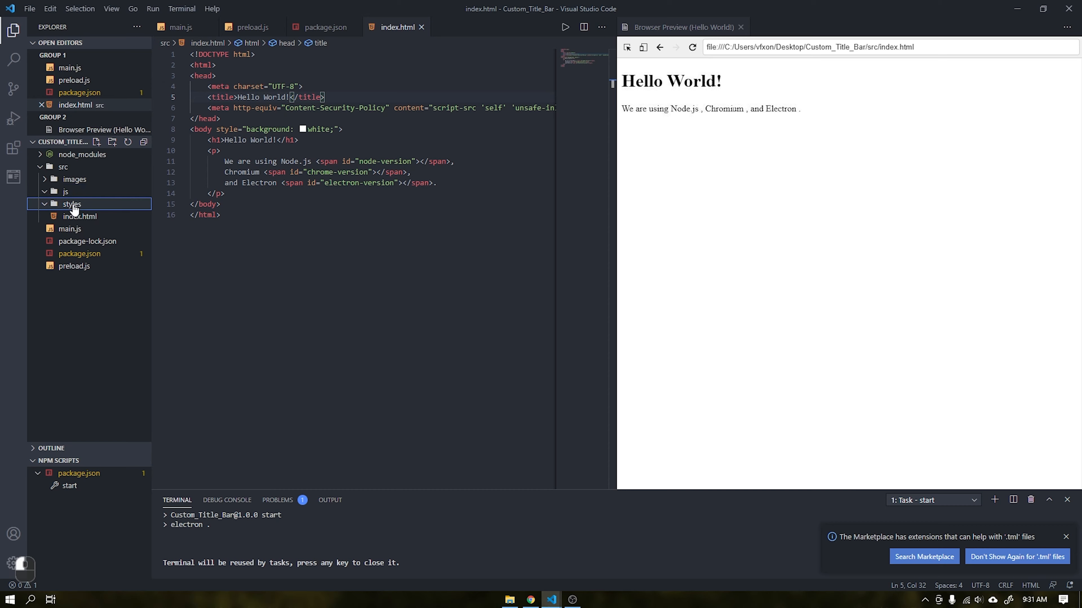
right_click(70, 203)
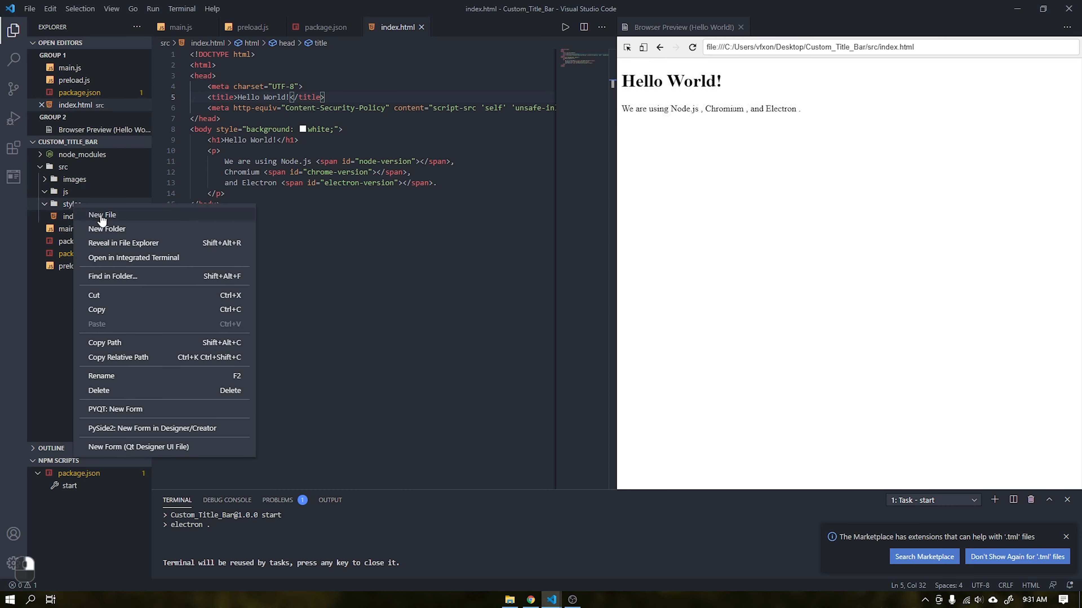
click(102, 215)
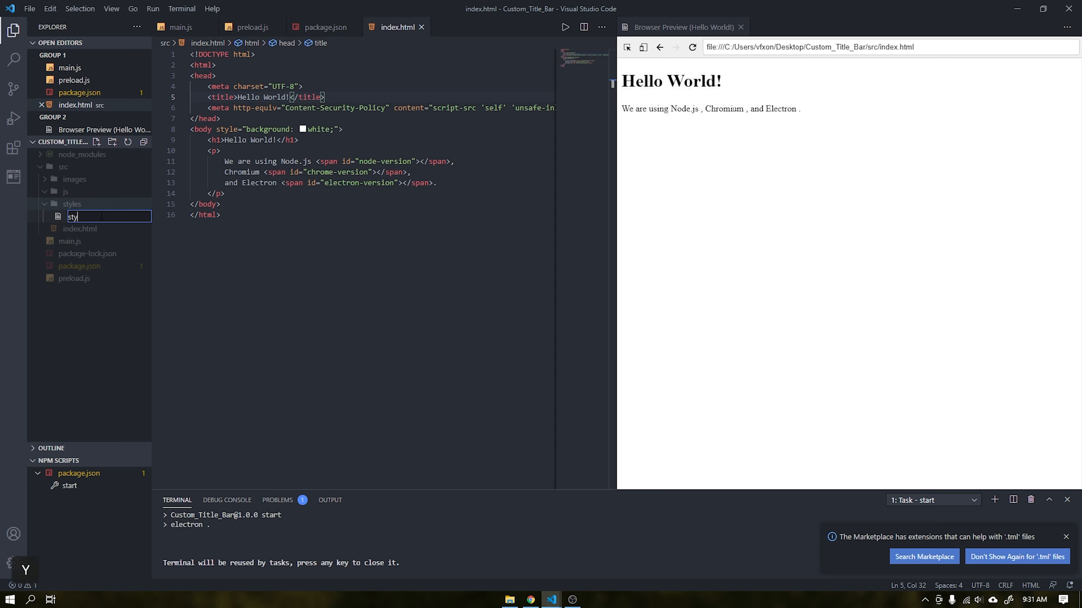
key(Return)
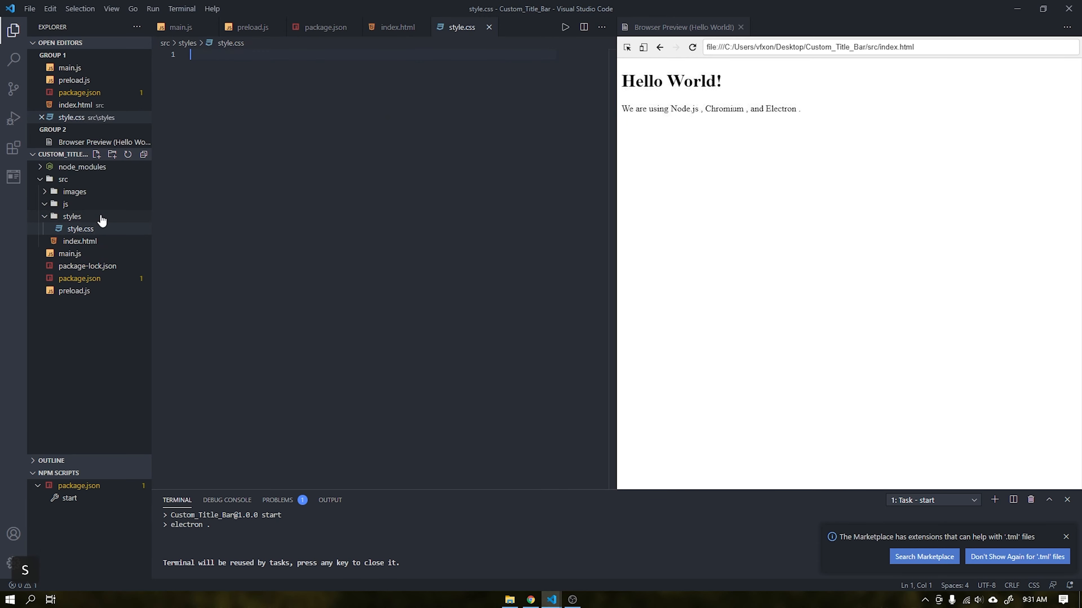
- Place the six title-bar PNGs in src/icons, close Explorer, and paste the new layout markup into index.html
click(80, 241)
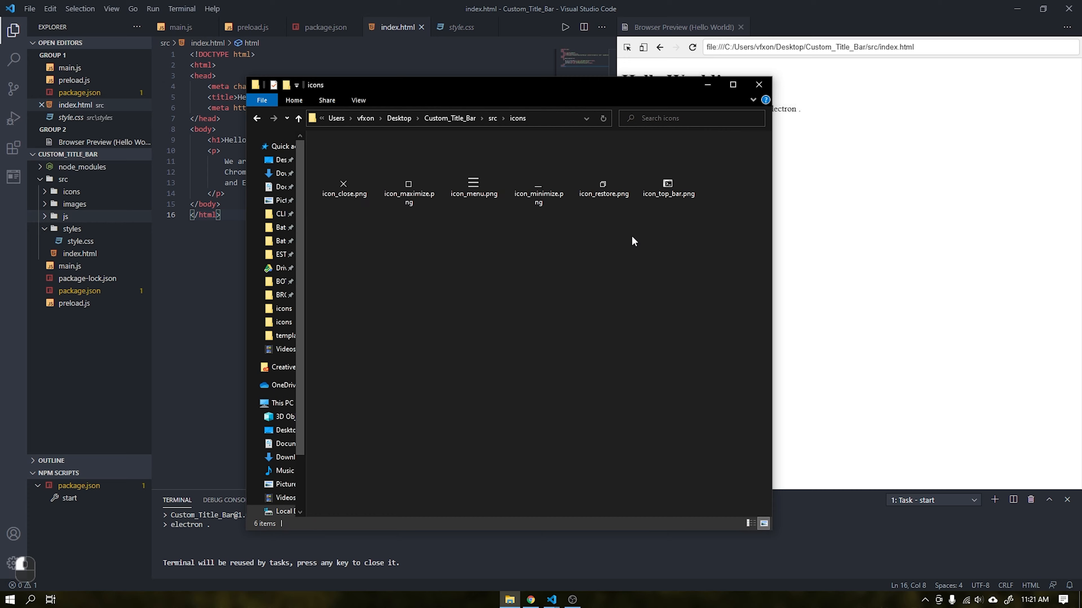
click(758, 84)
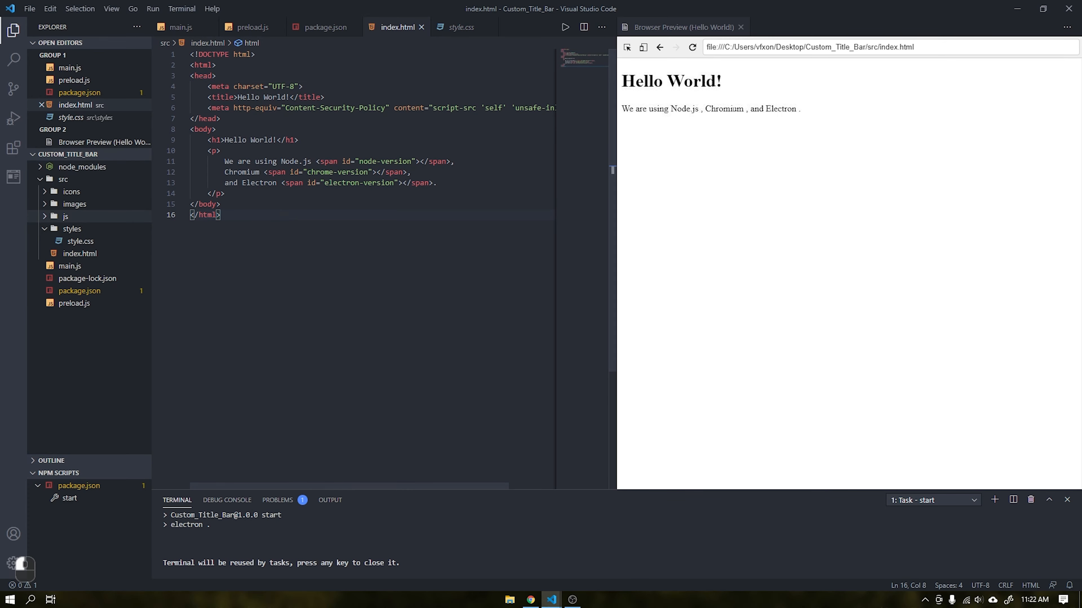
key(ctrl+c)
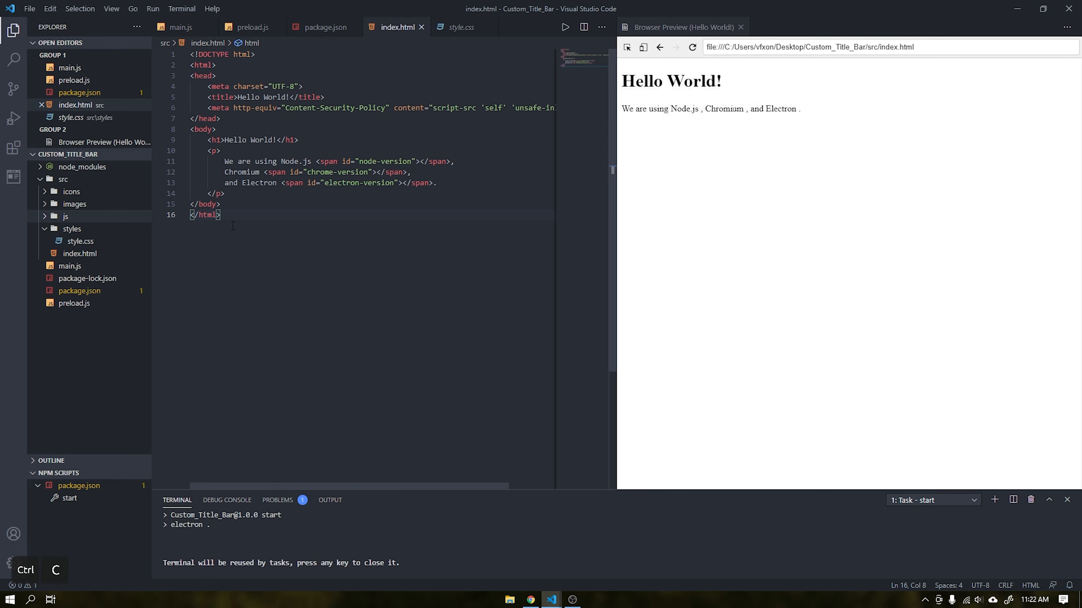
key(ctrl+v)
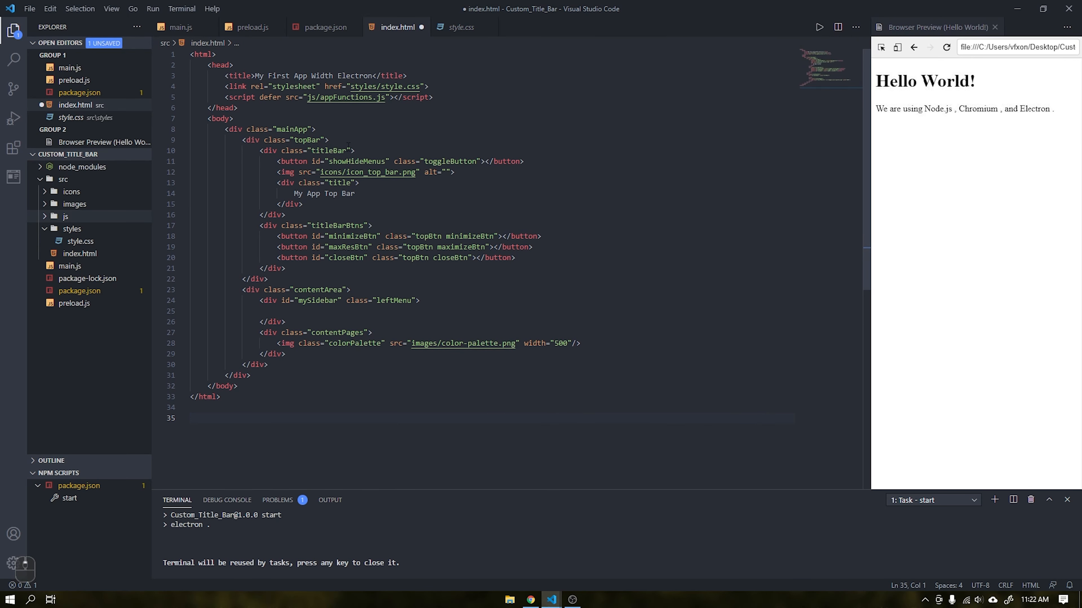
- Create appFunctions.js under js, then return to index.html and switch to style.css
click(191, 418)
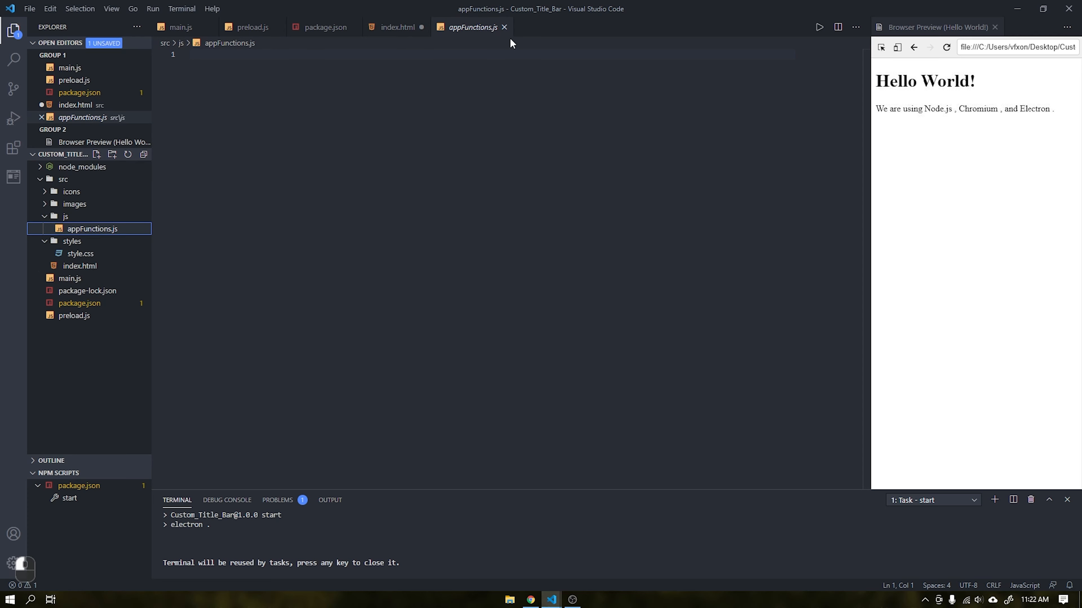
click(397, 27)
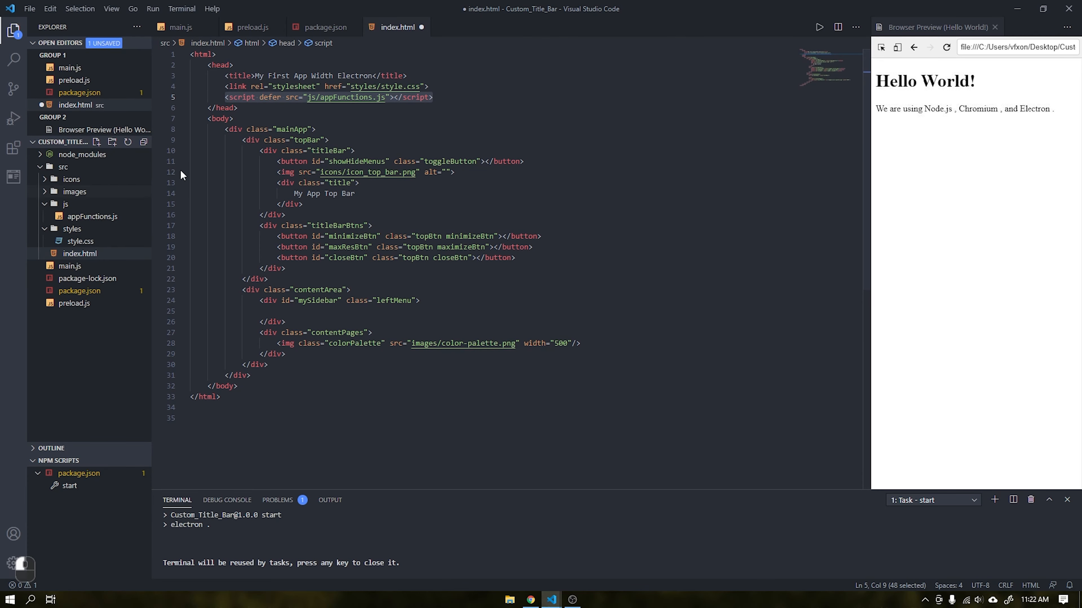
click(80, 253)
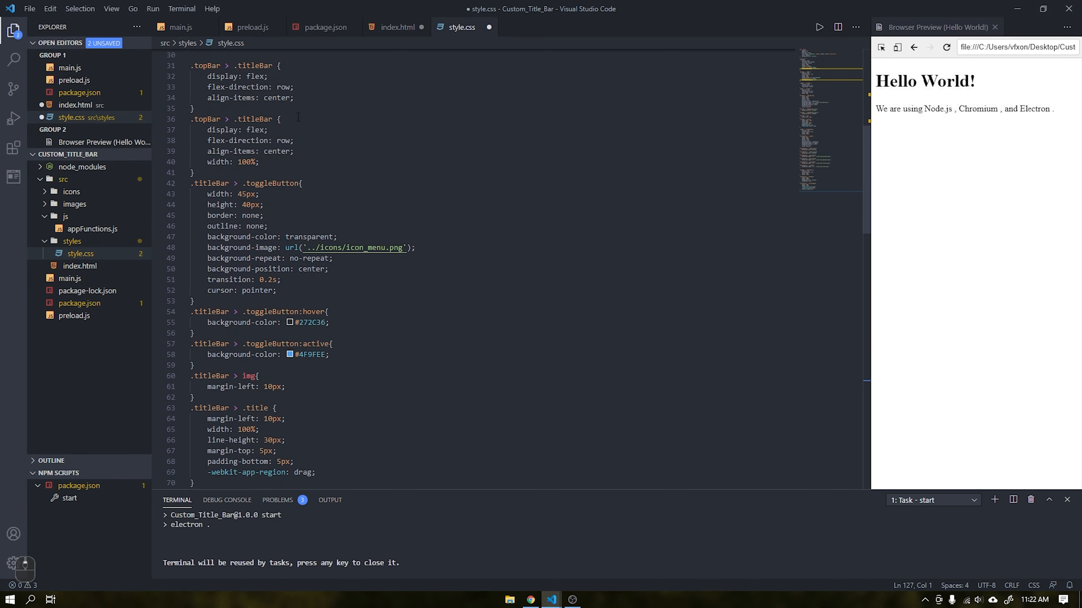
- Review the pasted stylesheet from the mainApp flex rule down to the content-area rules
scroll(up, 3)
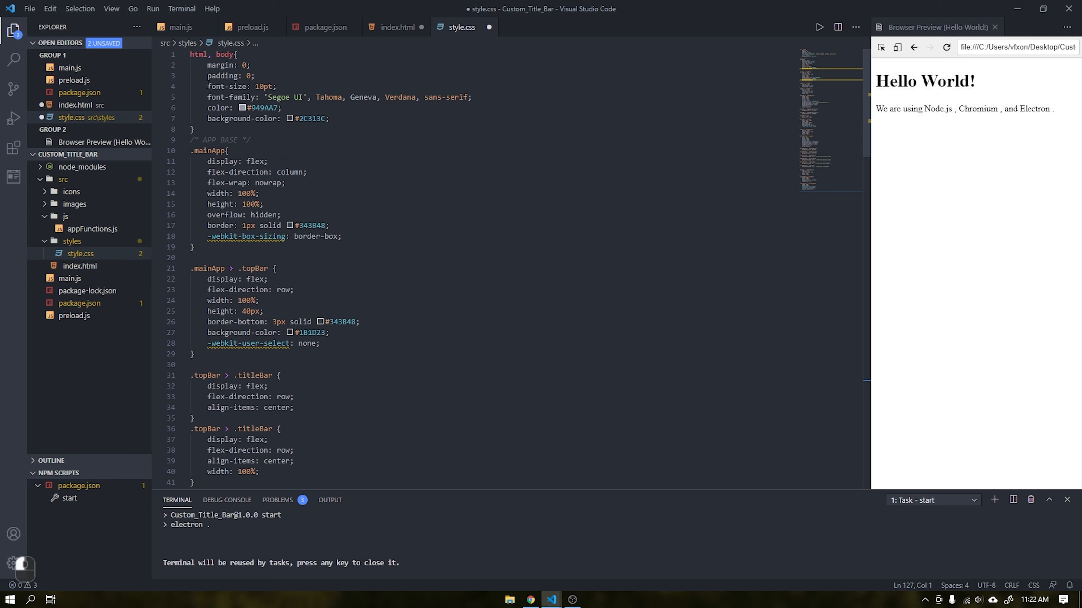
click(269, 161)
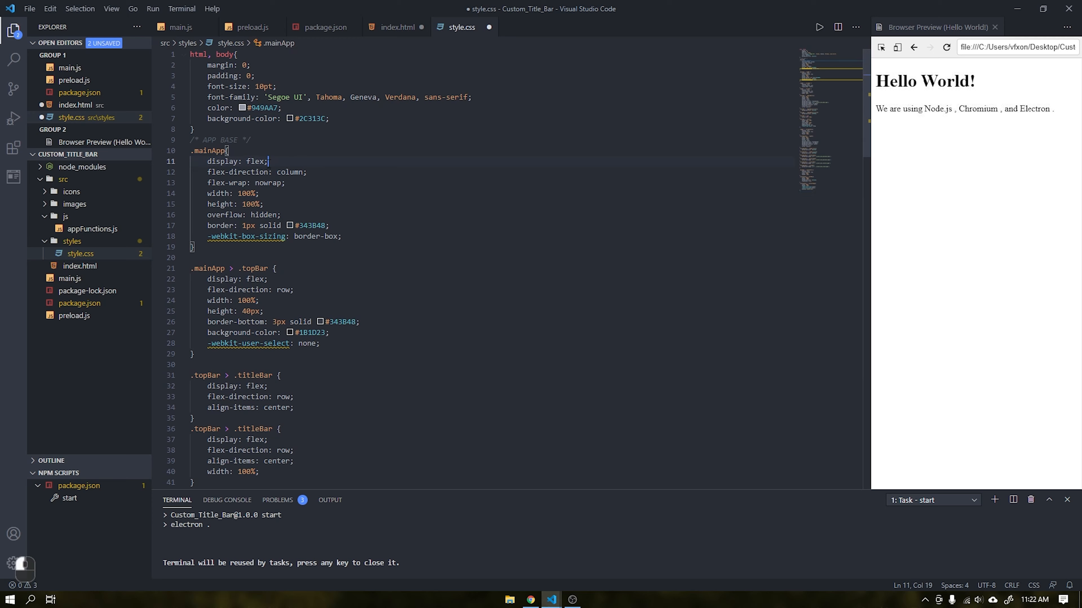
scroll(down, 3)
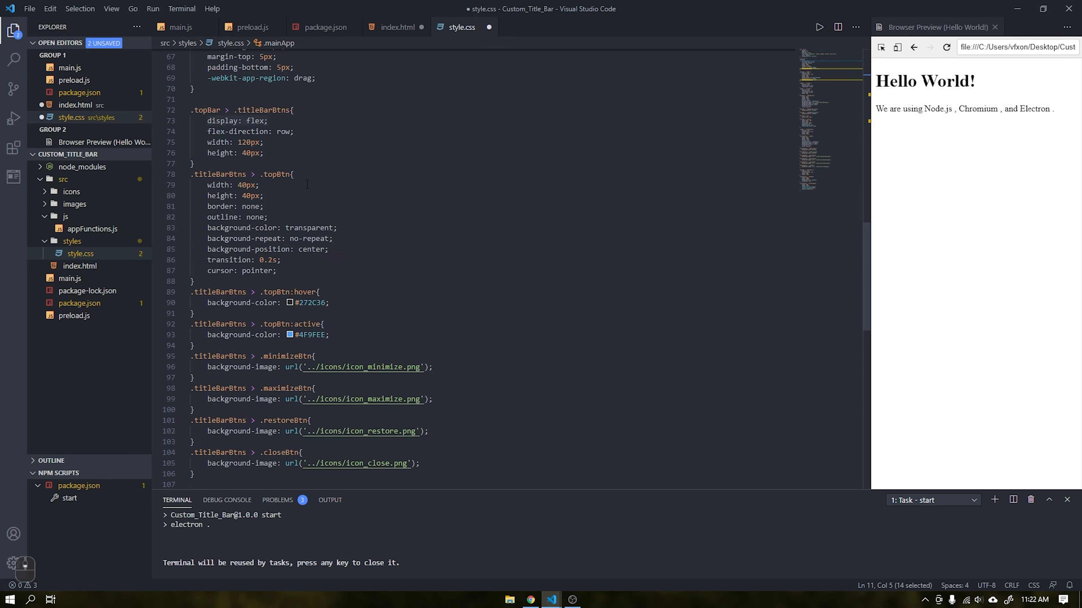
scroll(down, 3)
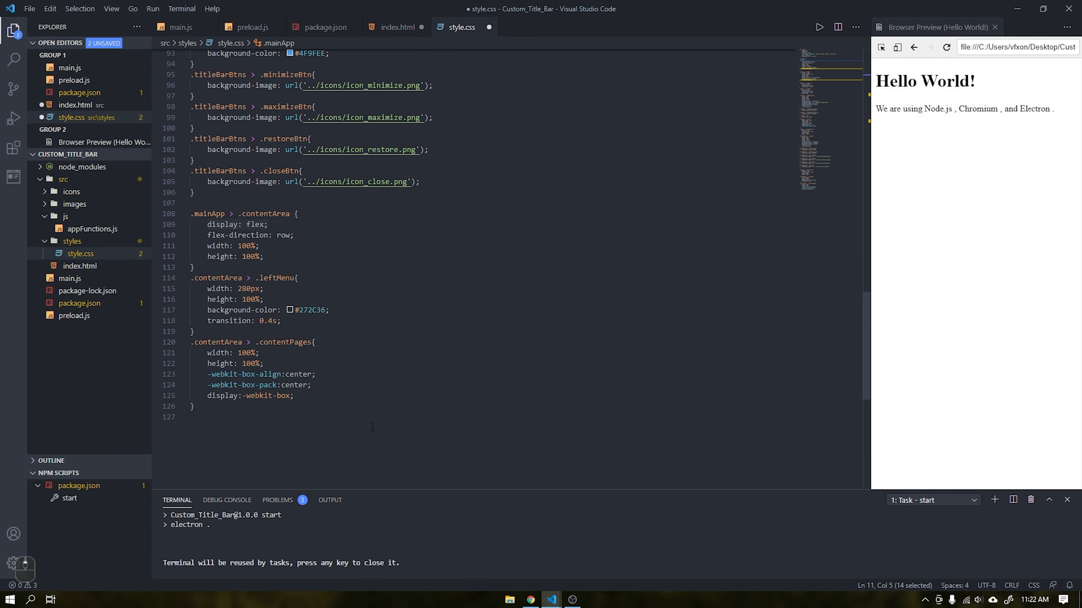
scroll(up, 3)
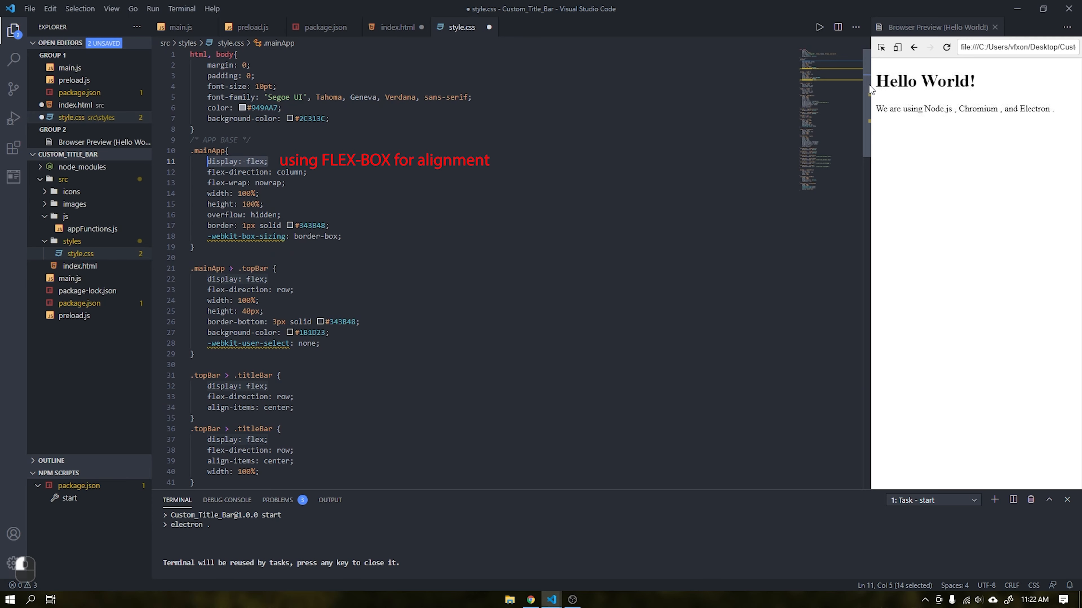
mouse_move(861, 89)
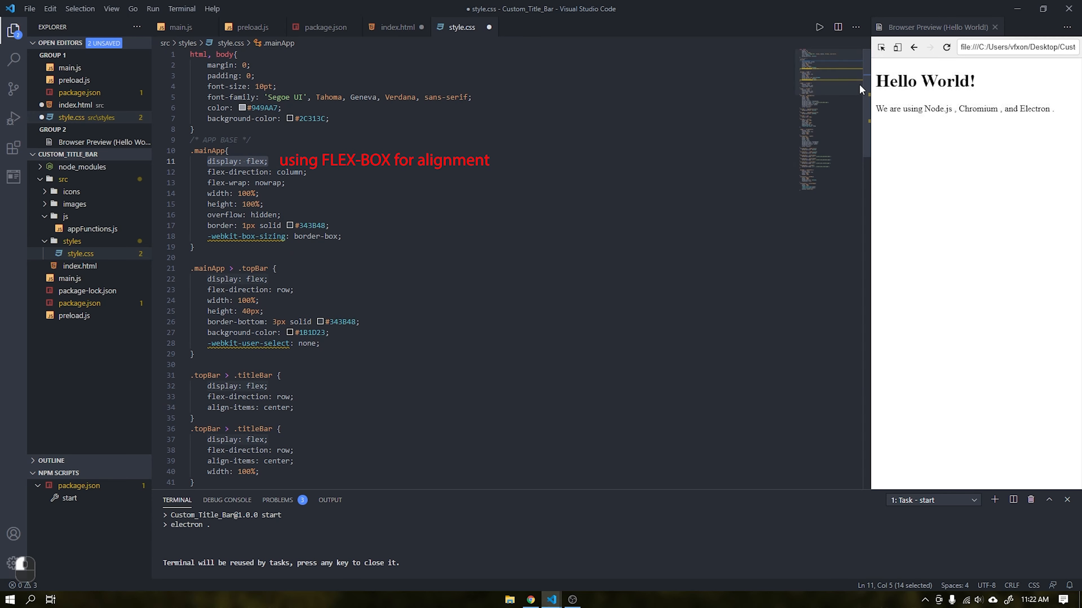
scroll(down, 3)
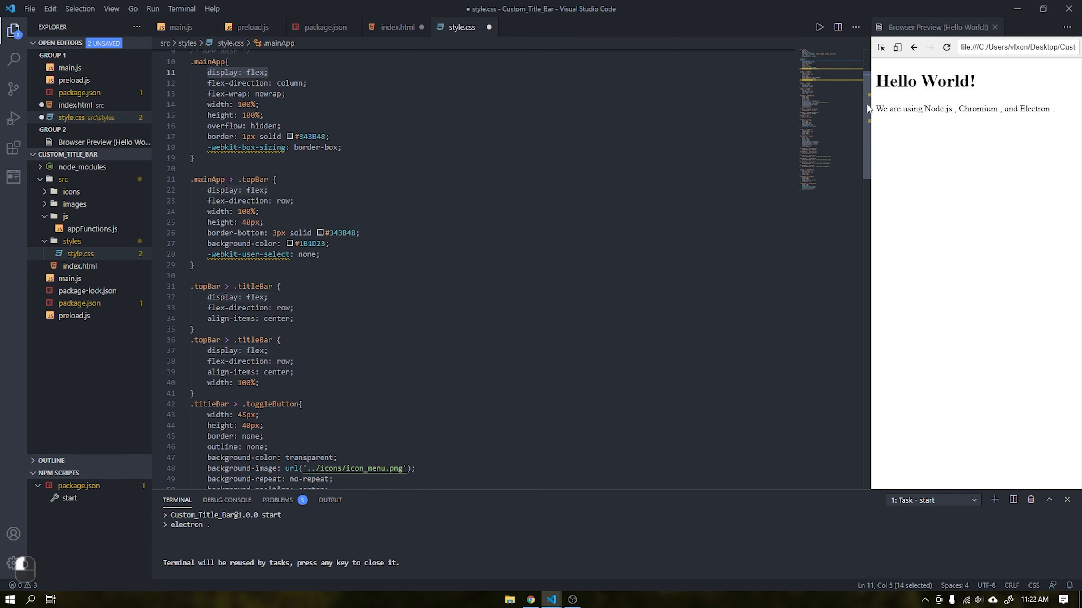
scroll(down, 3)
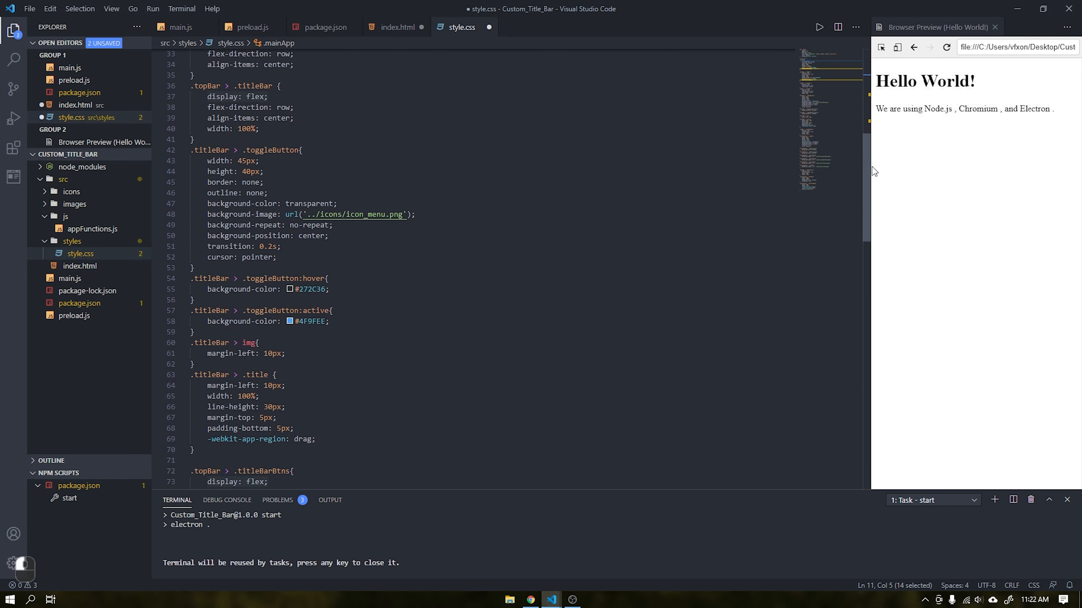
scroll(down, 3)
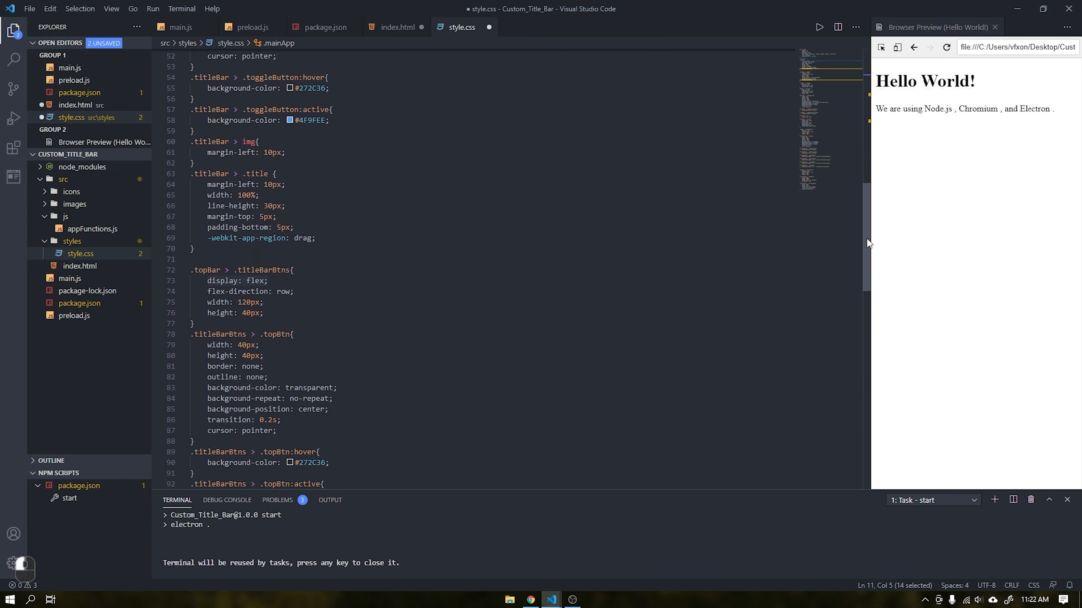
scroll(down, 3)
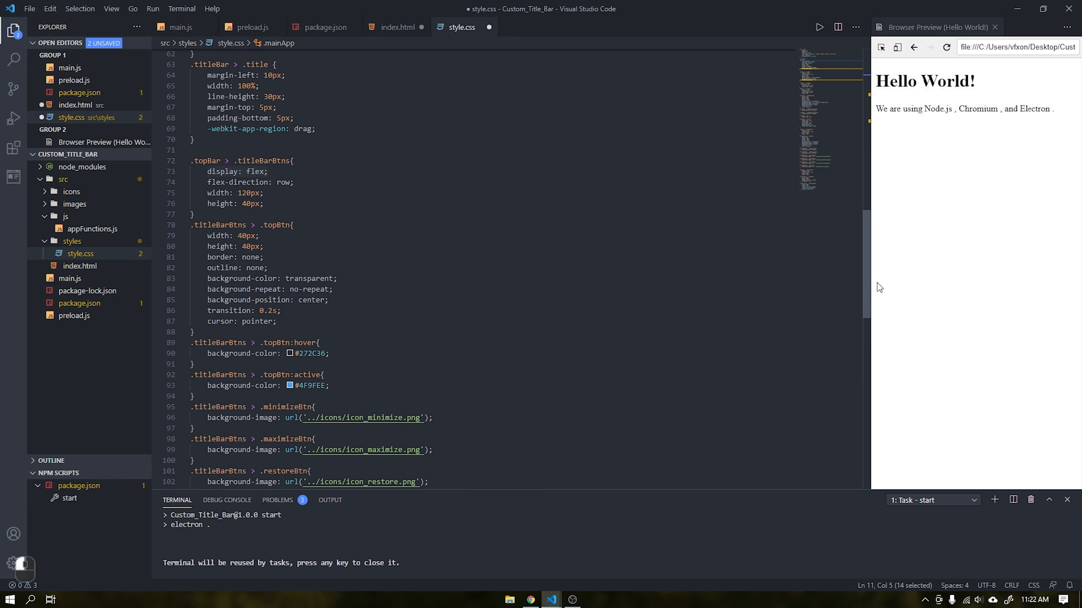
scroll(down, 3)
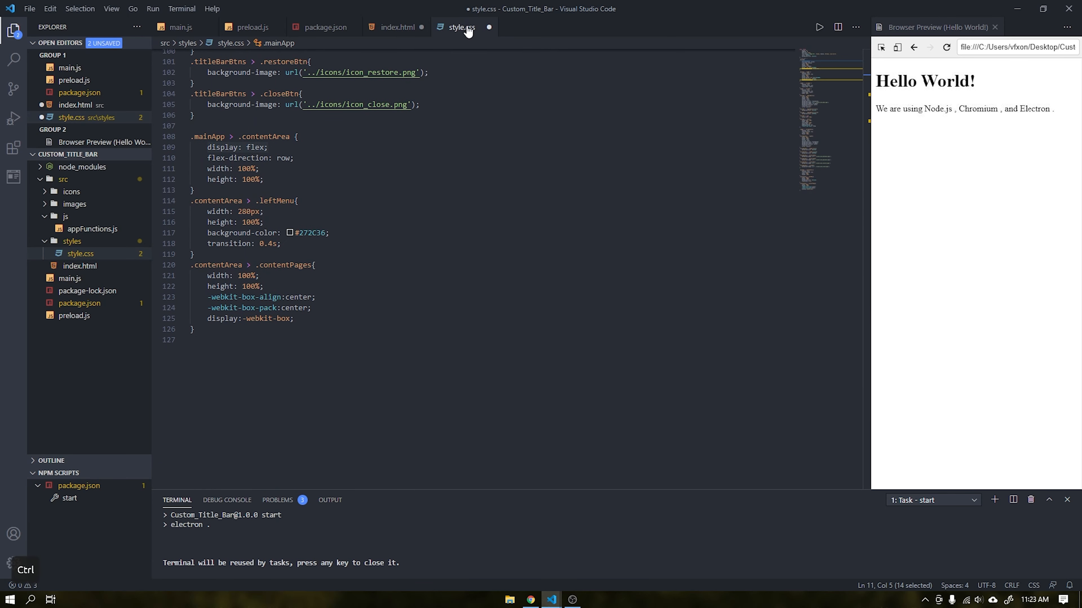
- Save both files, preview the dark top bar and palette, launch the app and close it
click(397, 27)
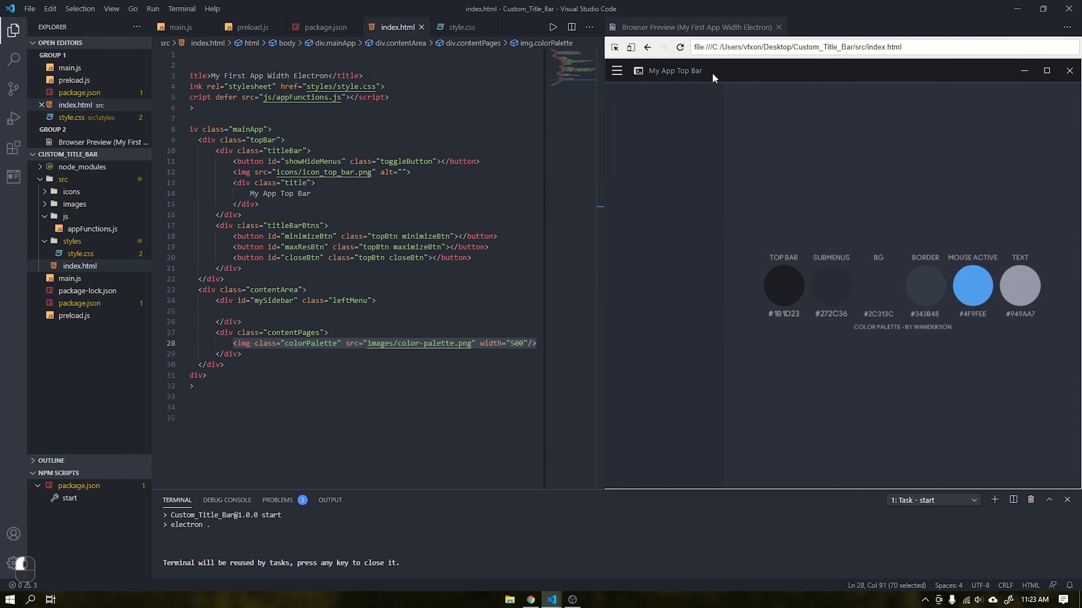
mouse_move(585, 311)
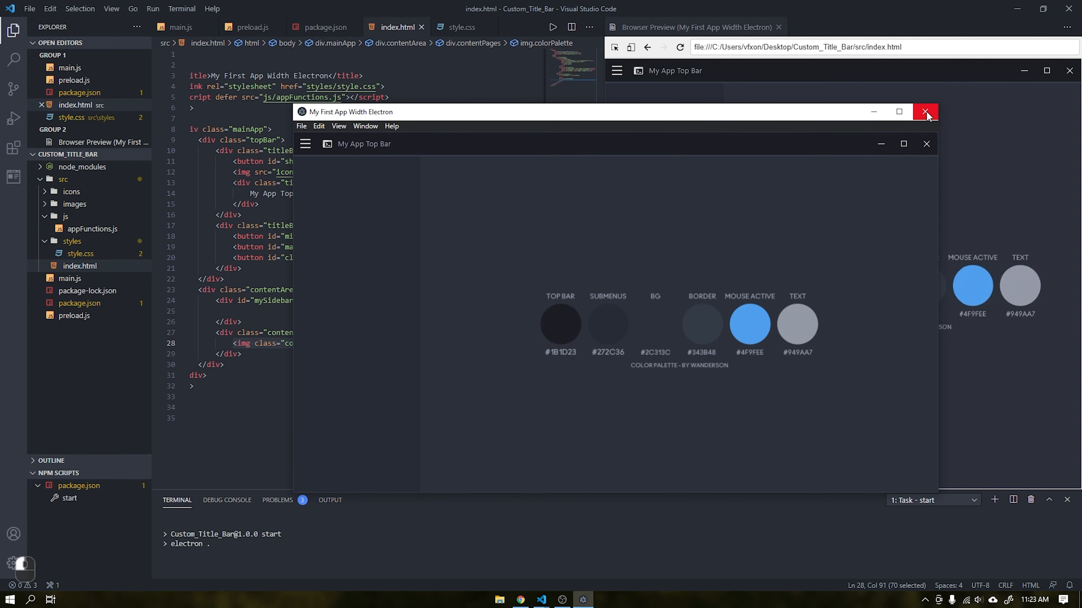
click(925, 111)
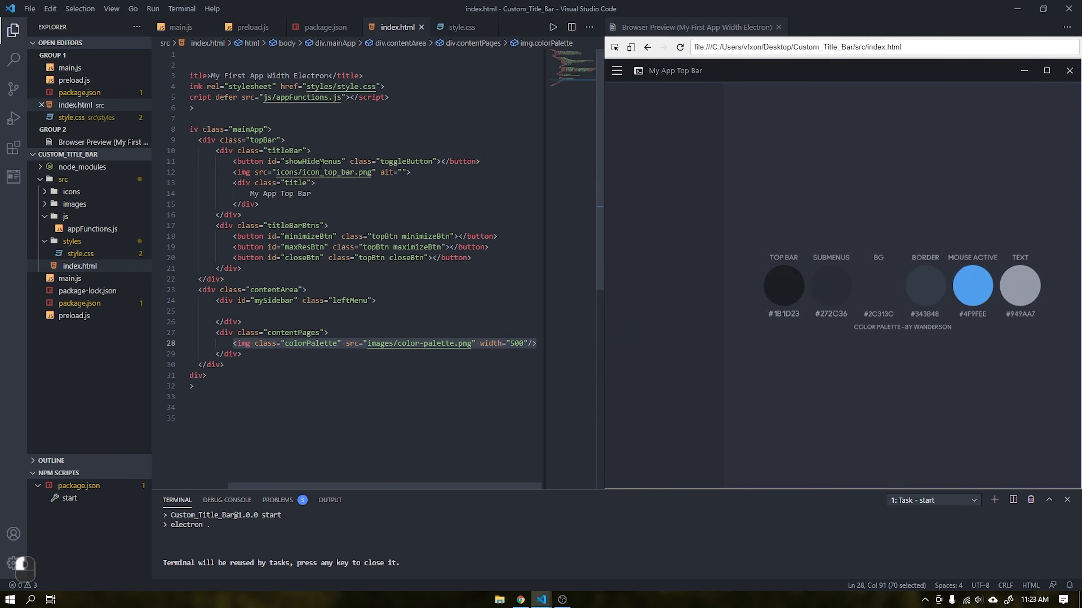
click(183, 27)
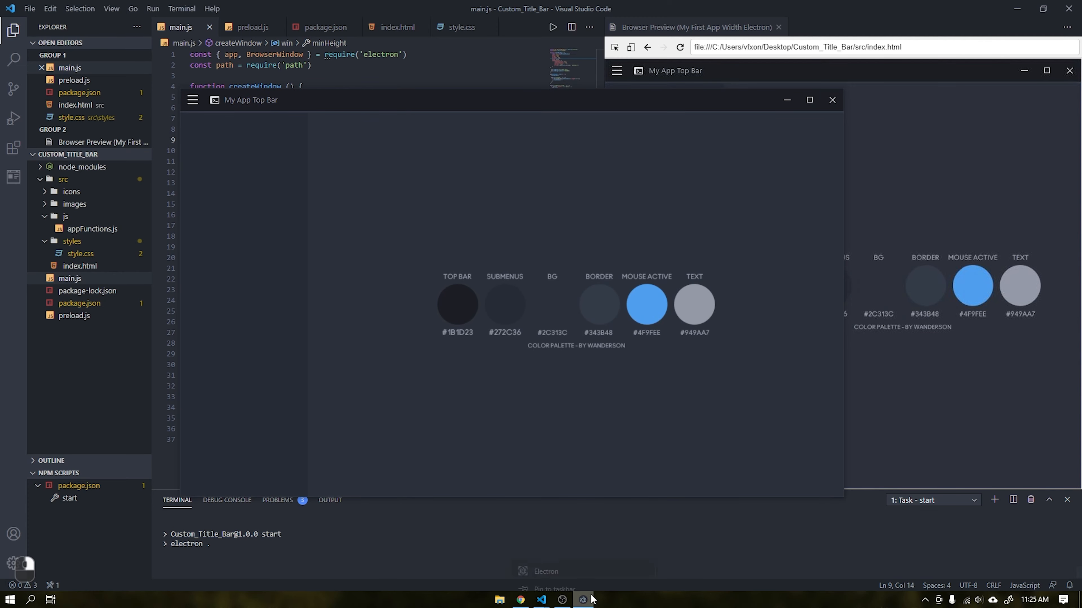
- Add -webkit-app-region: drag to the .titleBar > .title rule, save and relaunch the app
click(458, 27)
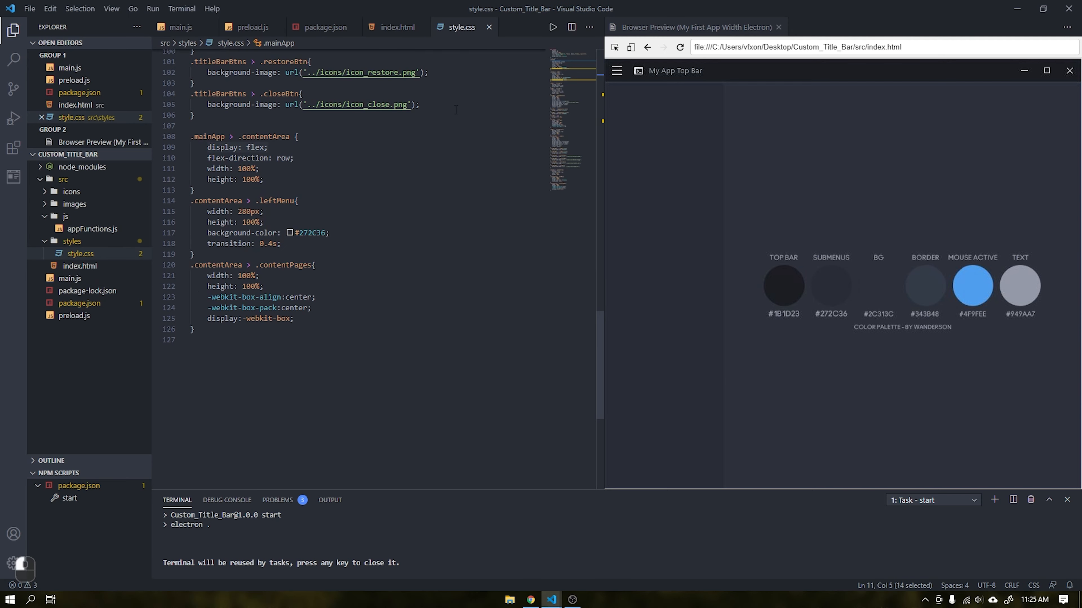
scroll(up, 3)
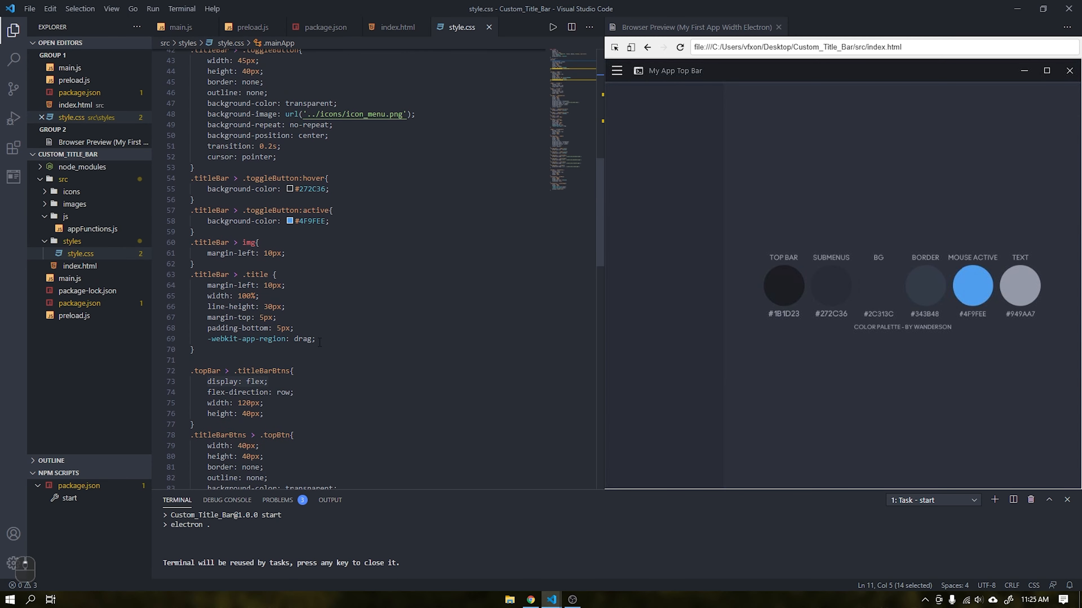
double_click(254, 275)
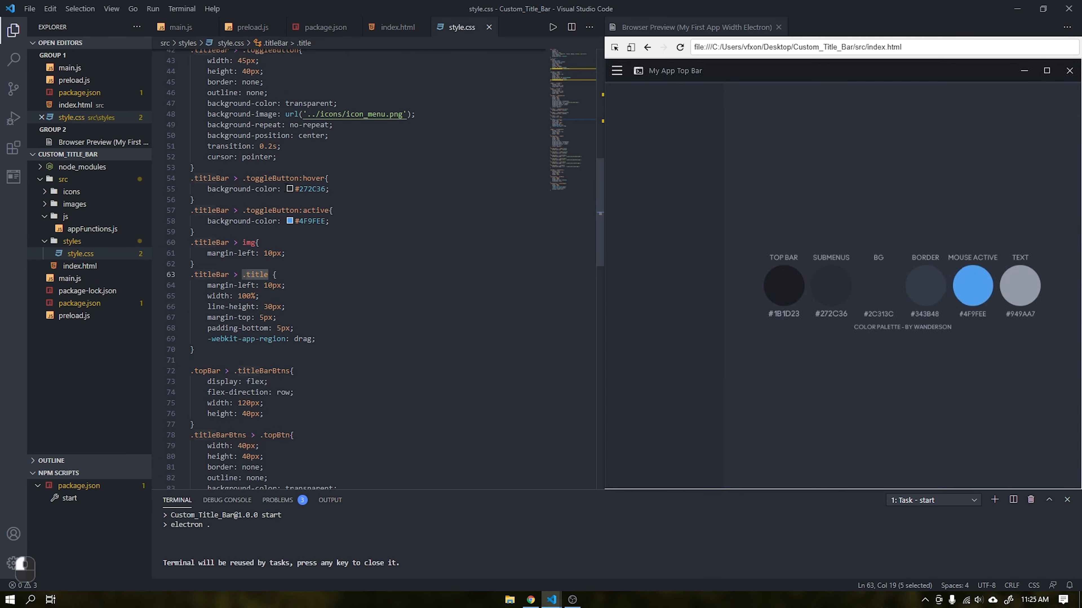
click(395, 27)
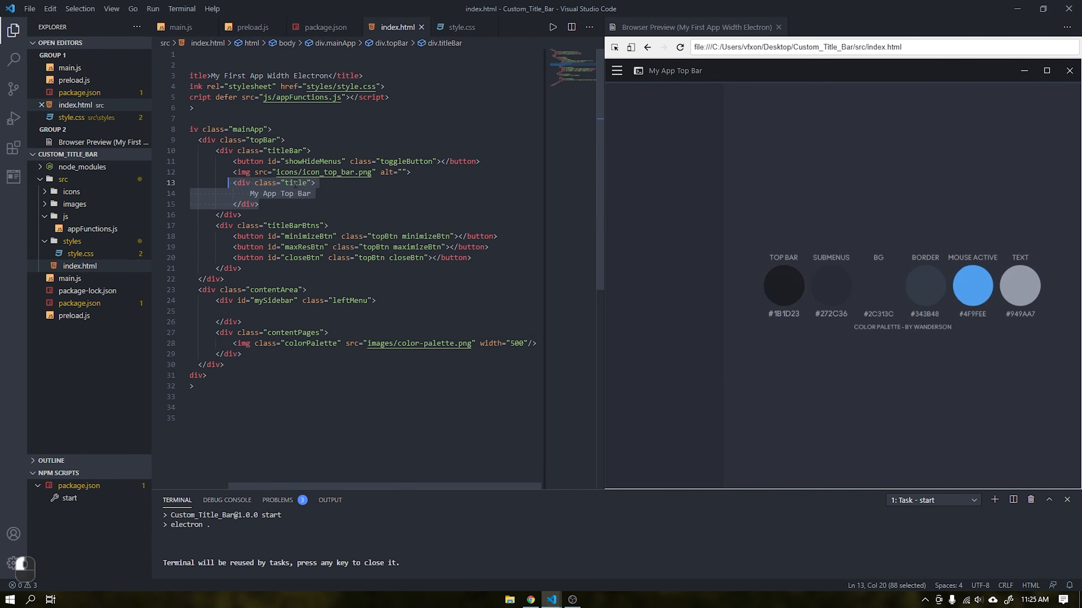
click(457, 27)
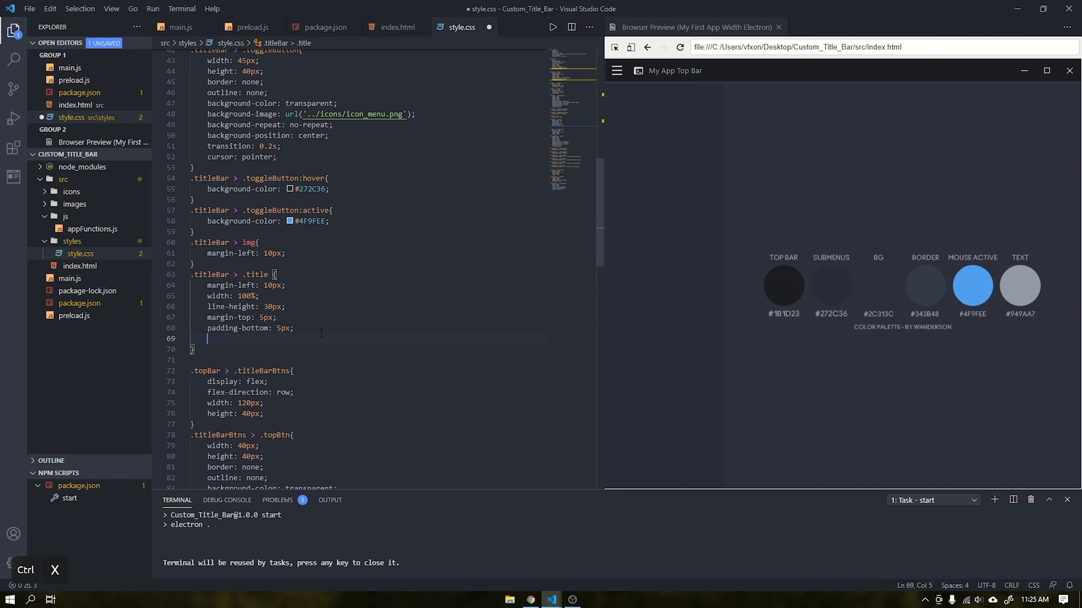
key(ctrl+s)
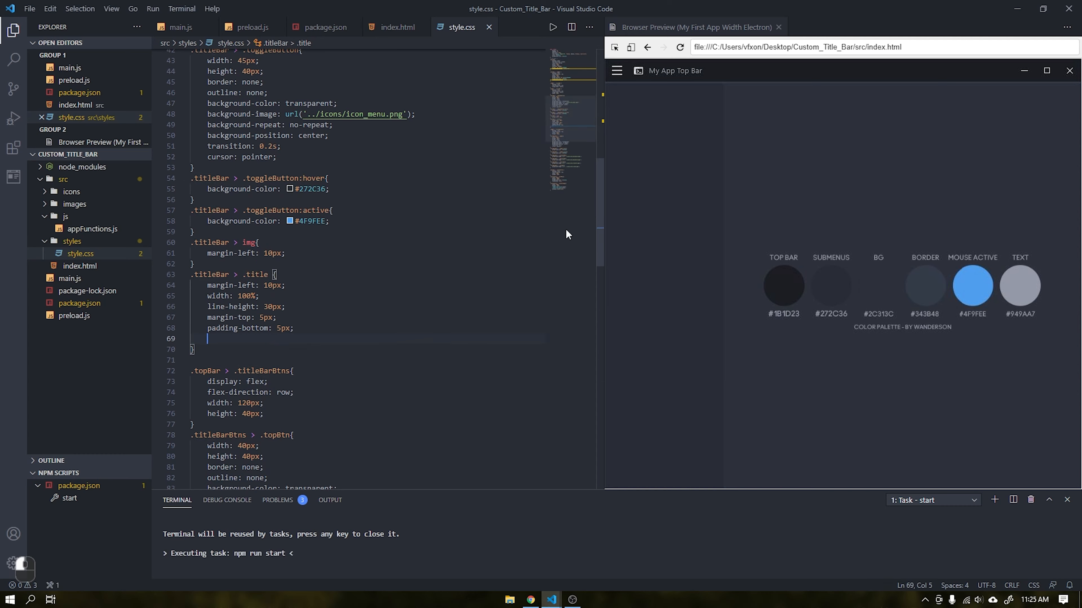
click(551, 27)
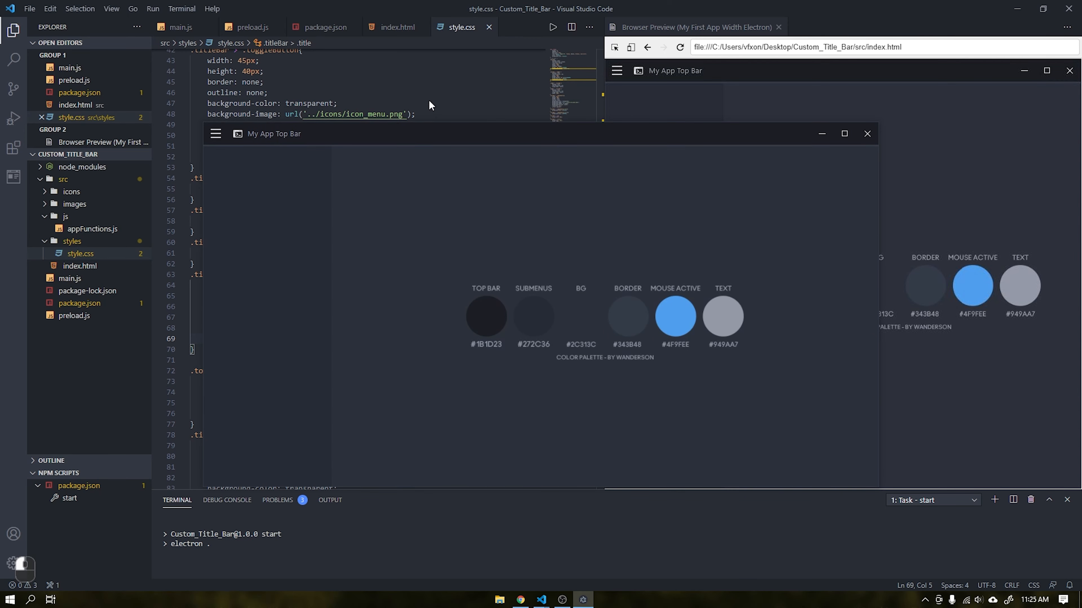
mouse_move(281, 140)
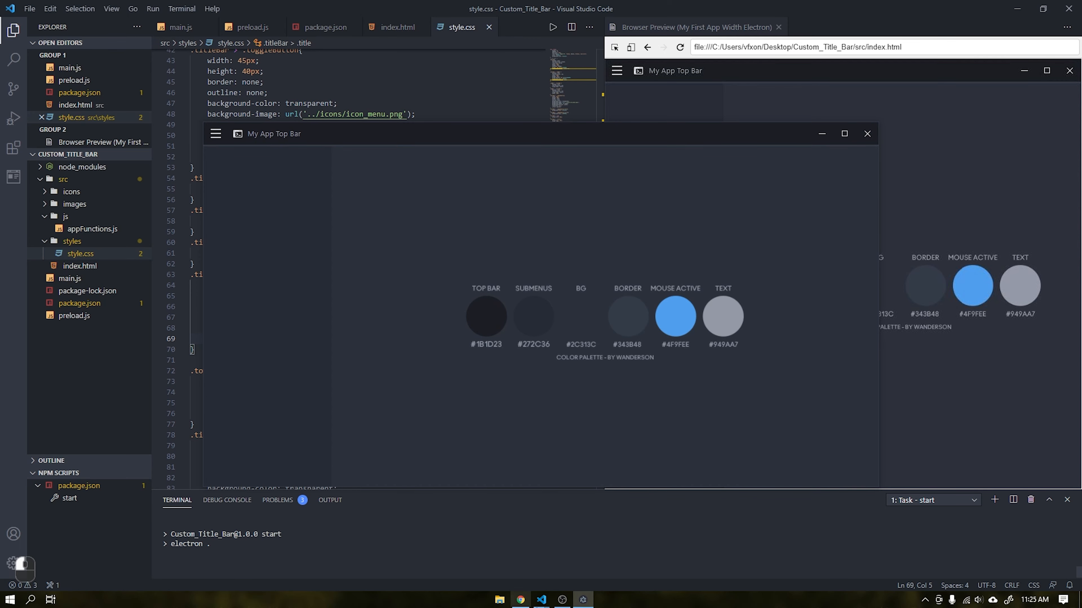
- Undo the last stylesheet edit, save, drag the running window by its title bar and close it
key(ctrl+z)
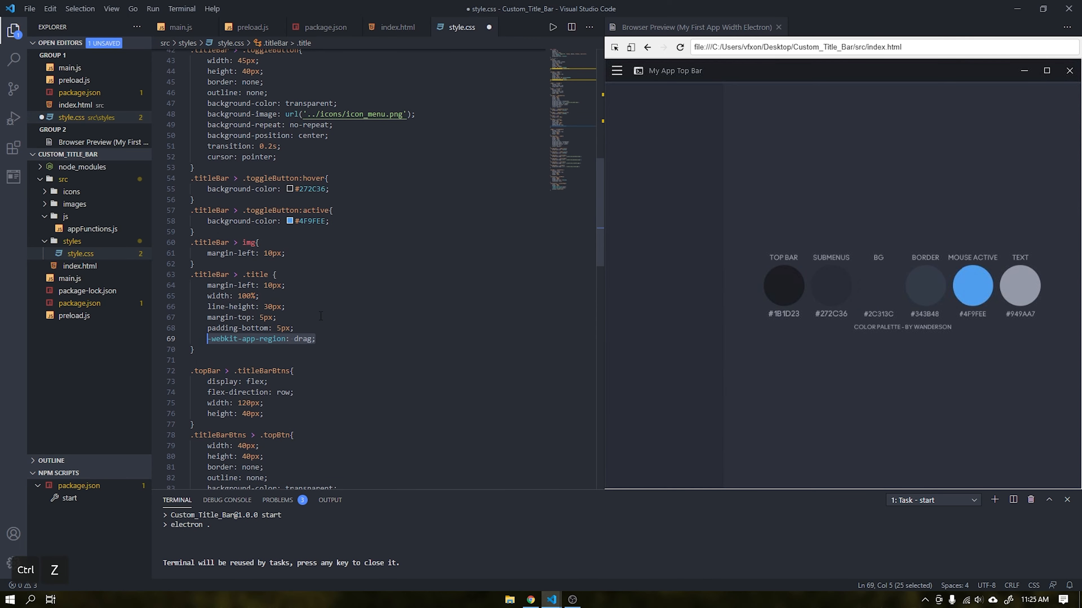
key(Ctrl+S)
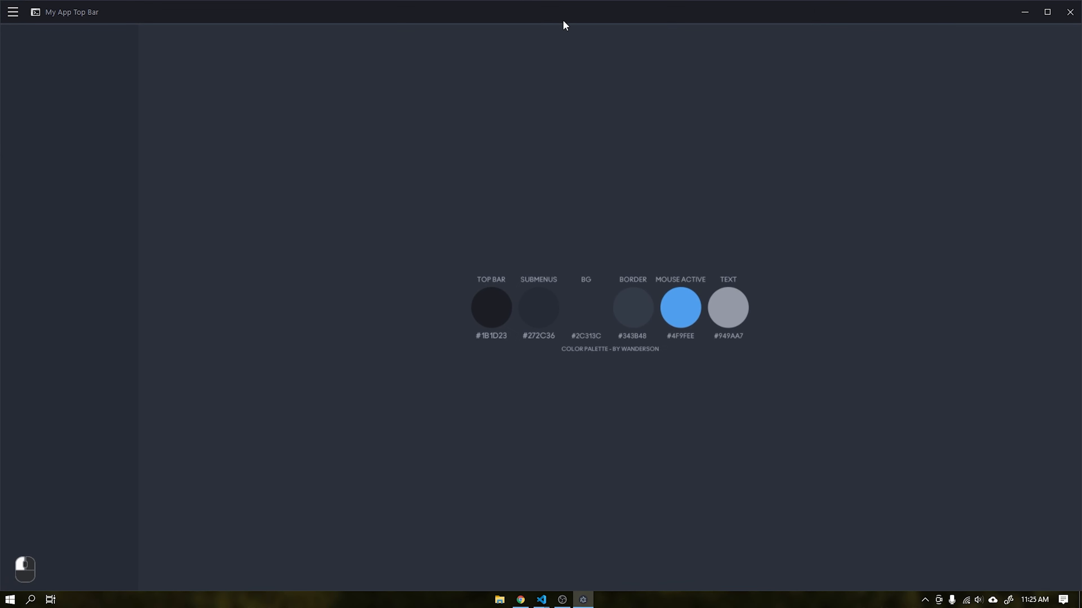
click(562, 599)
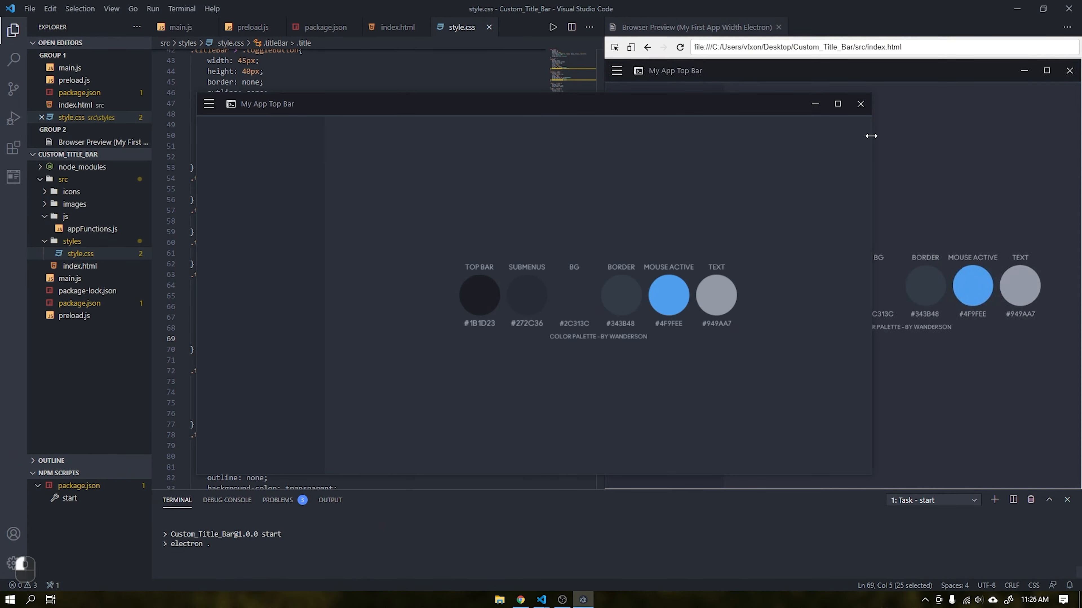
click(860, 104)
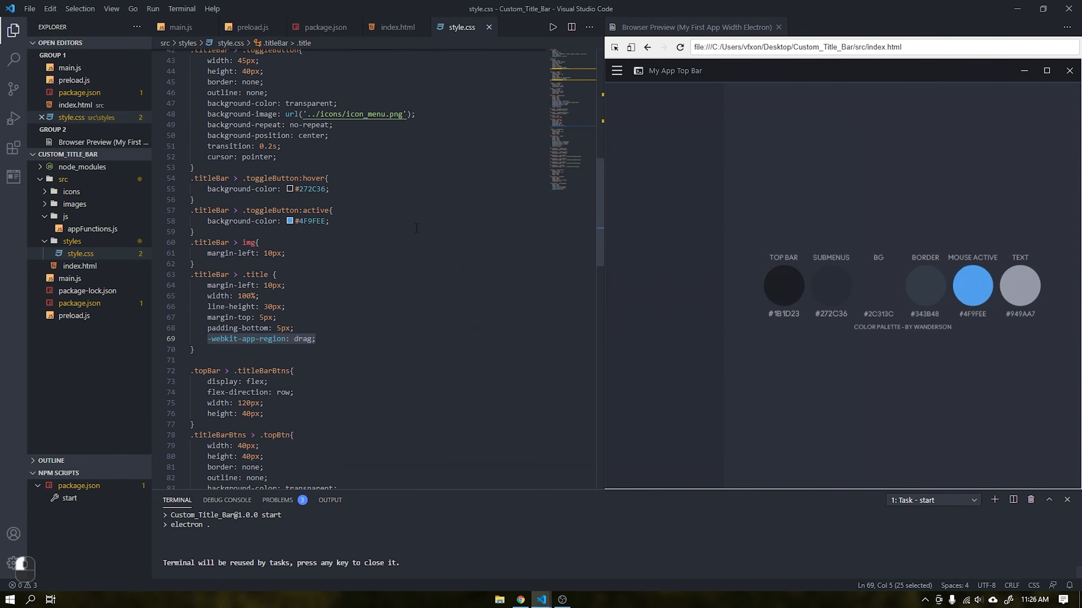
scroll(up, 3)
text(-webkit-user-select: none;)
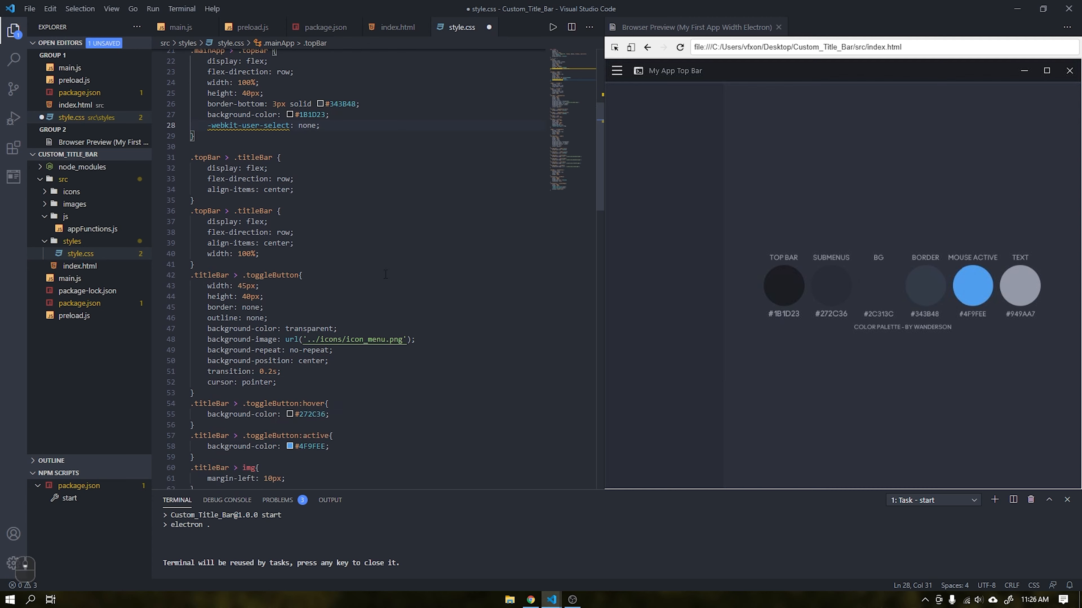
- Add -webkit-user-select: none to the .mainApp > .topBar rule in style.css
scroll(down, 3)
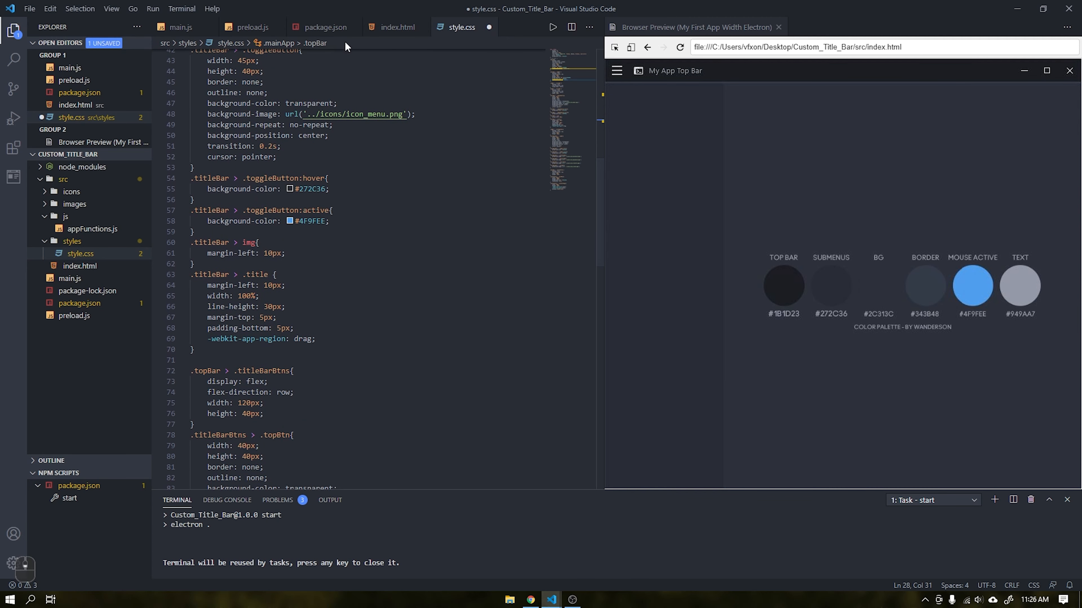
click(80, 253)
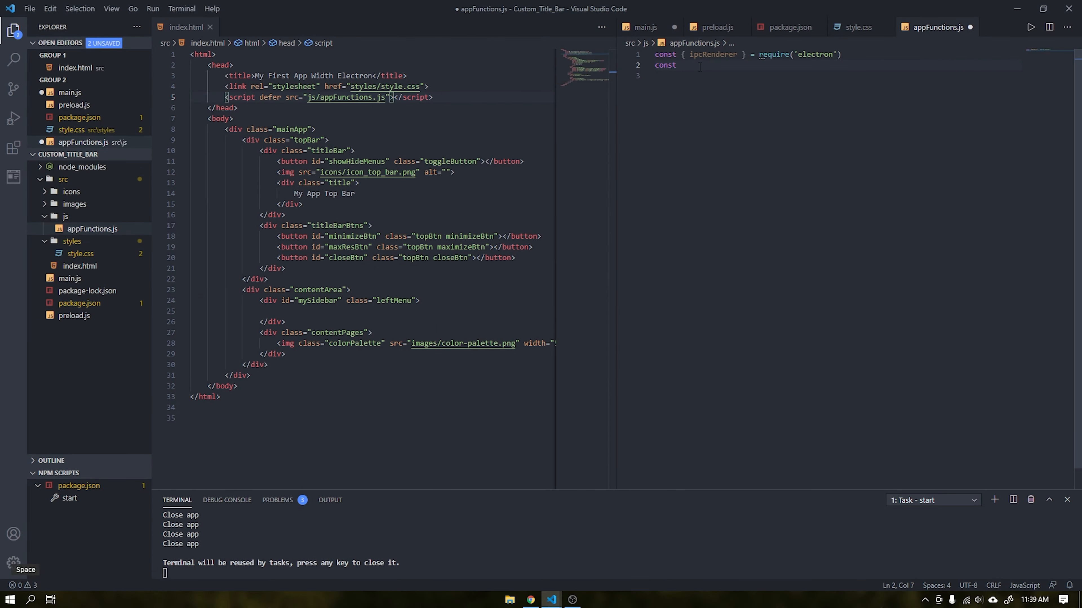
- Define const ipc = ipcRenderer and make closeBtn send 'closeApp' on click in appFunctions.js
text(ipc = iod)
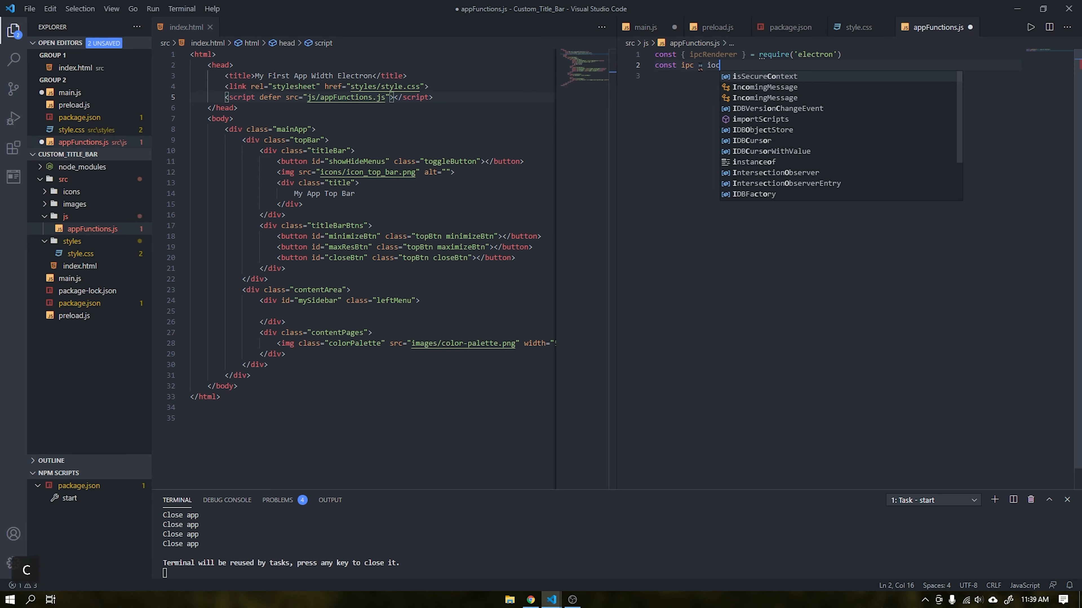
text(pc)
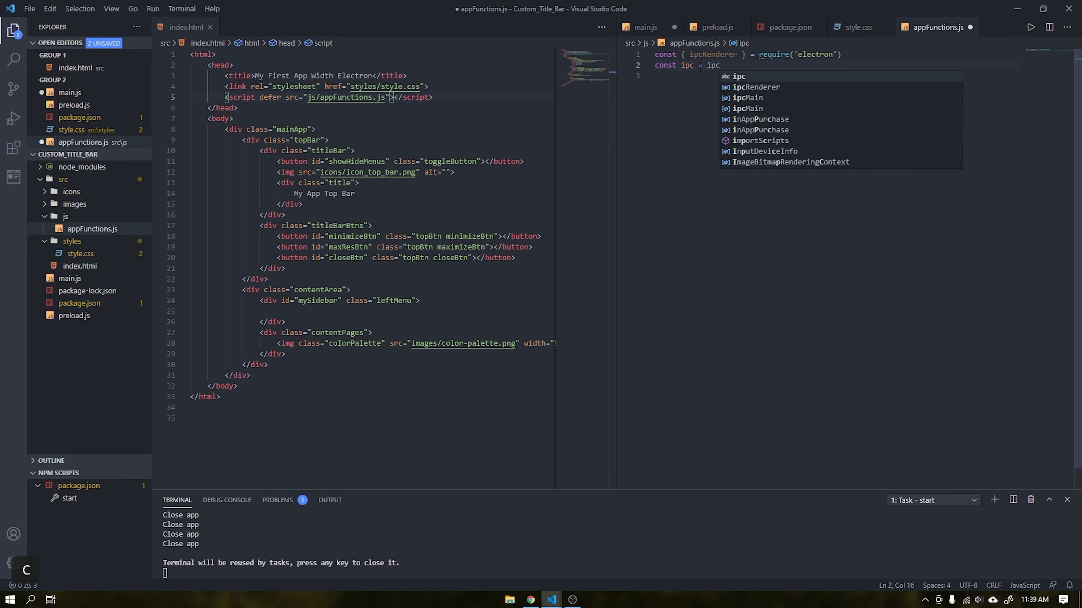
key(Enter)
text(//// CLOSE APP)
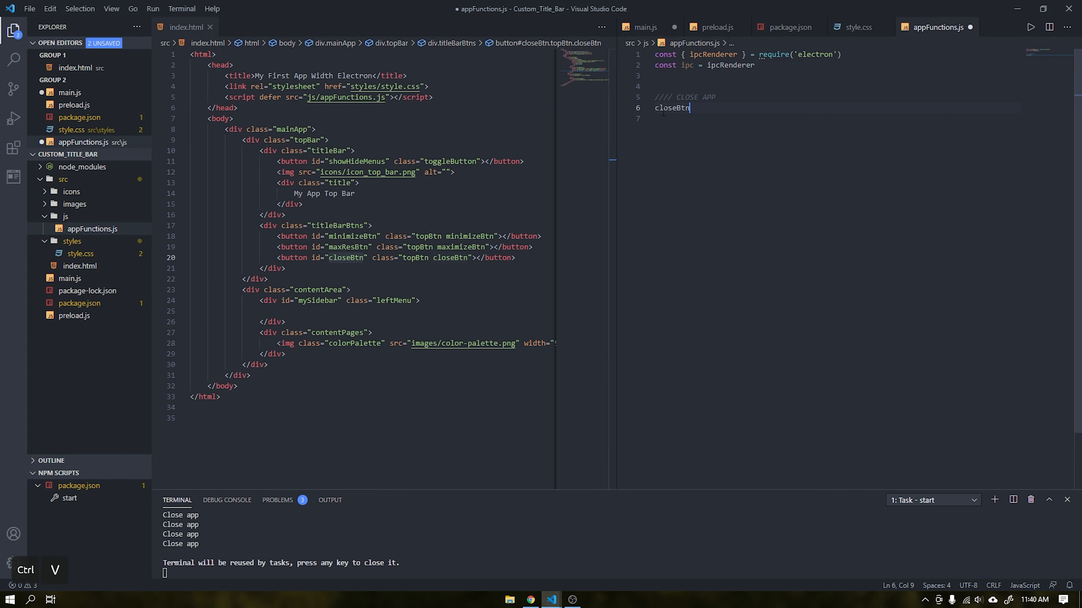
text(.addEventListener('click', ()
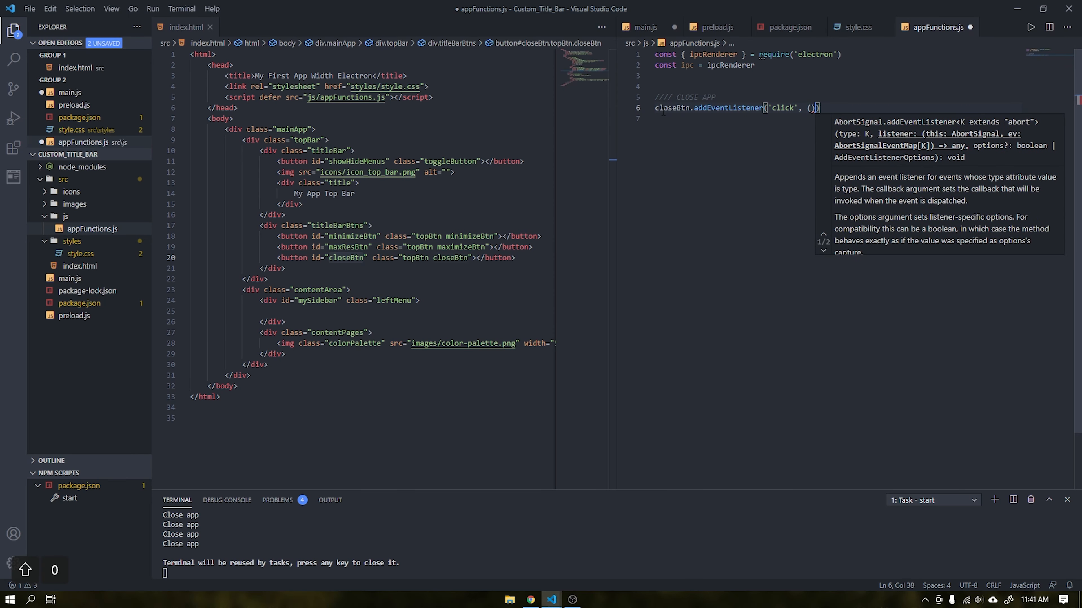
text(ipc.send('closeApp)
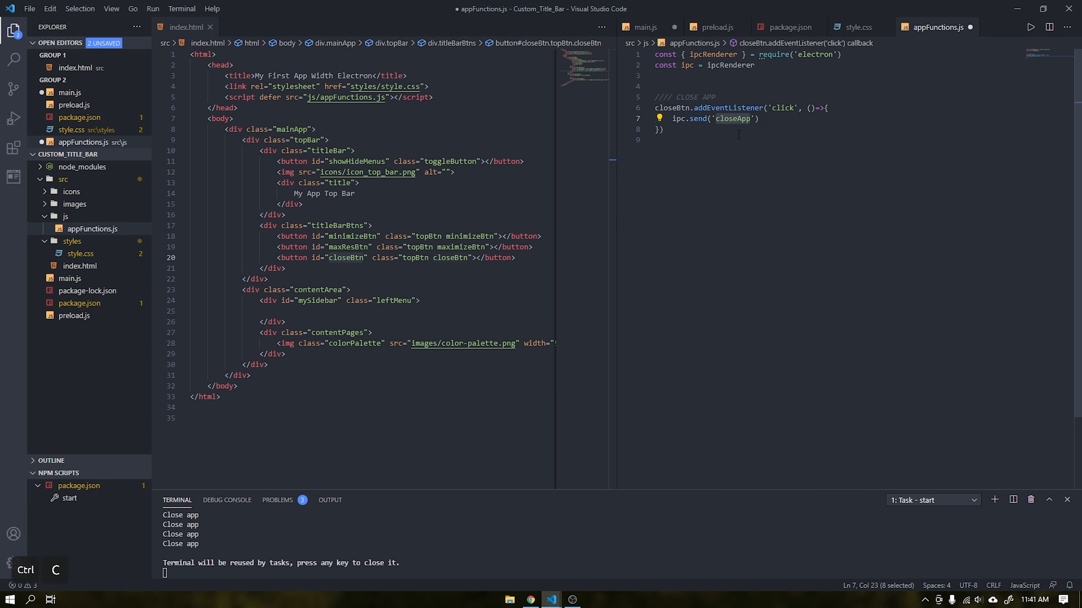
click(646, 27)
text(const)
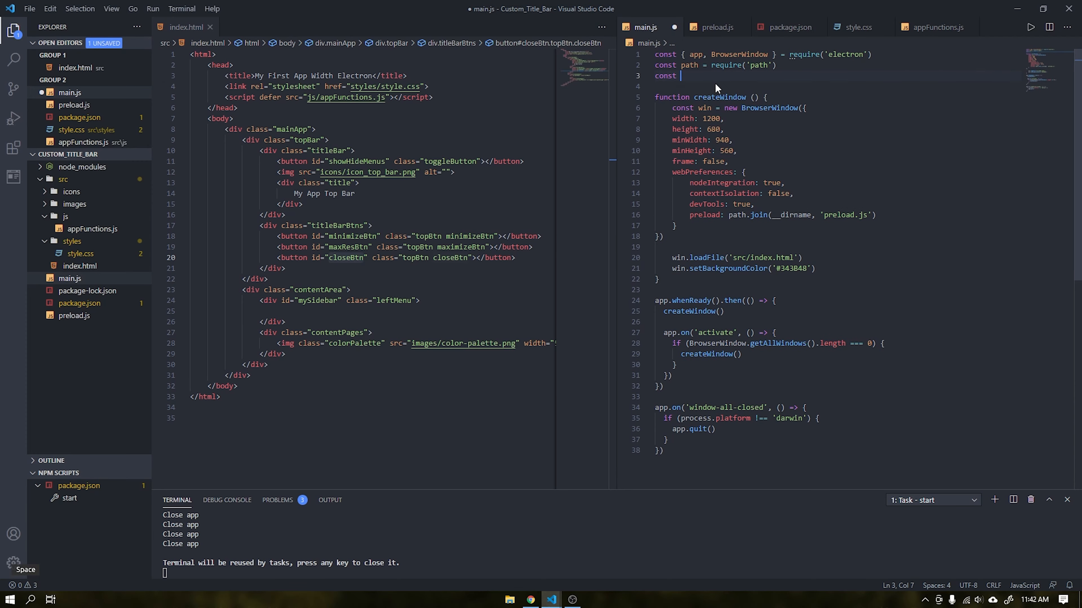
- Import ipcMain in main.js and define const ipc = ipcMain
text(ipc =)
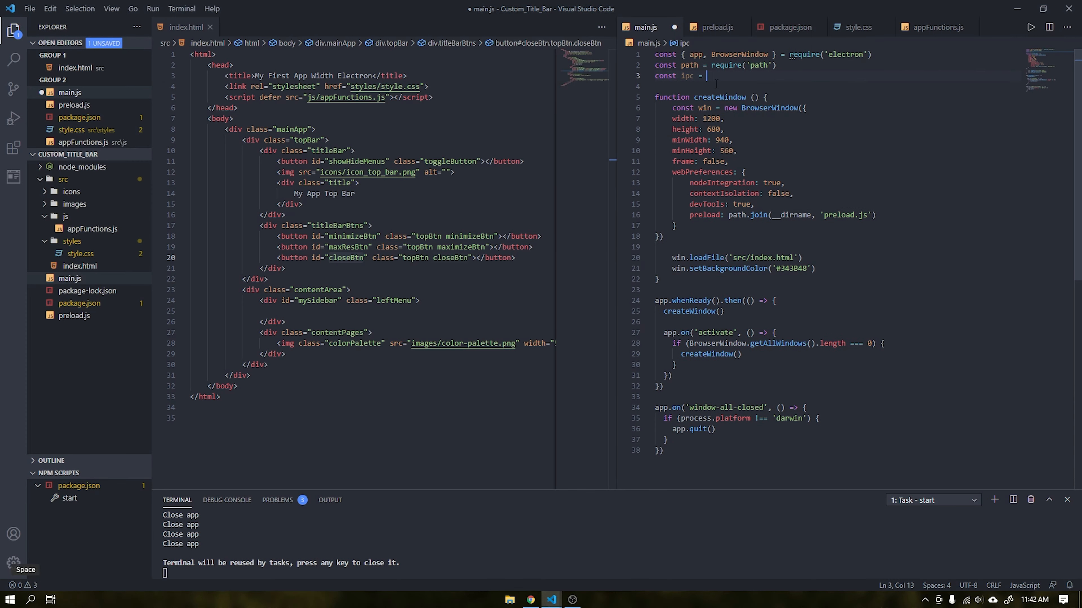
text(ipcMain)
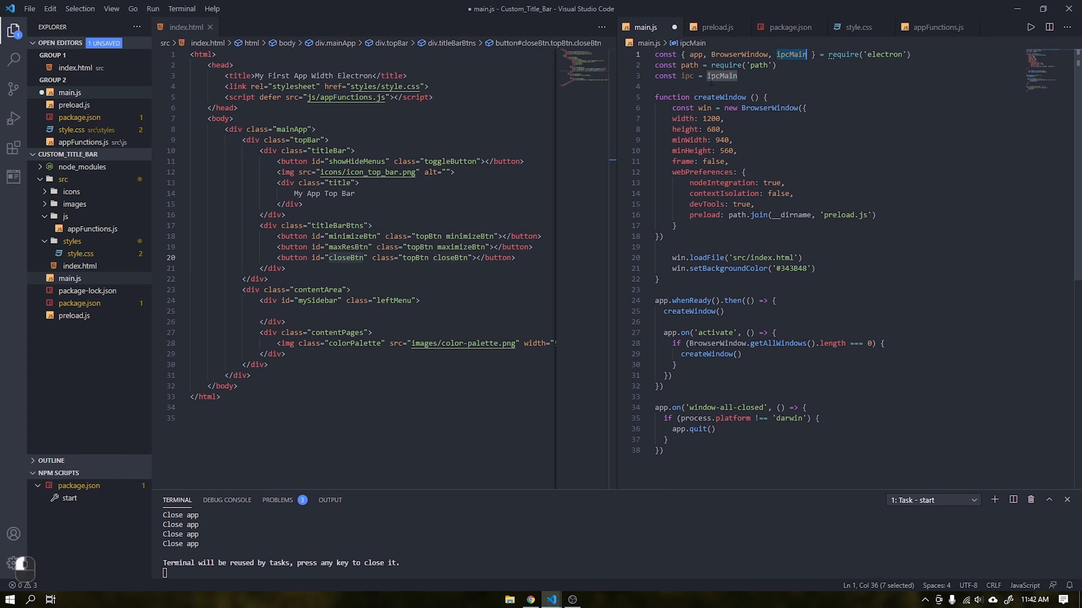
scroll(down, 3)
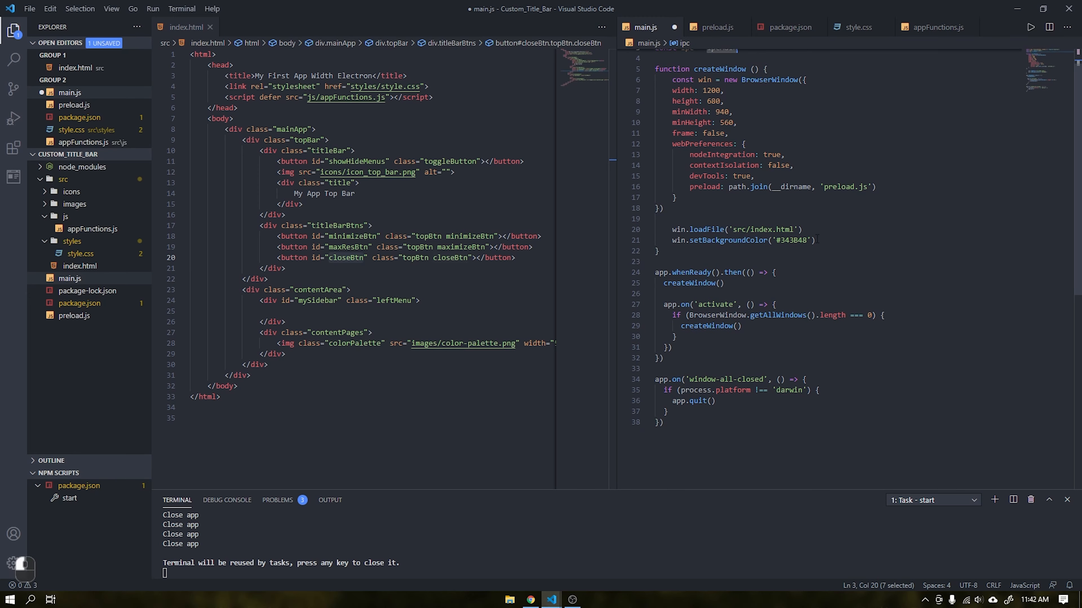
text(//// CLOSE APP)
text(console.log()
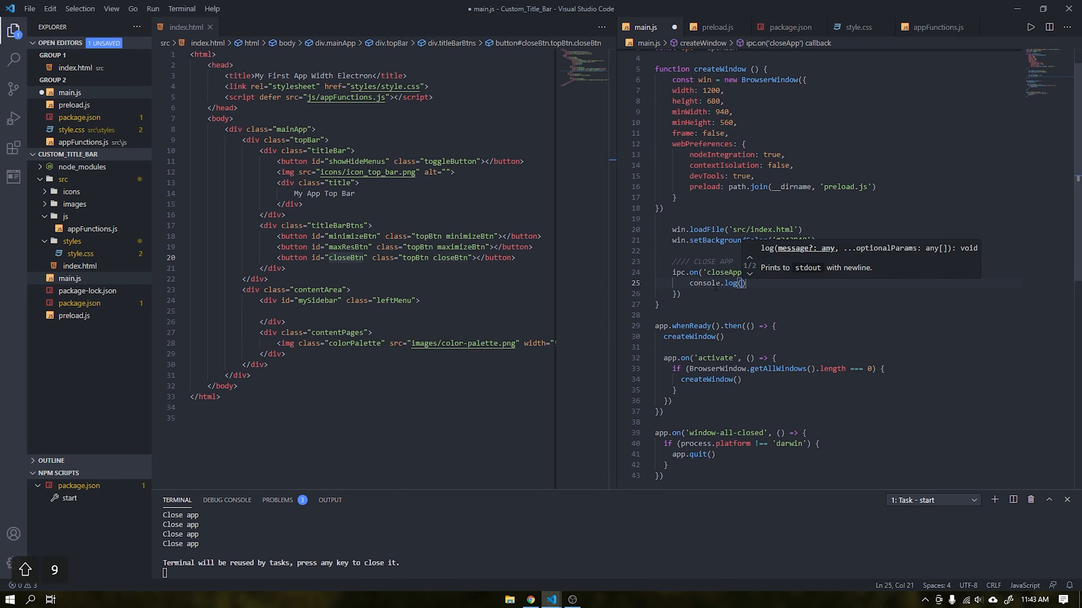
- Add ipc.on('closeApp') logging 'Clicked on Close Btn' and save main.js
text('Clic')
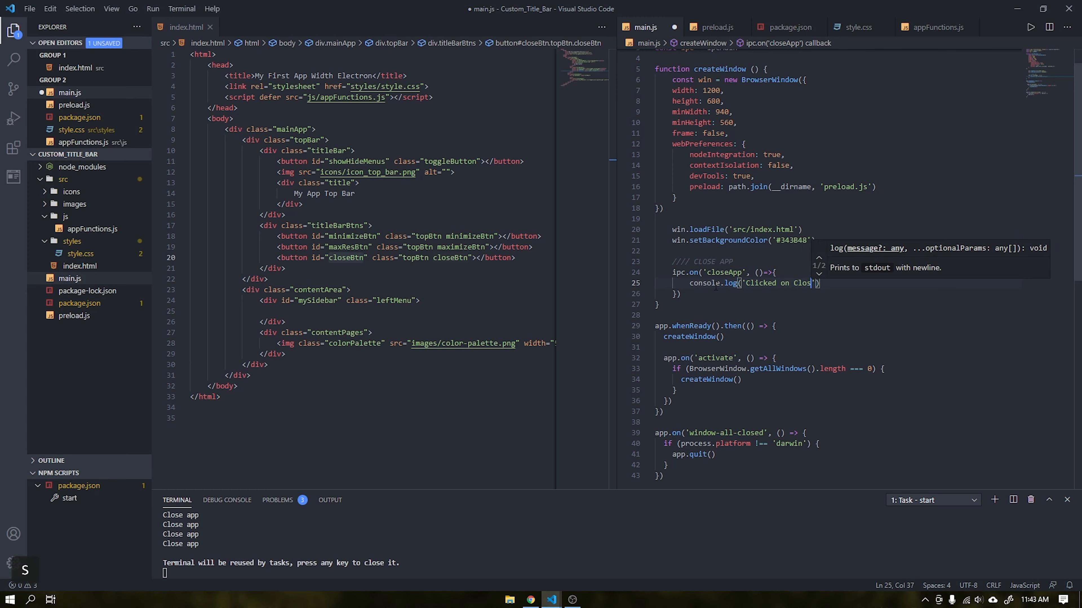
double_click(730, 283)
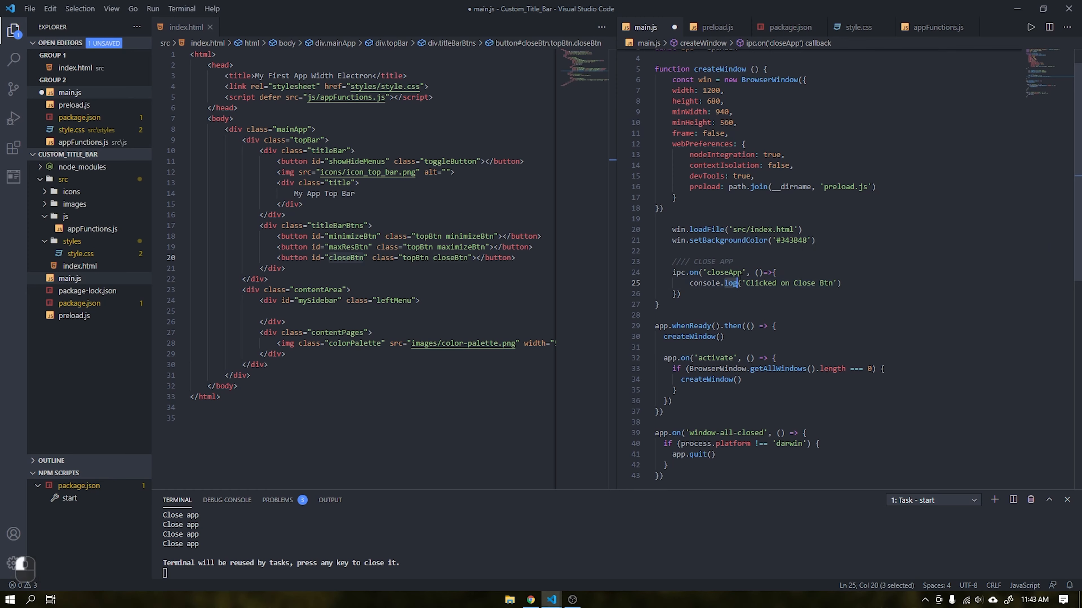
key(ctrl+s)
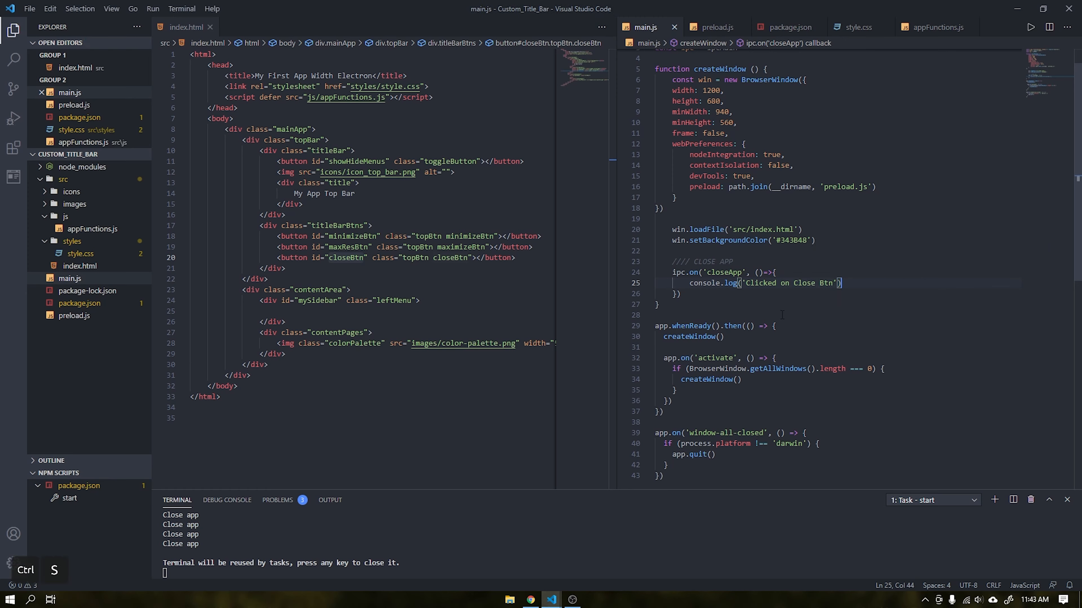
key(ctrl+a)
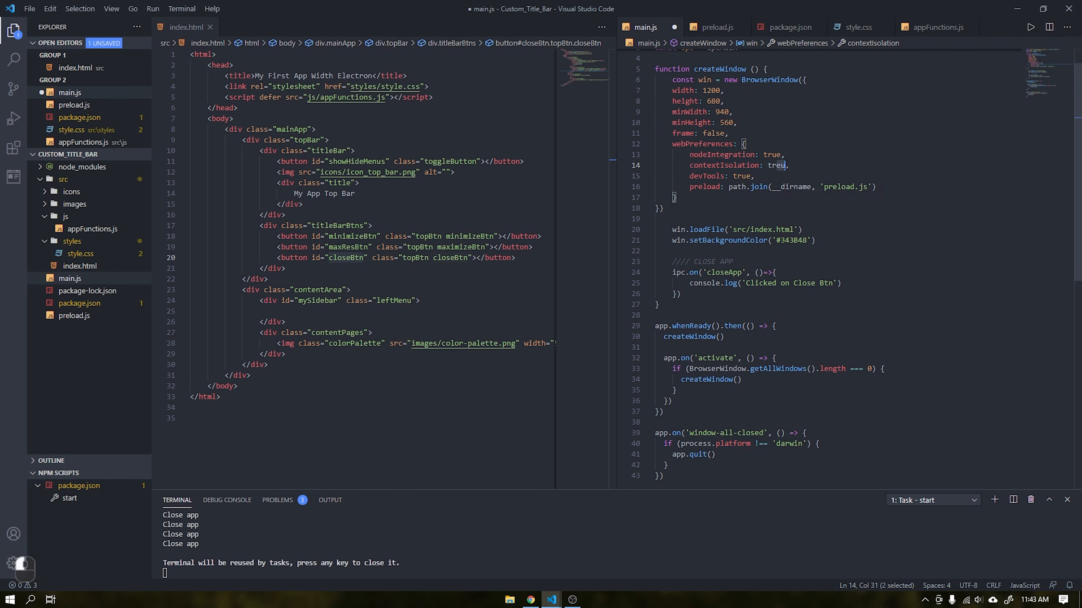
key(ctrl+s)
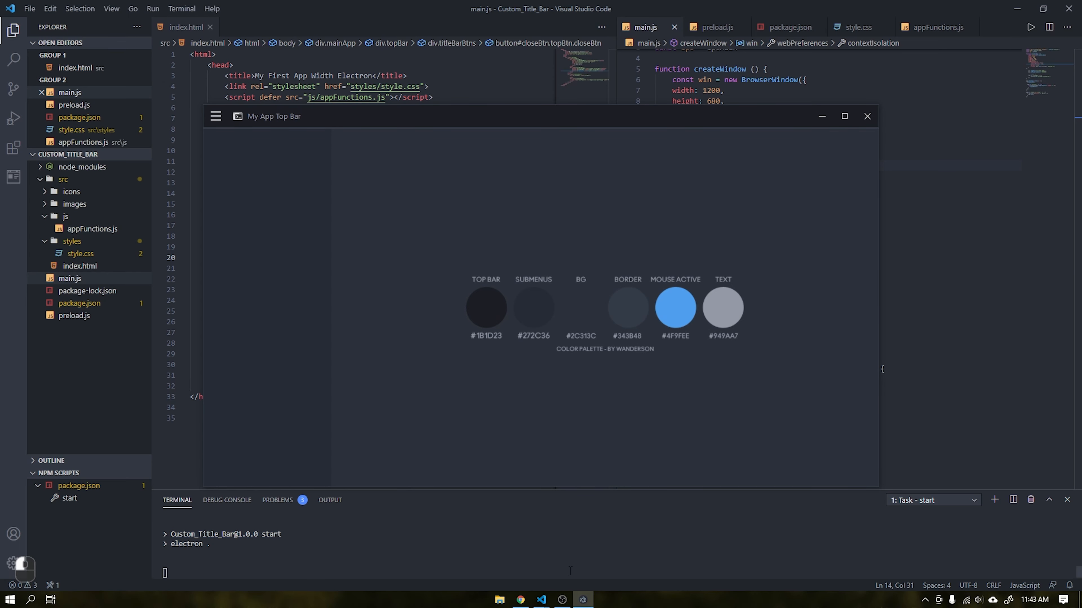
- Run the app, confirm the close button logs 'Clicked on Close Btn' in the terminal, then close it
key(ctrl+s)
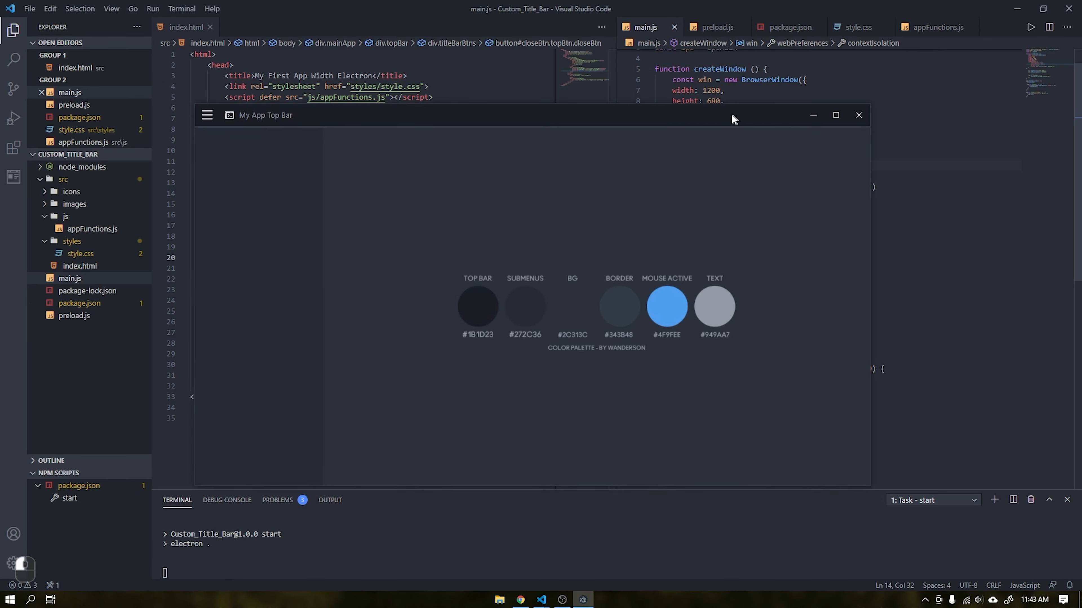
click(858, 115)
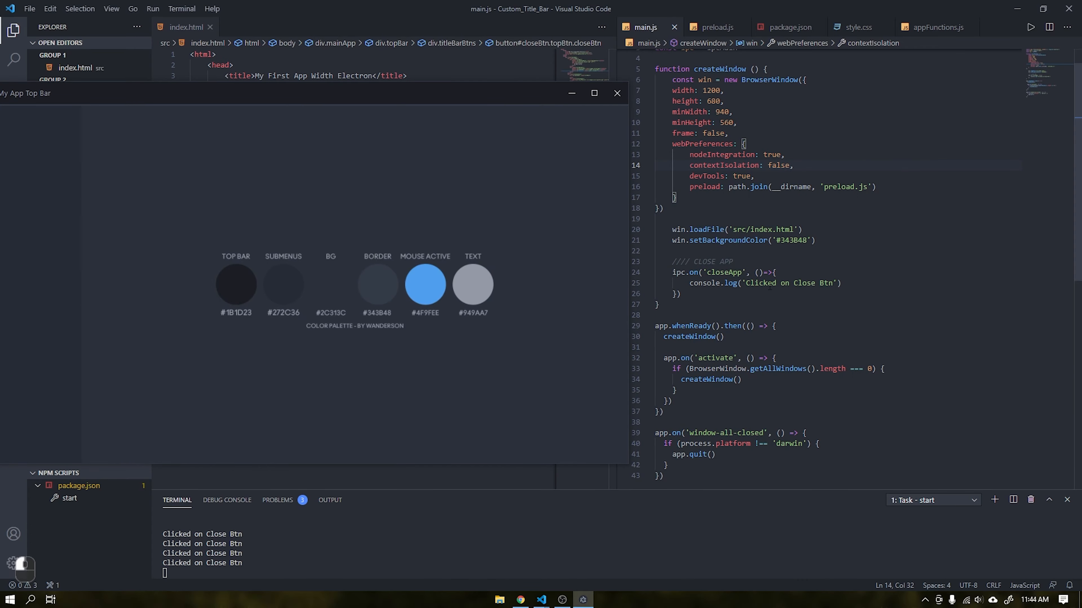
click(617, 93)
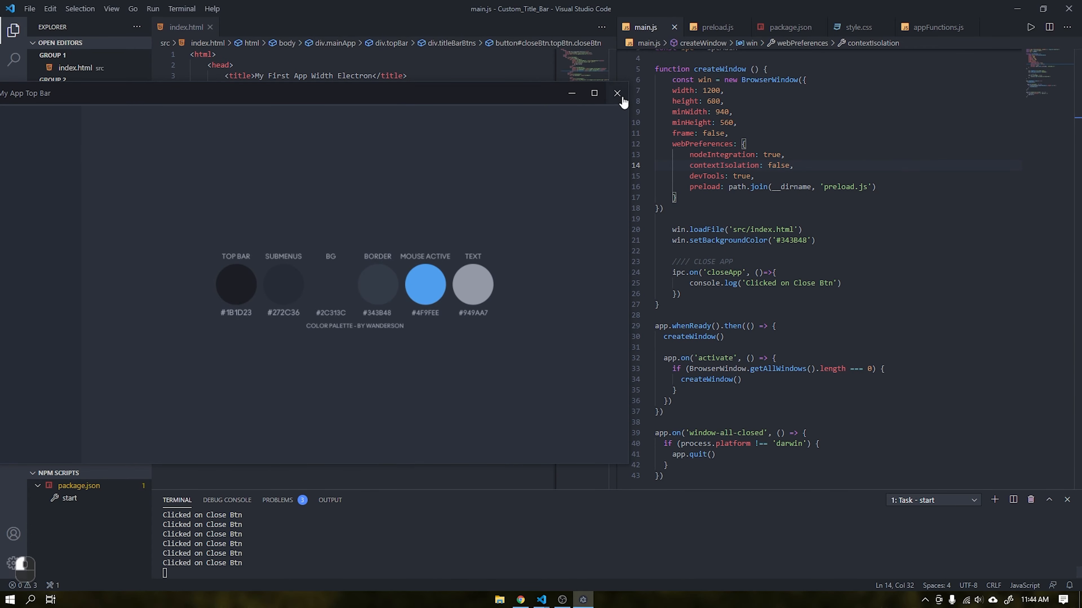
click(616, 93)
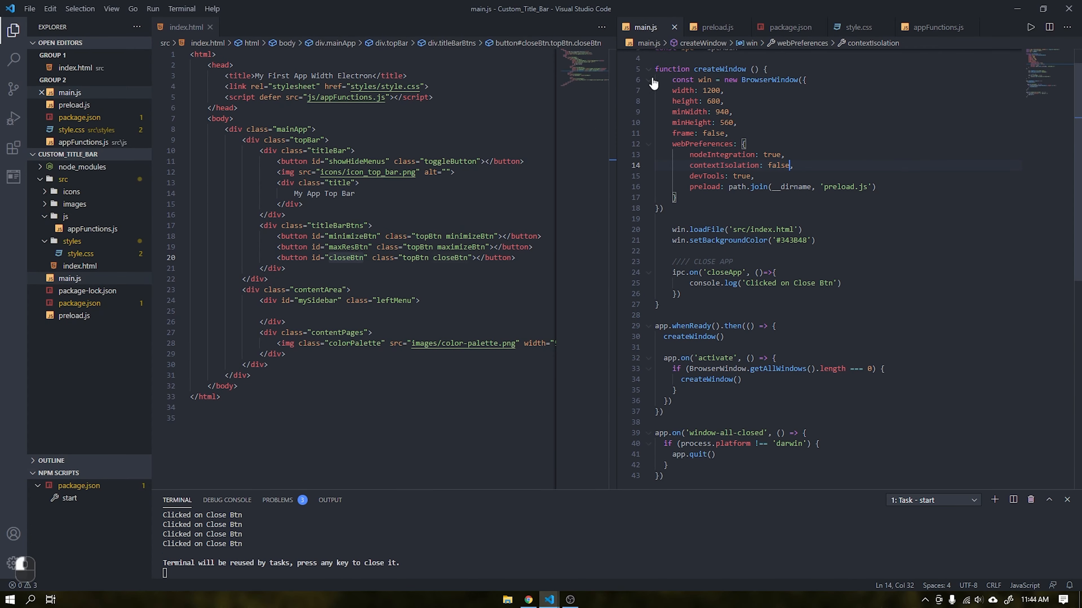
- Call win.close() in the closeApp handler, save main.js and confirm the app closes after one log
text(wi)
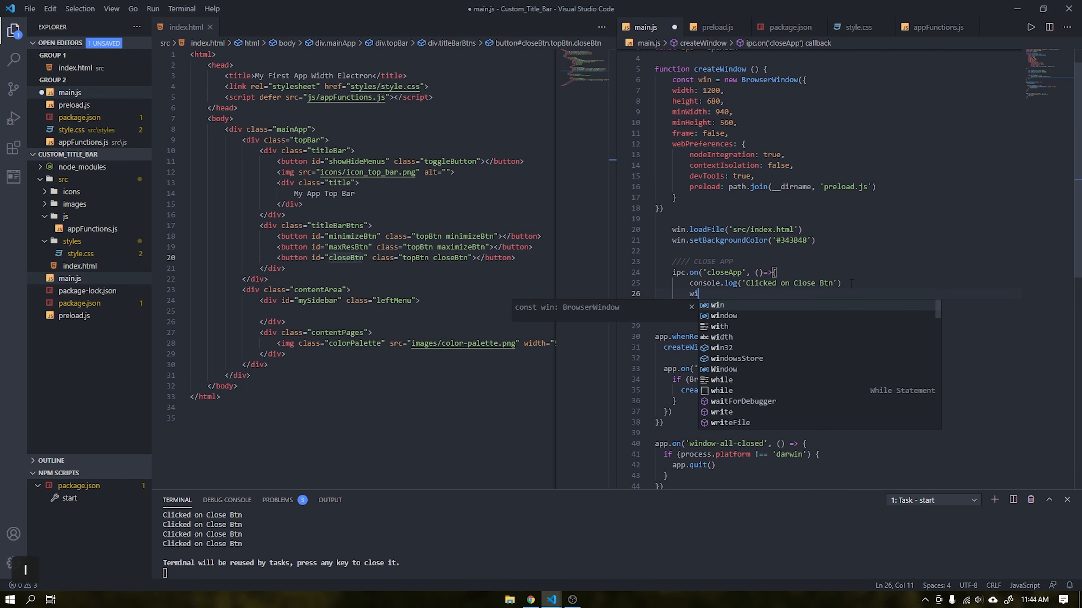
key(Escape)
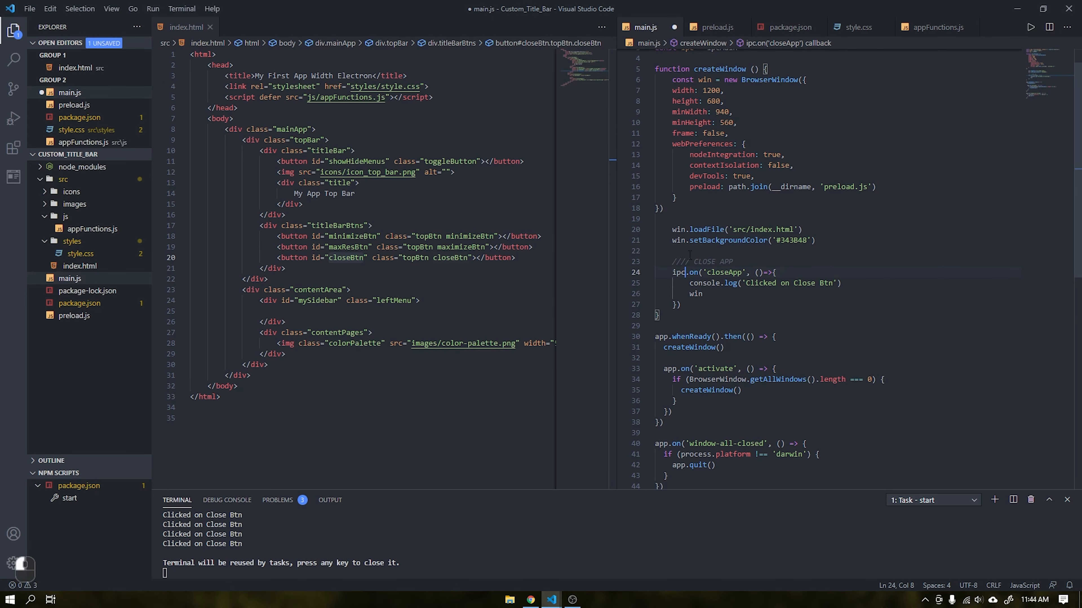
click(707, 294)
text(.close())
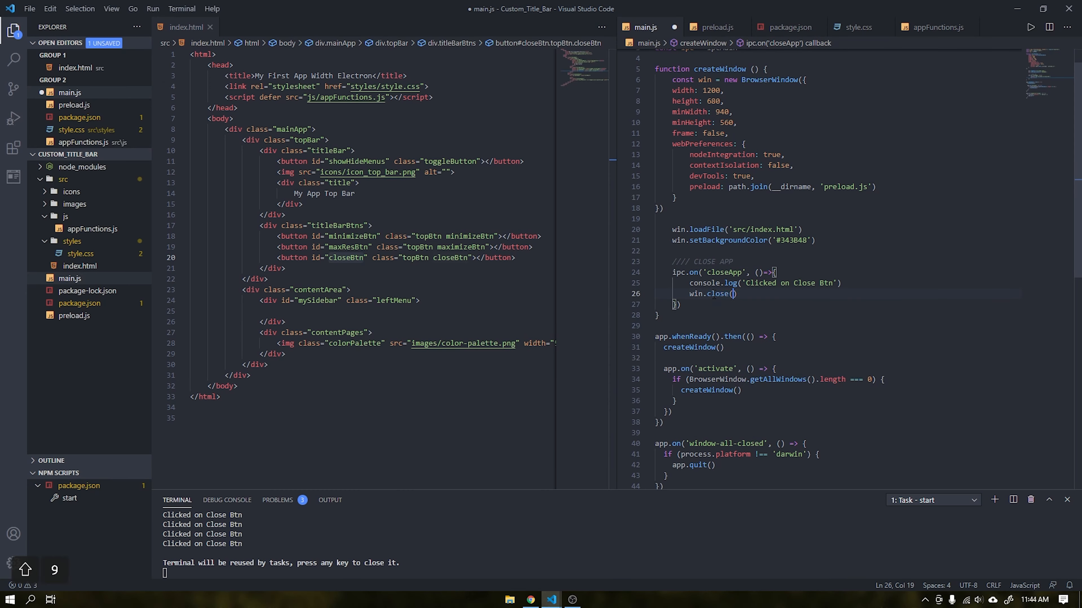
key(ctrl+s)
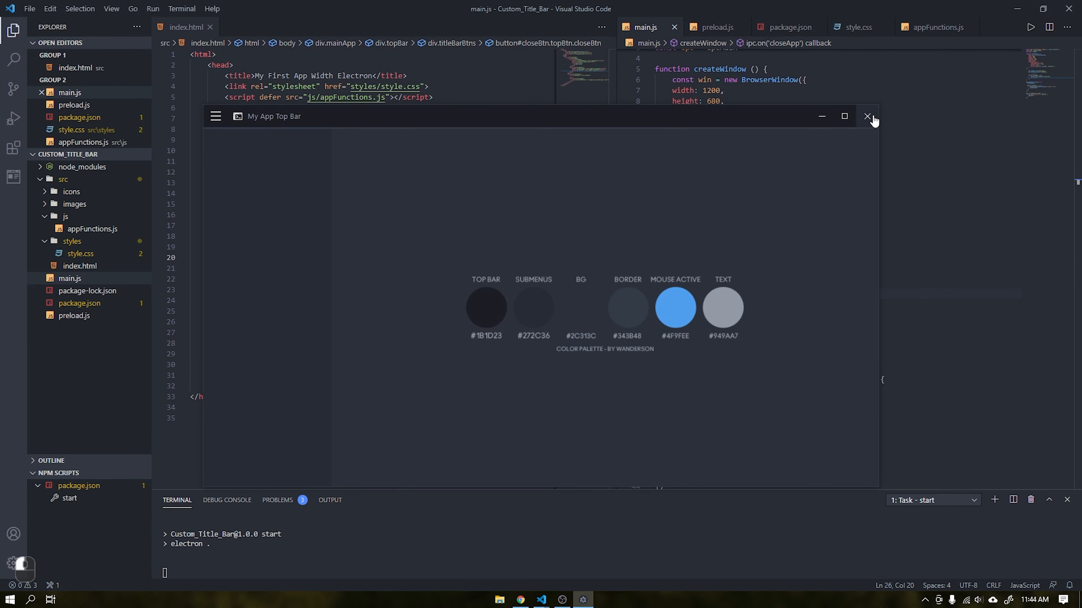
click(867, 116)
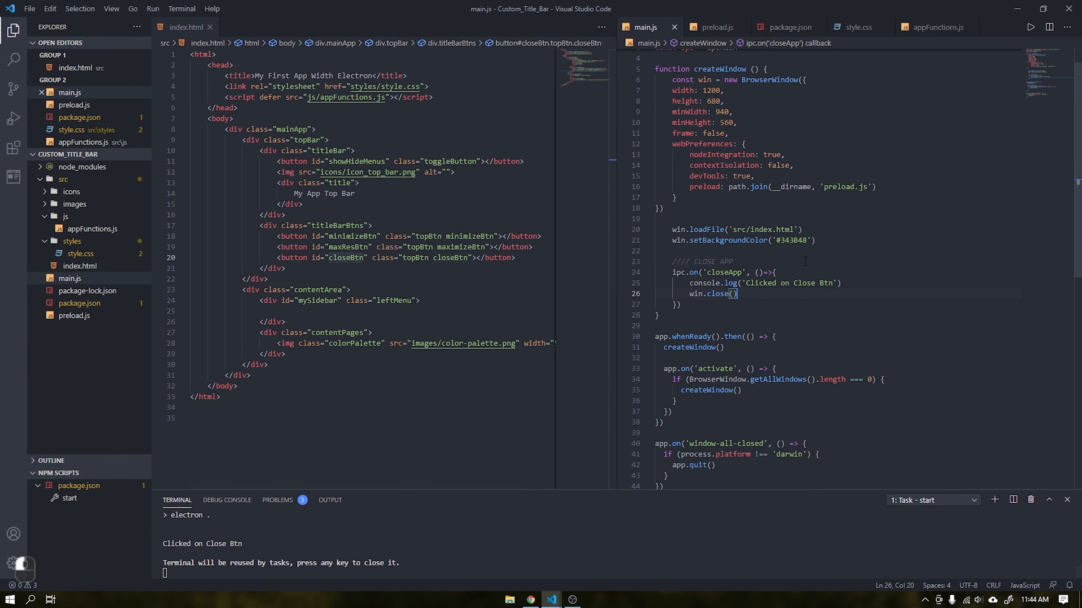
- Paste a minimizeBtn handler sending 'minimizeApp' into appFunctions.js and save it
click(935, 27)
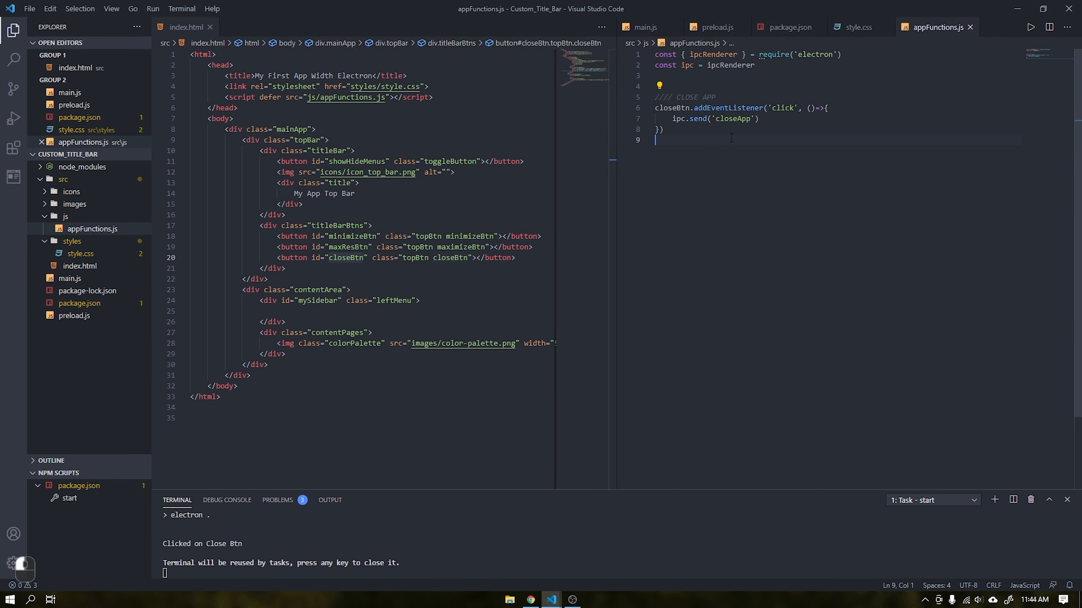
key(ctrl+v)
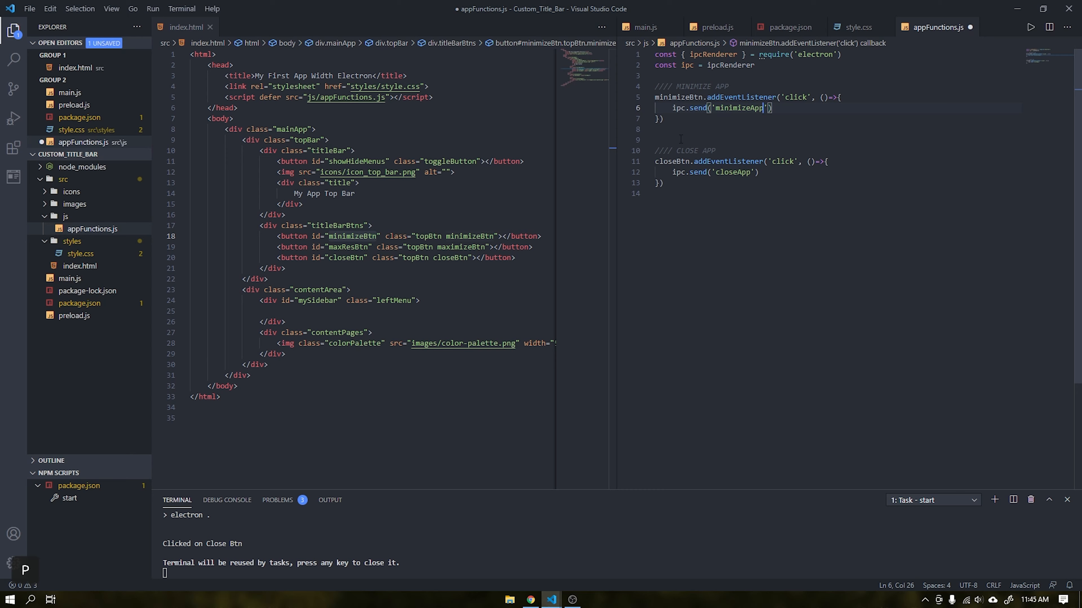
key(ctrl+s)
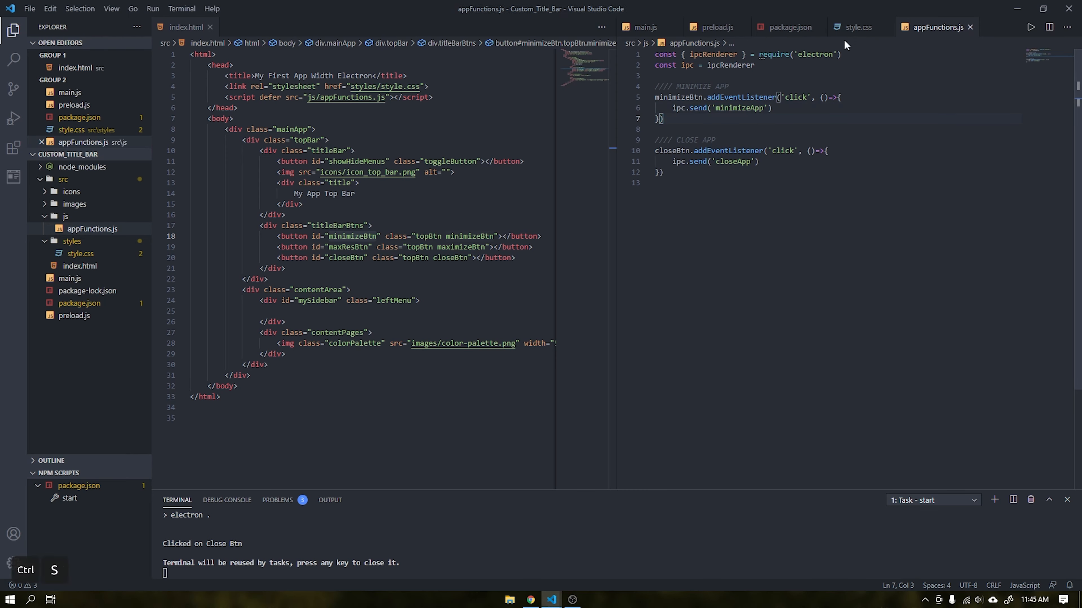
click(645, 27)
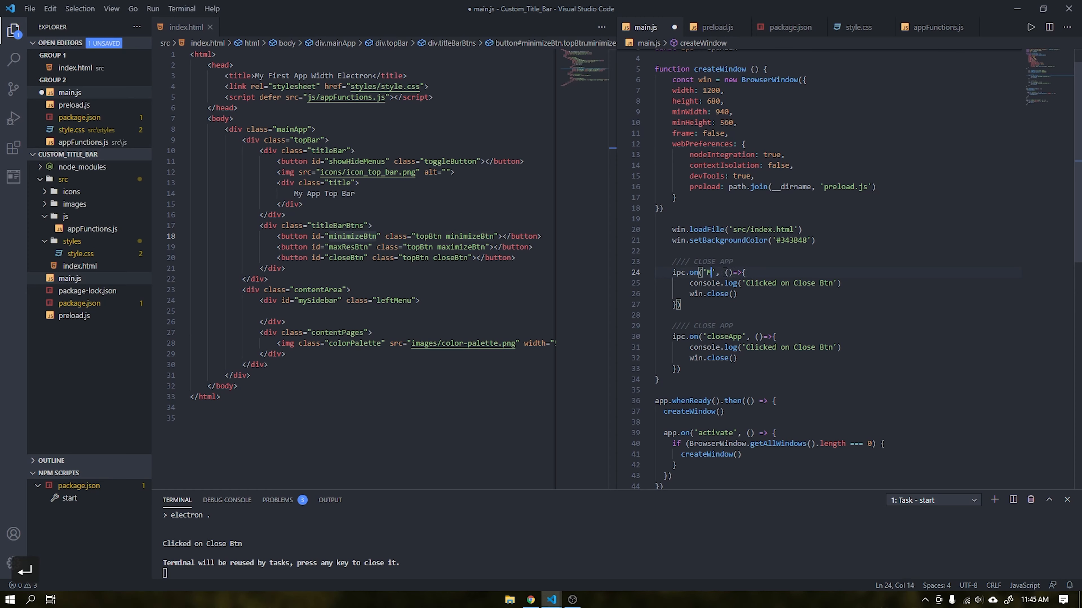
- Rename the duplicated handler's channel to 'minimizeApp' and its log message to Minimize
text(minimizeA)
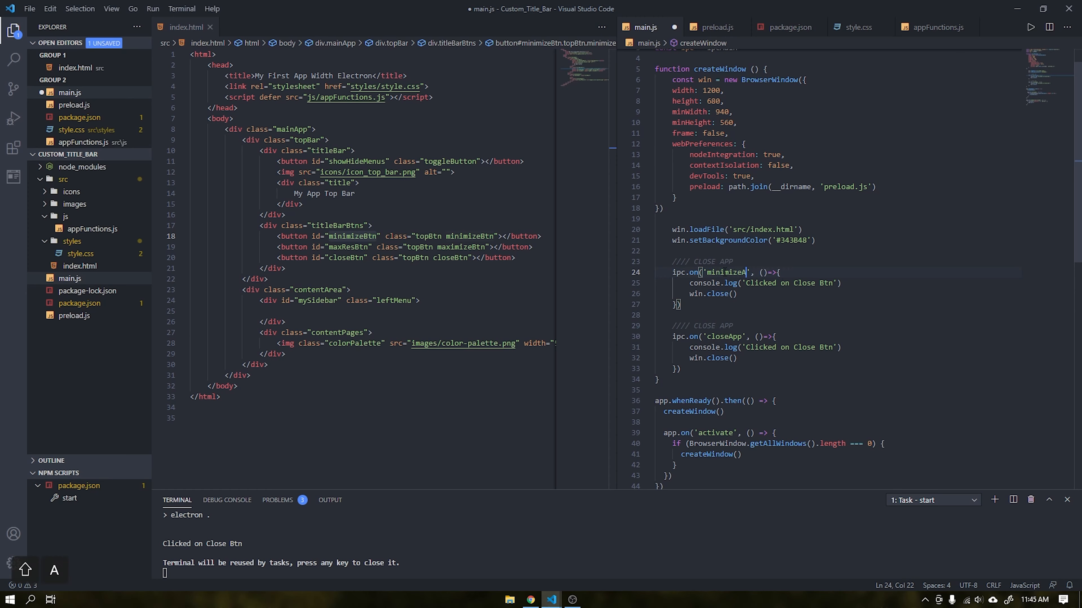
double_click(801, 283)
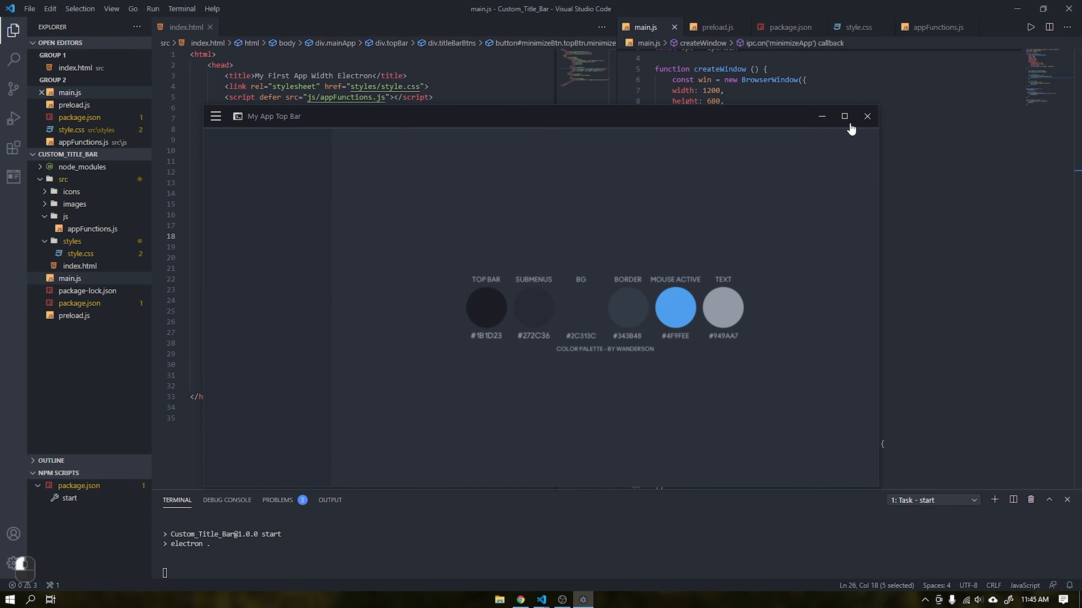
- Test minimize and close in the running app, then duplicate the handler block in main.js
click(821, 116)
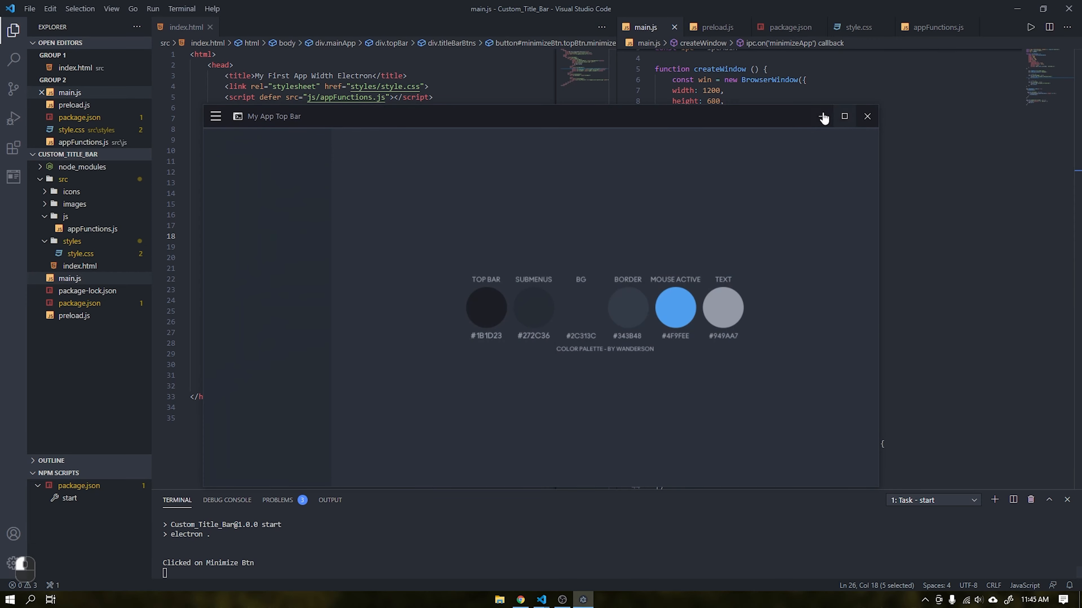
click(844, 116)
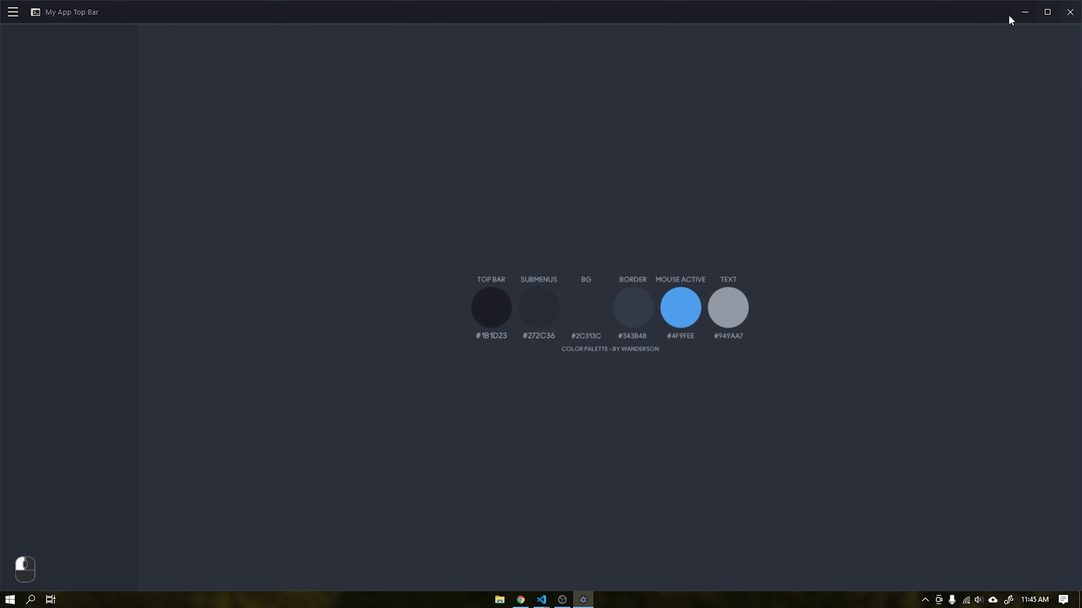
mouse_move(1070, 13)
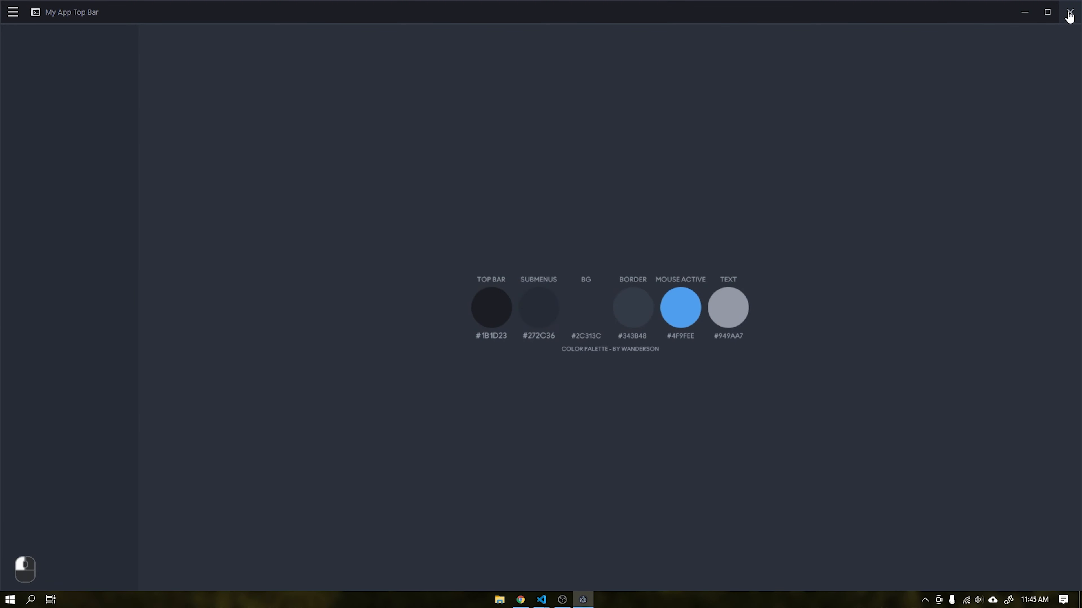
click(1068, 12)
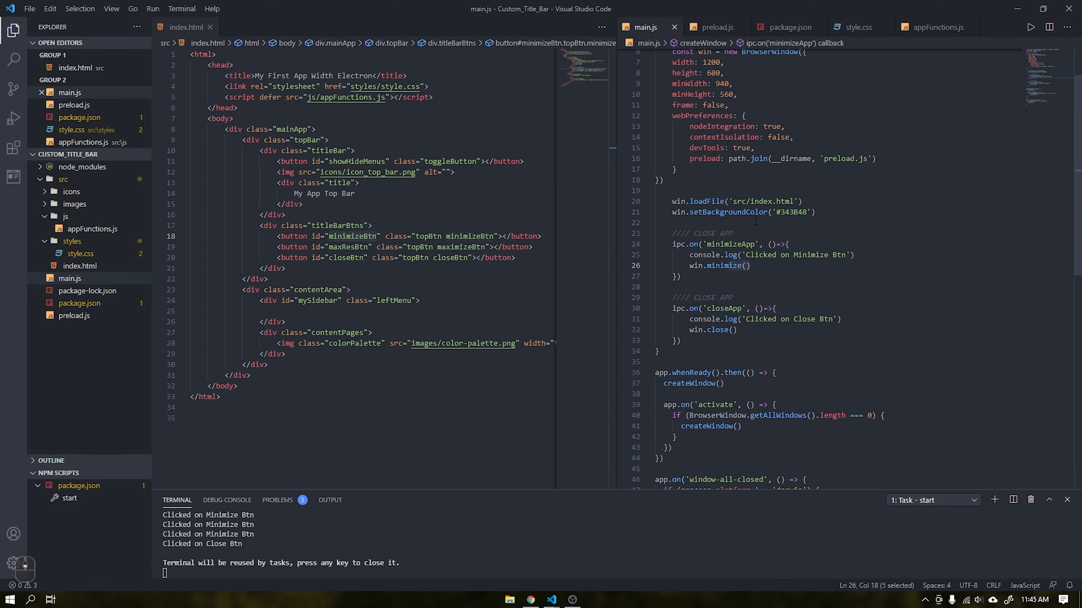
key(ctrl+v)
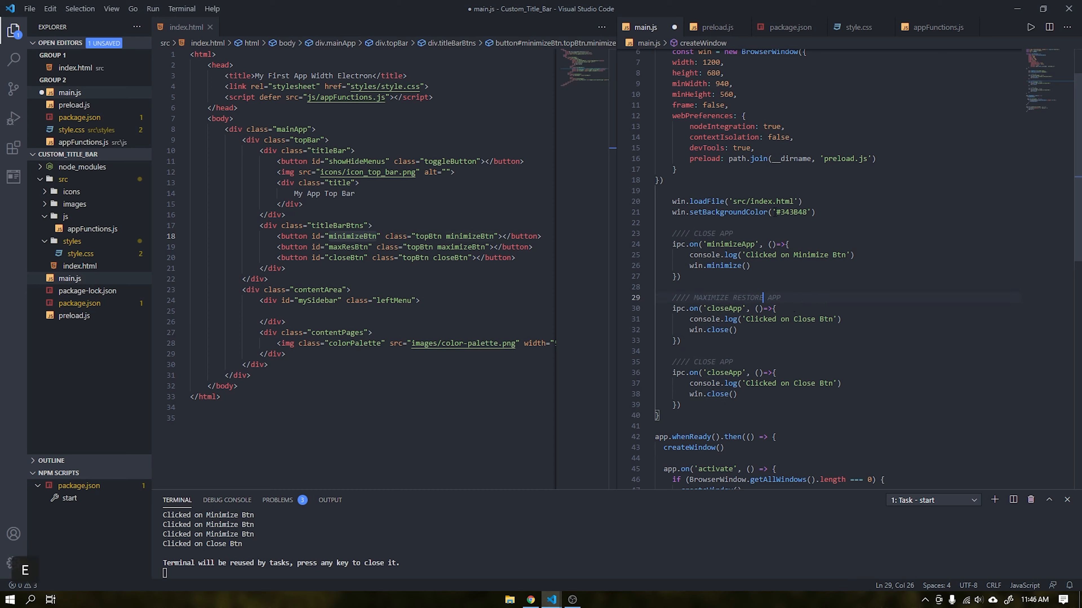
- Duplicate the minimize listener in appFunctions.js and rename its channel to 'maximizeRestoreApp'
click(716, 27)
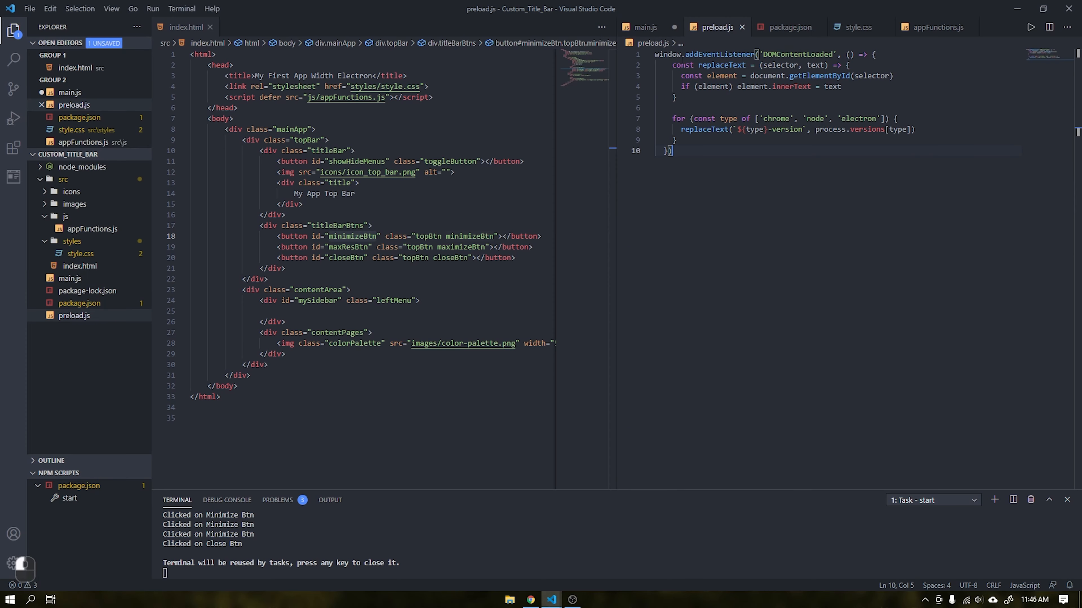
click(937, 27)
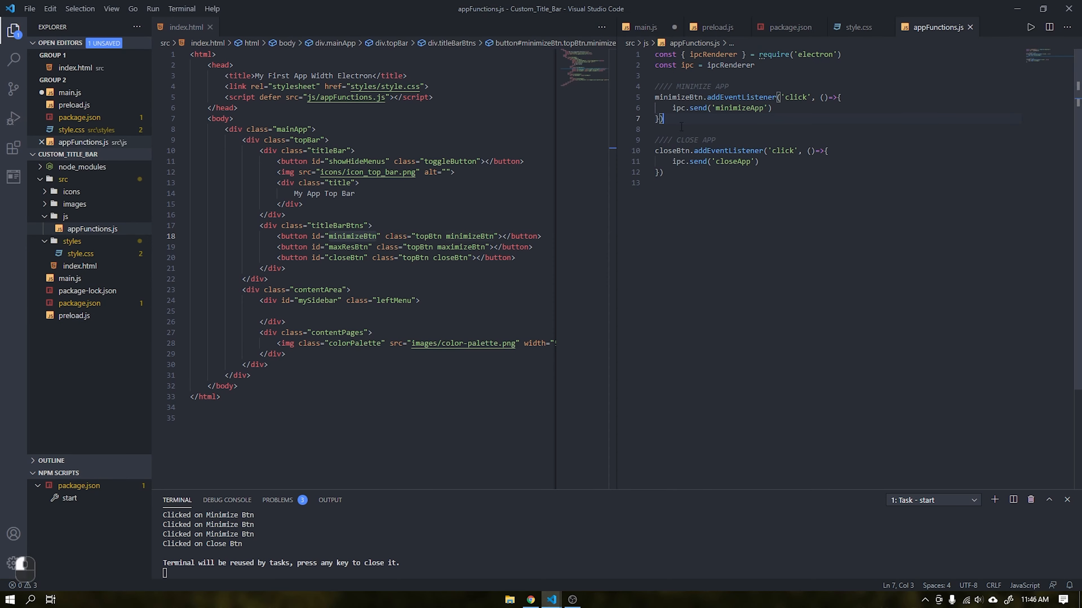
key(ctrl+v)
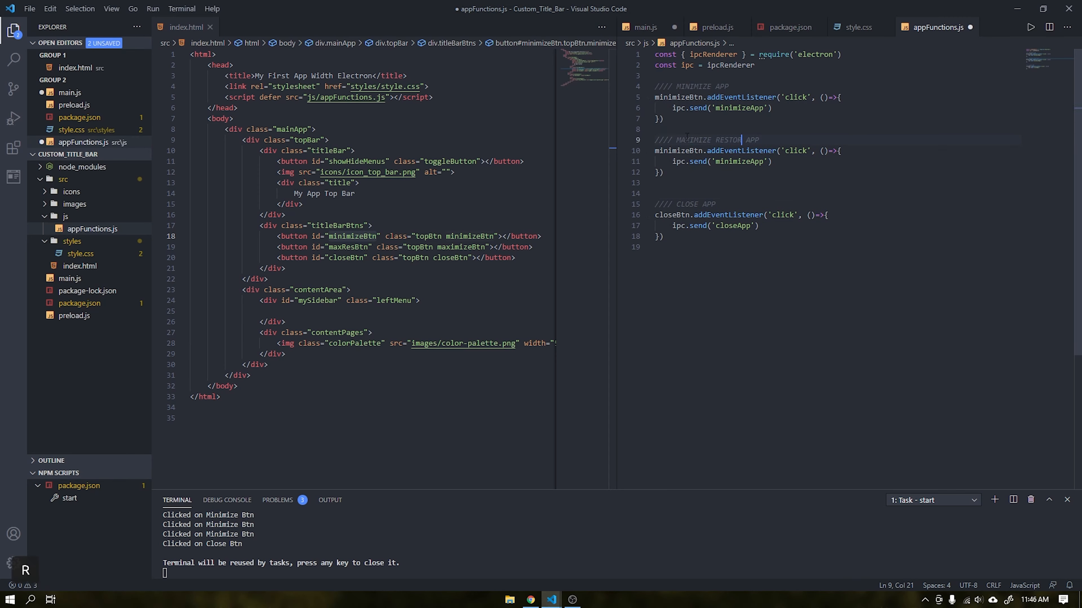
double_click(742, 162)
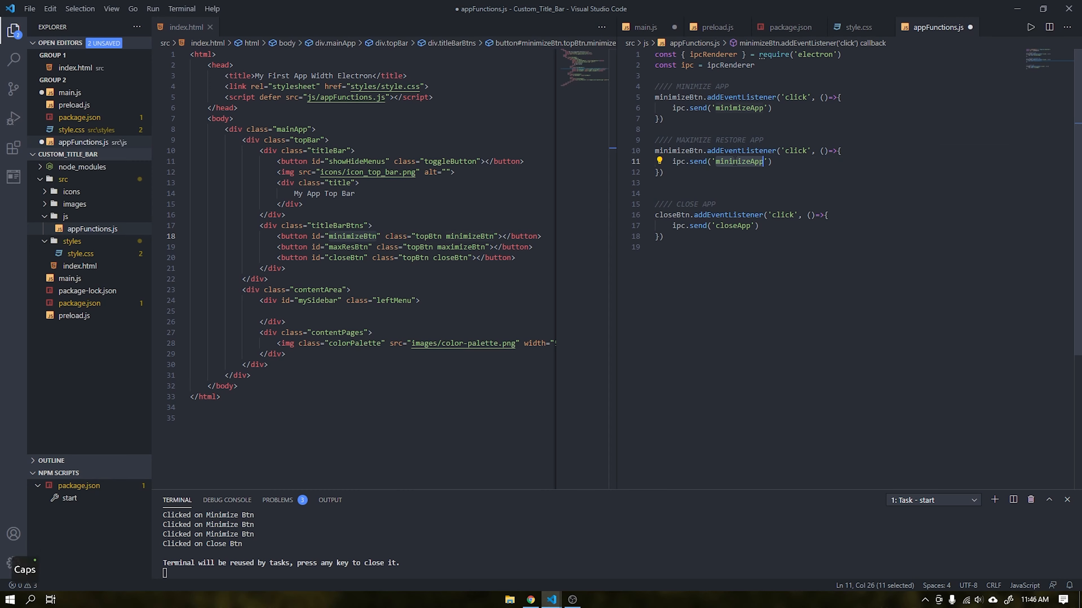
text(max)
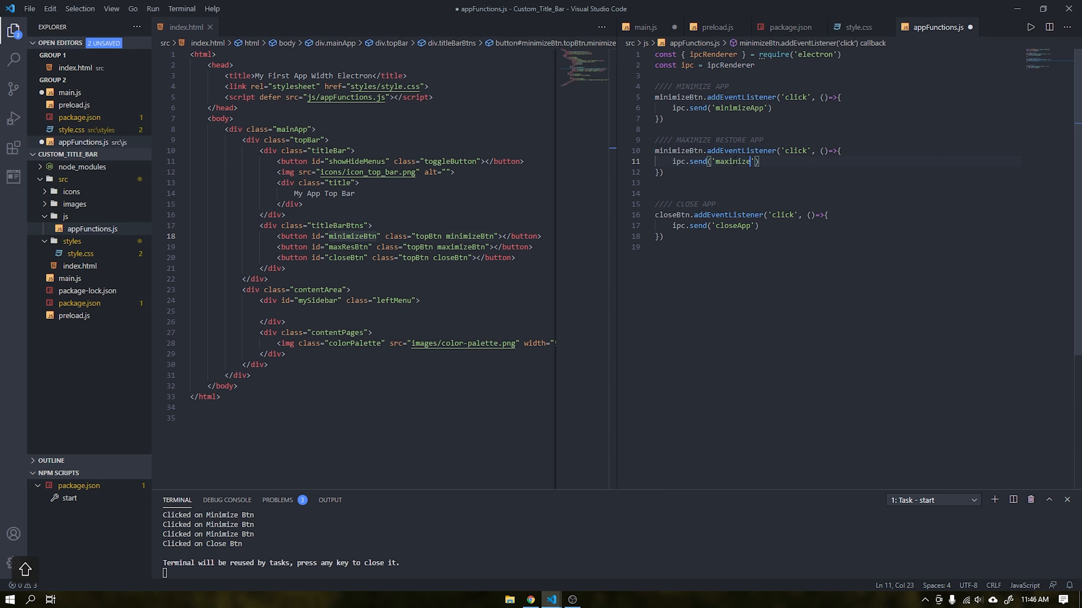
text(RestoreApp)
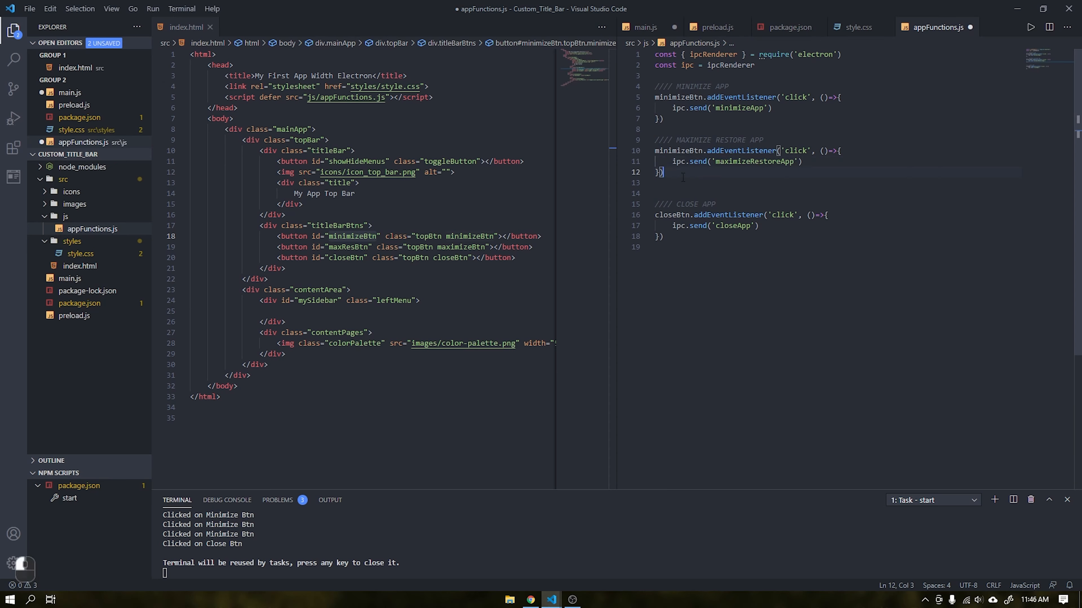
click(646, 28)
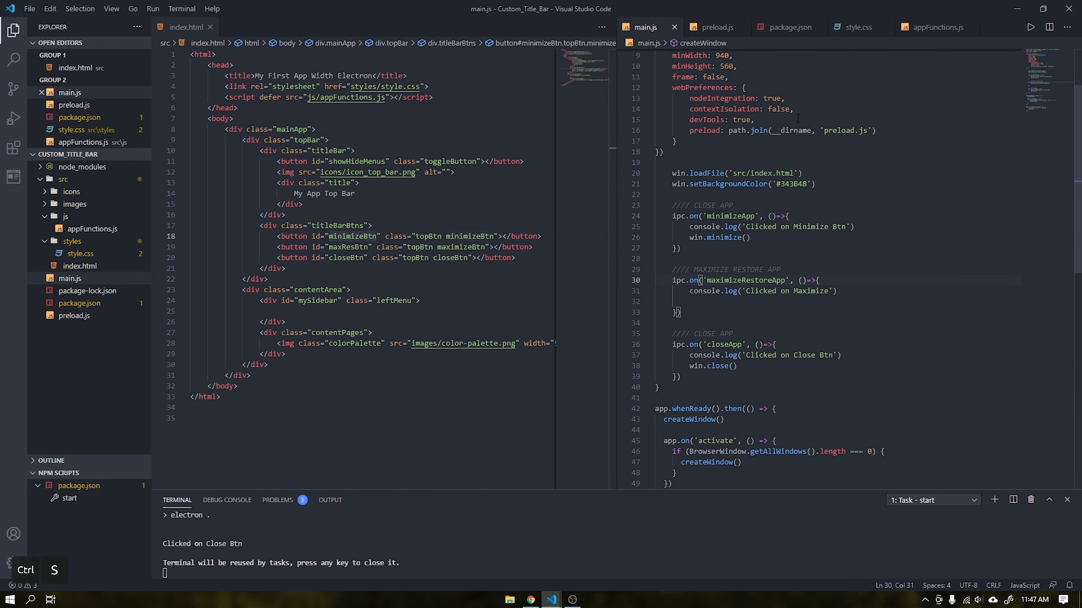
- Target maxResBtn in the maximize listener, save, and check the app logs Clicked on Maximize
click(937, 27)
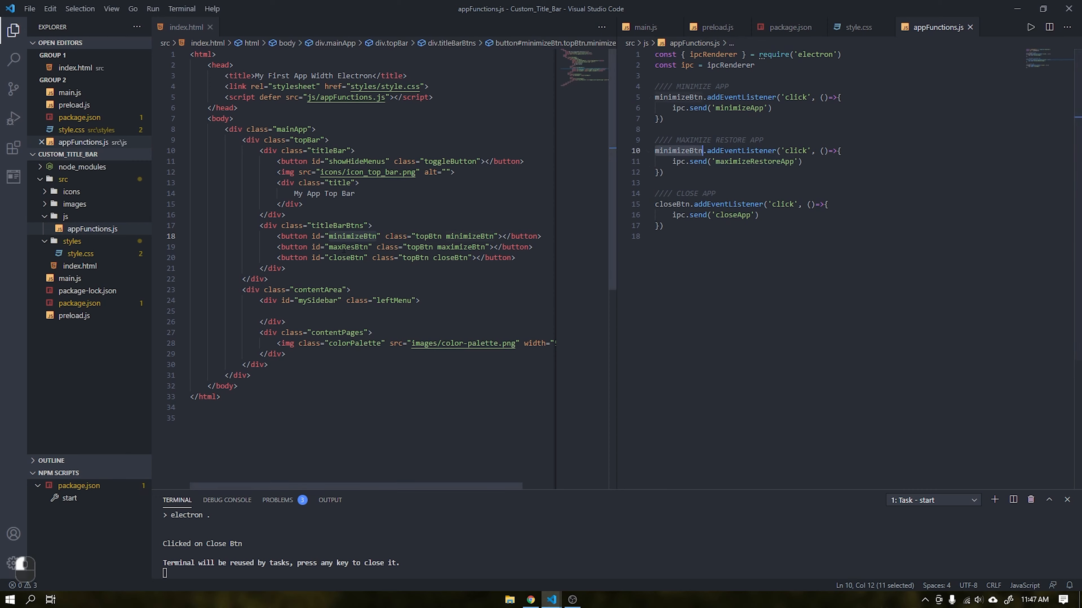
text(maxResBtn)
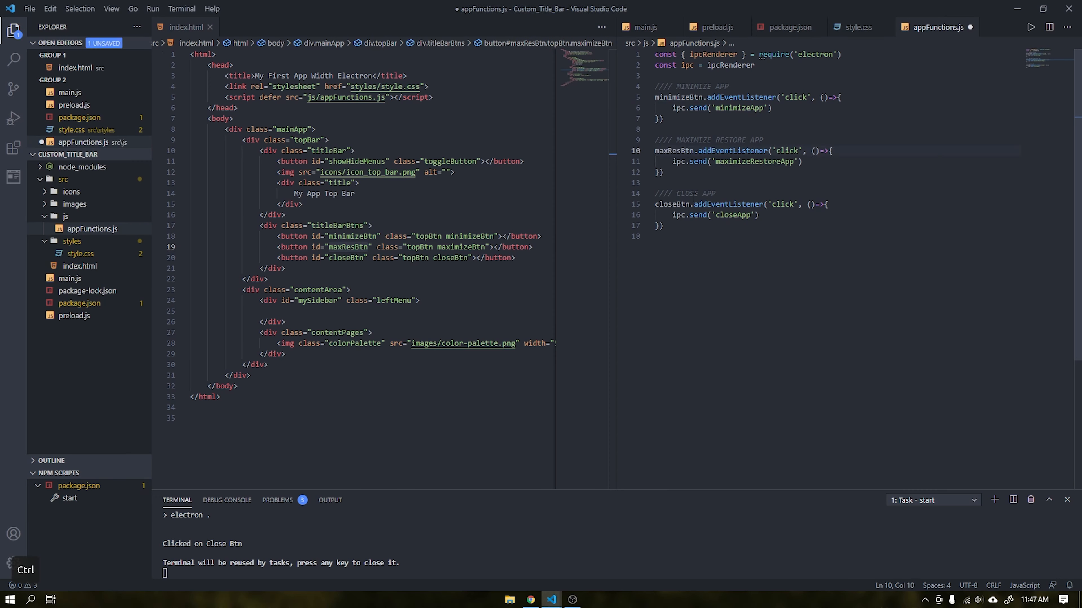
key(ctrl+s)
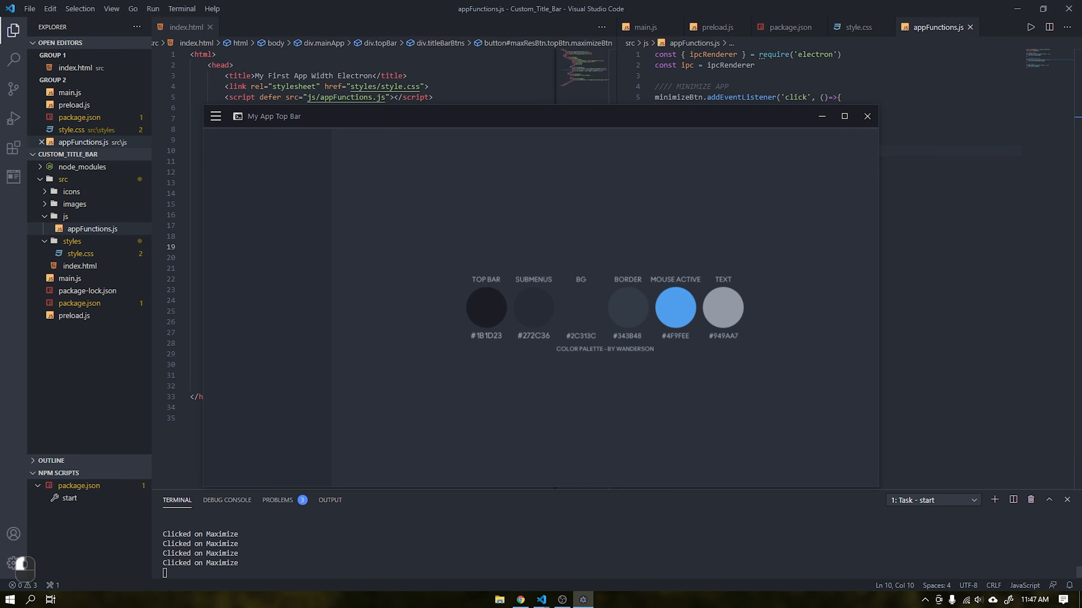
click(866, 116)
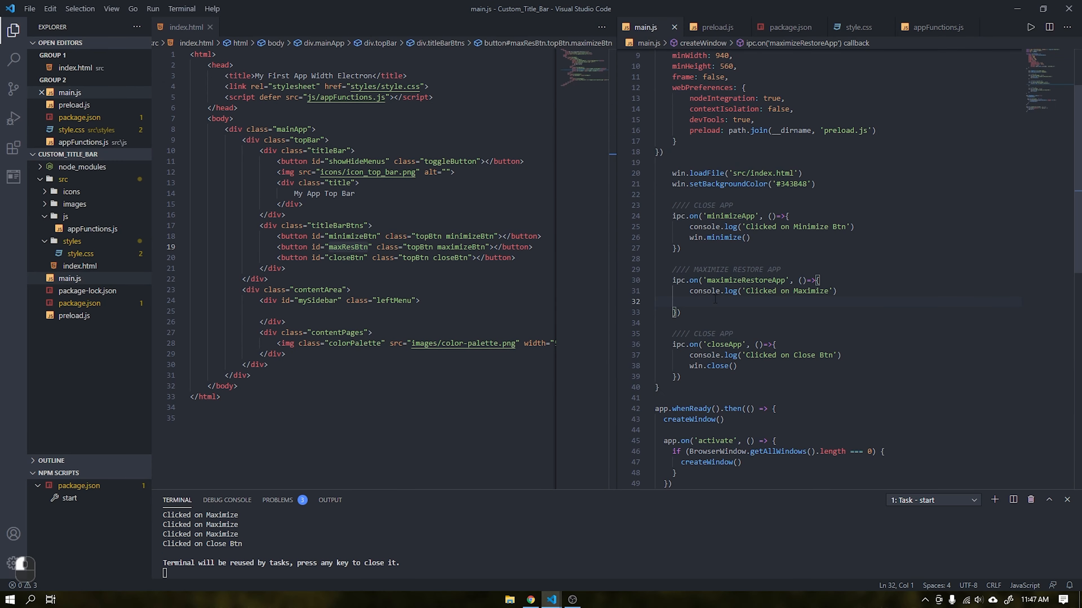
- Write if(win.isMaximized()) logging 'Clicked on Restore' with win.restore(), else win.maximize()
text(if(win.isma)
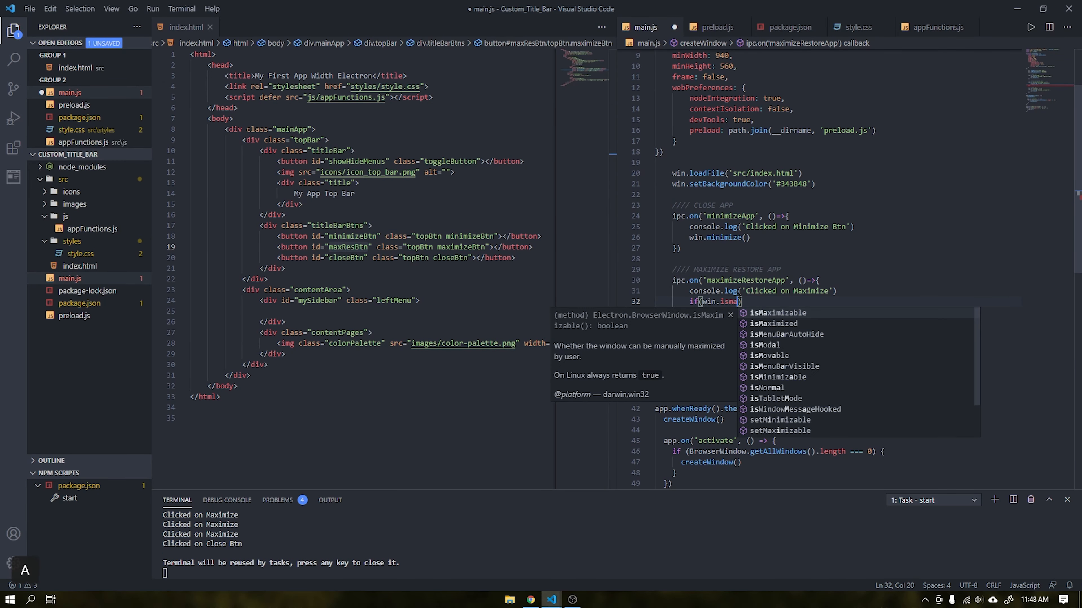
key(Enter)
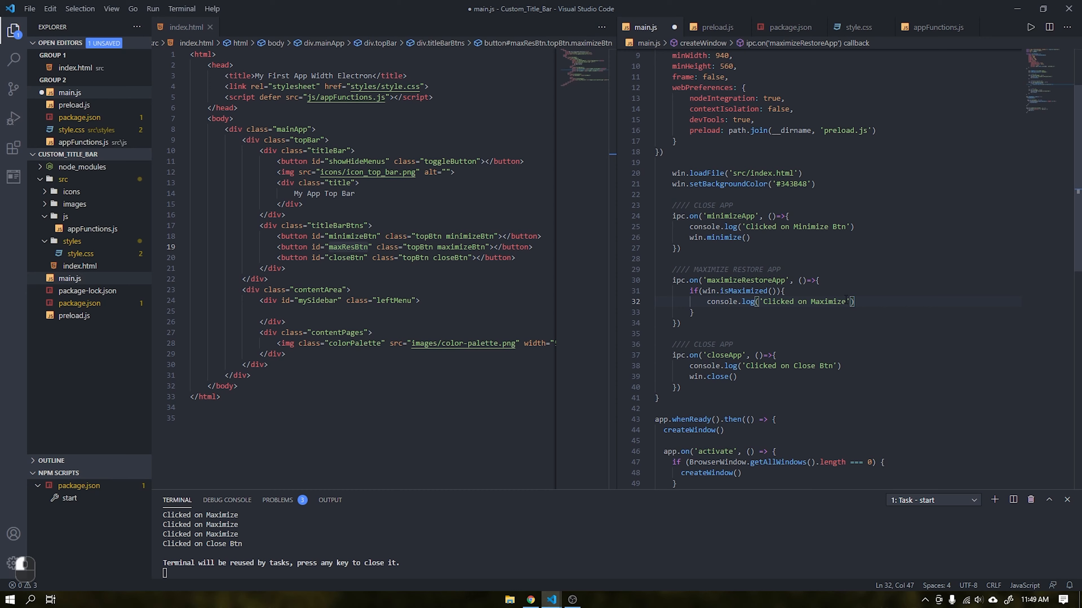
text(win.restore)
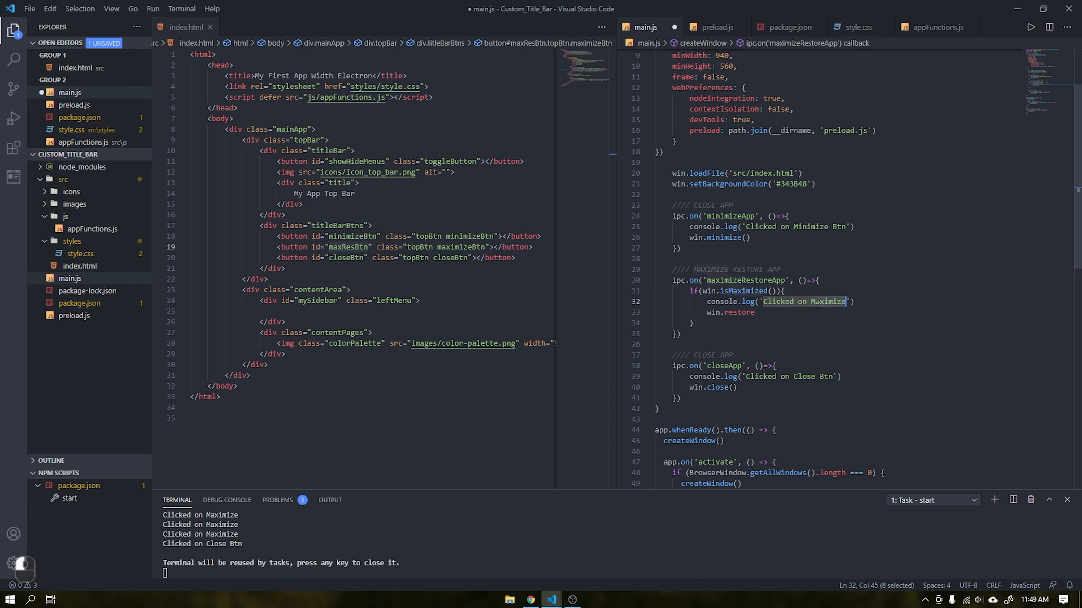
text(Rs)
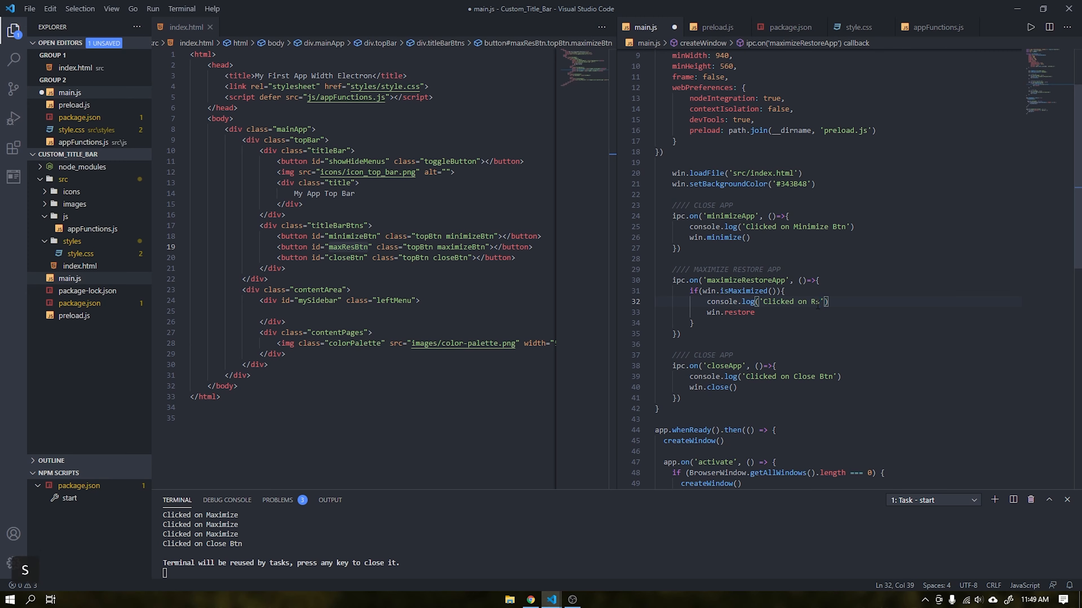
text(estore)
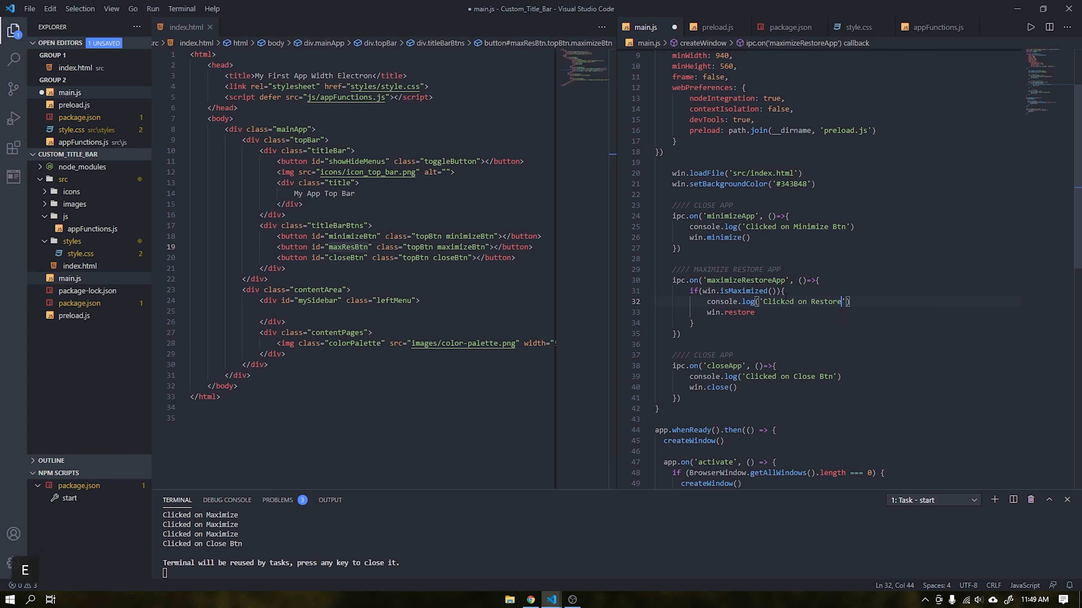
click(759, 312)
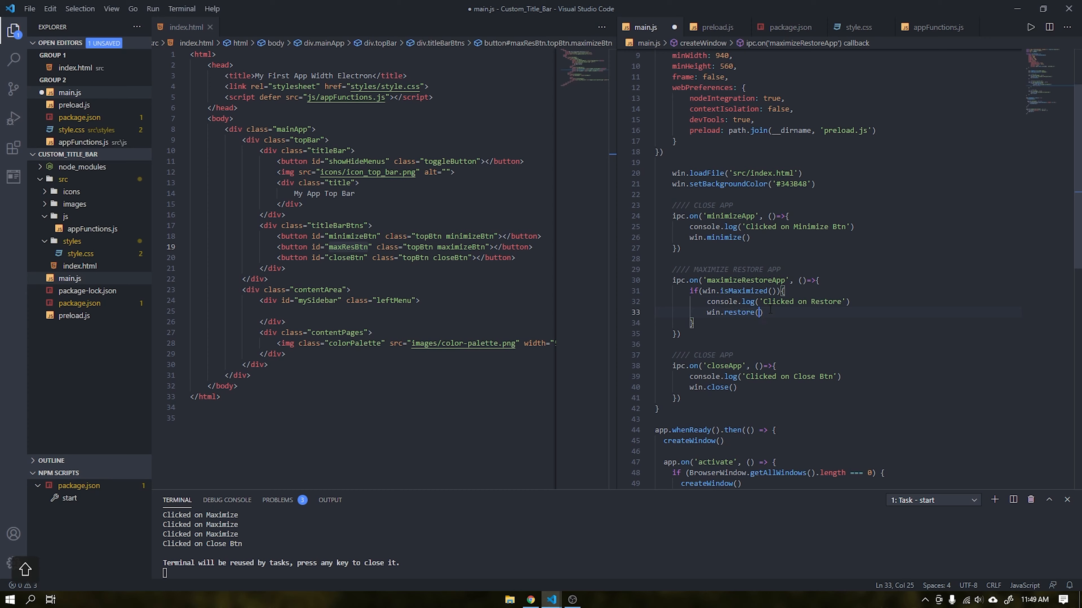
click(696, 322)
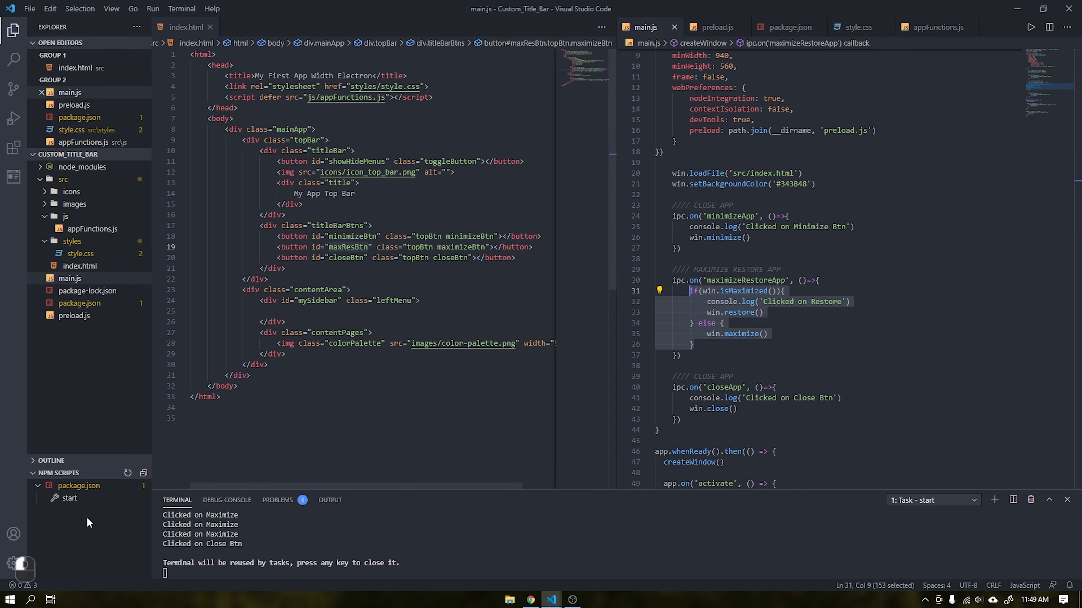
- Launch the app, toggle maximize/restore several times via its button, then close it
click(69, 498)
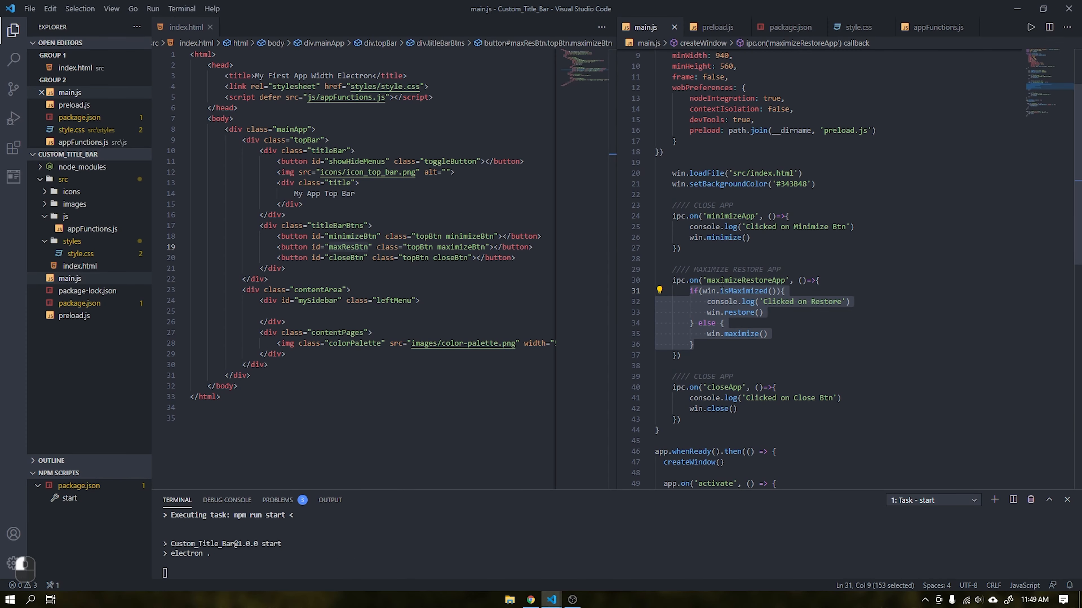
click(581, 599)
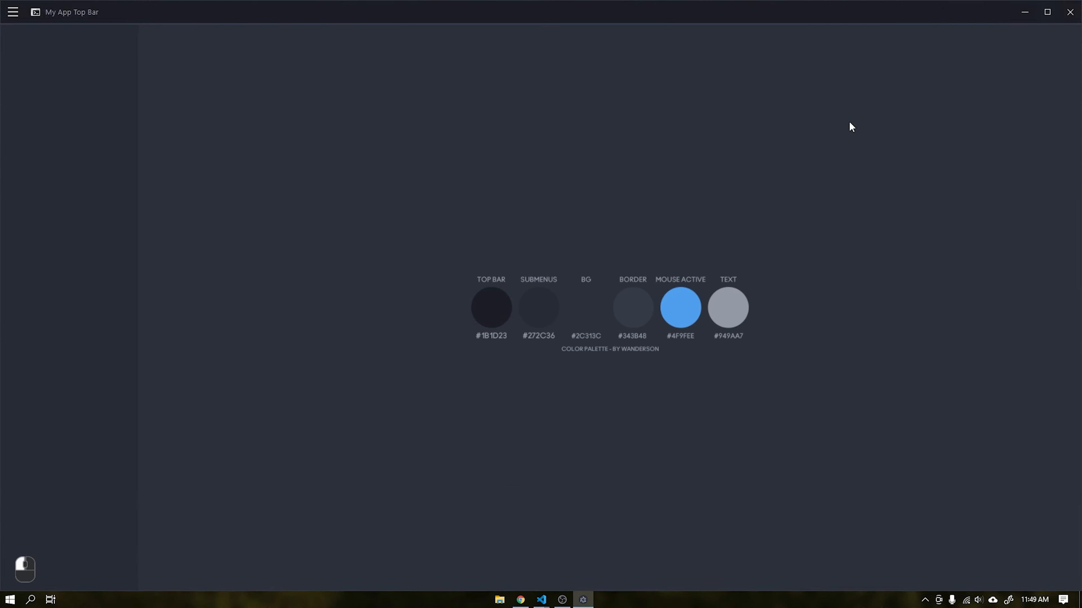
click(844, 116)
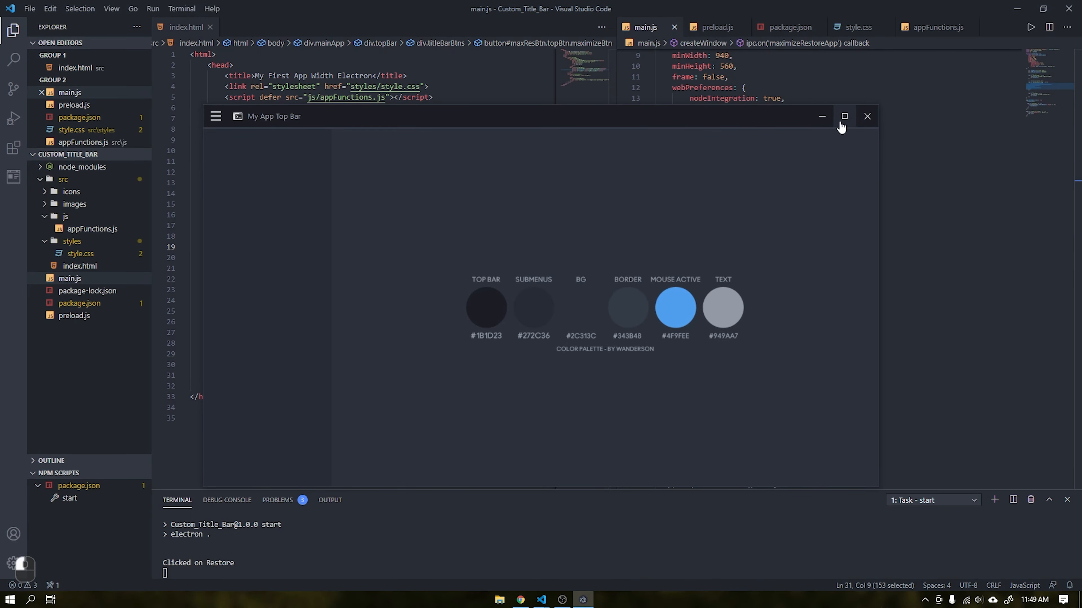
click(843, 116)
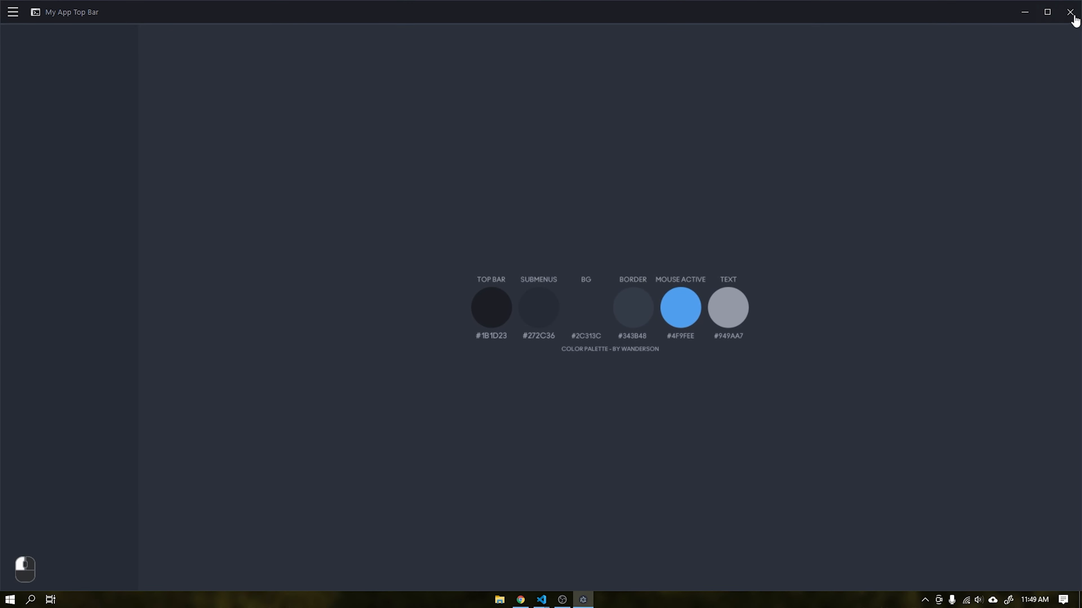
click(1046, 12)
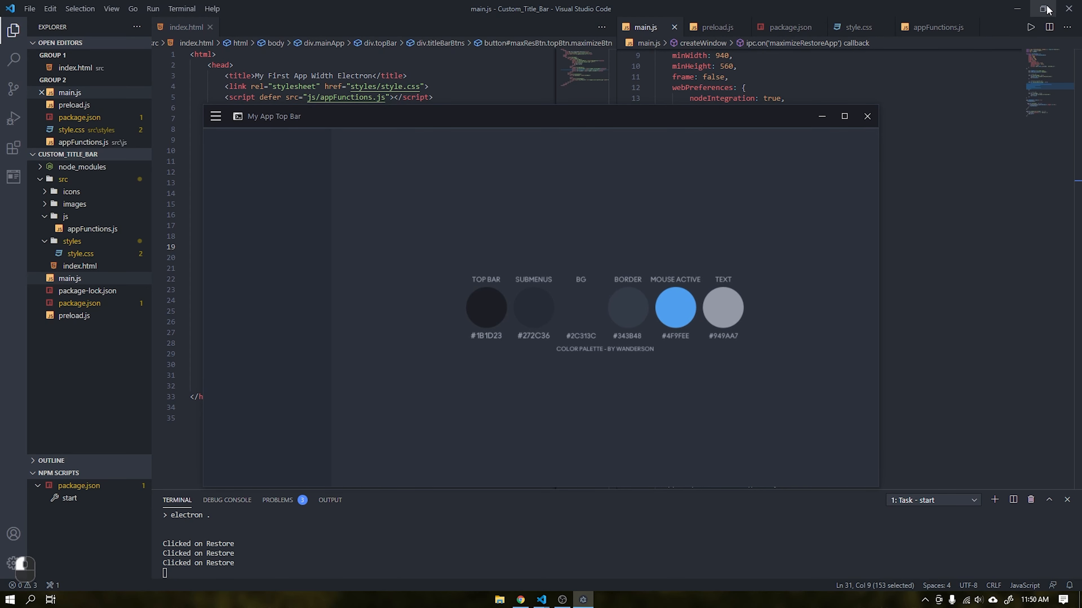
click(867, 116)
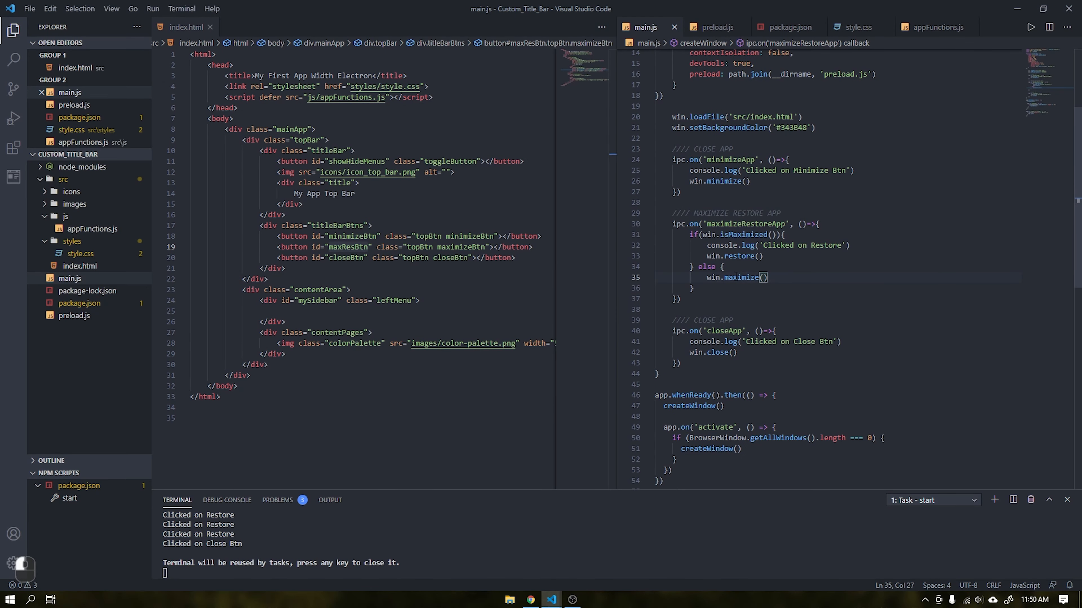
mouse_move(744, 278)
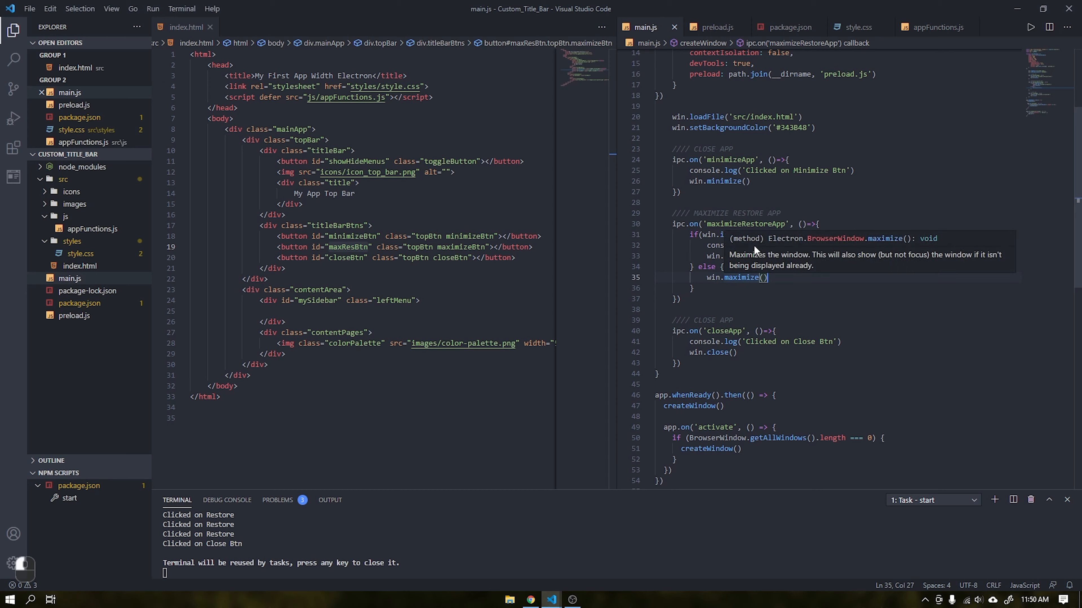
- Add a win.on('maximize') listener sending 'isMaximized' to the page
key(Enter)
text(win.on()
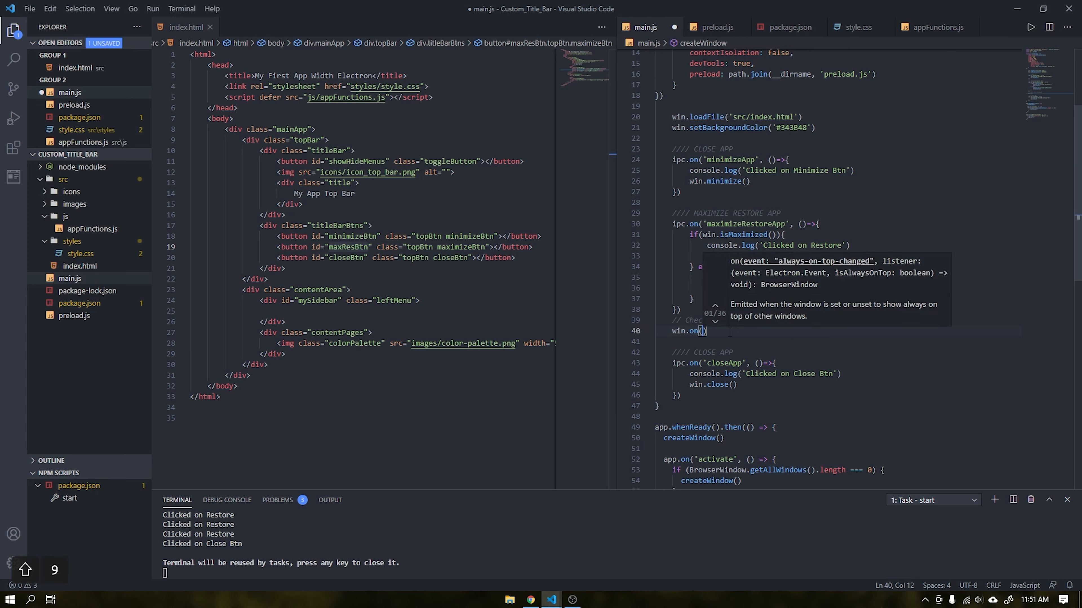
text('maximize', ()
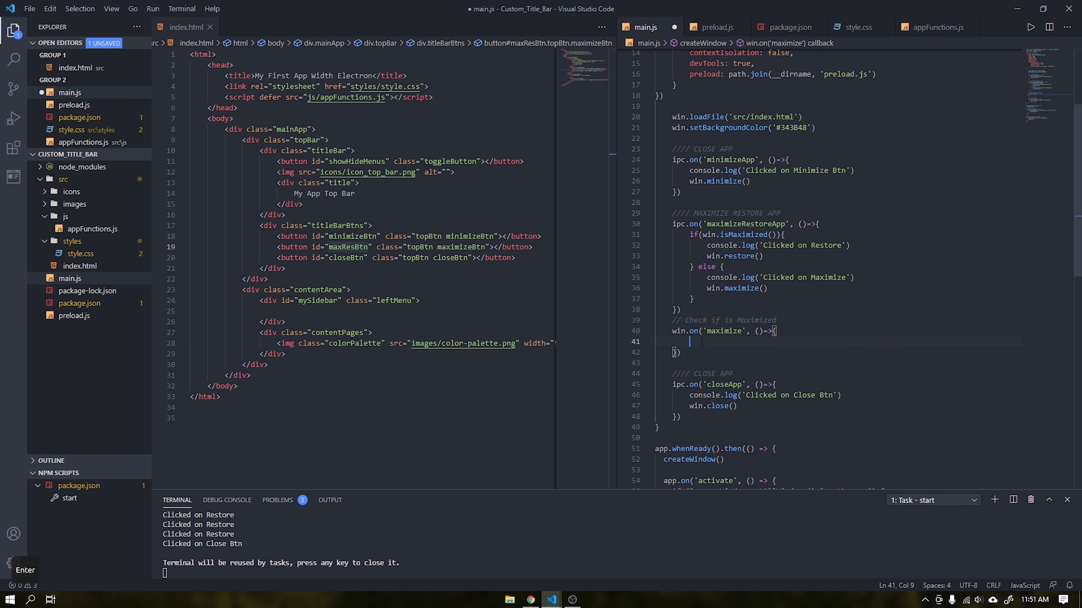
text(win.webContents.)
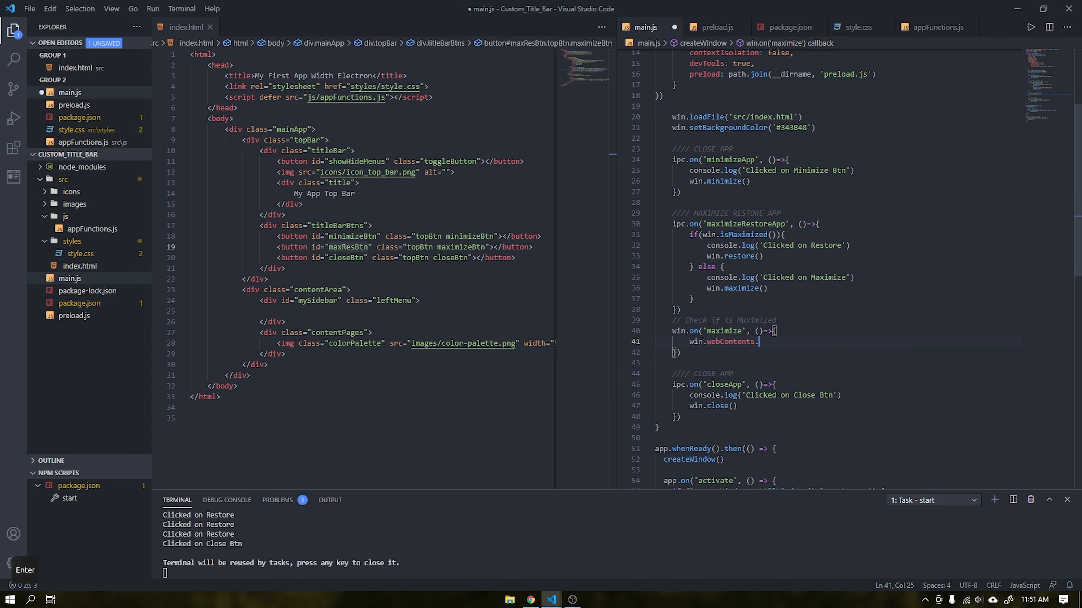
text(send)
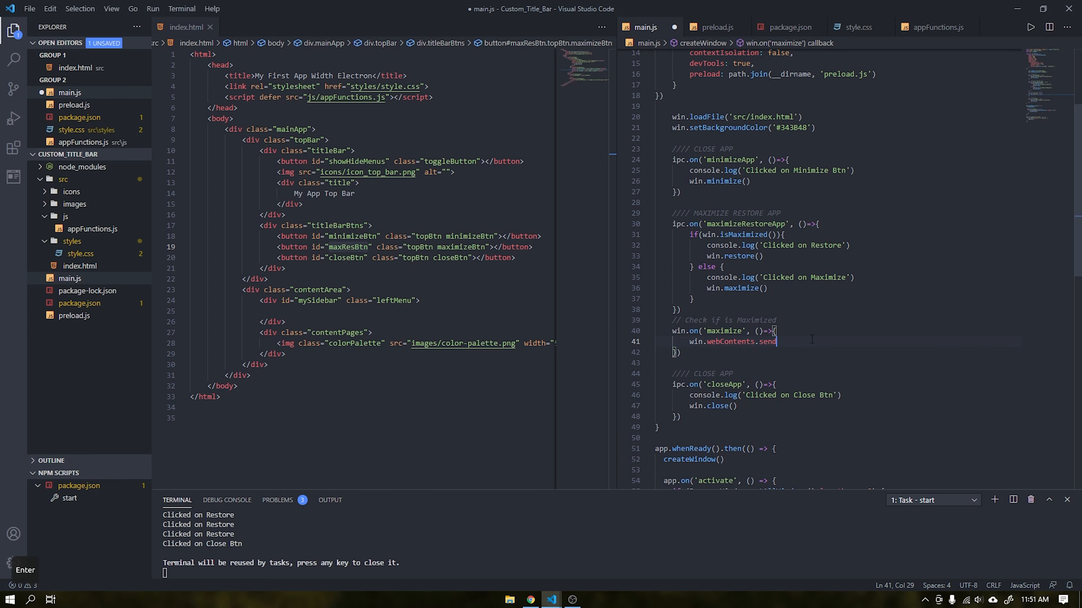
text(('isMaximized'))
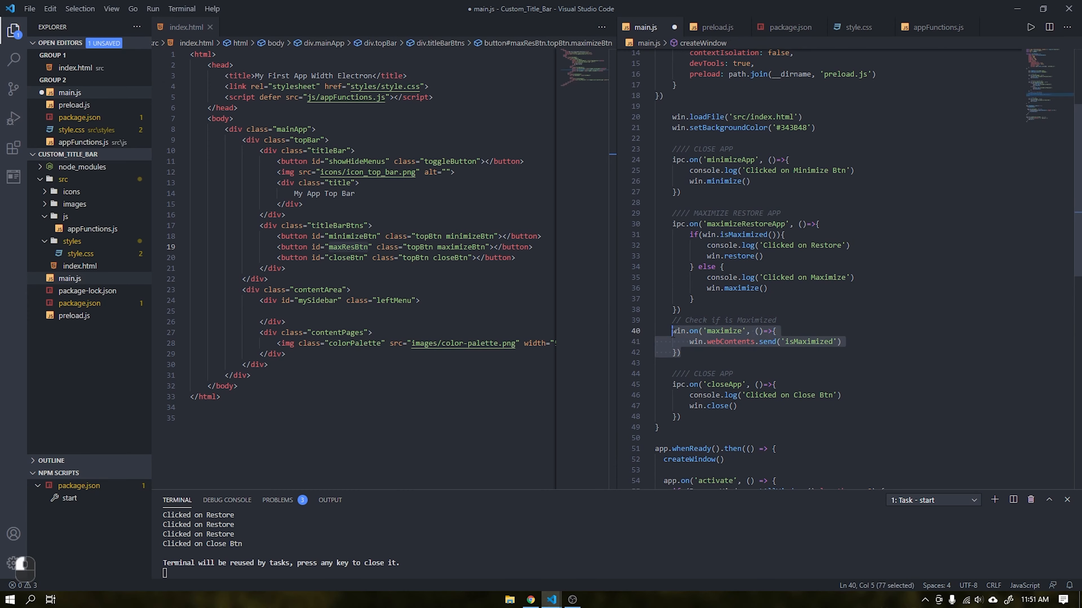
- Duplicate it as an unmaximize listener sending 'isRestored' and save main.js
key(ctrl+v)
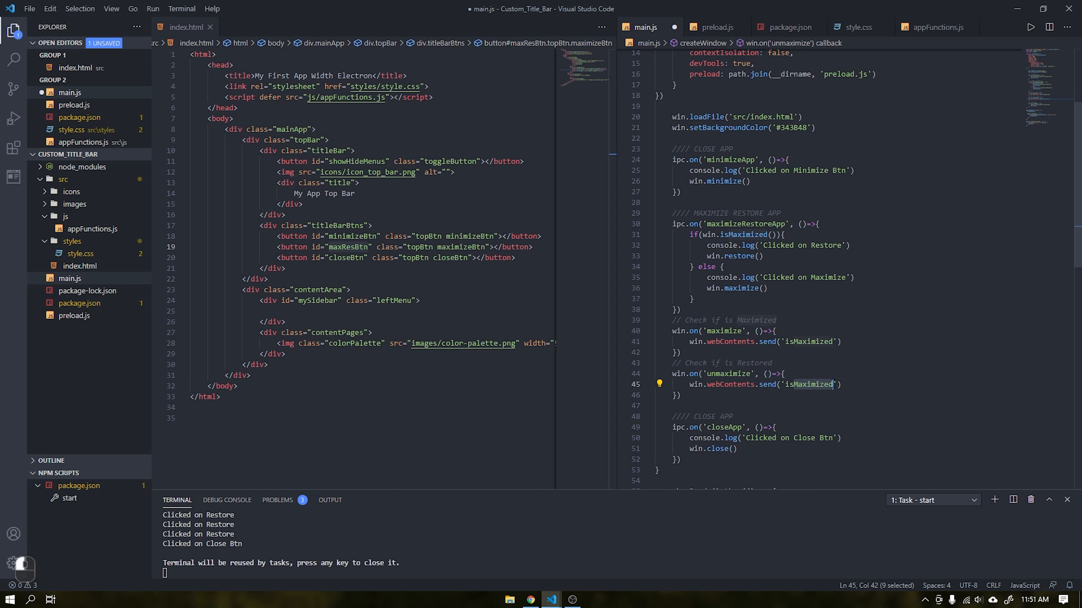
text(isRestored)
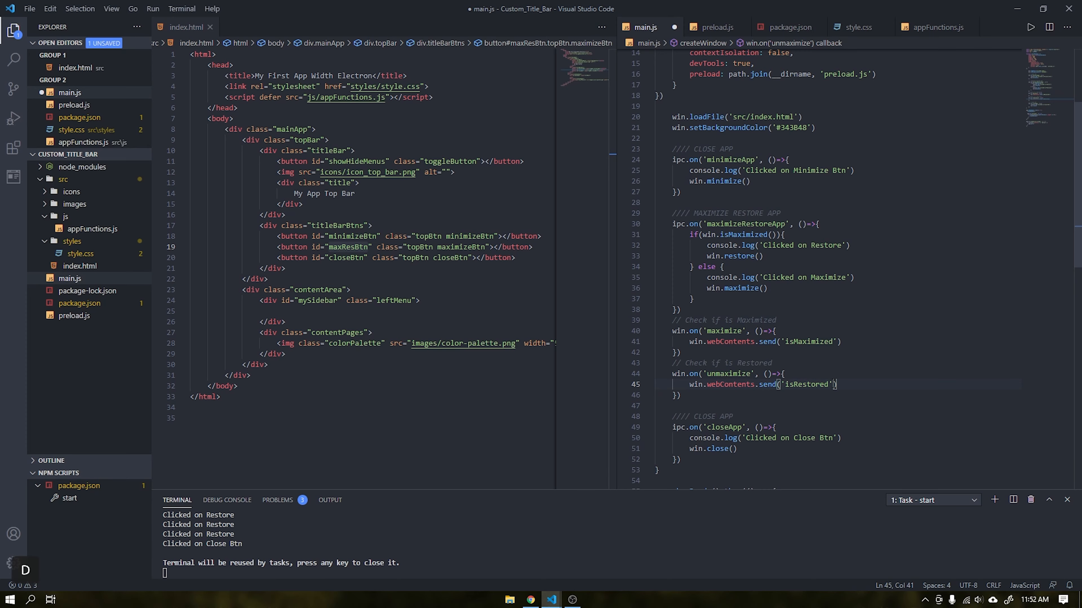
key(ctrl+s)
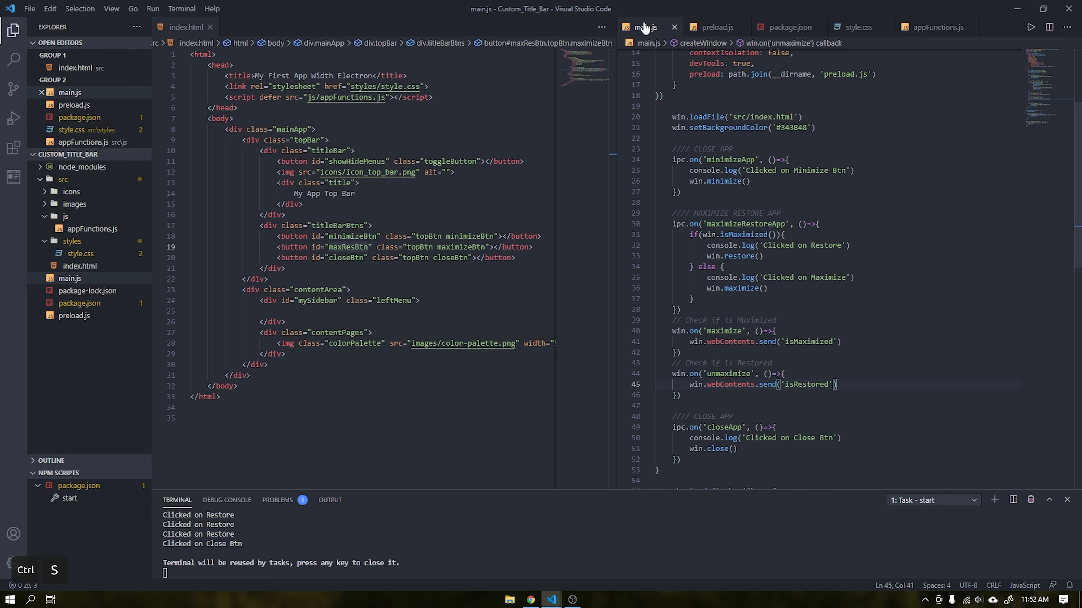
- Start function changeMaxResBtn(isMaximizedApp) with an if(isMaximizedApp) block in appFunctions.js
click(936, 27)
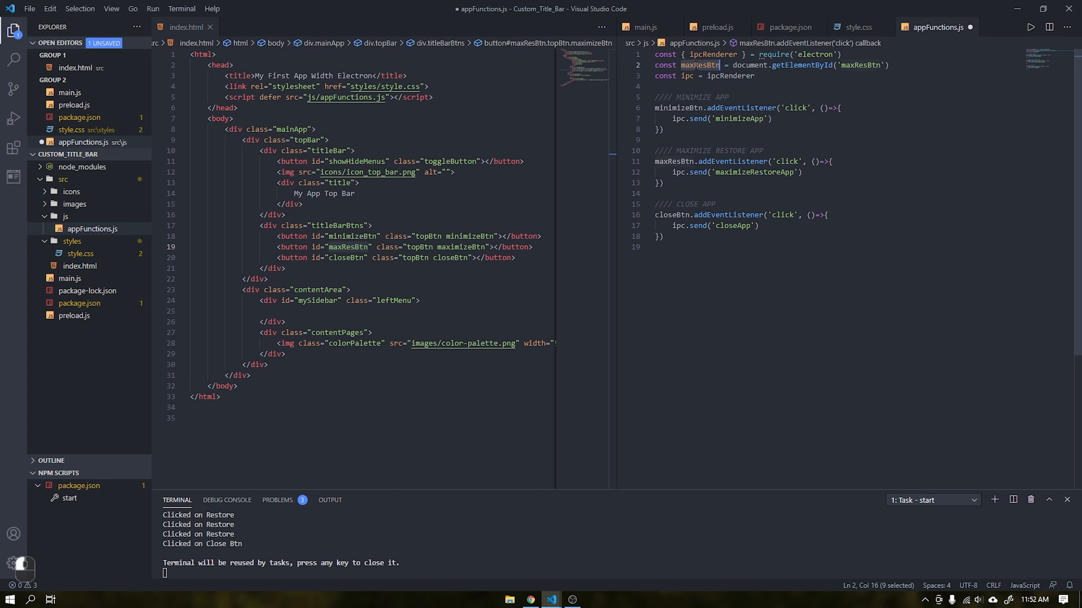
text(function changeMaxResBtn(isMaximizedApp){)
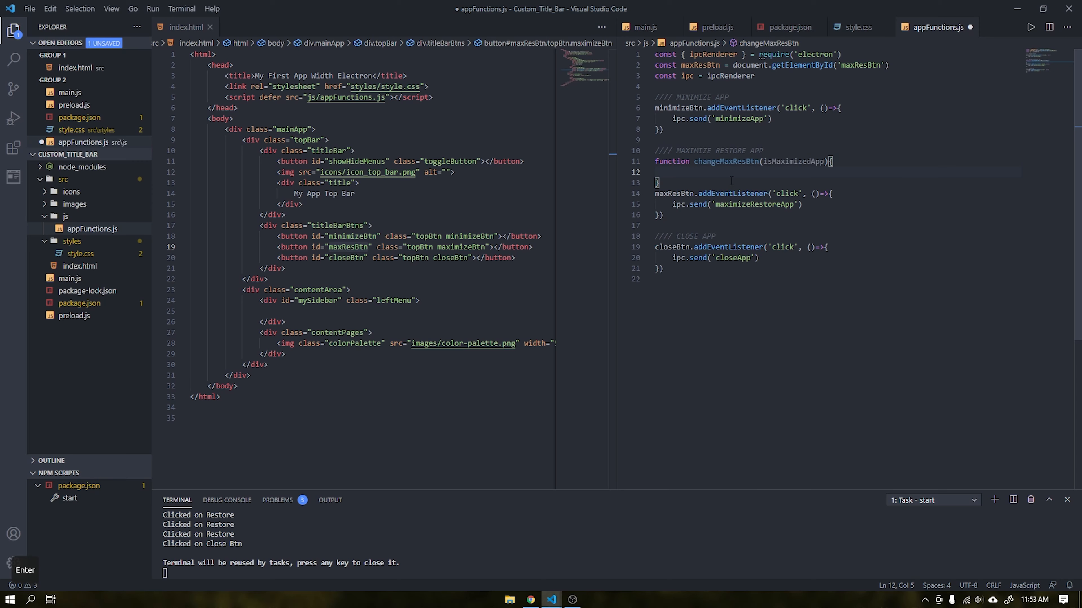
text(if(isMaximizedApp){)
click(354, 257)
text( title="Close")
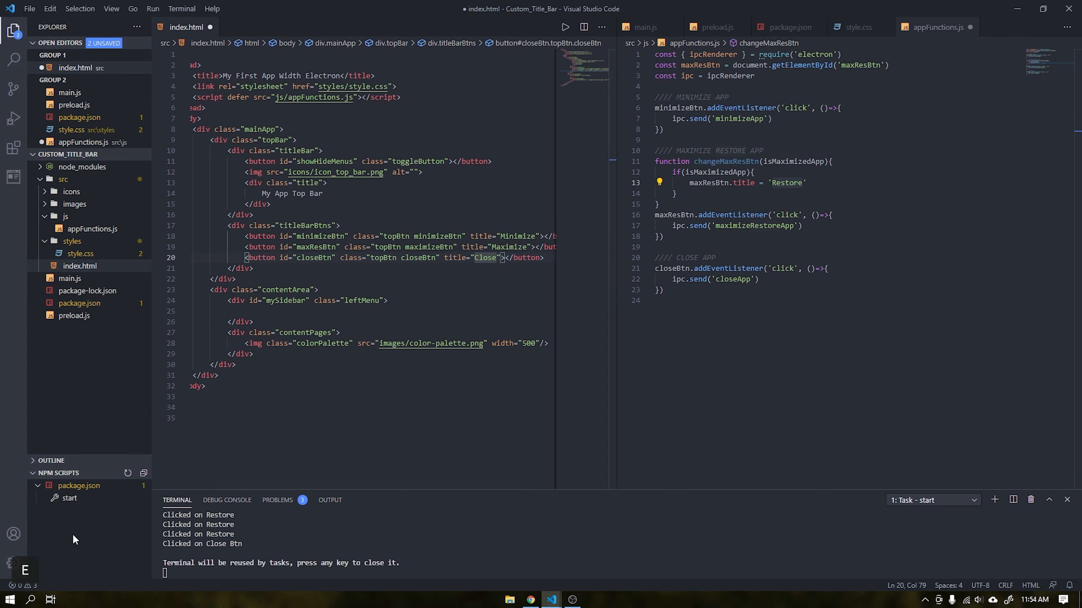
- Launch the app from the npm start script to check the button tooltips
click(70, 498)
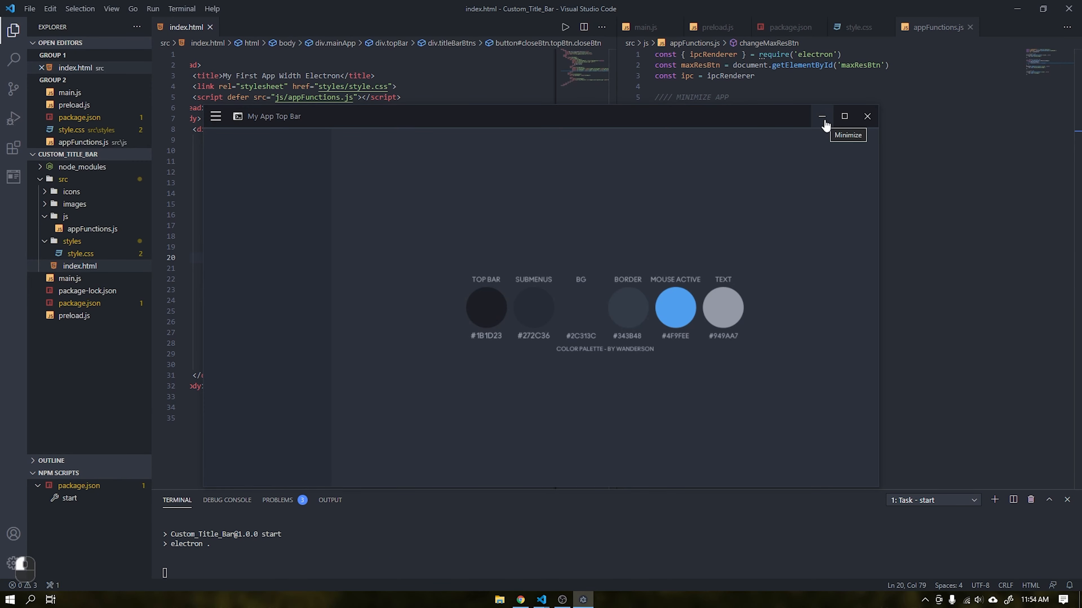
mouse_move(867, 124)
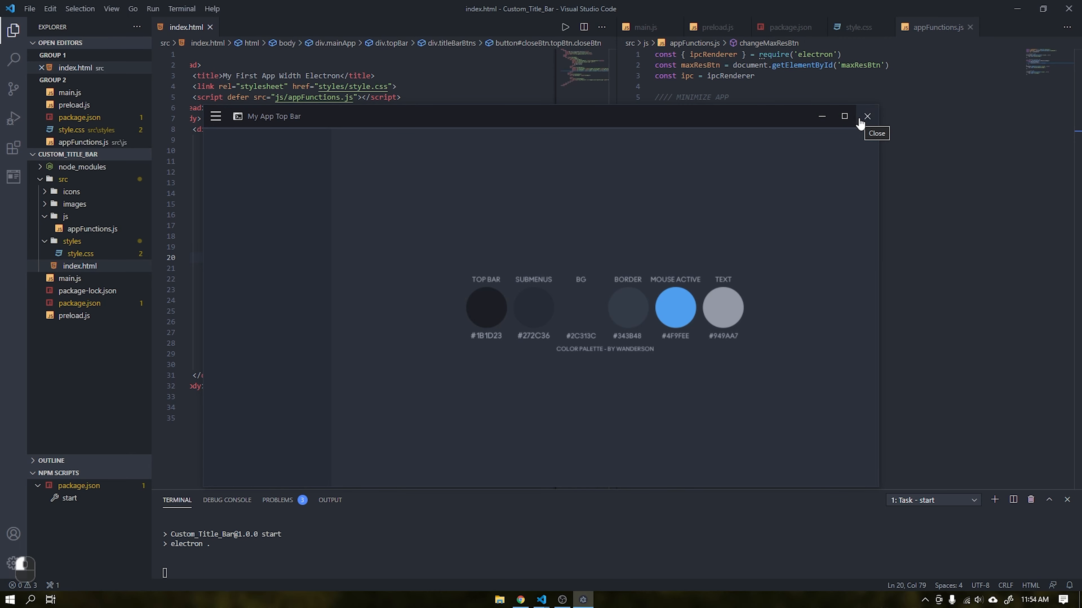
mouse_move(844, 116)
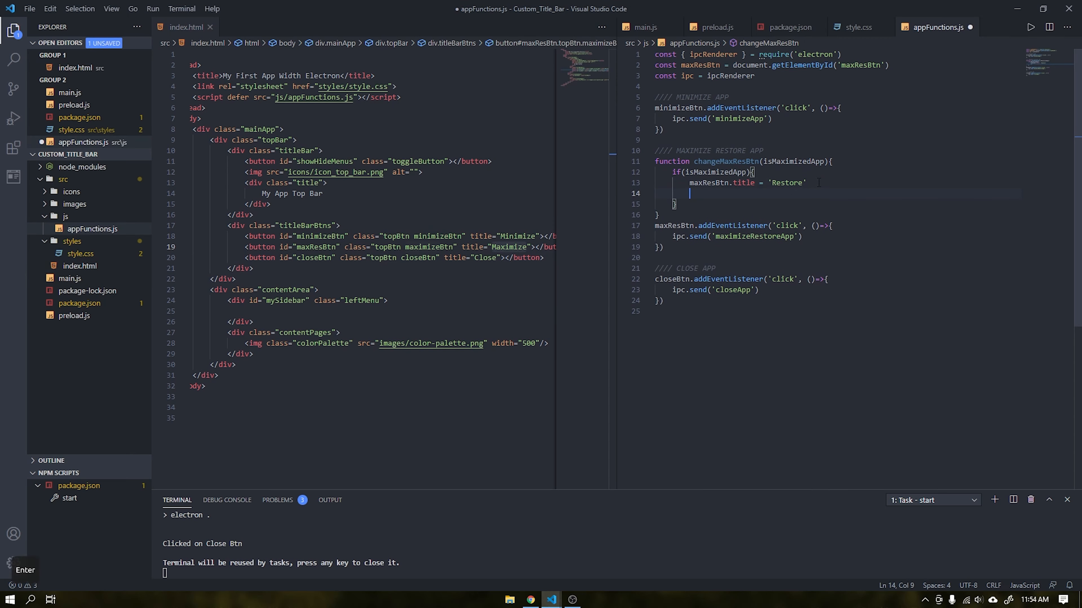
- Make the maximized branch remove the 'maximizeBtn' class and add 'restoreBtn' on maxResBtn
text(maxResBtn.classList.remove(')
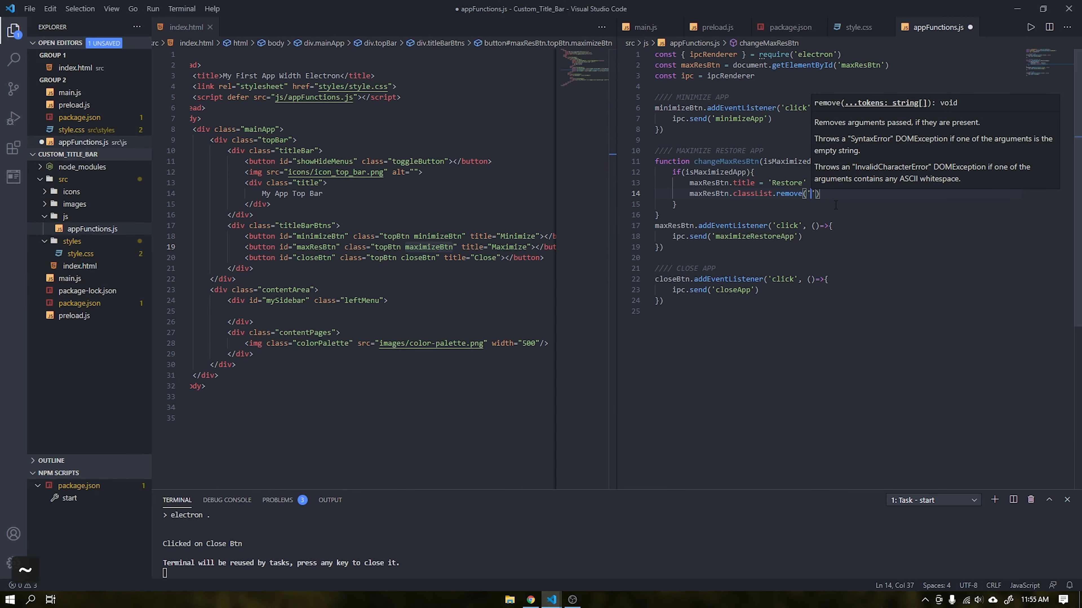
double_click(400, 247)
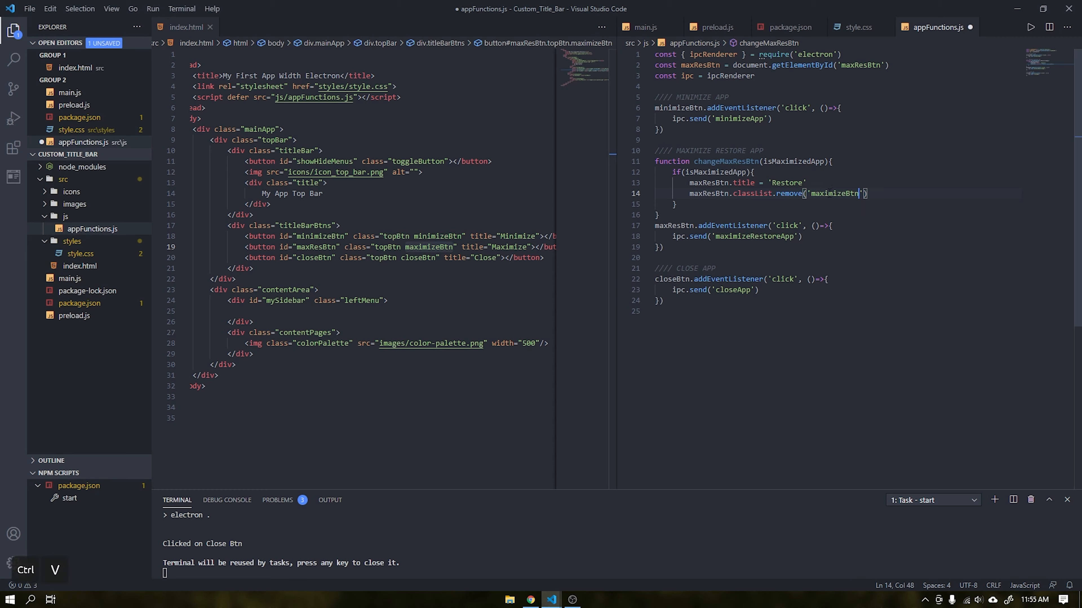
text(maxResBtn.classList.add('restoreBtn)
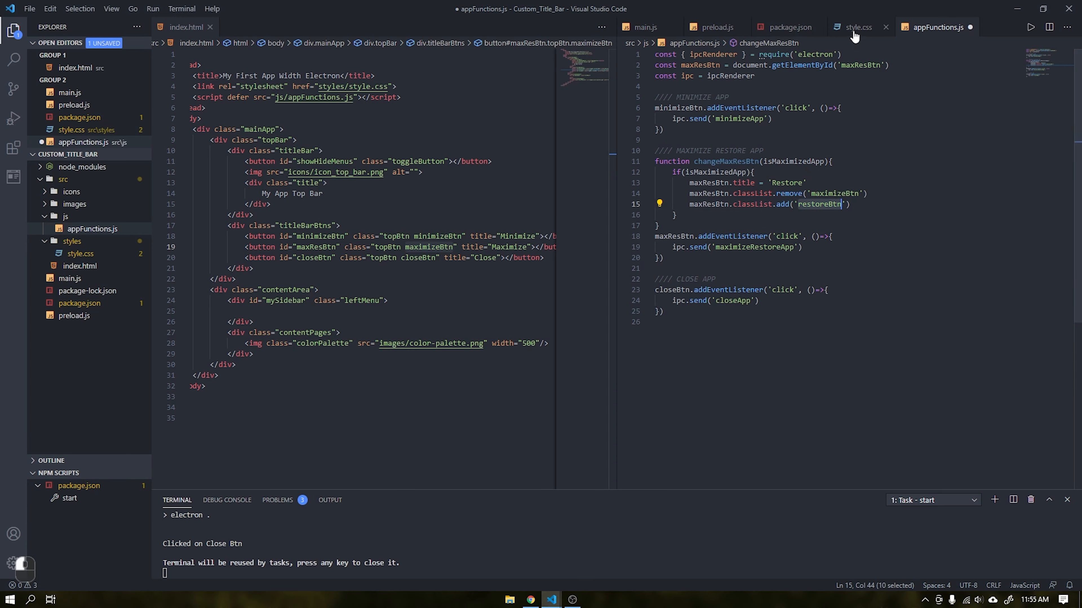
- Check the maximizeBtn and restoreBtn rules in style.css, then return to appFunctions.js
click(858, 27)
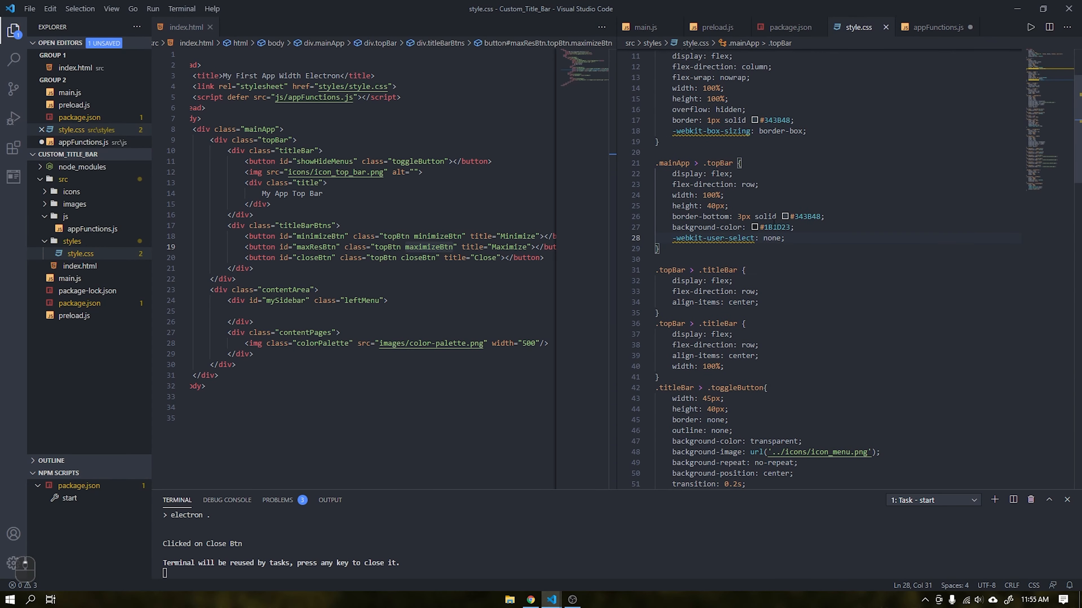
scroll(down, 3)
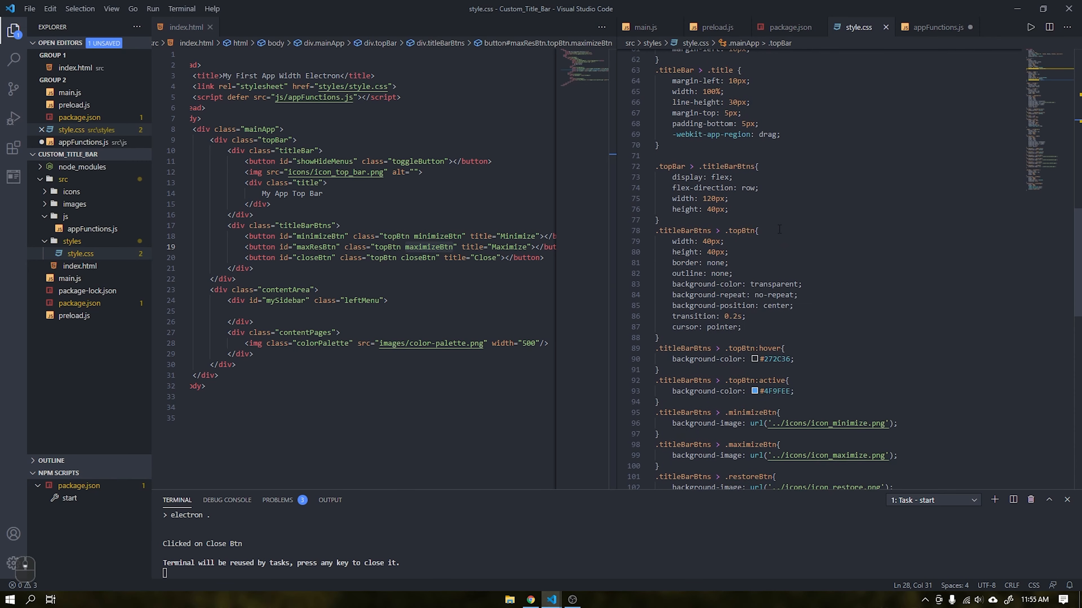
scroll(down, 3)
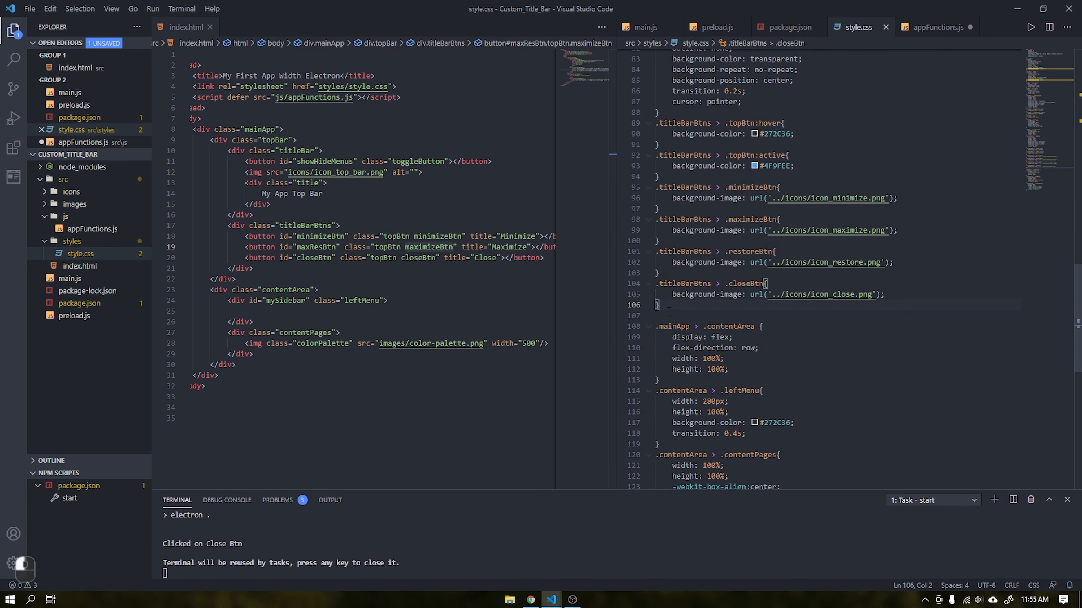
click(657, 241)
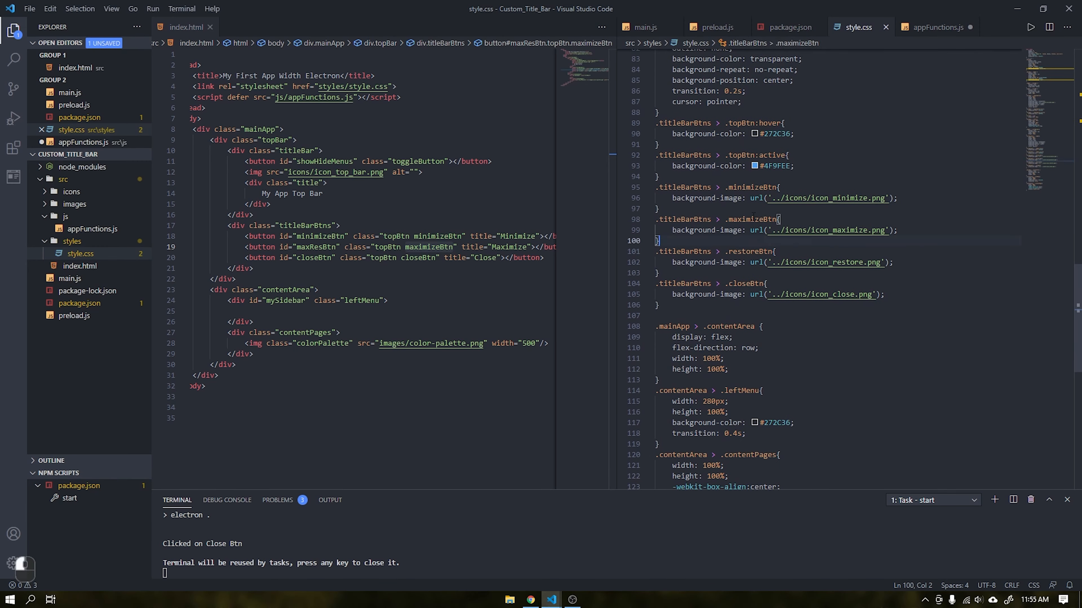
double_click(755, 230)
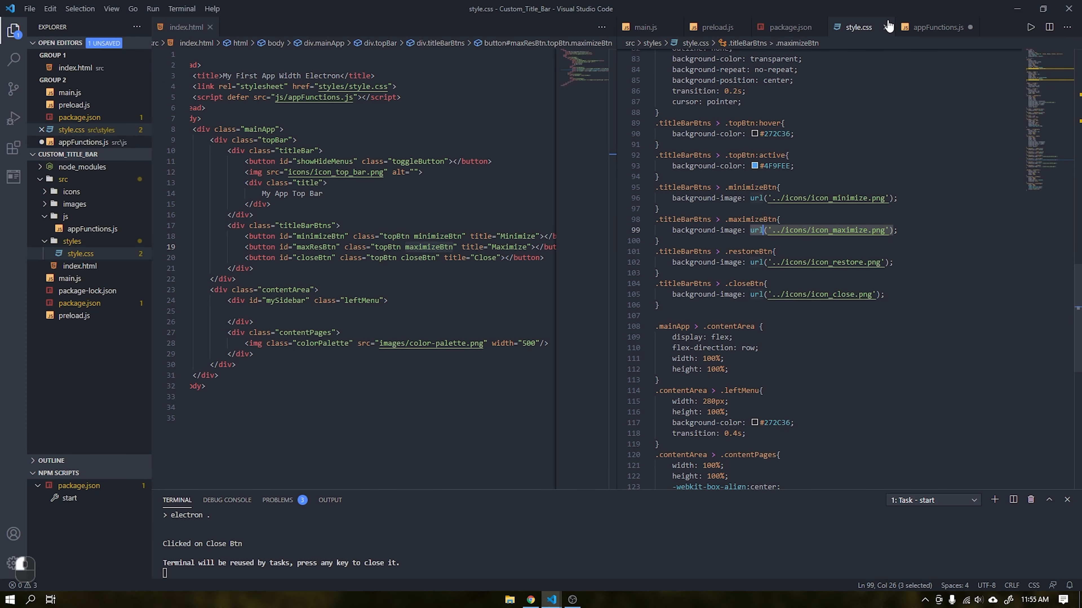
click(935, 27)
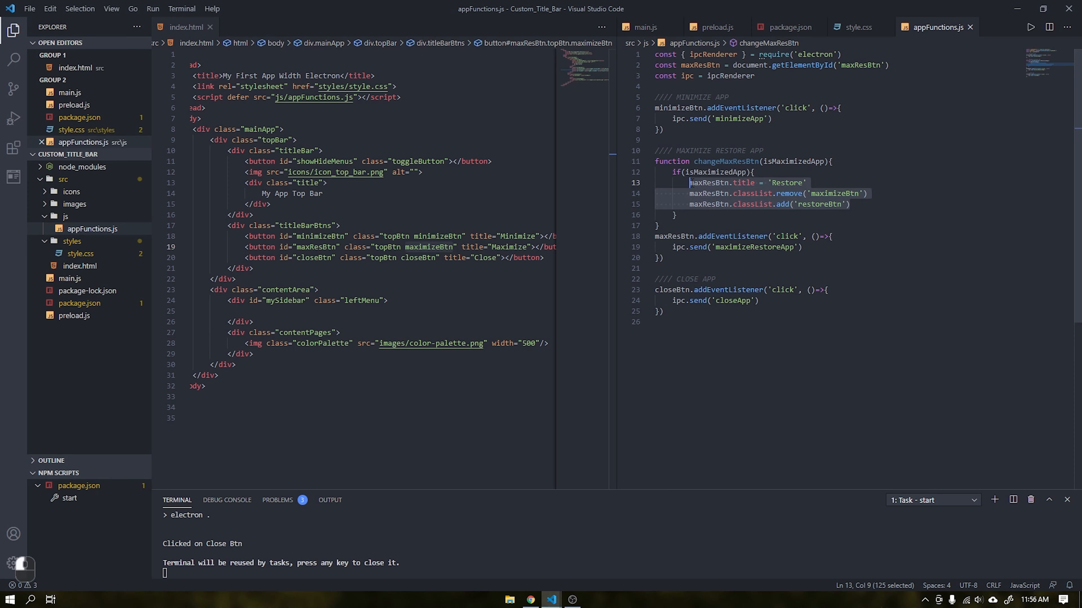
- Add the else branch and start the ipc.on('isMaximized') listener in appFunctions.js
text(else)
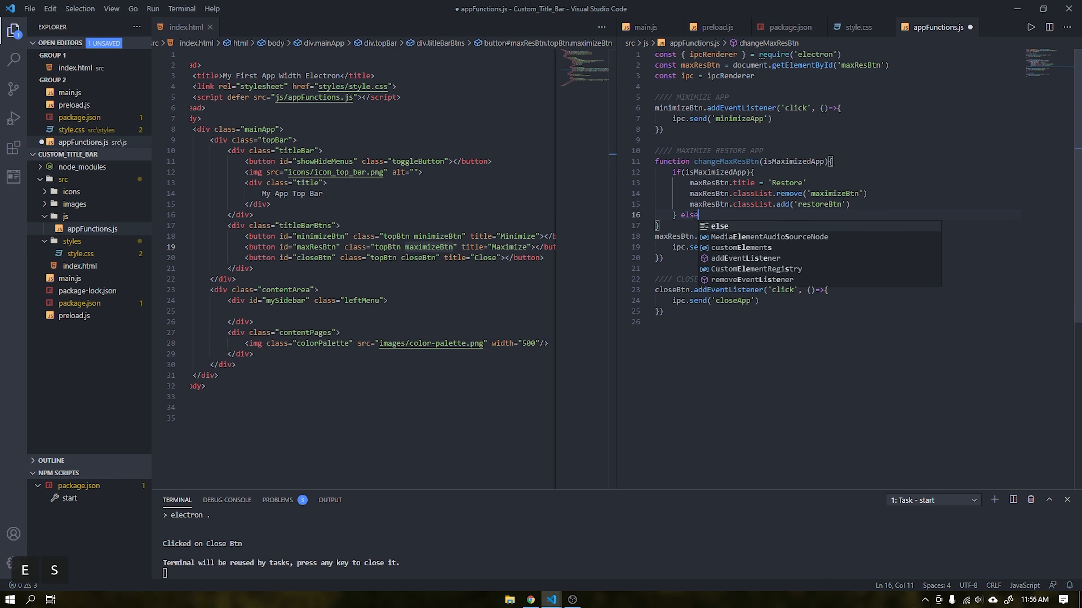
key(ctrl+v)
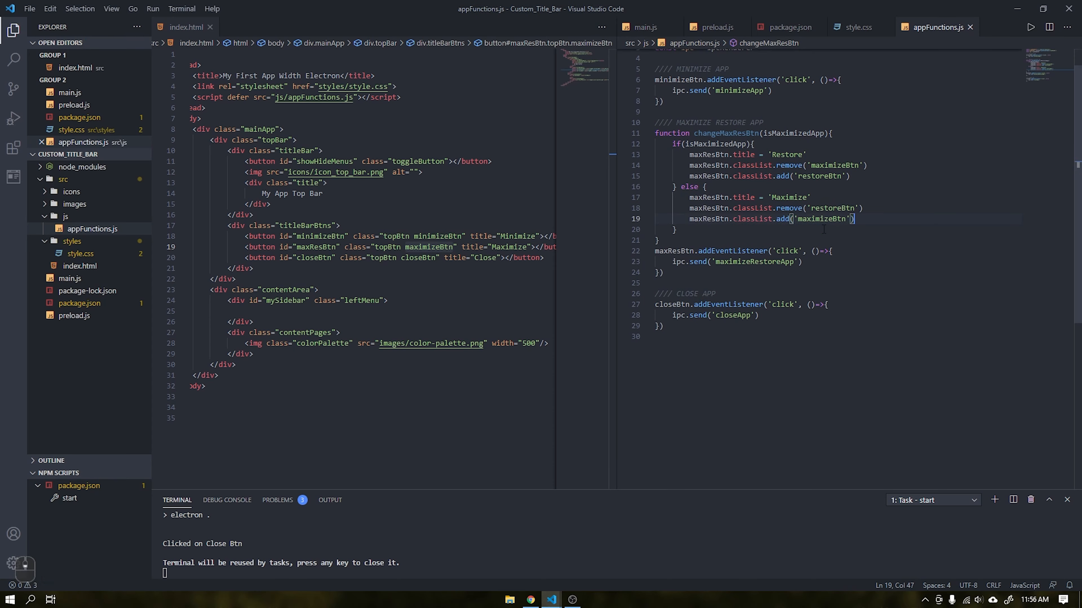
text(ipc.on('isMaximize')
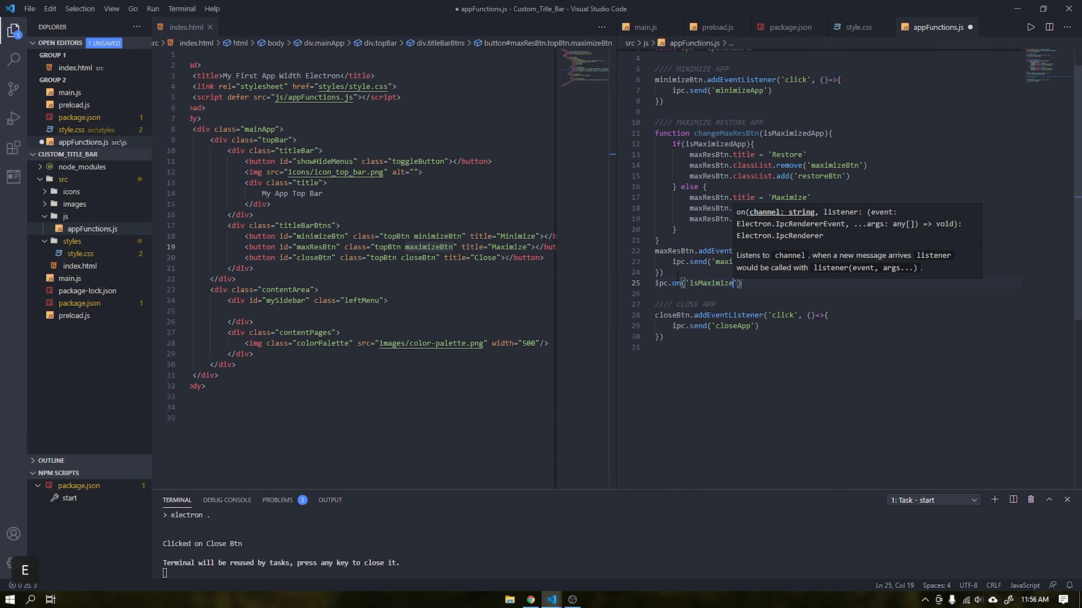
click(643, 27)
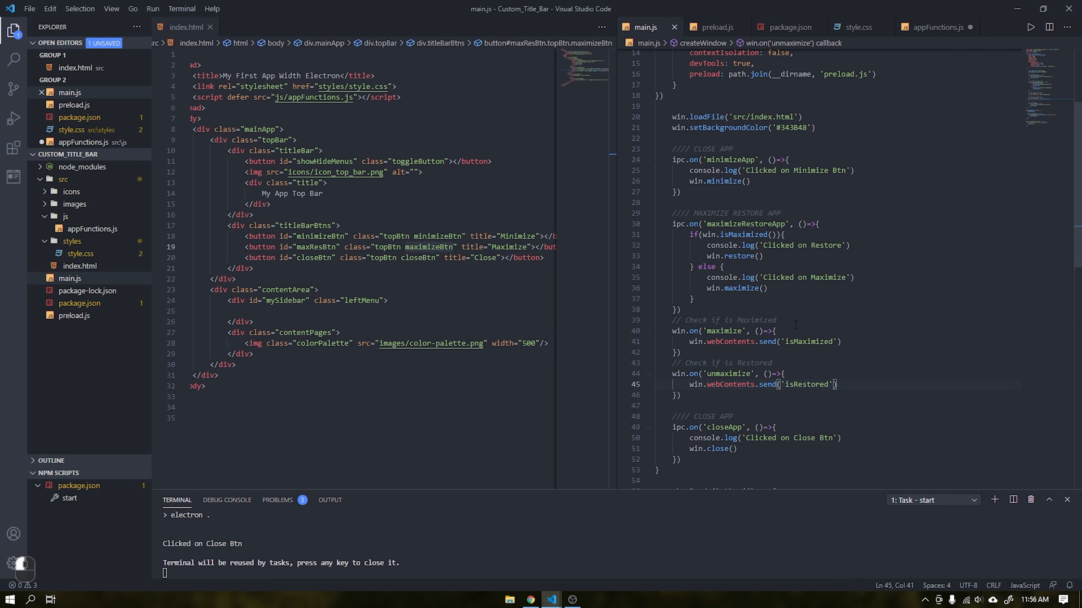
click(937, 27)
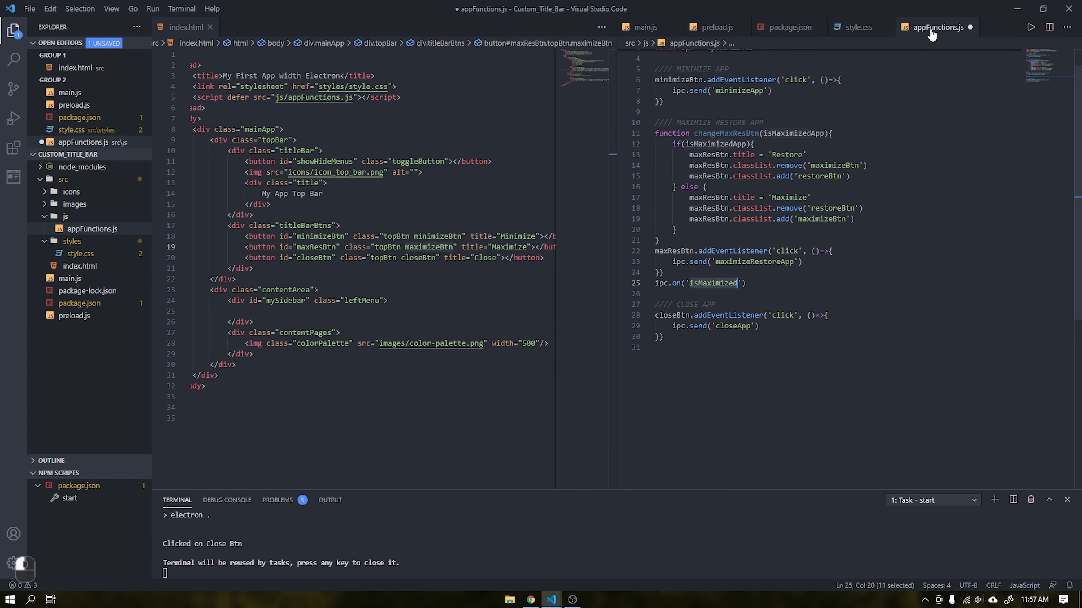
- Have the isMaximized and isRestored listeners call changeMaxResBtn(true) and changeMaxResBtn(false)
click(744, 283)
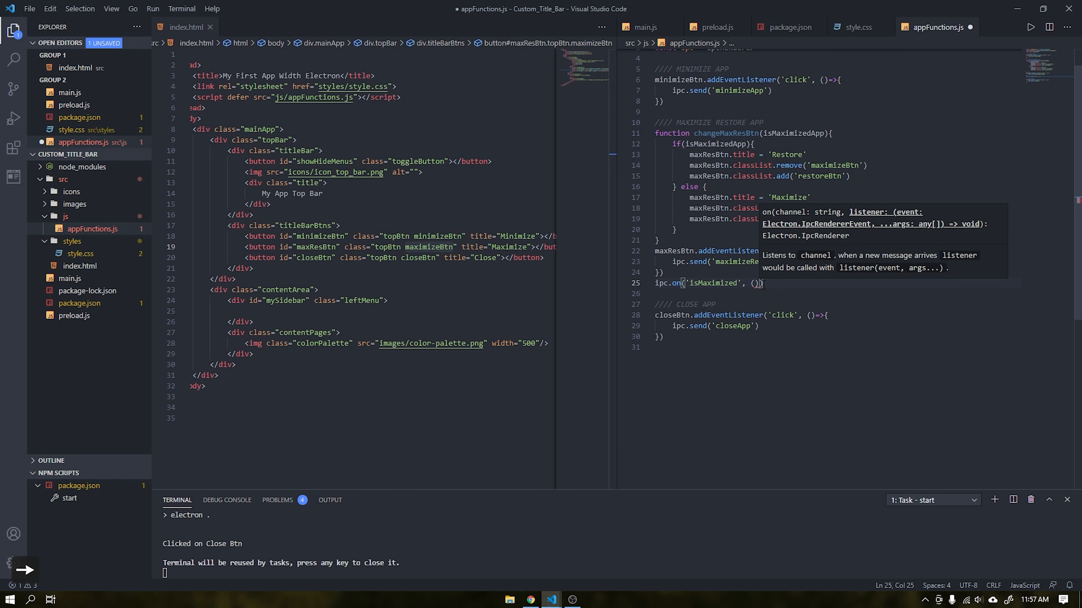
text(changeMaxResBtn })
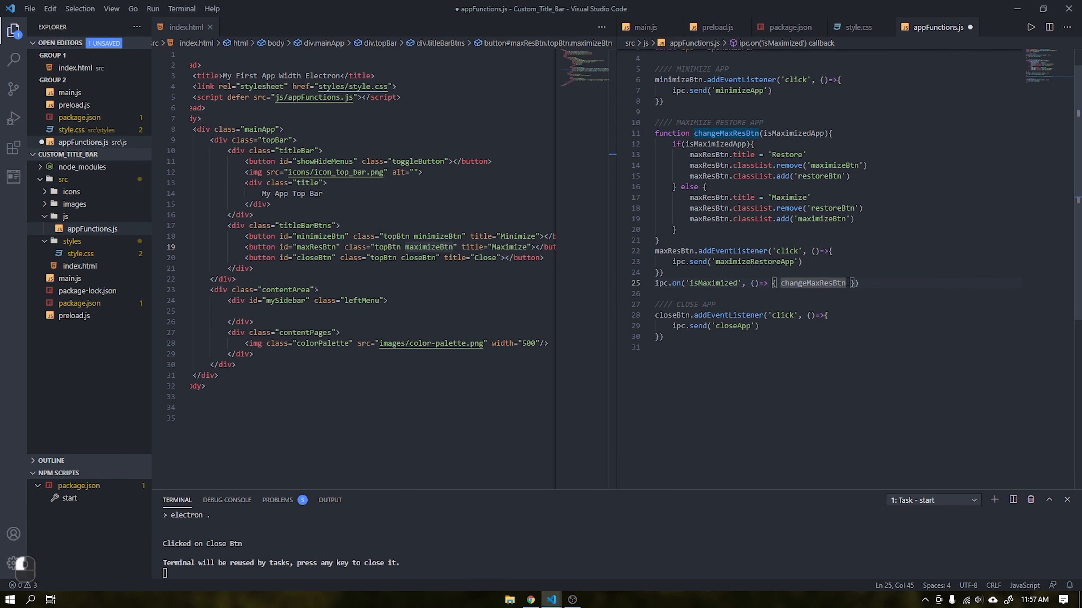
text((true)
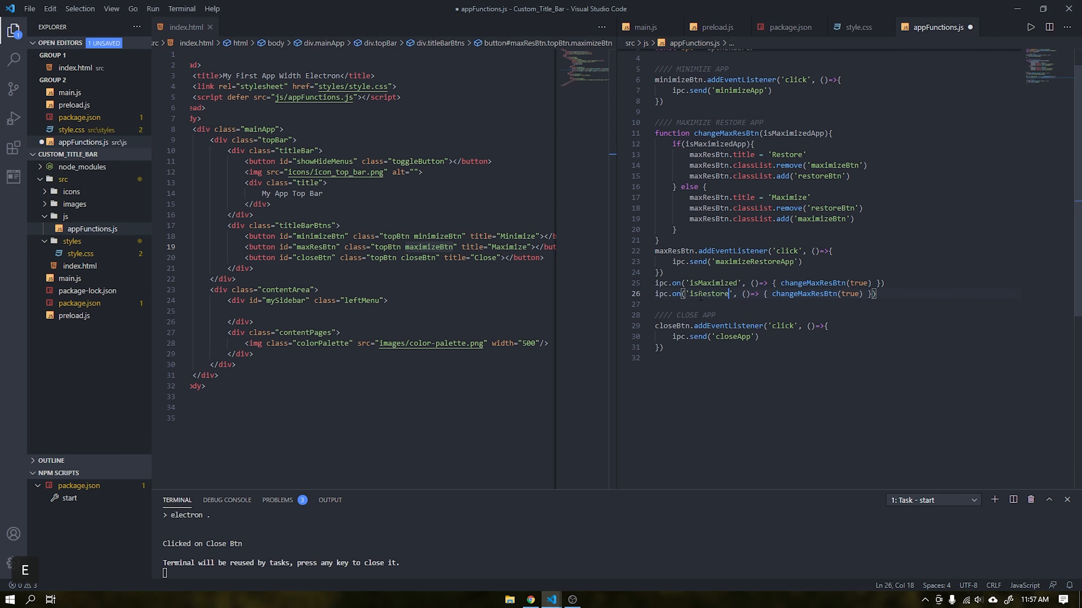
text(f)
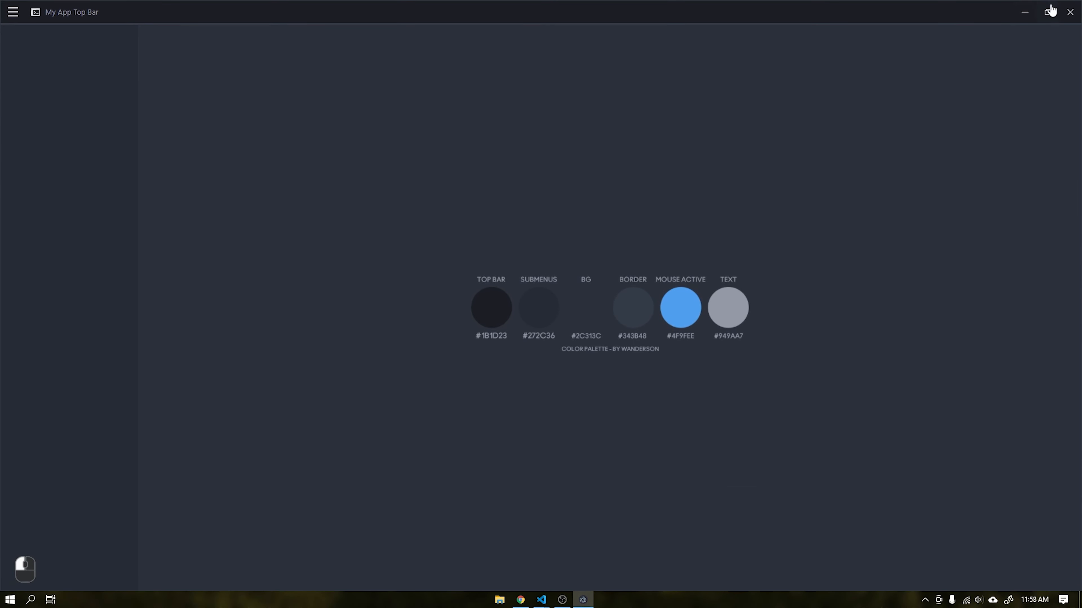
- Toggle the app window between maximized and restored, then close it
click(1048, 12)
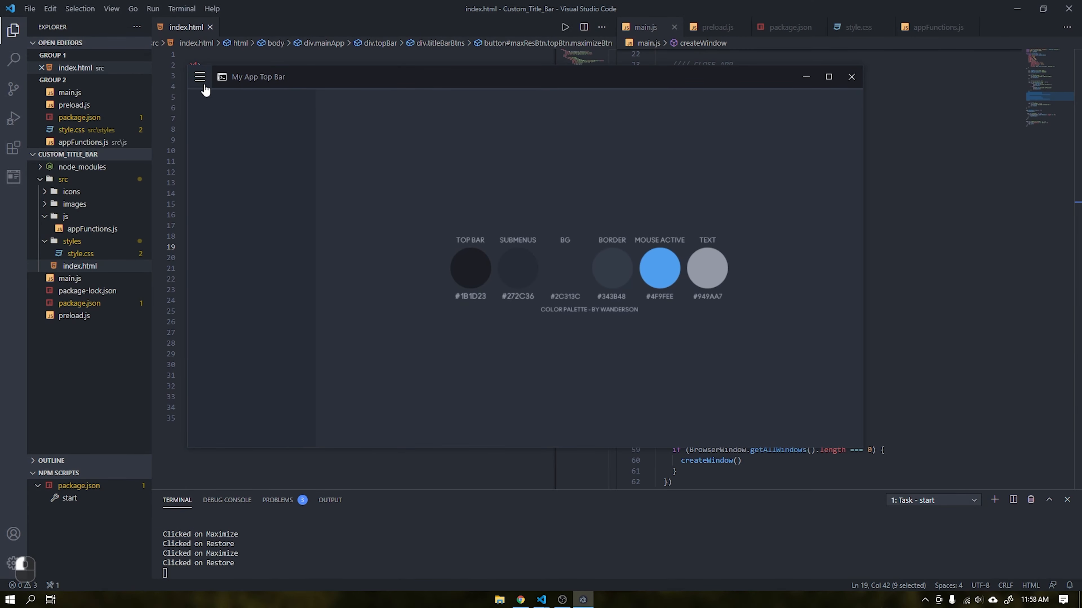
click(851, 77)
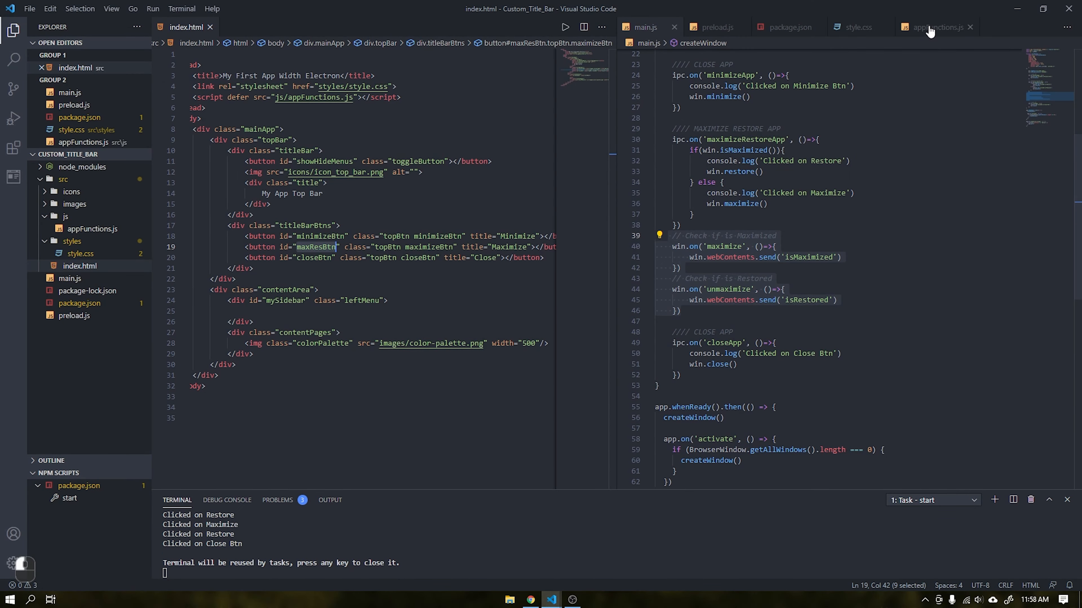
- Add a TOGGLE section with mySidebar lookup and a click listener on showHideMenus
click(934, 27)
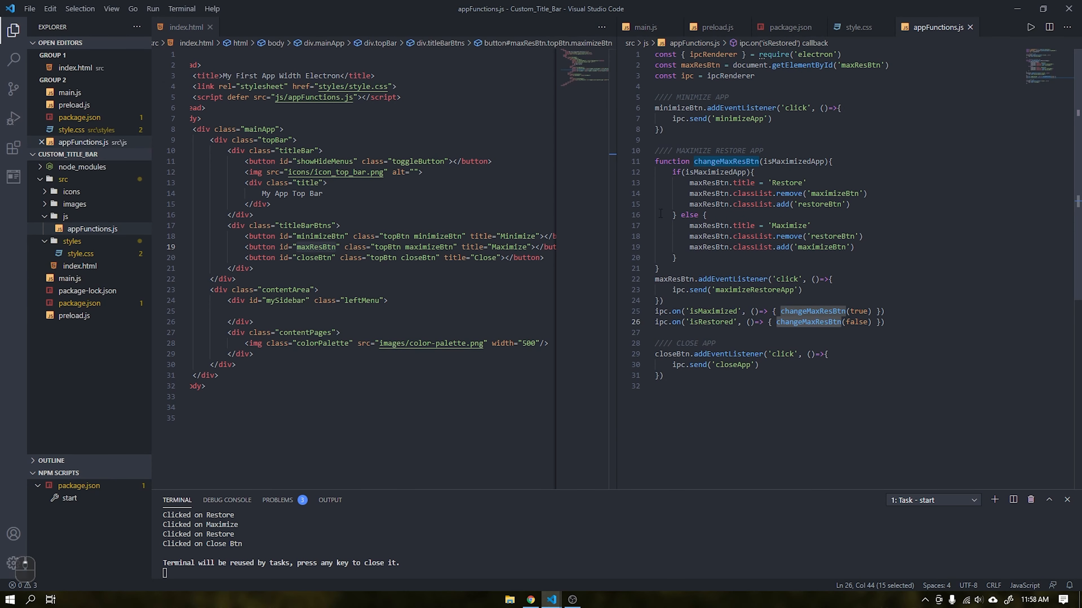
text(//// TOGGLE MENU)
text(// Expand and Retract)
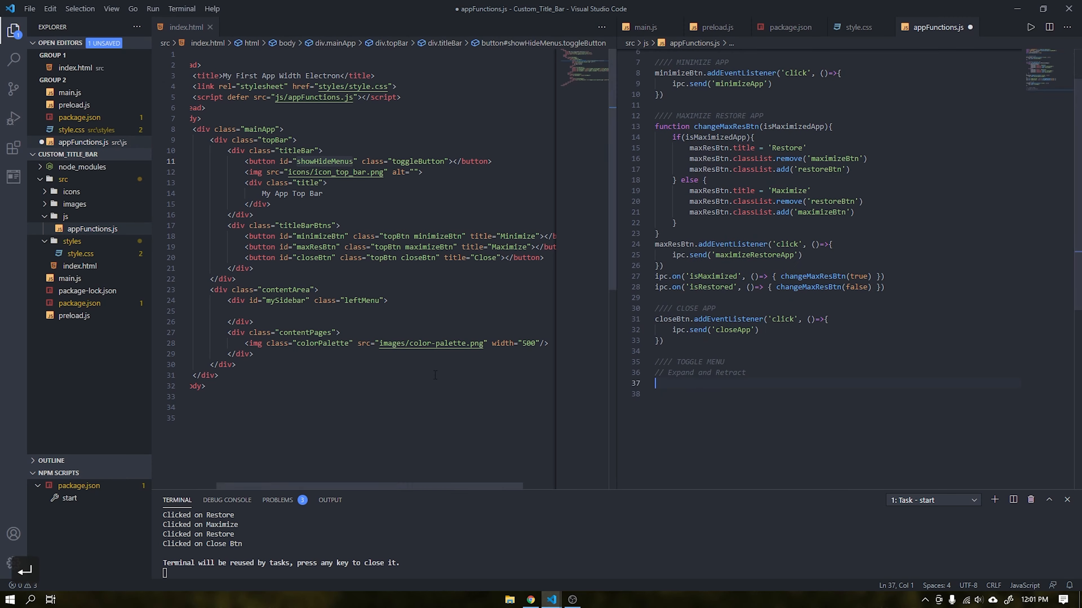
key(Ctrl+c)
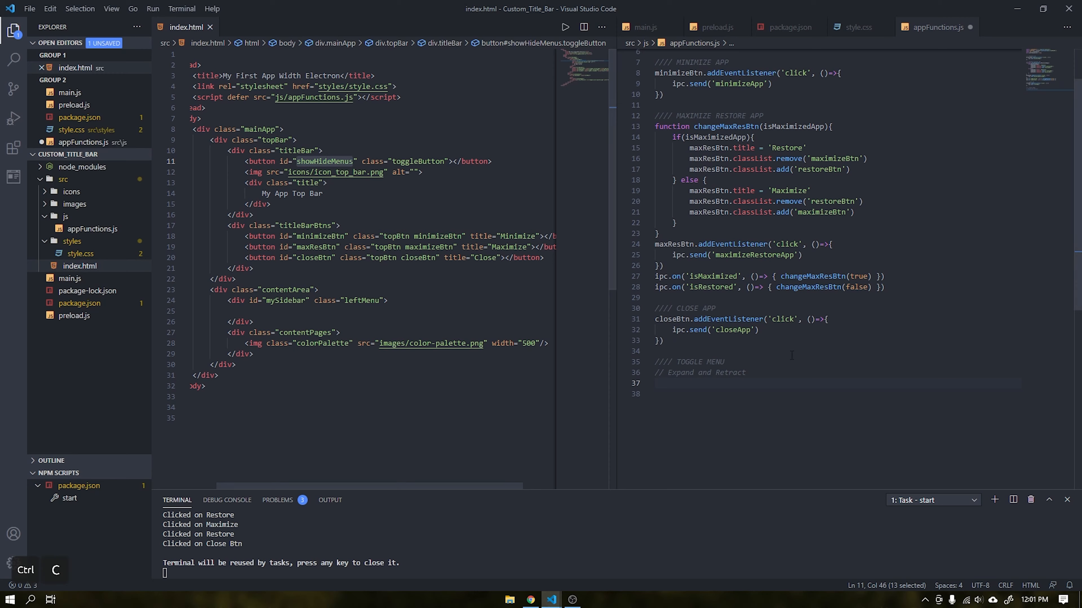
text(showHideMenus)
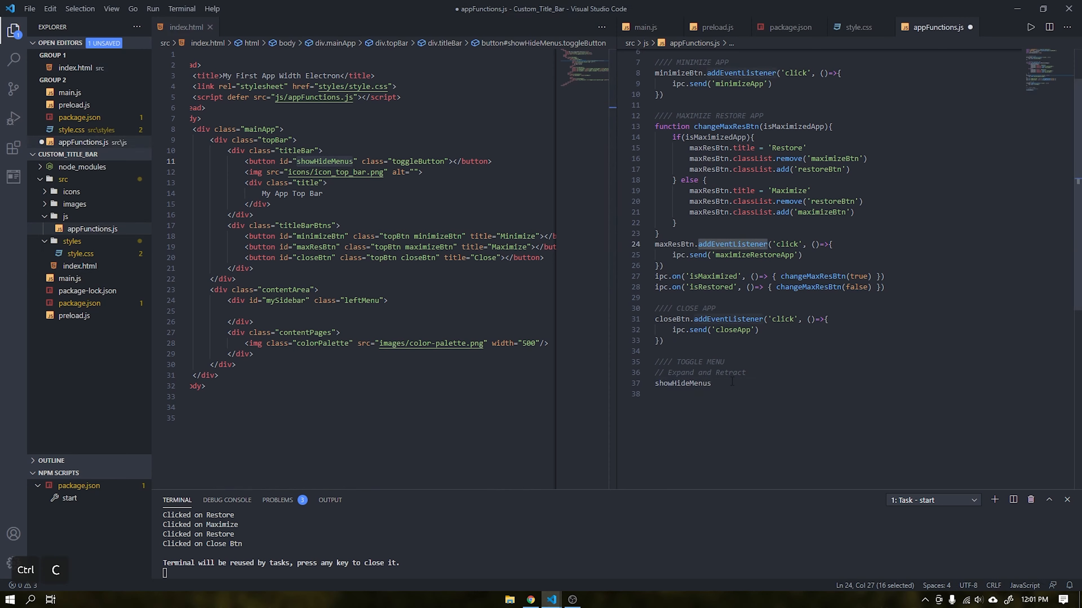
text(.addEventListener())
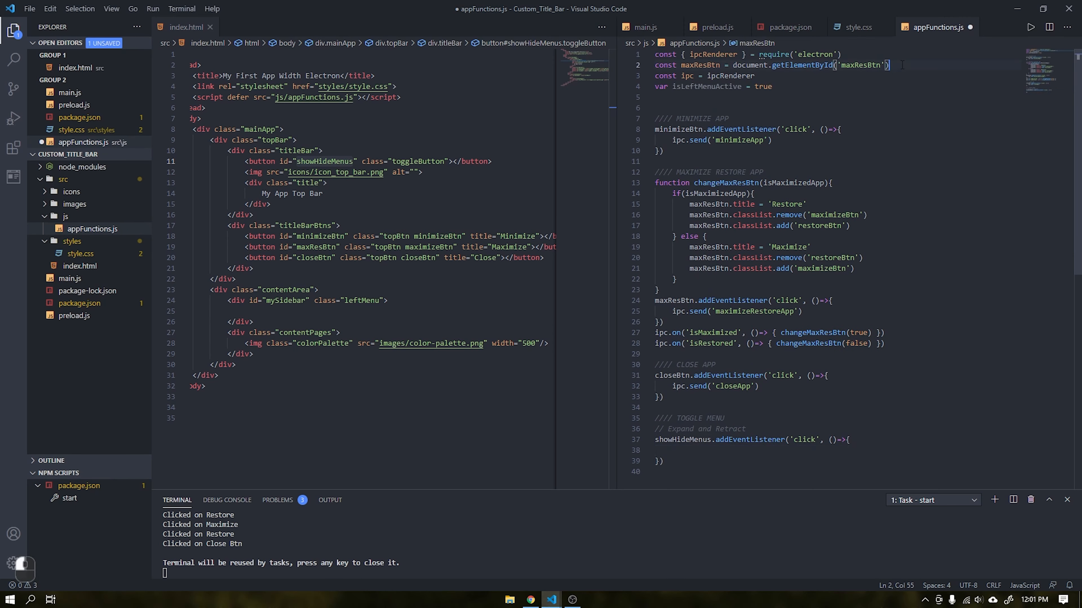
text(d)
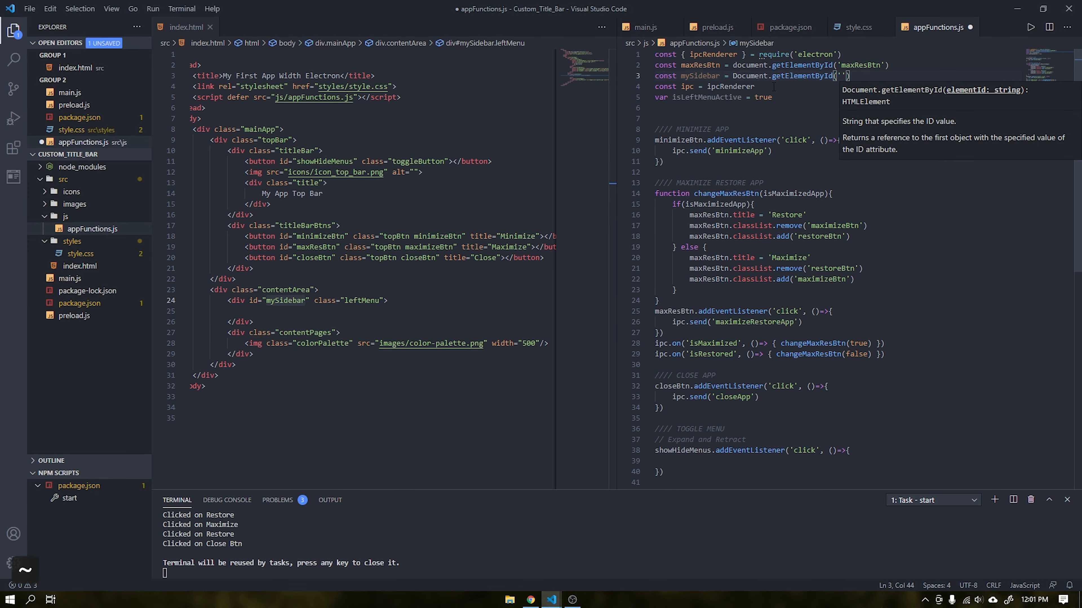
text(mySidebar)
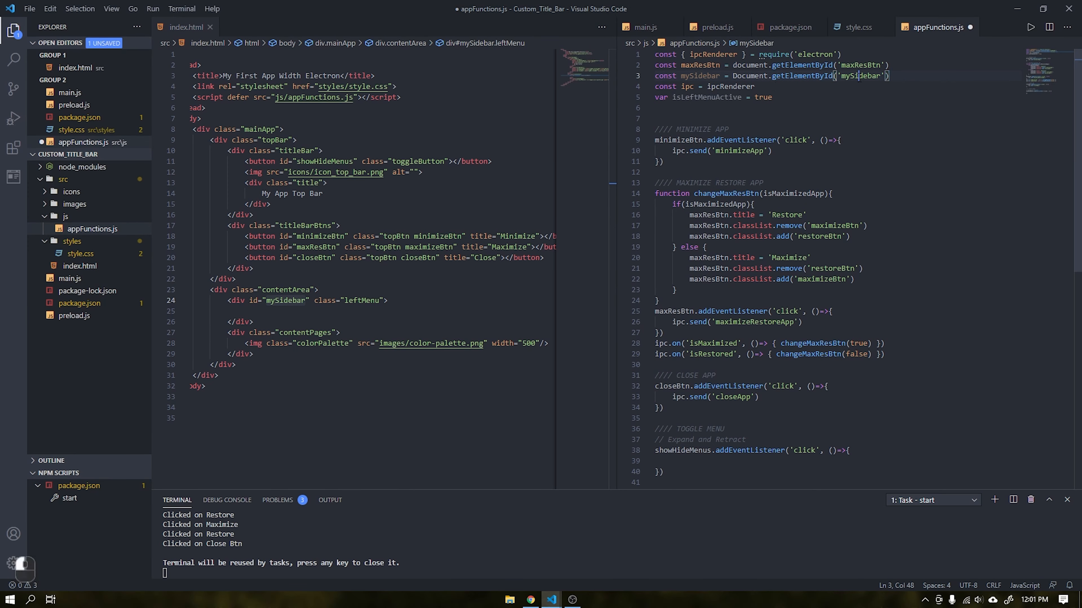
text(ID)
click(837, 462)
text(if()
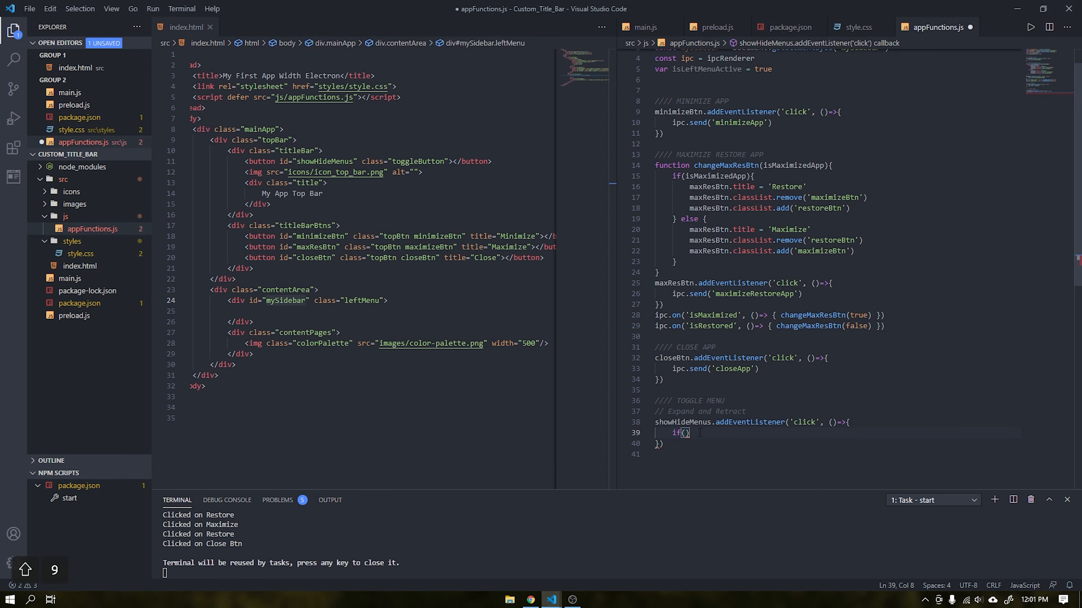
- Write the if/else on isLeftMenuActive setting mySidebar width to 0px or 280px and flipping the flag
text(isLeftMenuActive){)
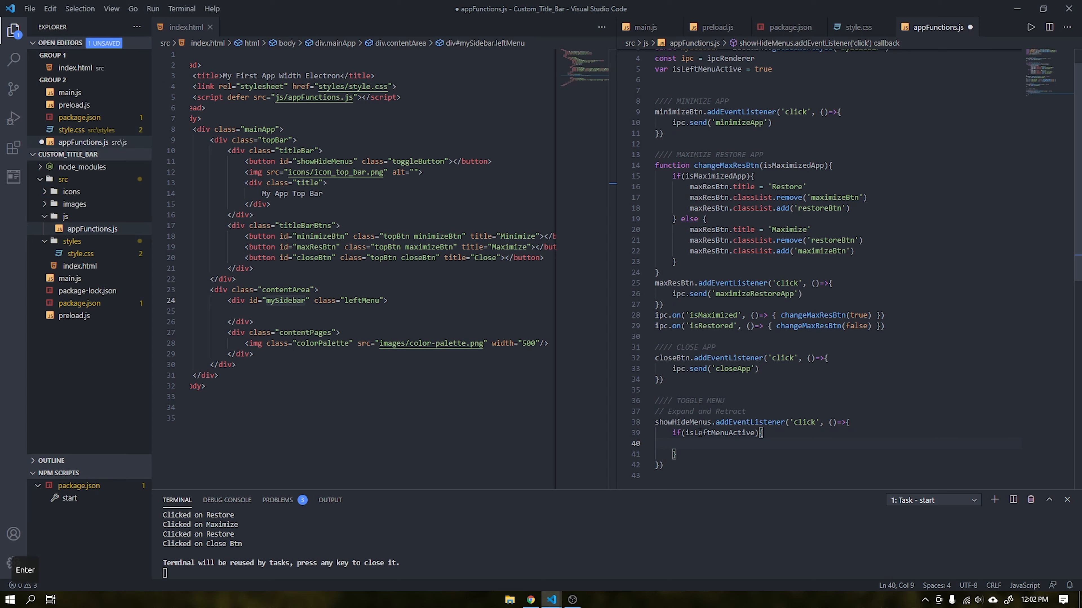
text(mySidebar.style.width)
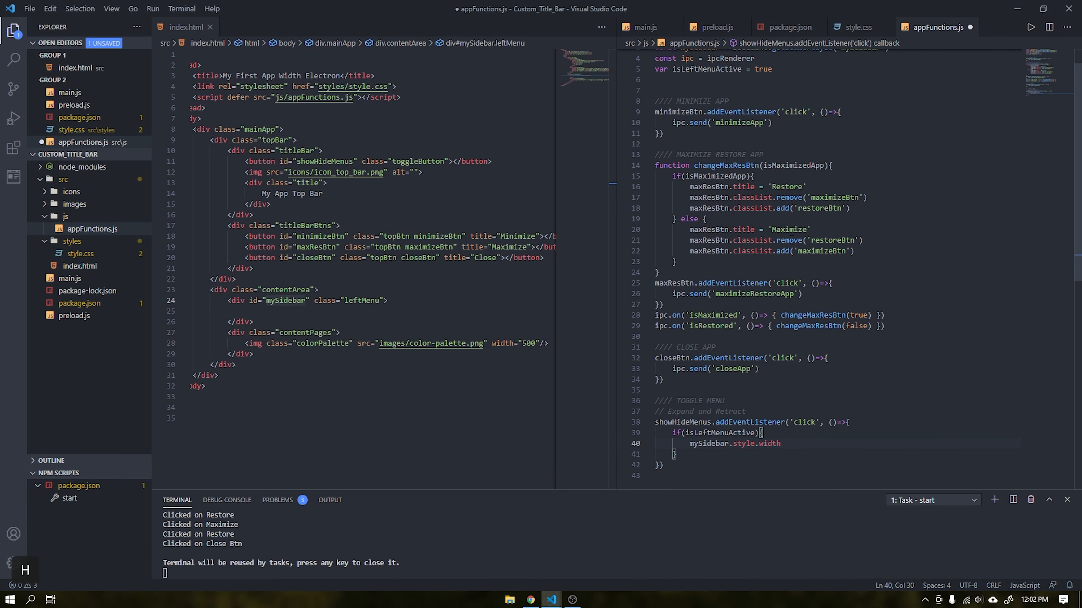
text(= '0px)
text(isLeftMenuActive)
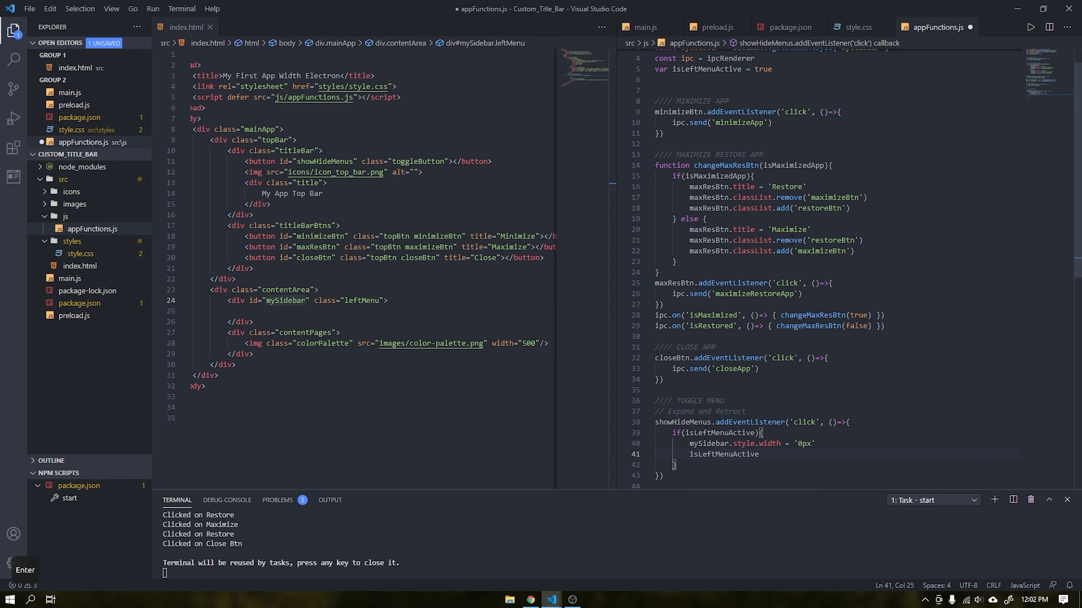
text(= false)
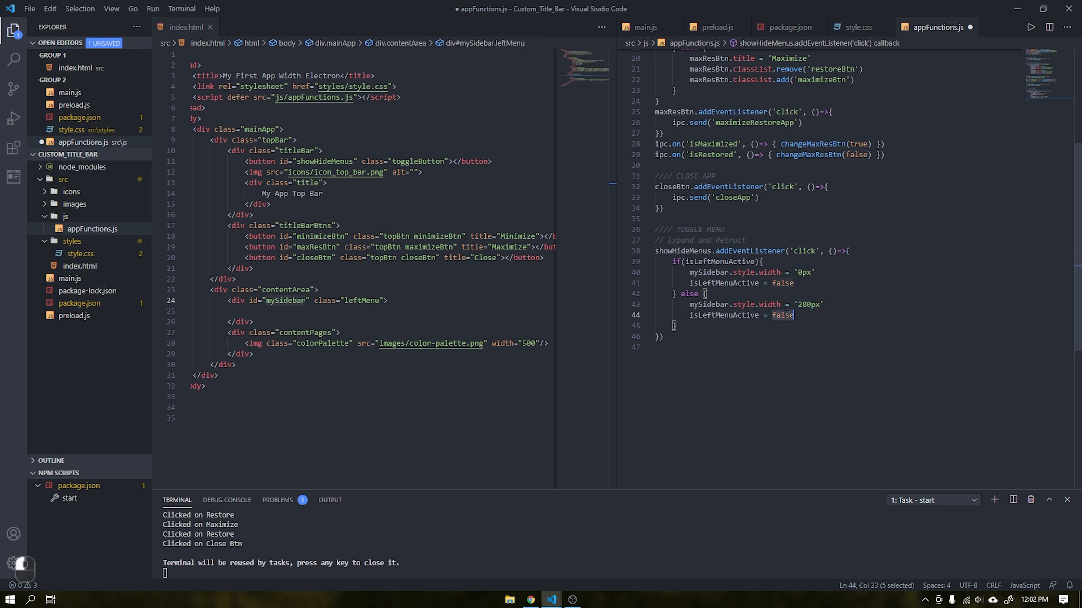
text(true)
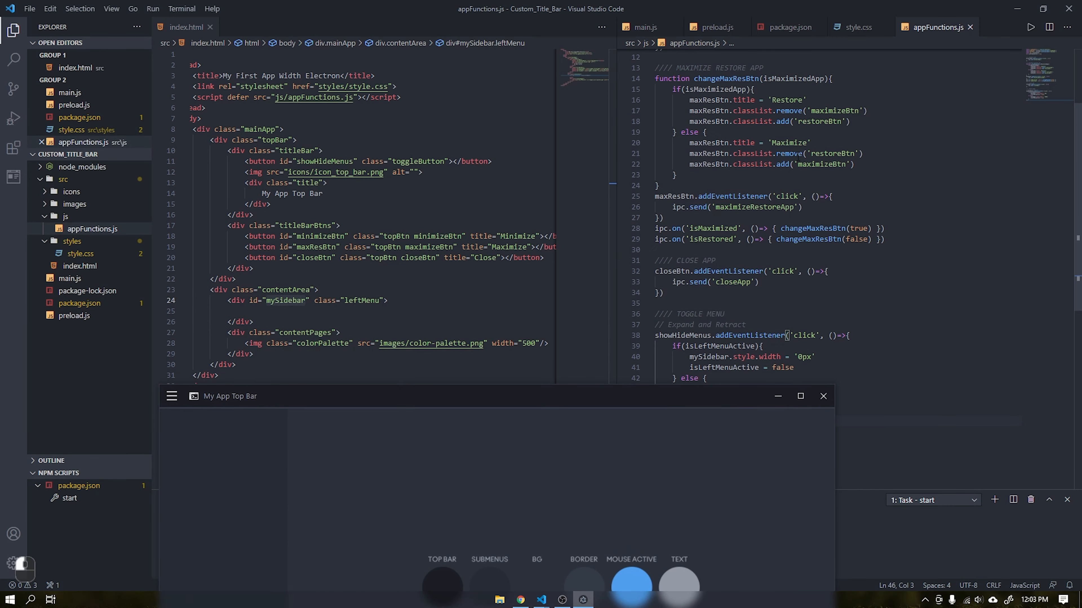
- Scroll the developer console to view the Document.getElementById TypeError
scroll(up, 3)
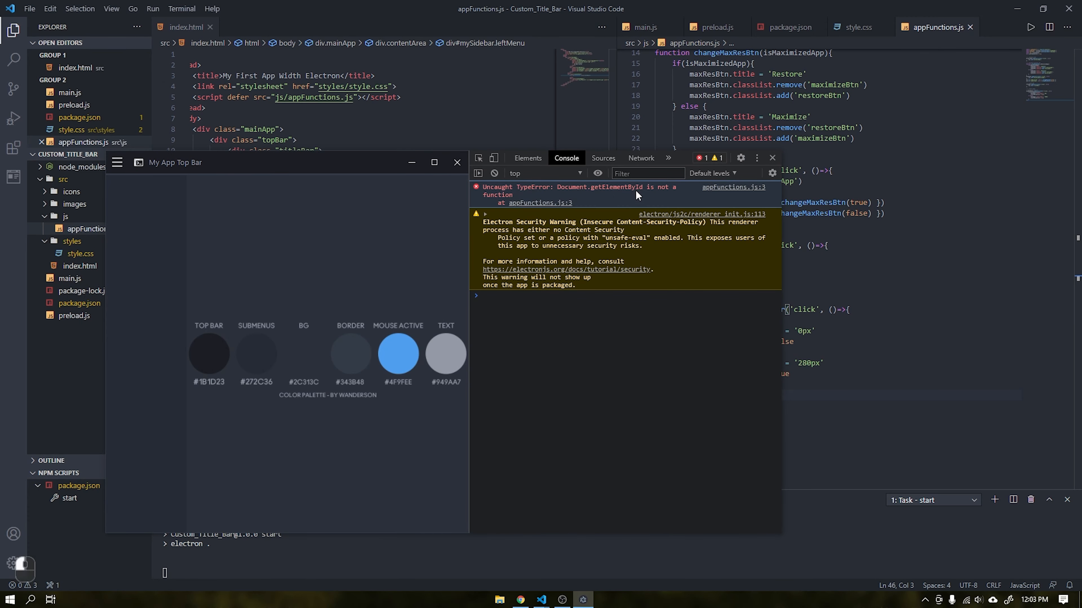
mouse_move(615, 197)
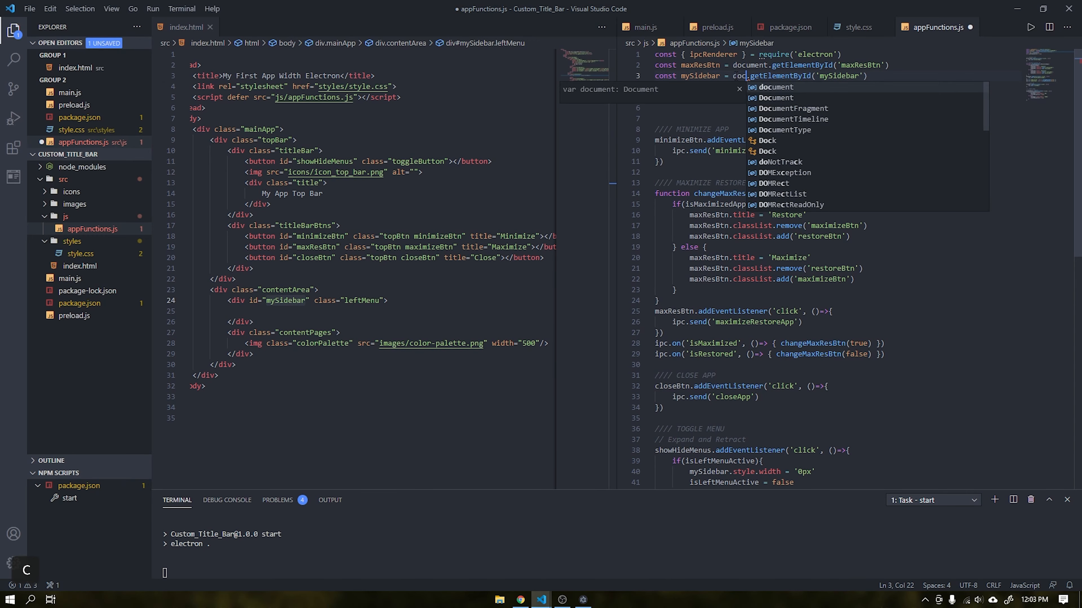
- Fix Document to lowercase document in the mySidebar lookup, save, and restart the start task
key(ctrl+s)
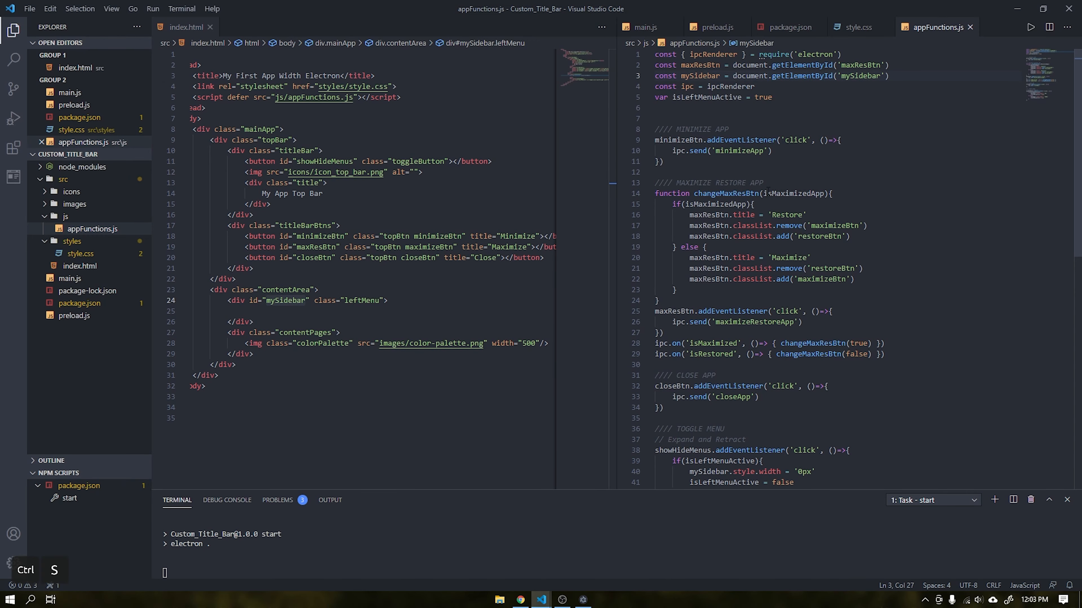
key(ctrl+s)
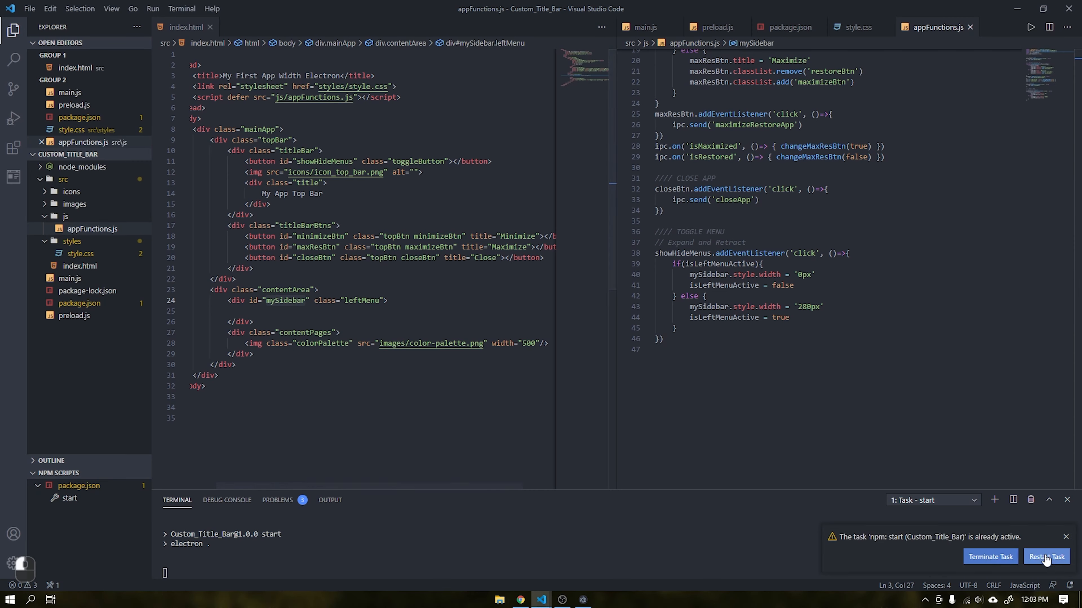
click(1046, 557)
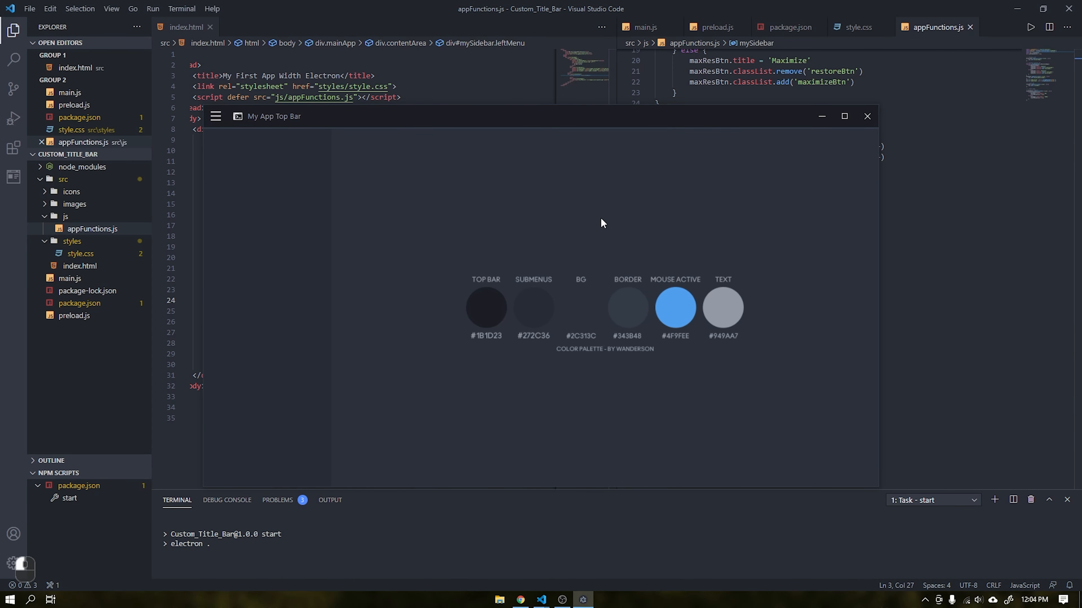
- Maximize the relaunched app window so it fills the screen
click(867, 116)
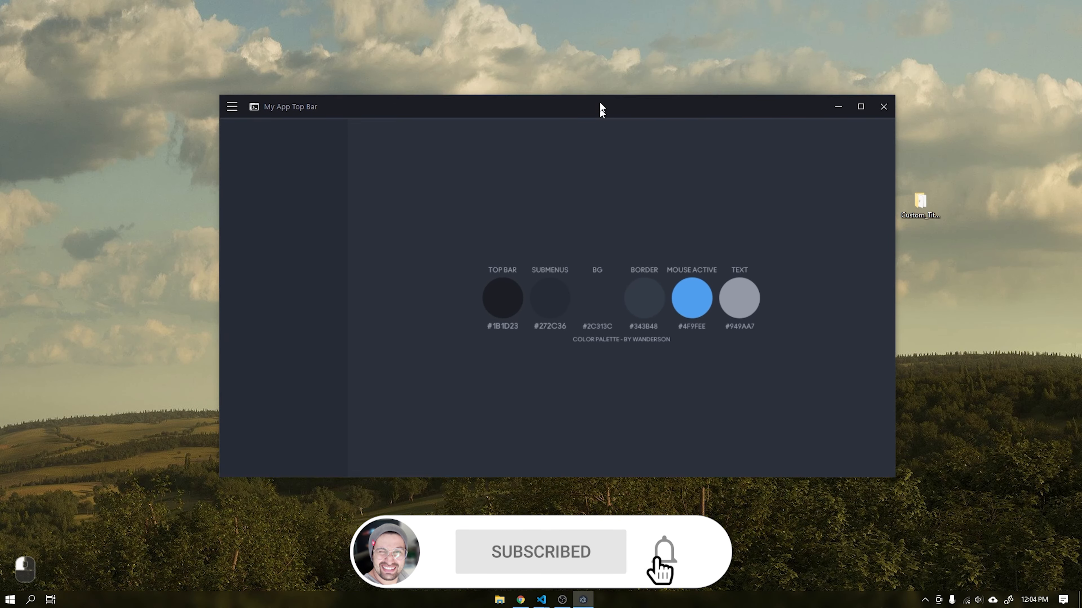
click(861, 107)
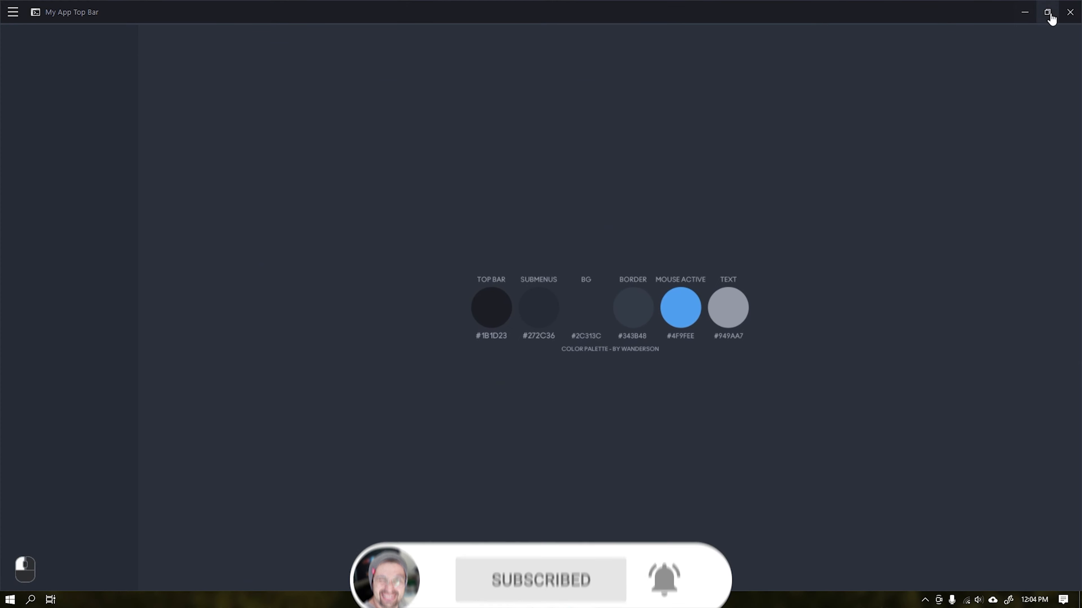